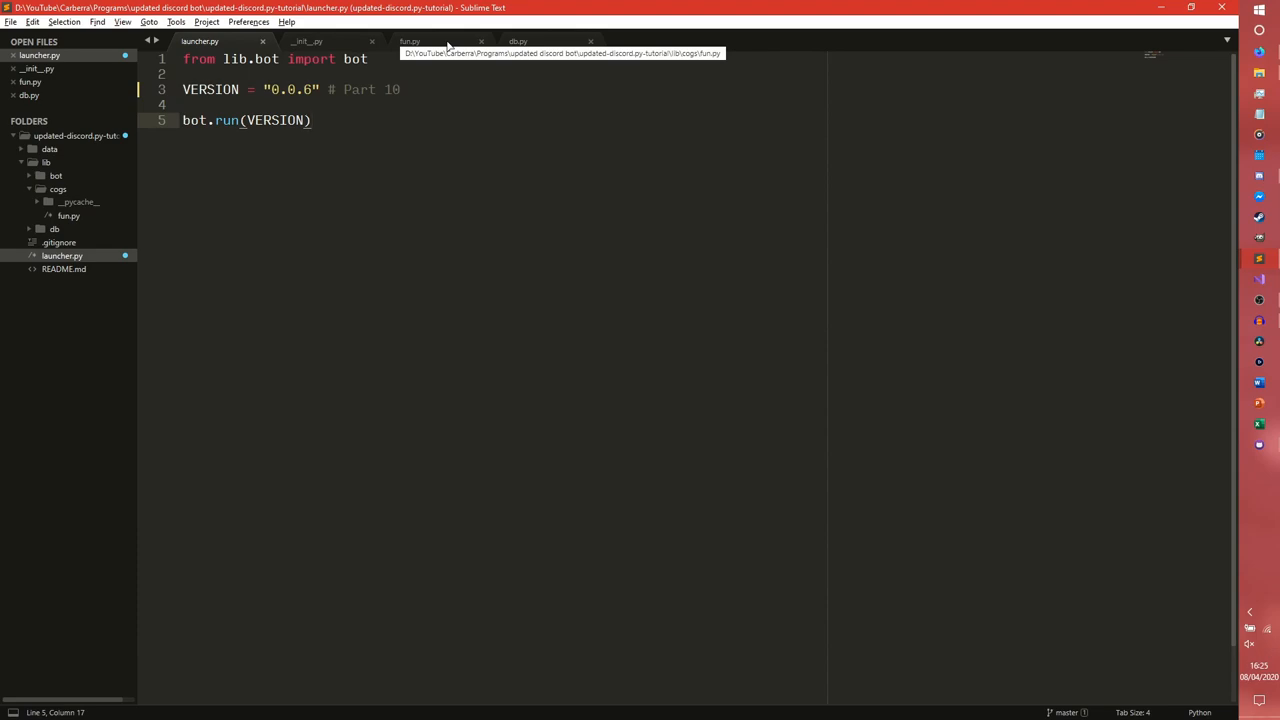
In fun.py, add 'from discord.ext.commands import command' as the second import line.
left_click(411, 40)
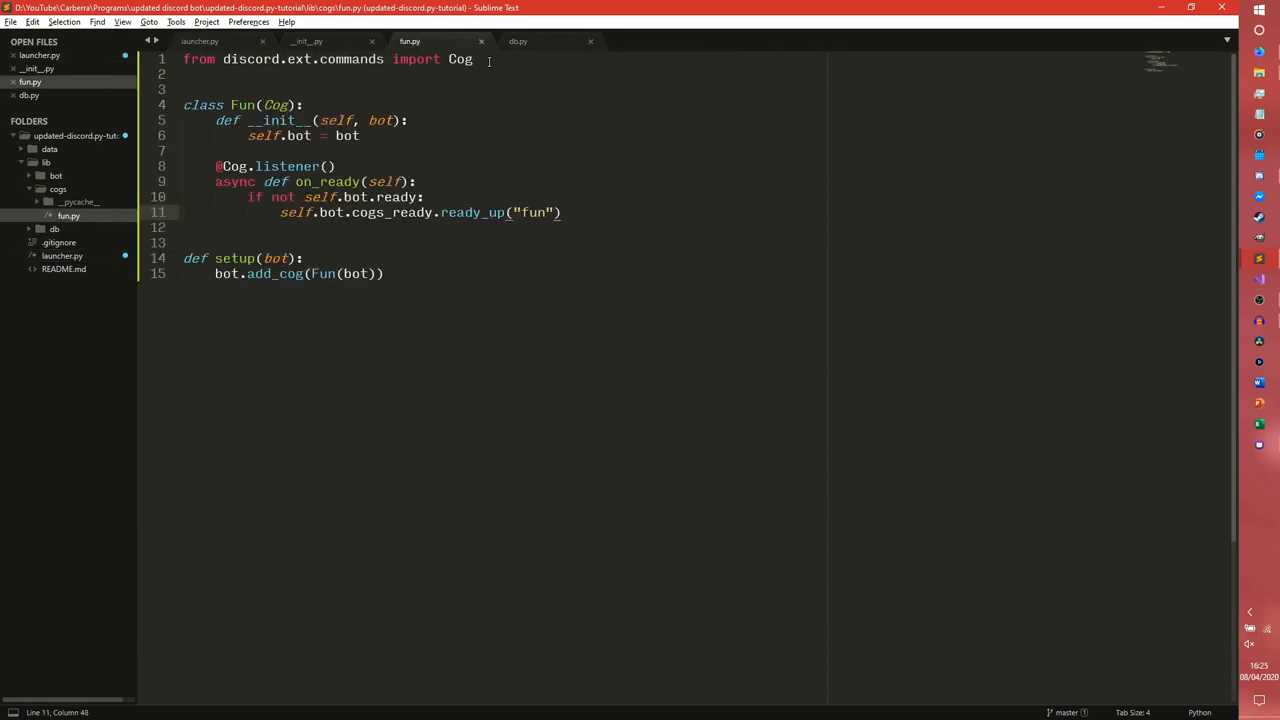
type("from discord.ext co")
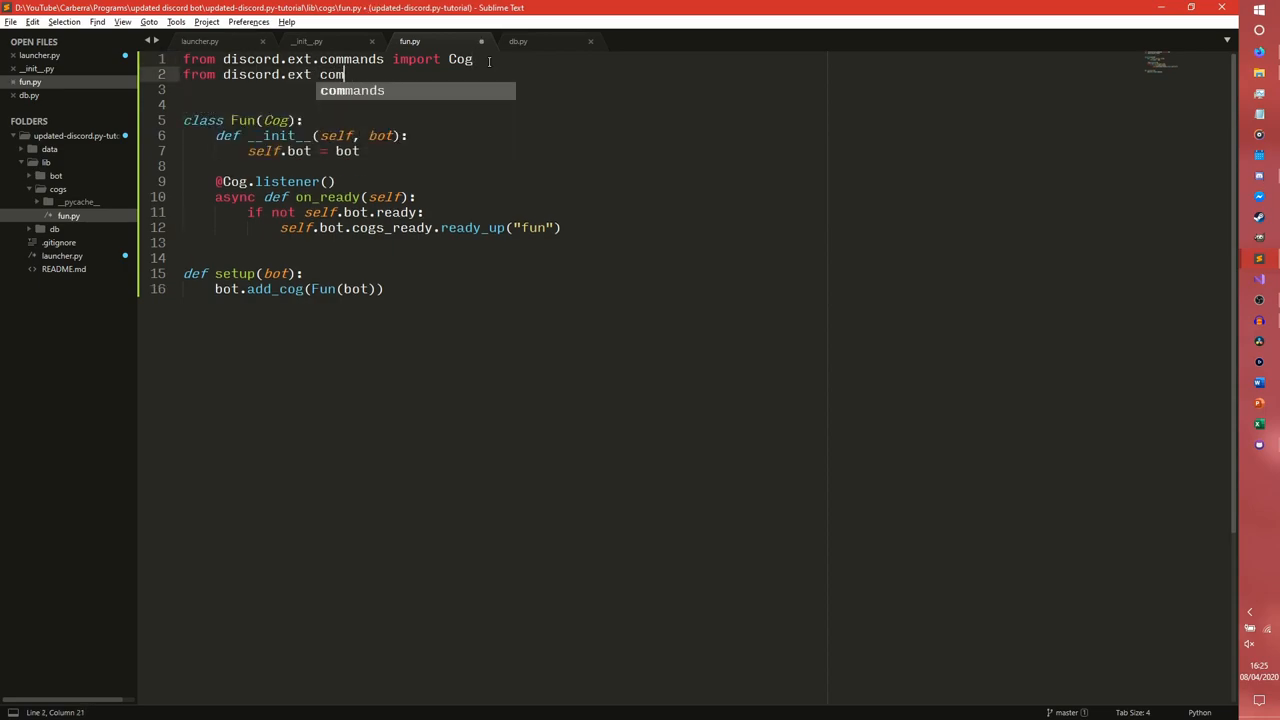
type("mans")
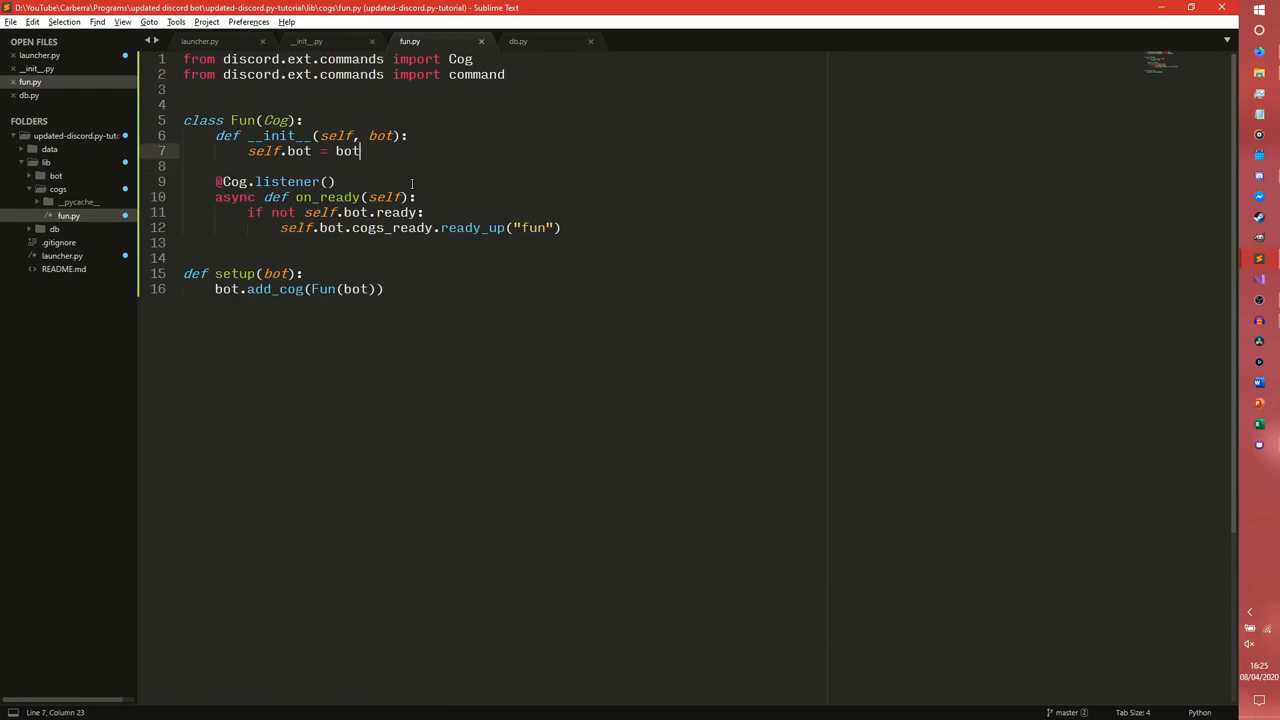
type("@c")
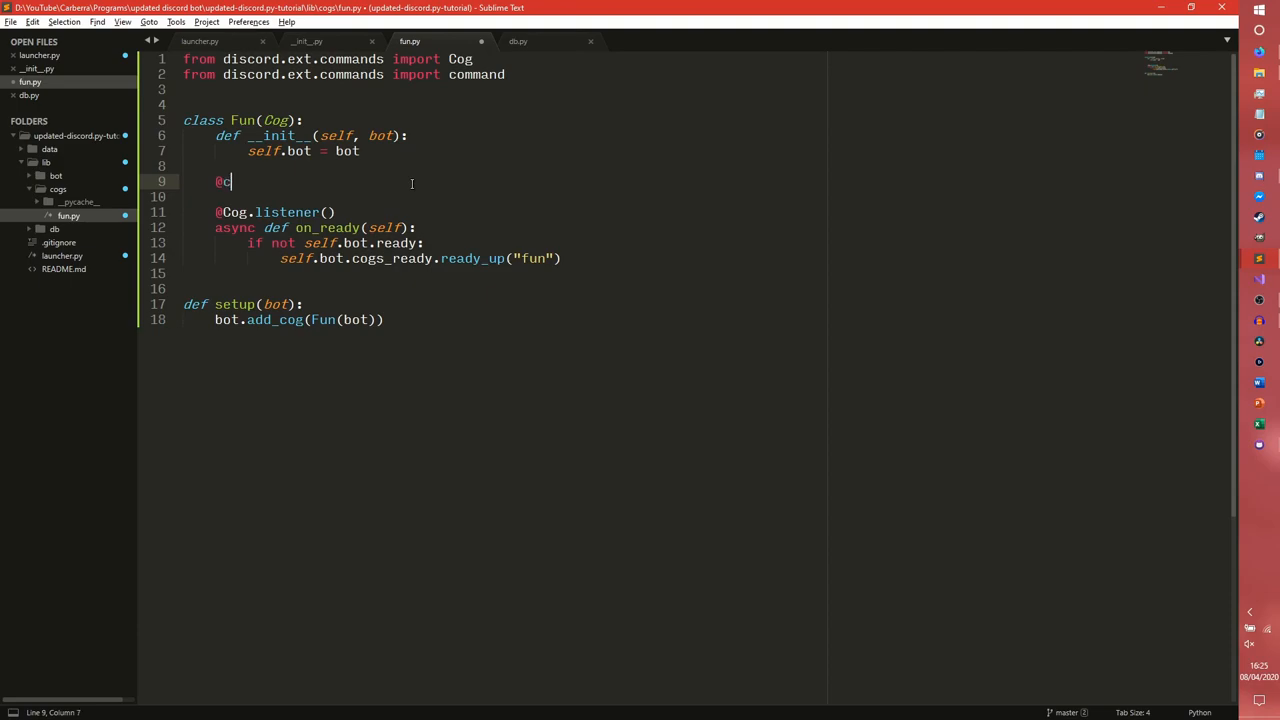
type("ommand()")
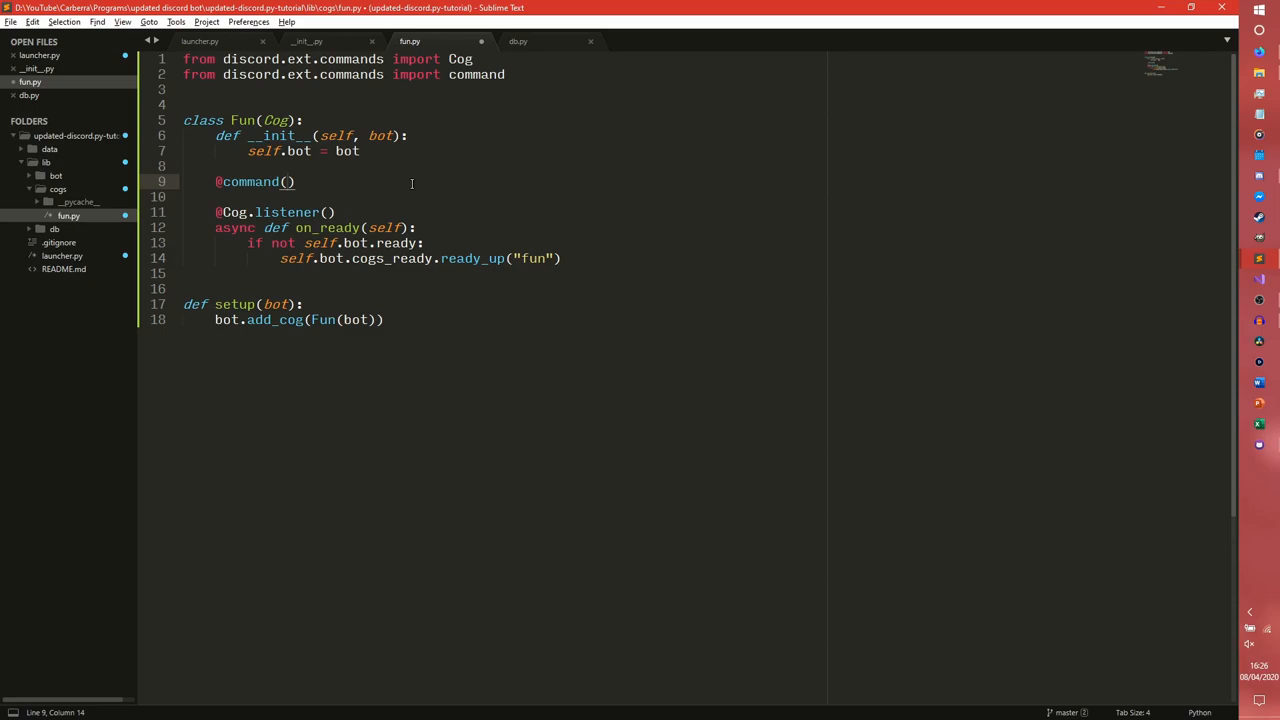
type("name=\"\"")
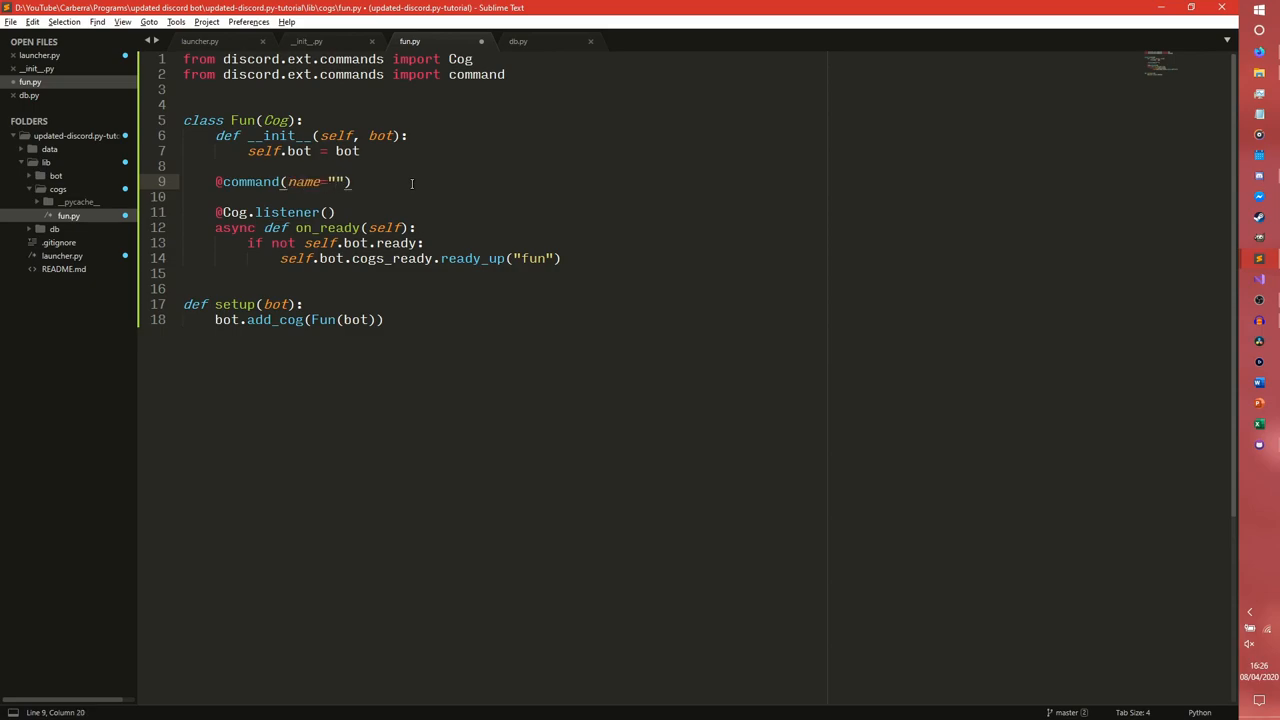
type("somecommand")
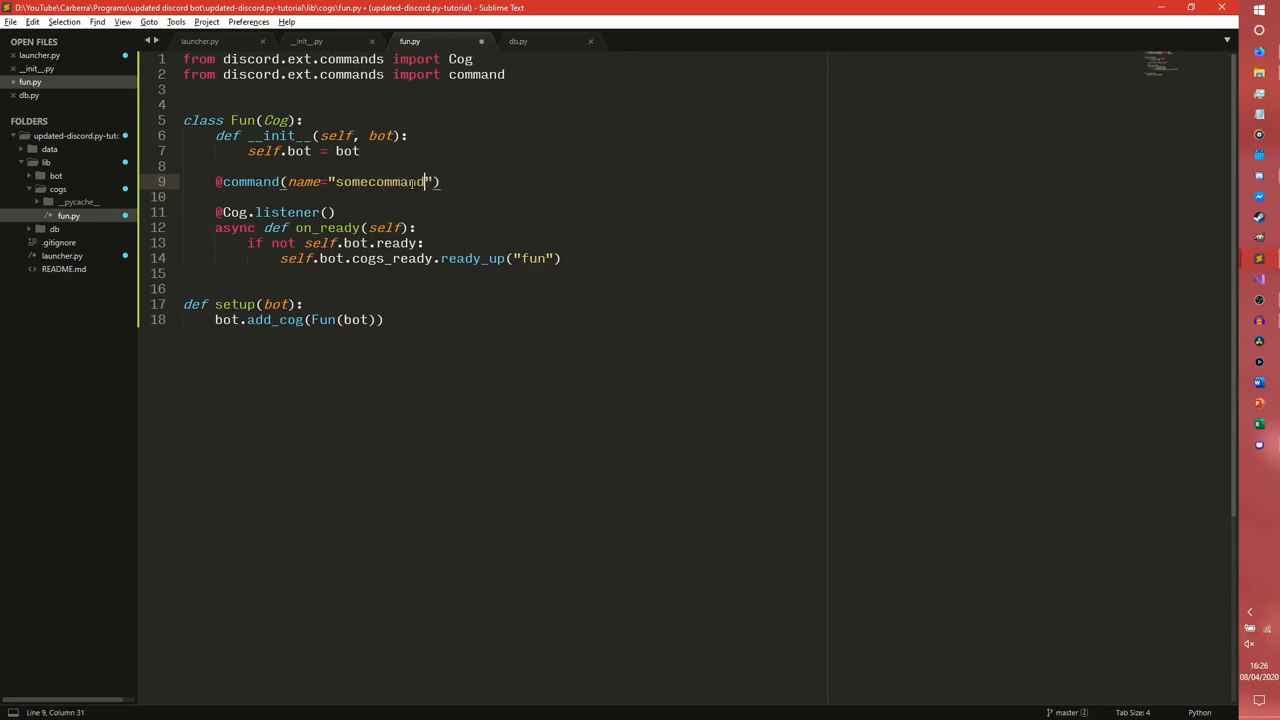
type("async def")
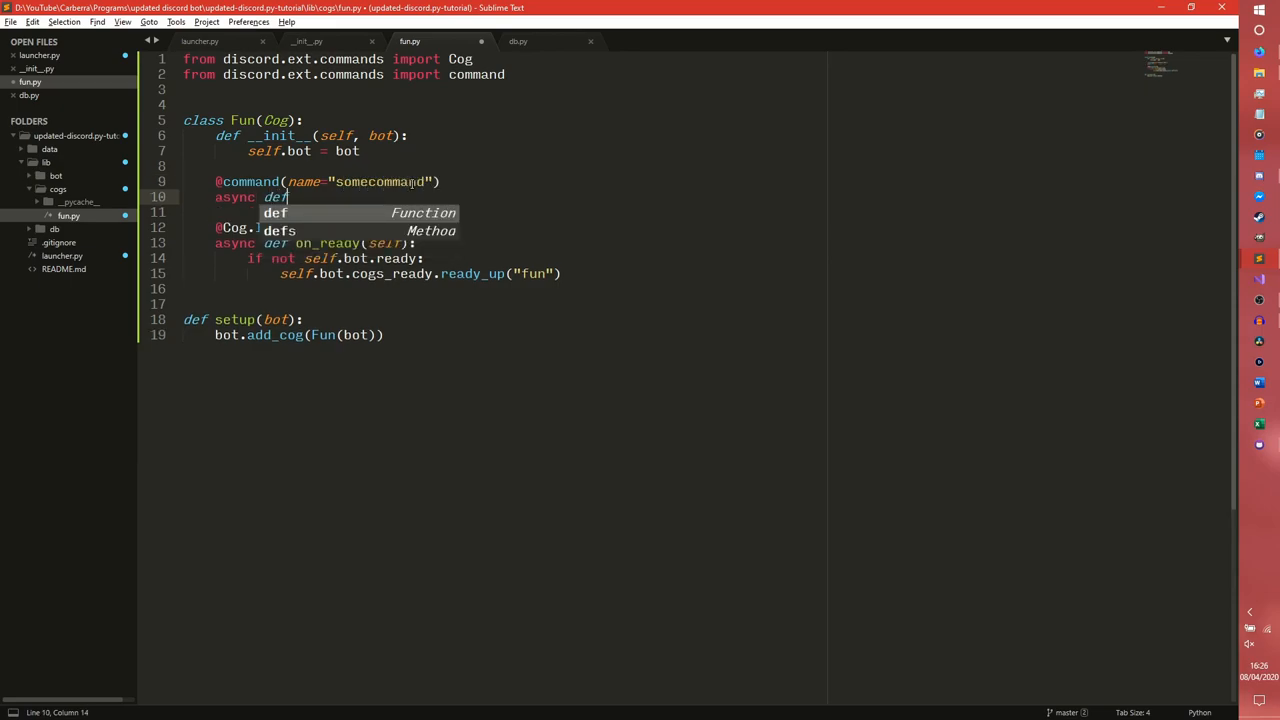
type("somecommand")
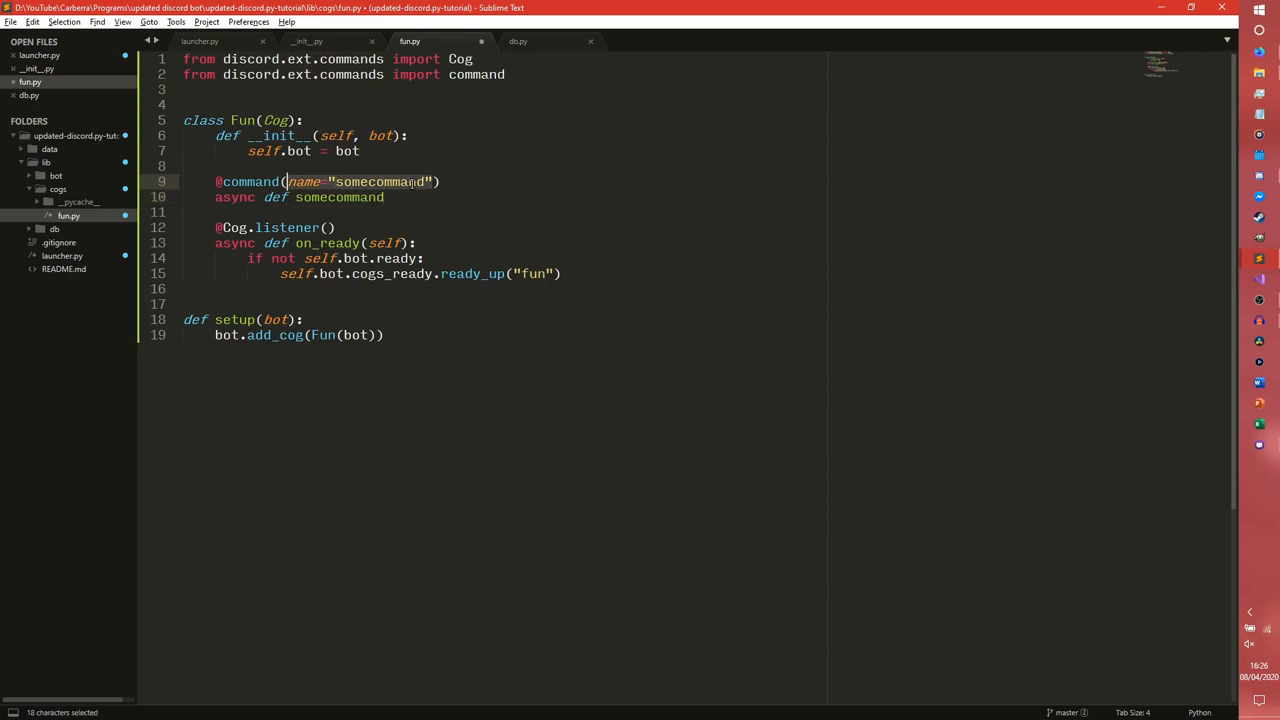
key("Delete")
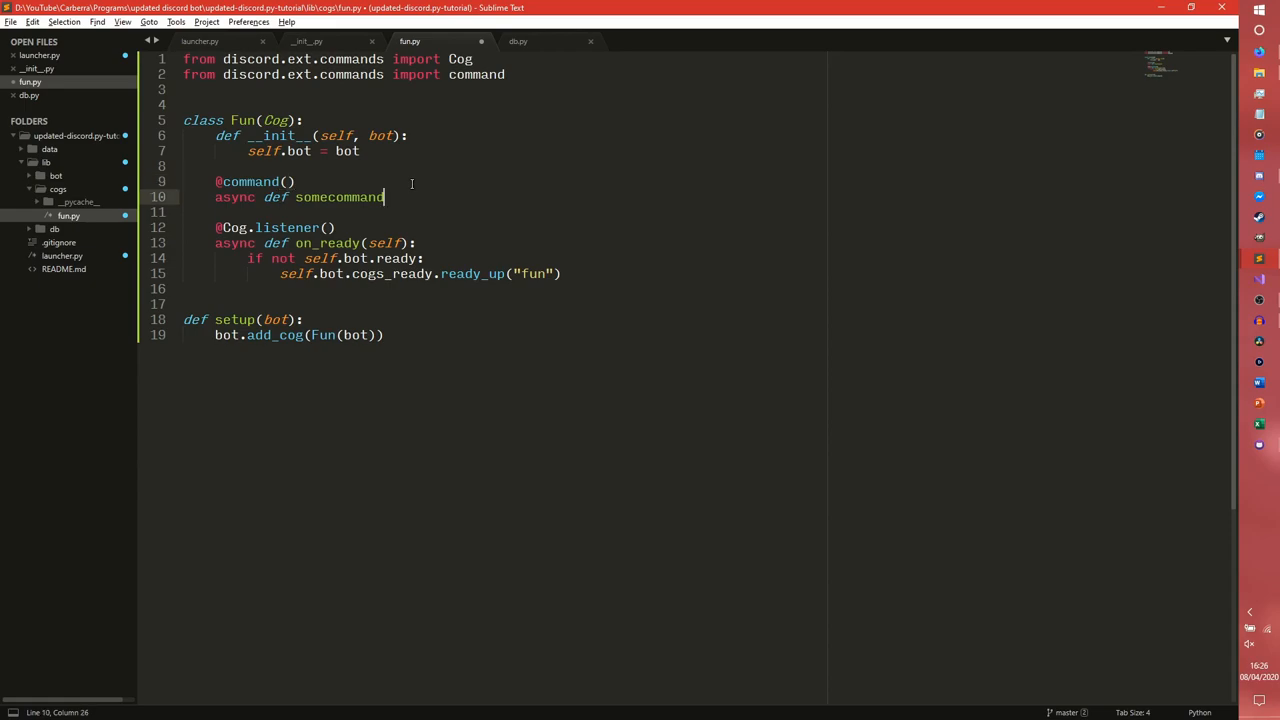
type("(self., ctx):")
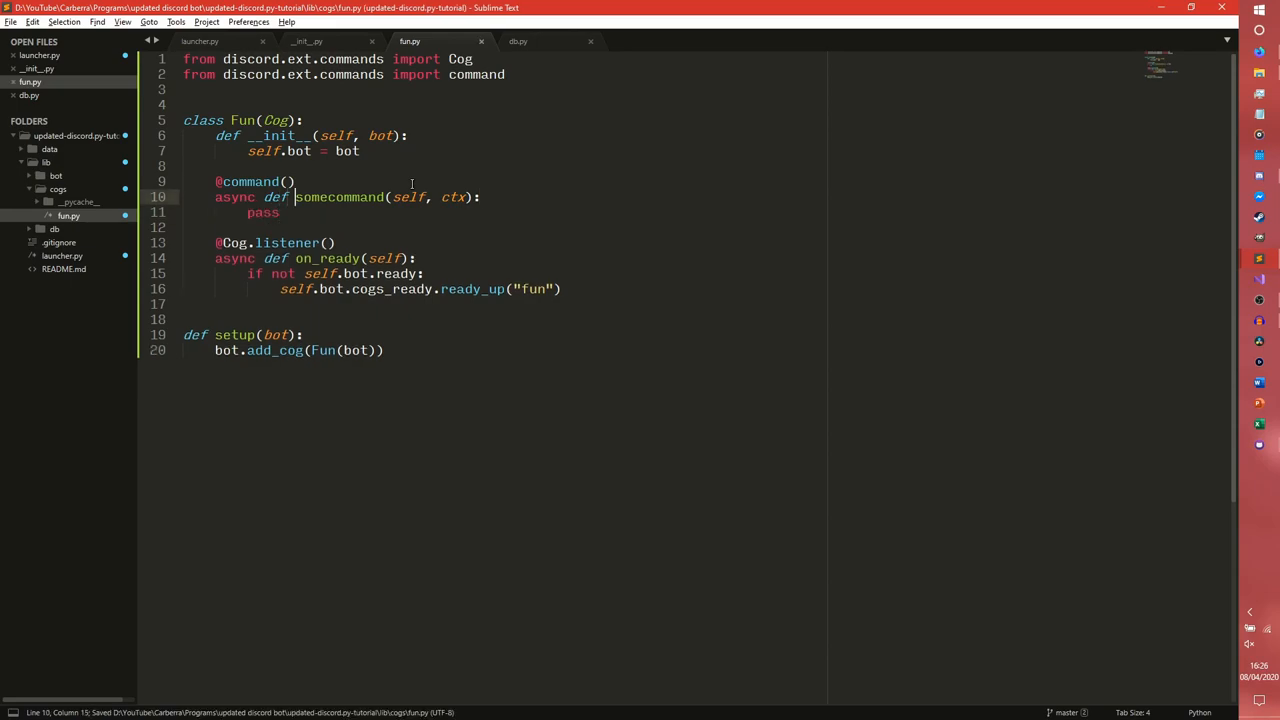
Name the stub some_amazing_command and register it as name="cmd" in the decorator.
key("enter")
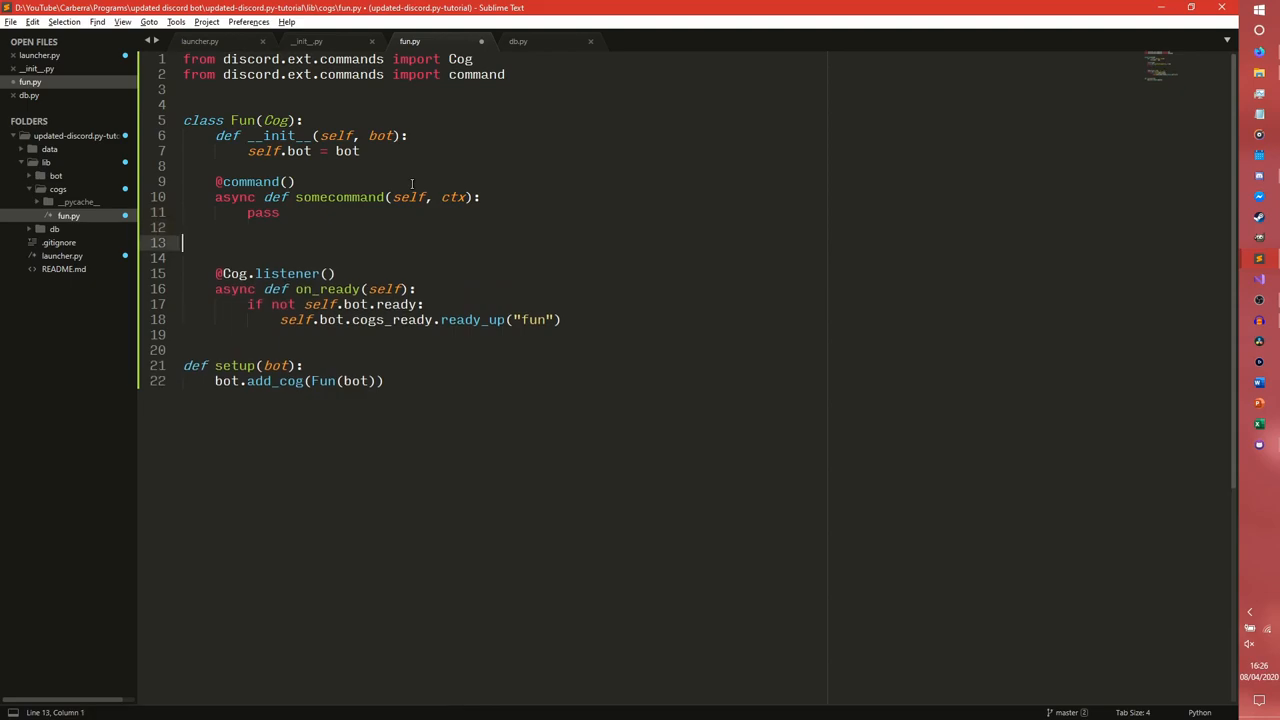
type("somecommand")
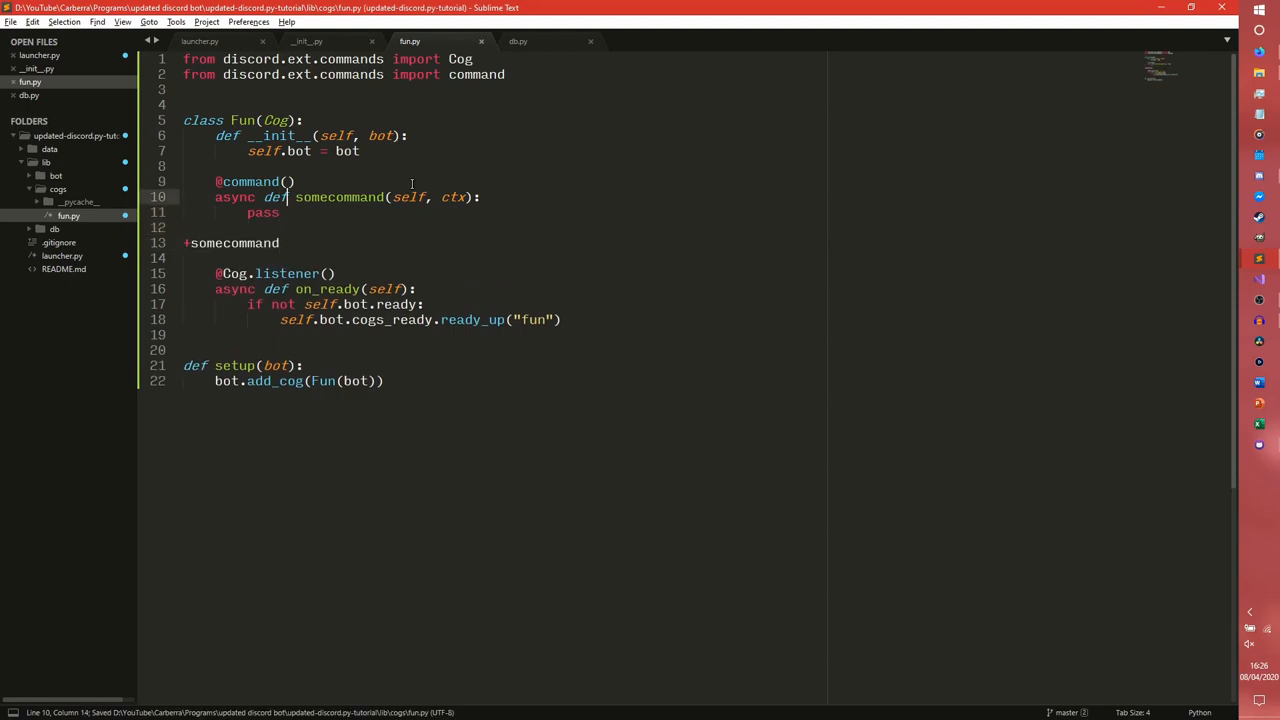
type("some_amazing_")
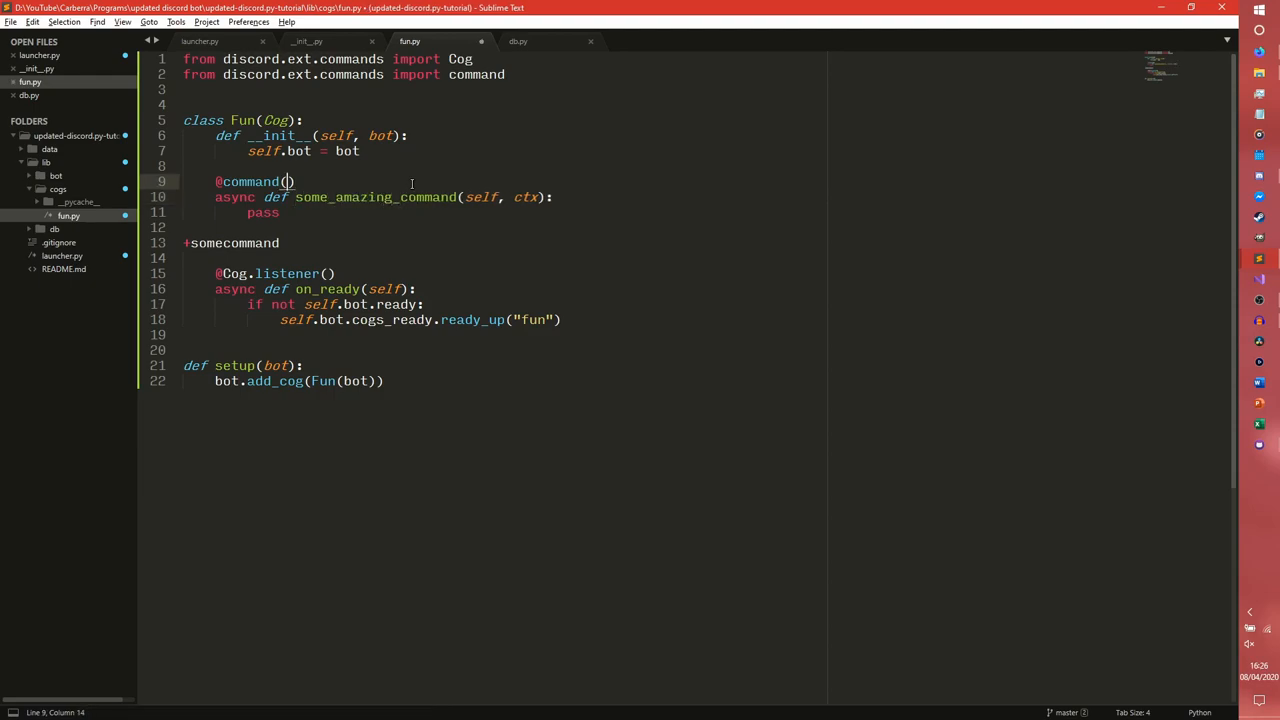
type("name=\"cmd")
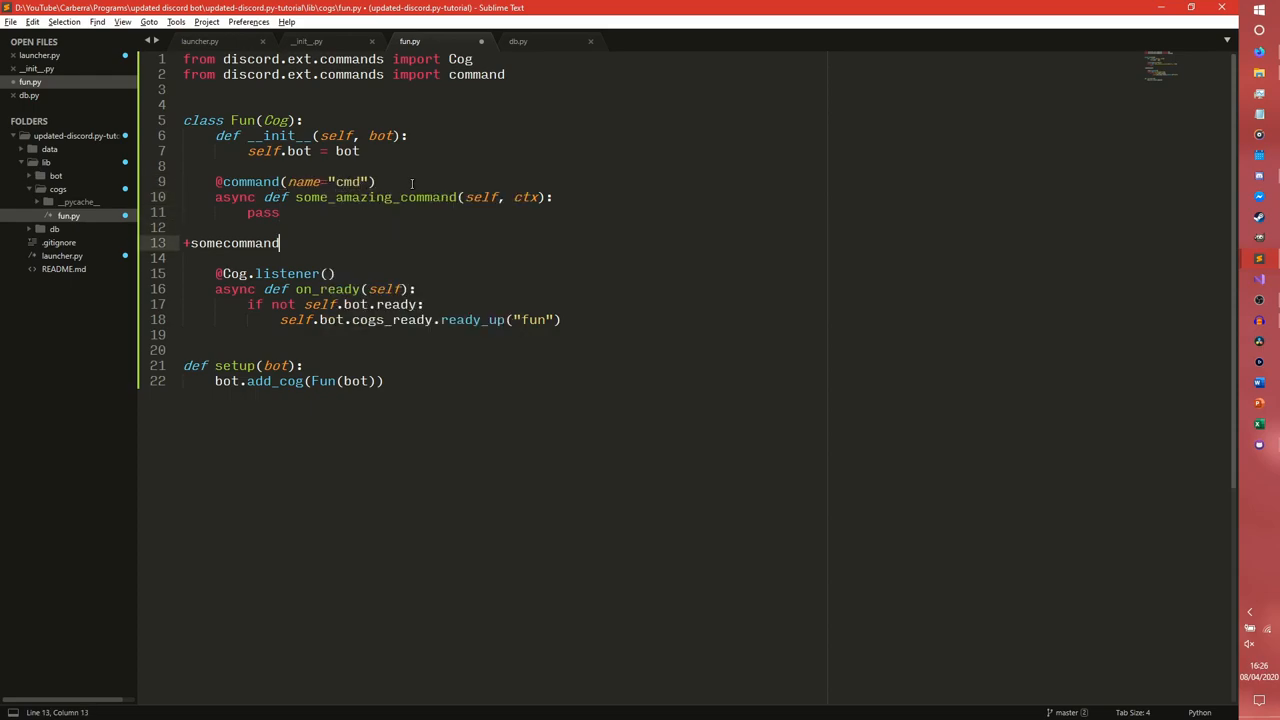
type("cmd")
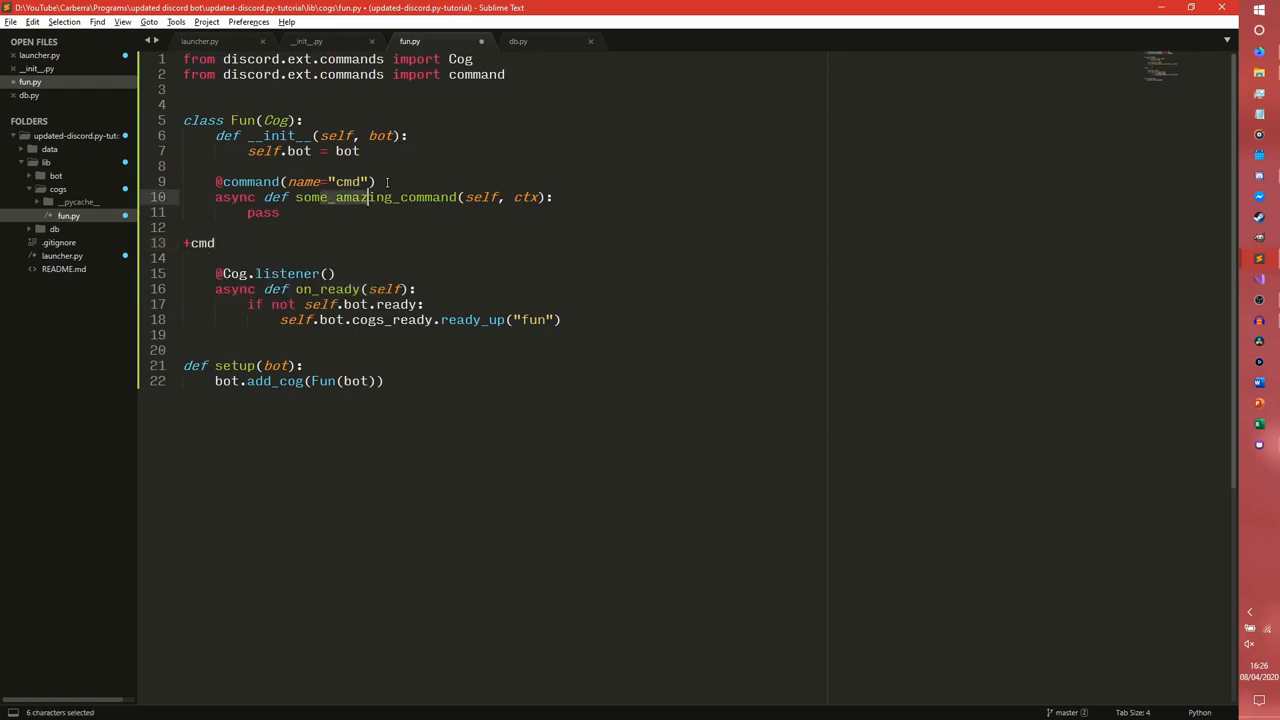
Add aliases=["command", "c"] after name="cmd" in the decorator.
type(", asl")
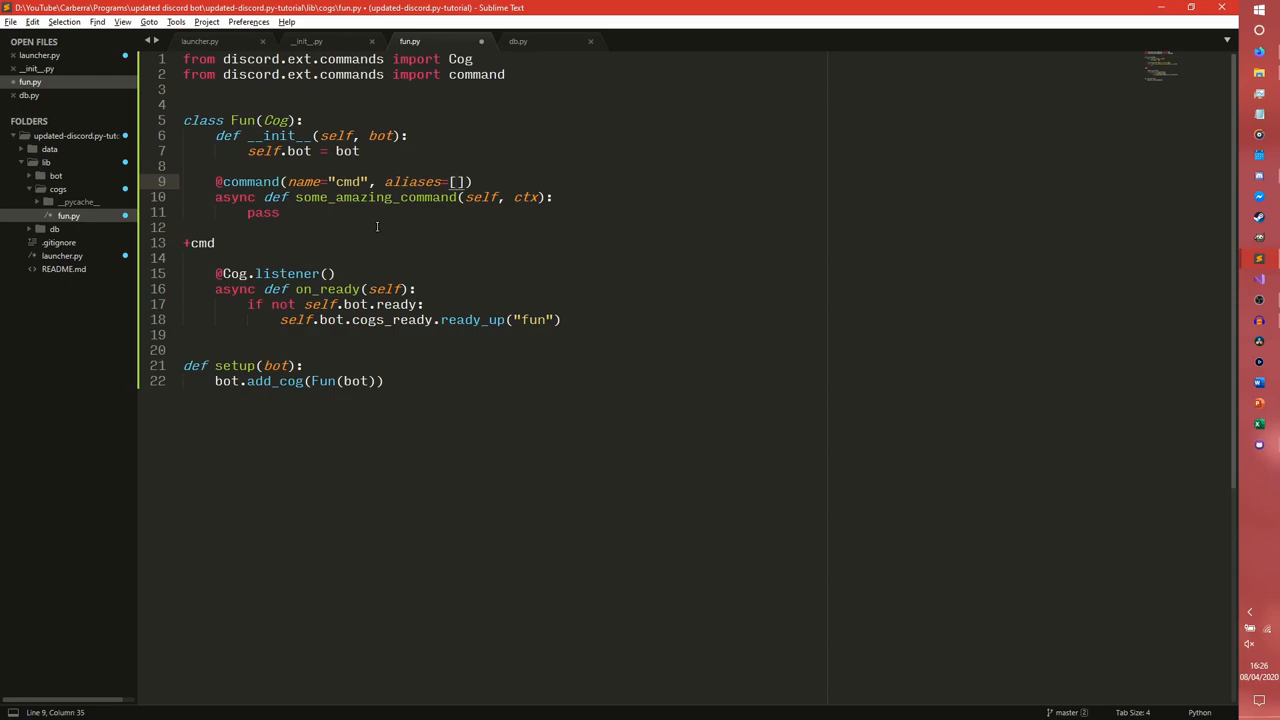
type("\"\"")
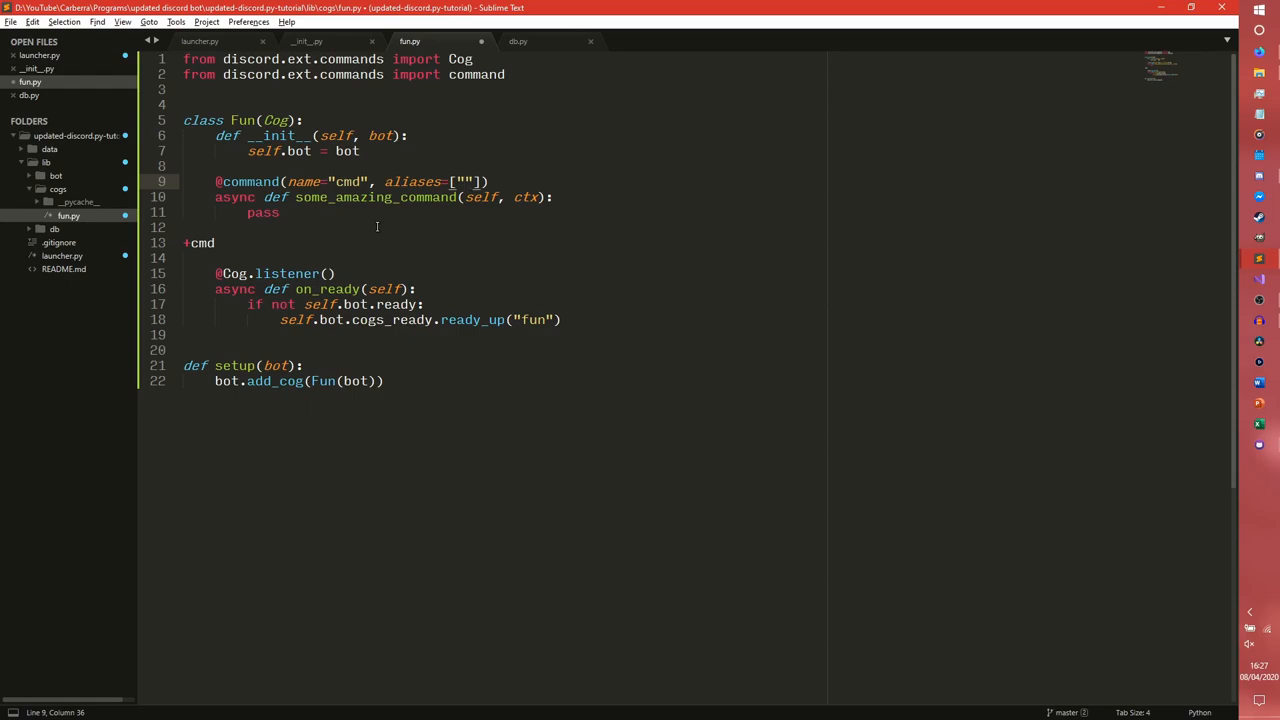
type("commands")
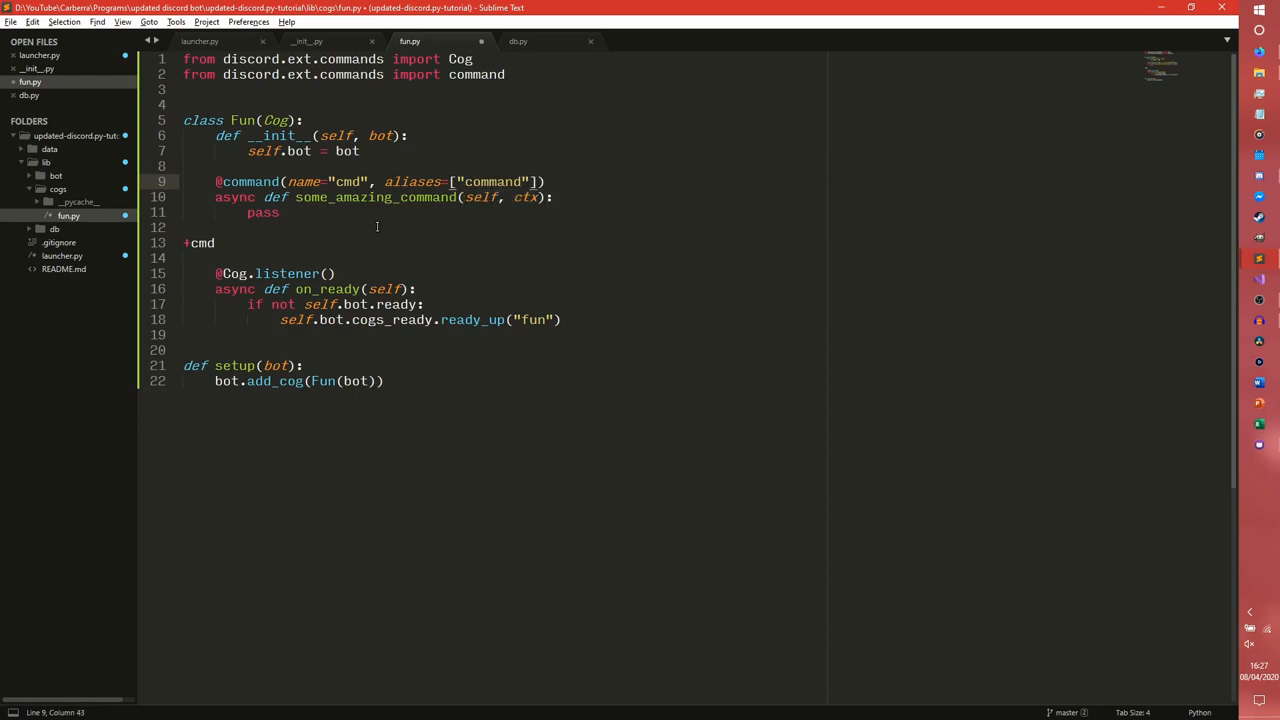
type(", \"c\"")
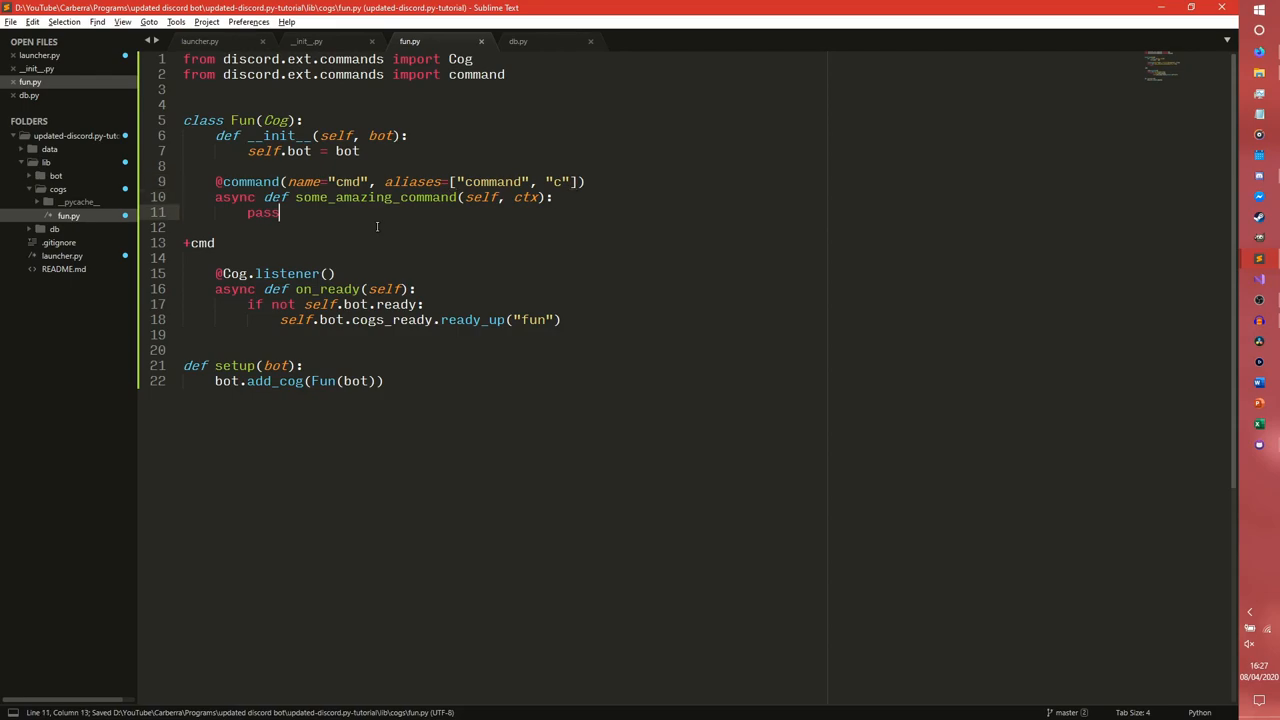
type("+c")
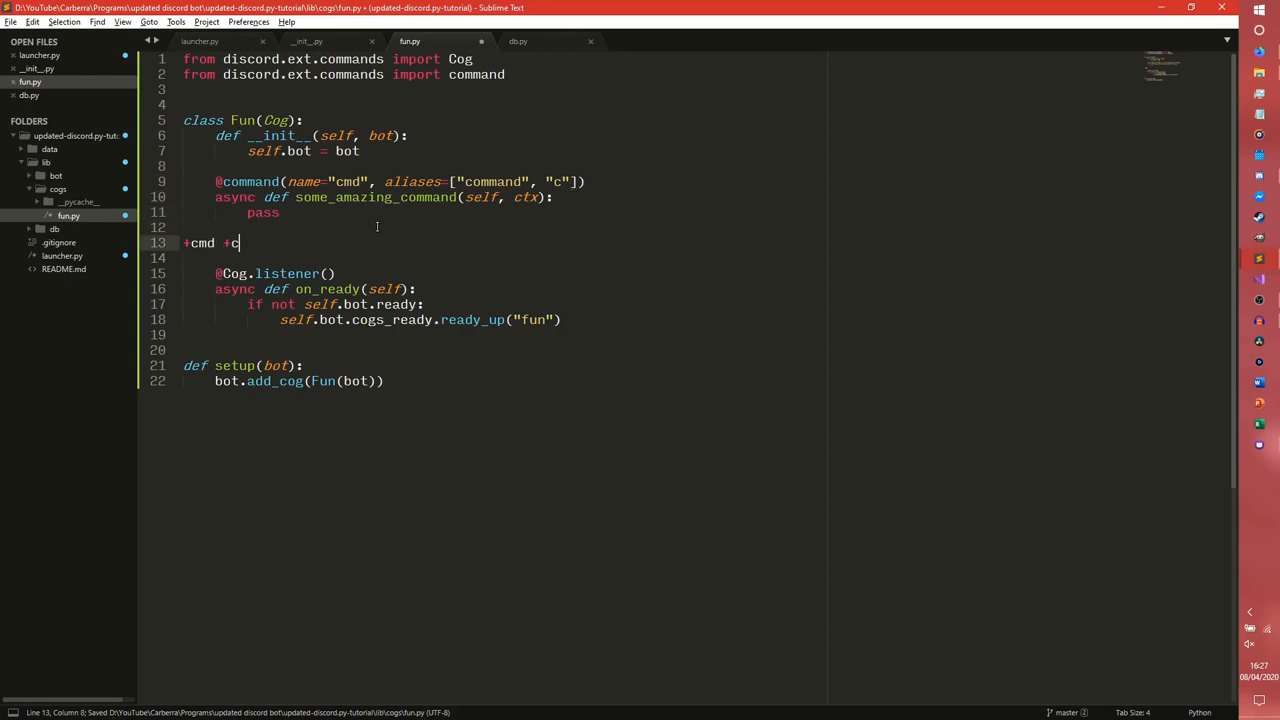
type("ommand +c")
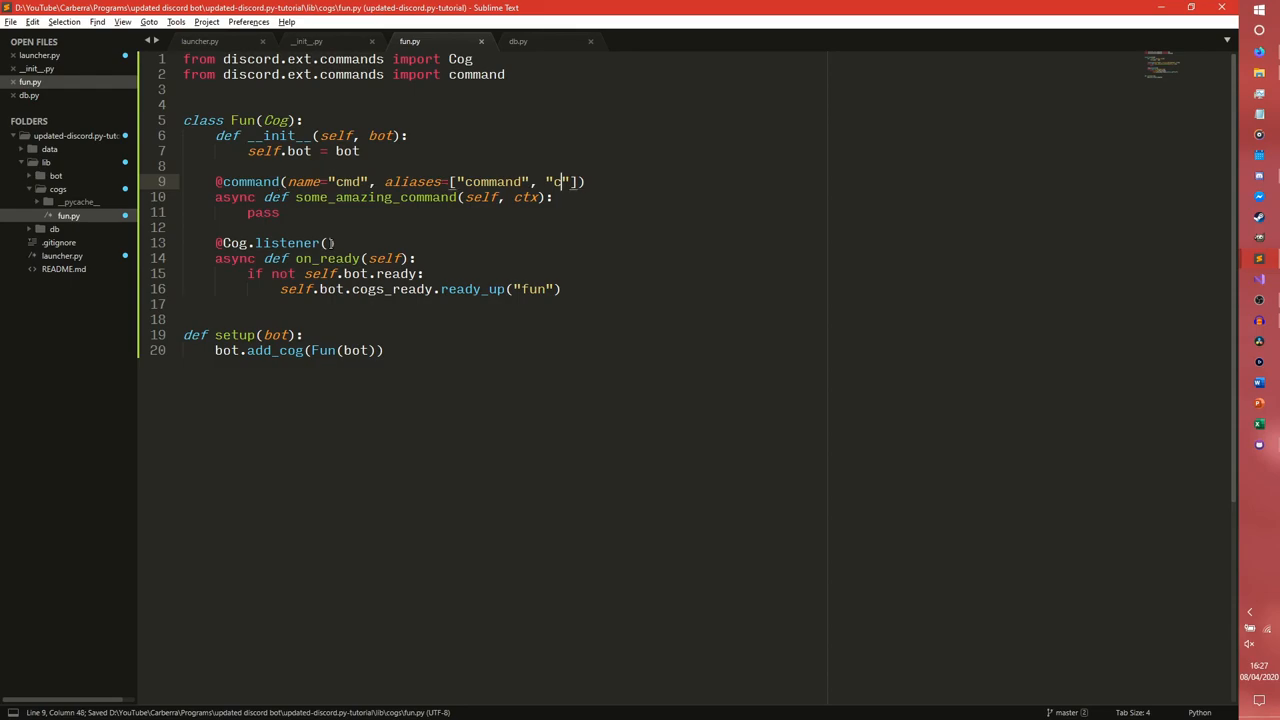
type(", hidden")
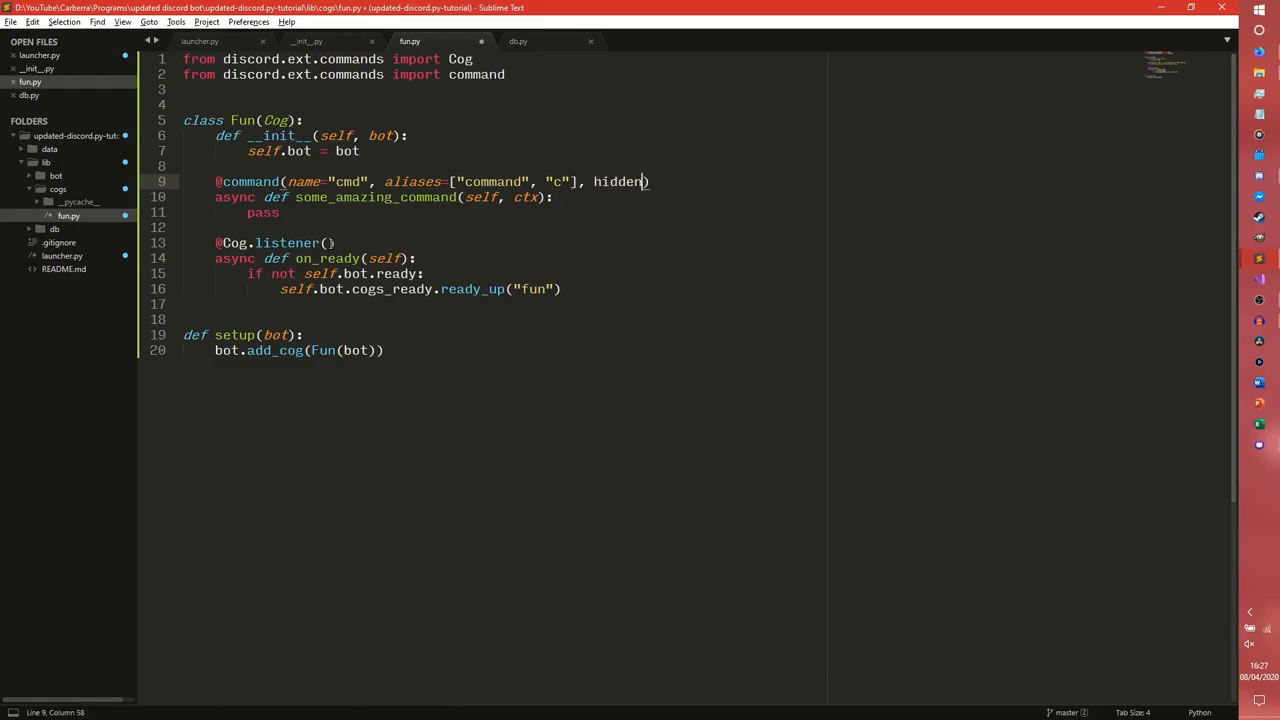
type("=")
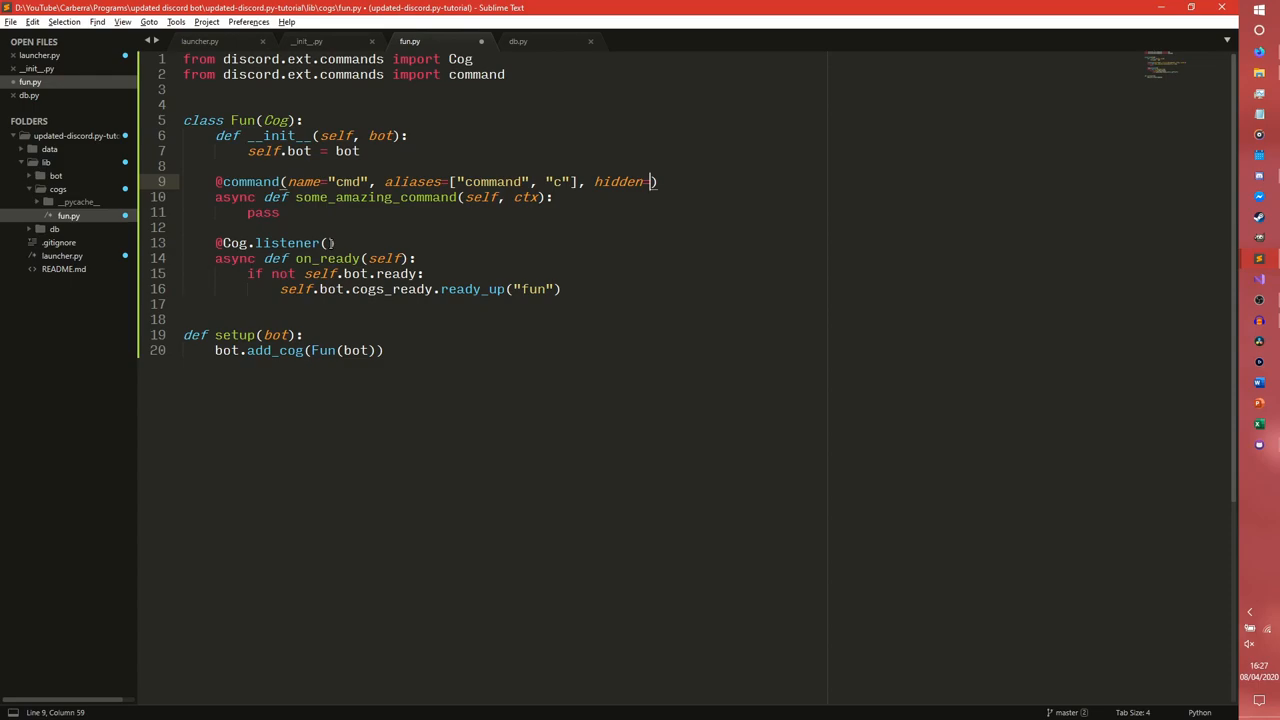
type("Tru")
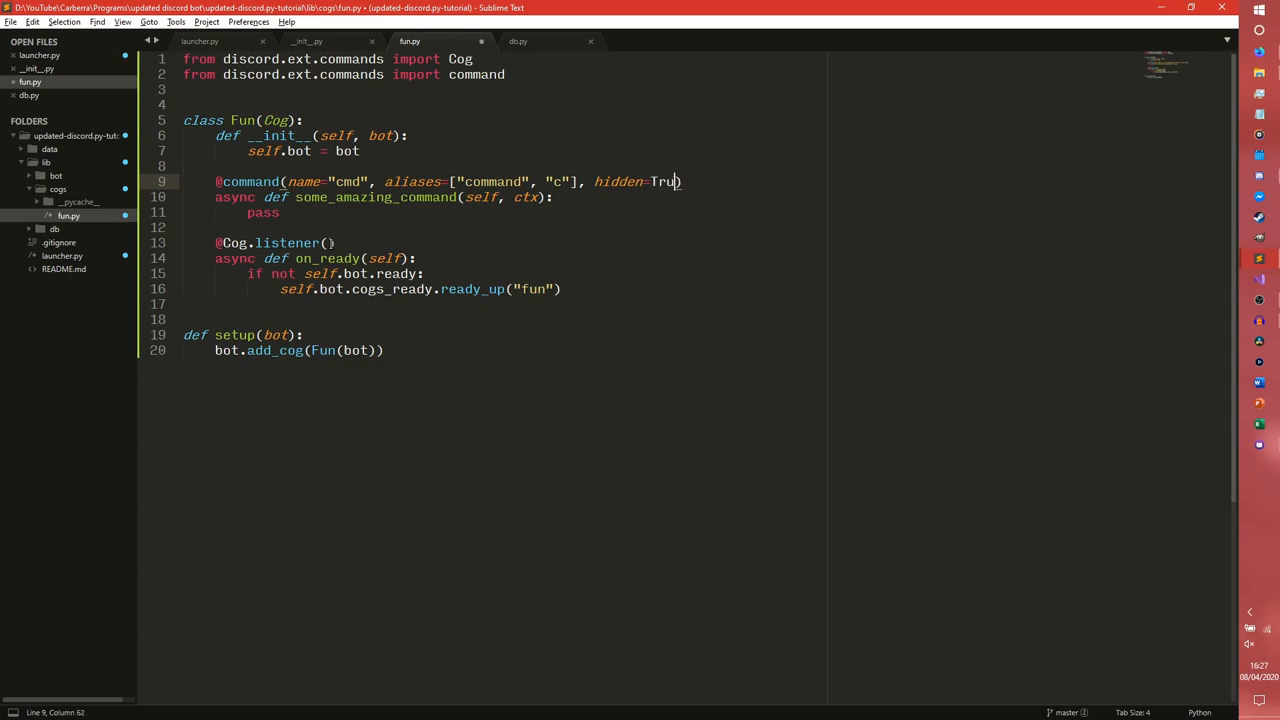
type("e)")
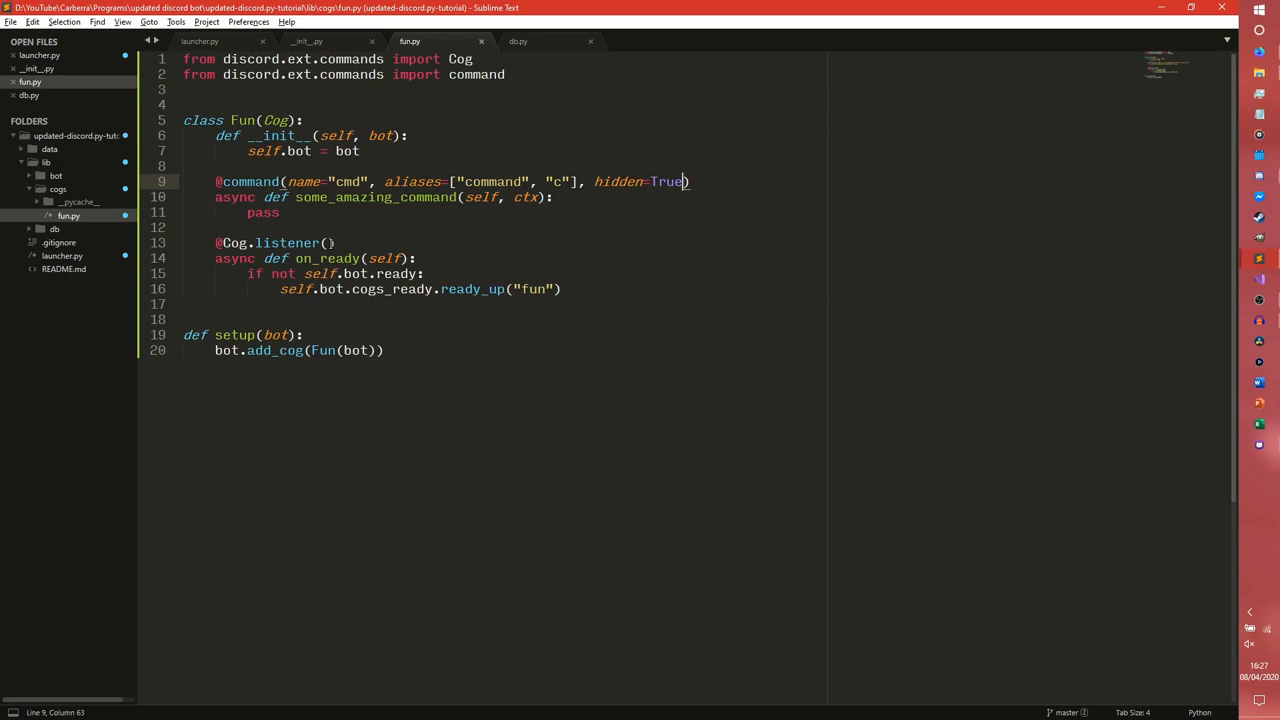
type(", pass")
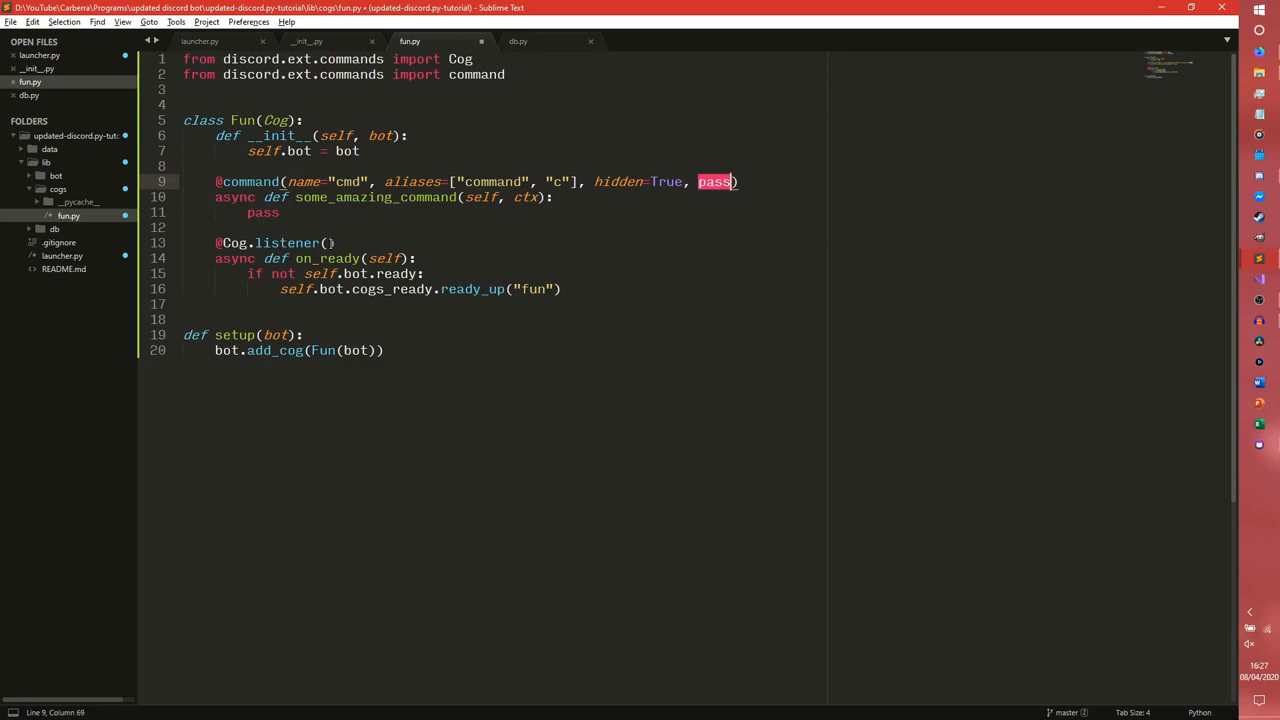
type("_context=")
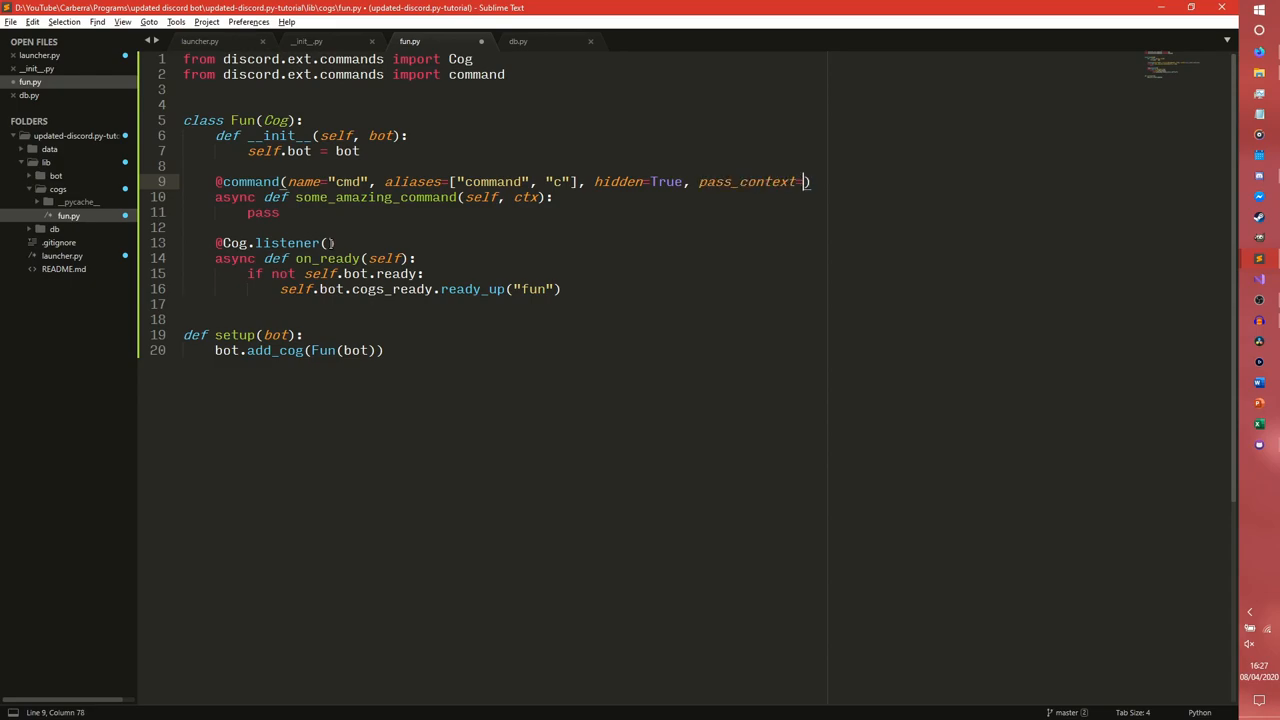
type("Fals")
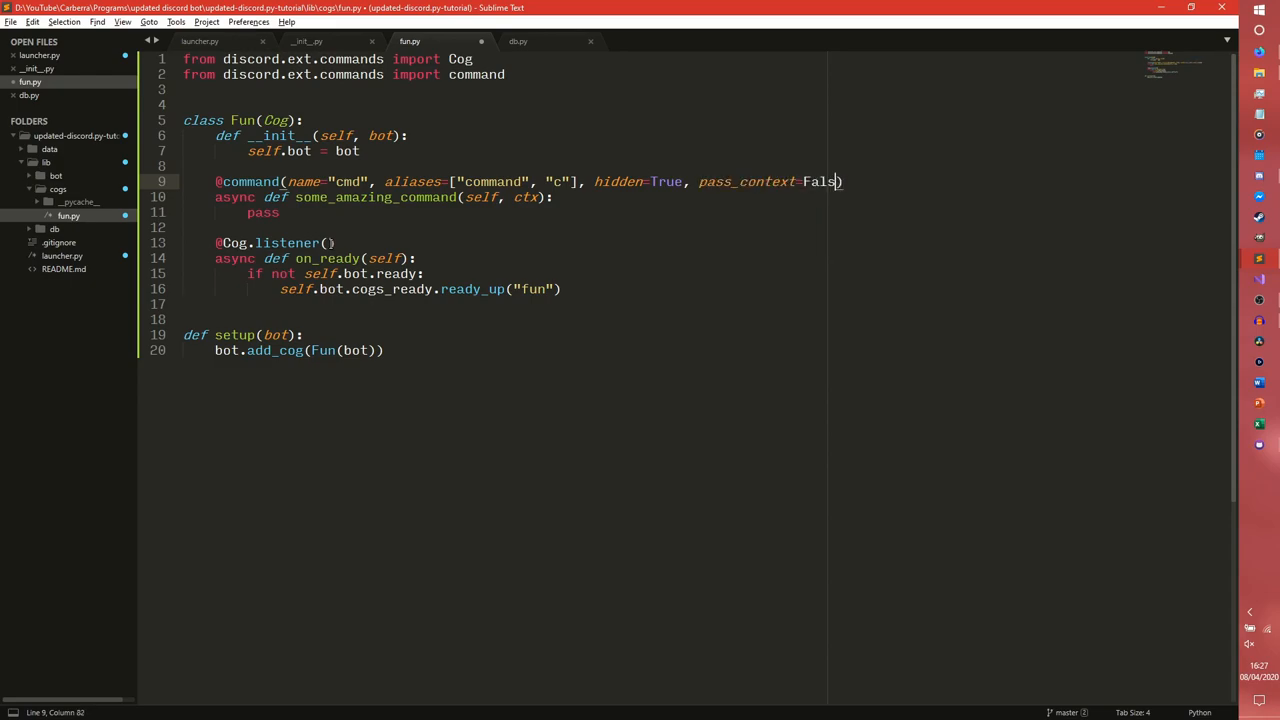
type("e")
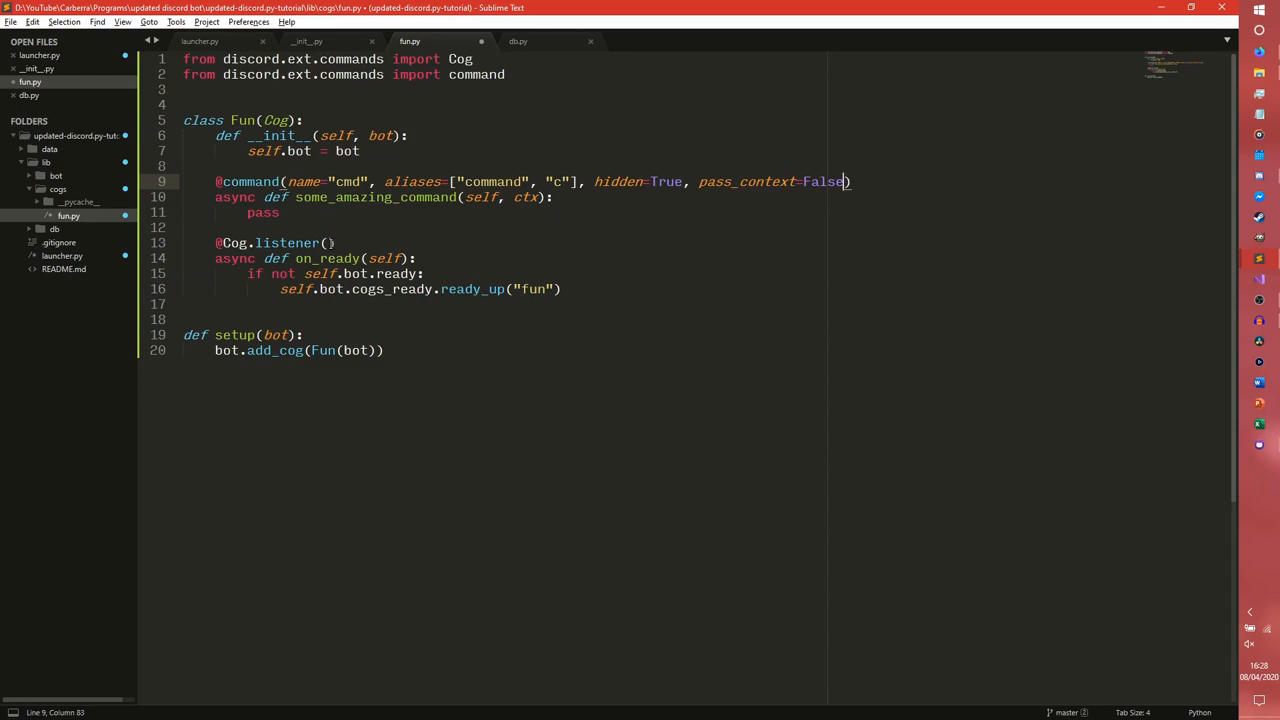
key("BackSpace")
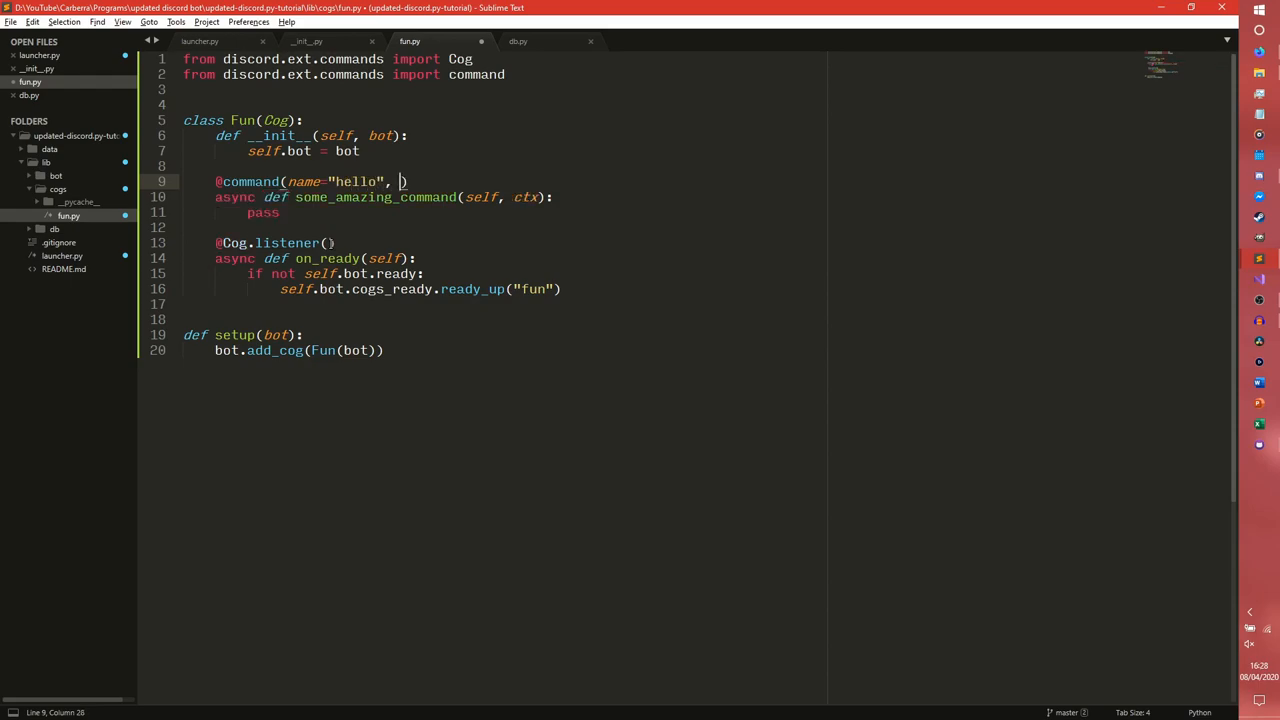
Give the hello command the alias "hi" and rename its function to say_hello.
type("aliases=\"h\"")
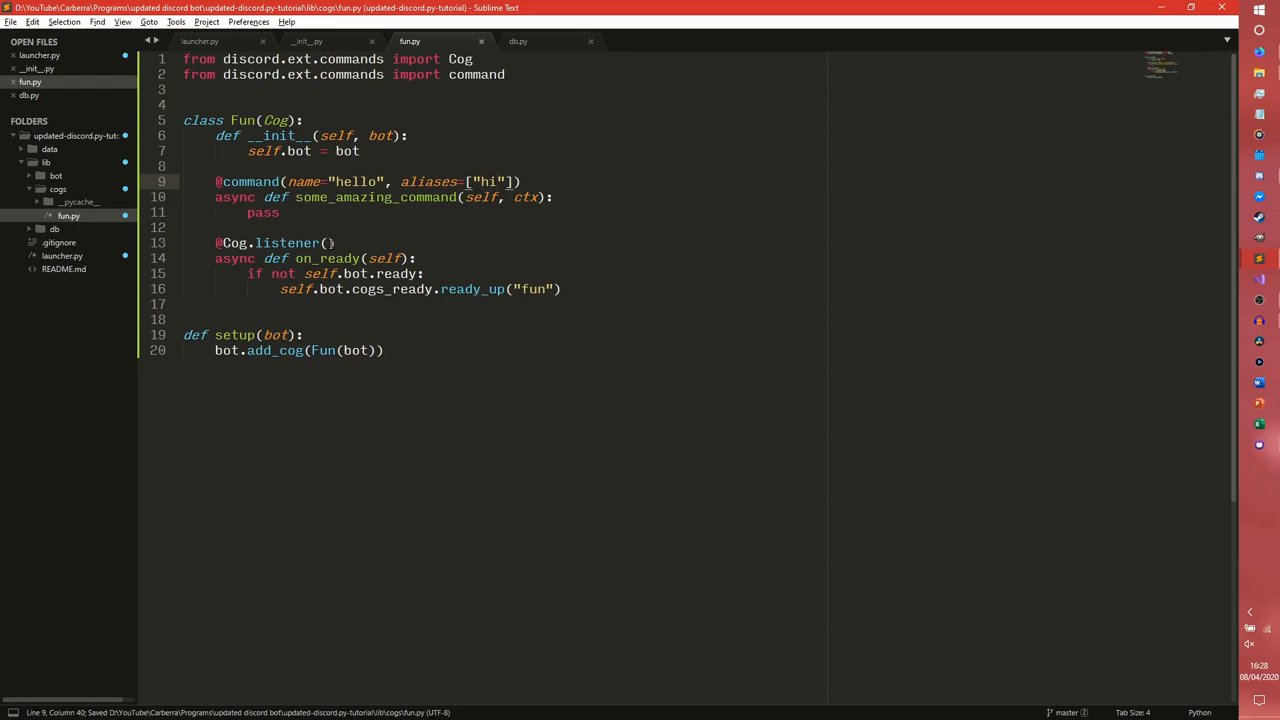
left_click(498, 197)
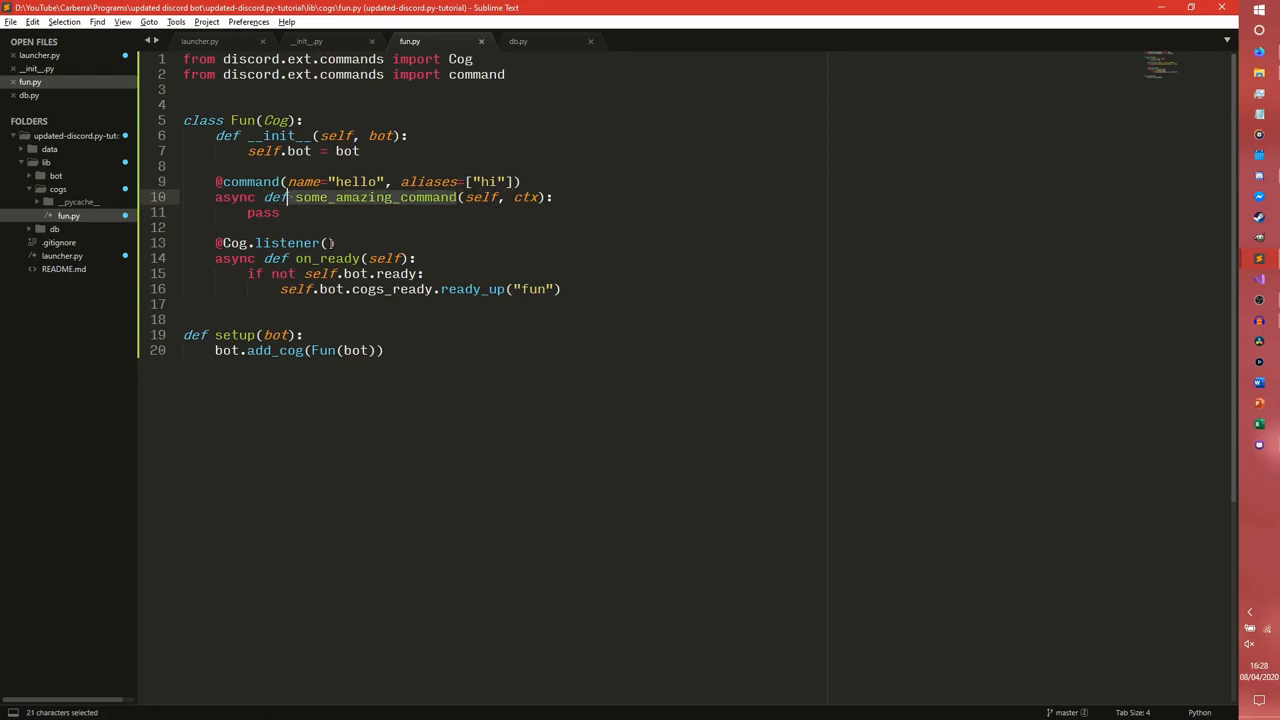
type("say_hello")
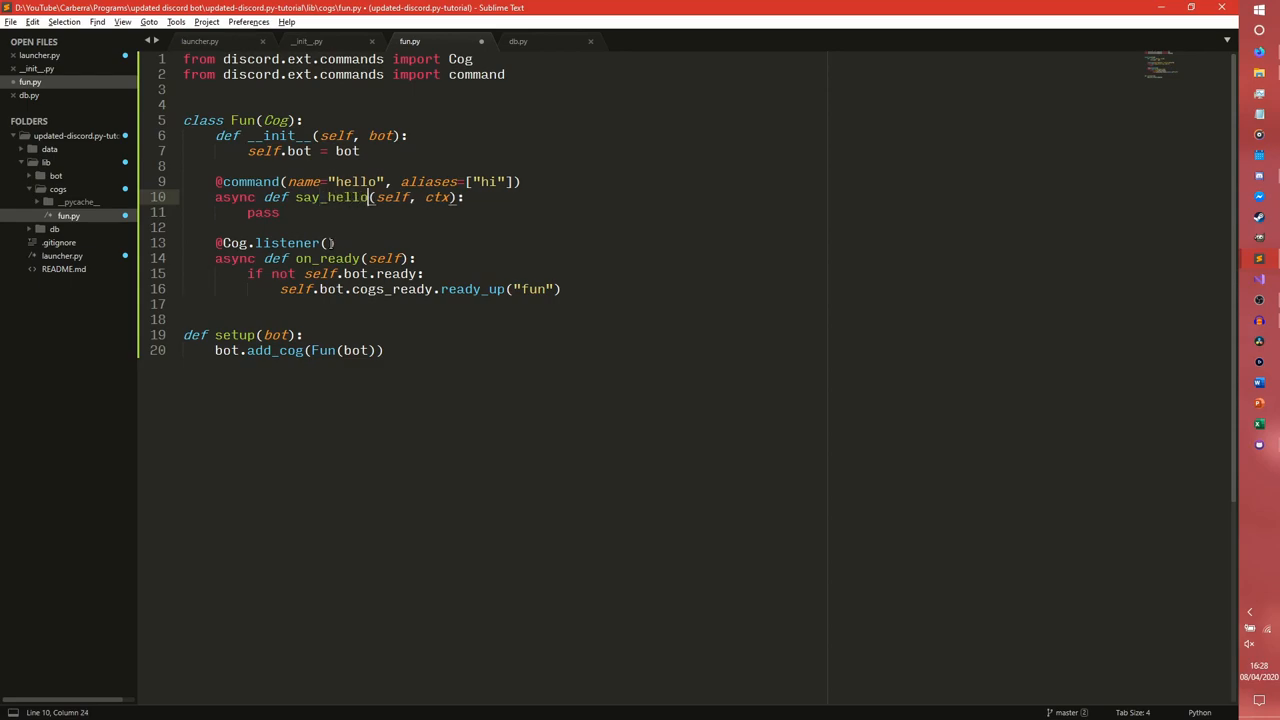
Make say_hello send f"Hello {ctx.author.mention}!" instead of pass.
type("await ctx.send(\"")
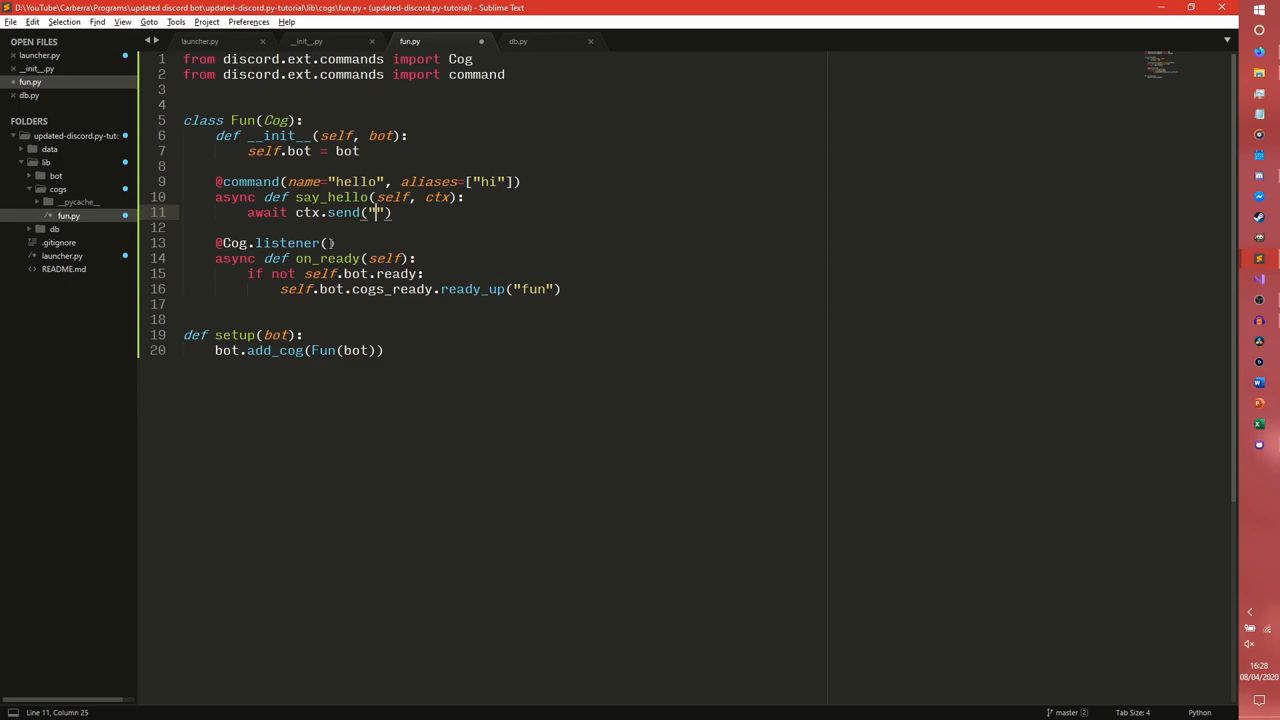
type("Hello!")
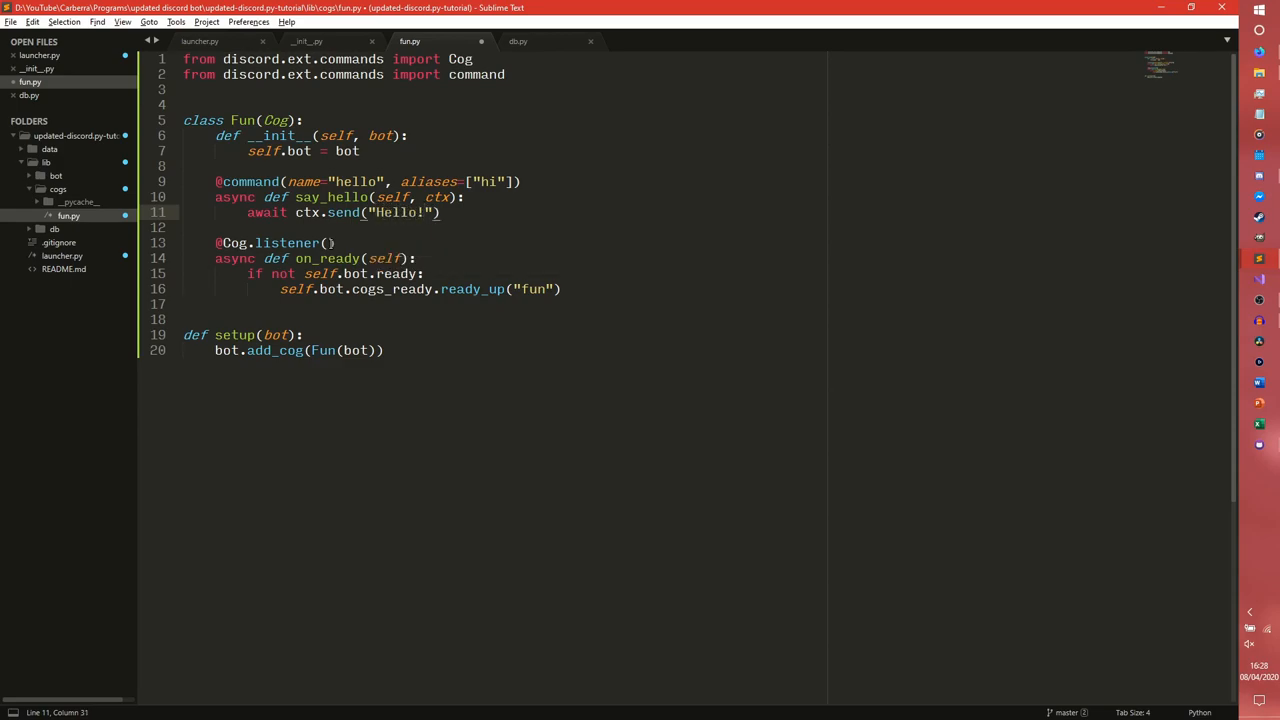
type("{}")
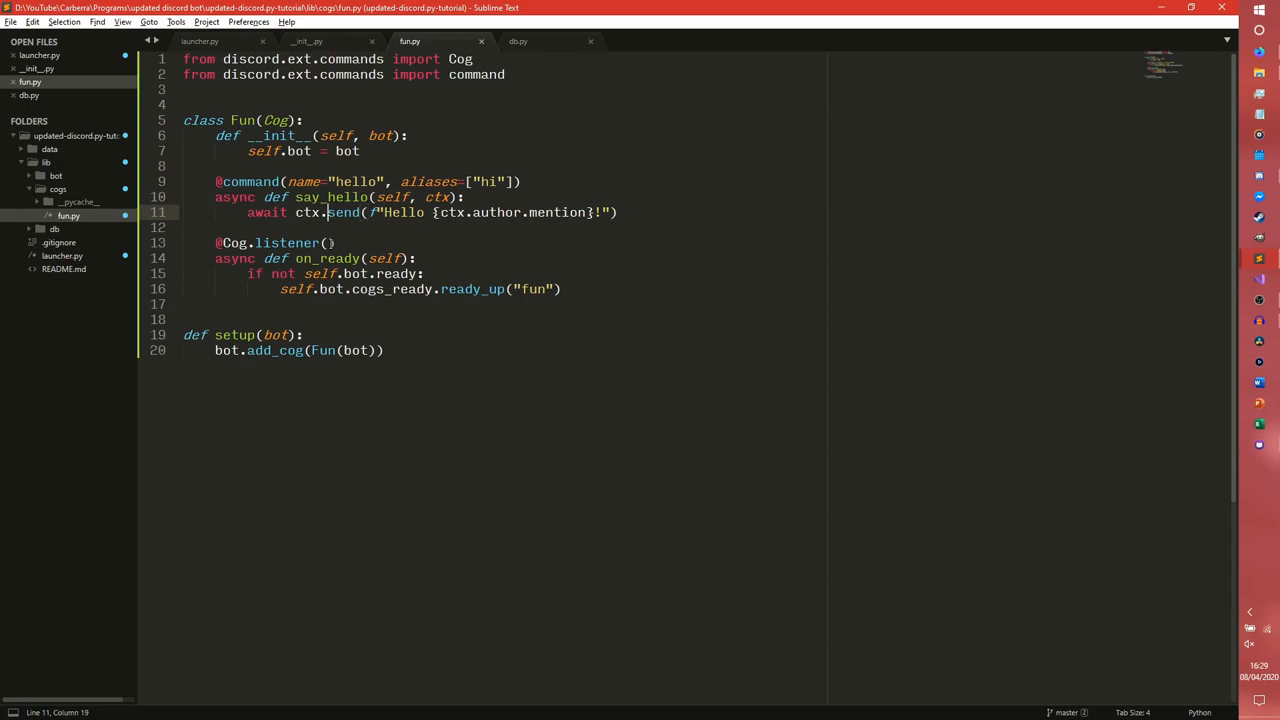
type("channel")
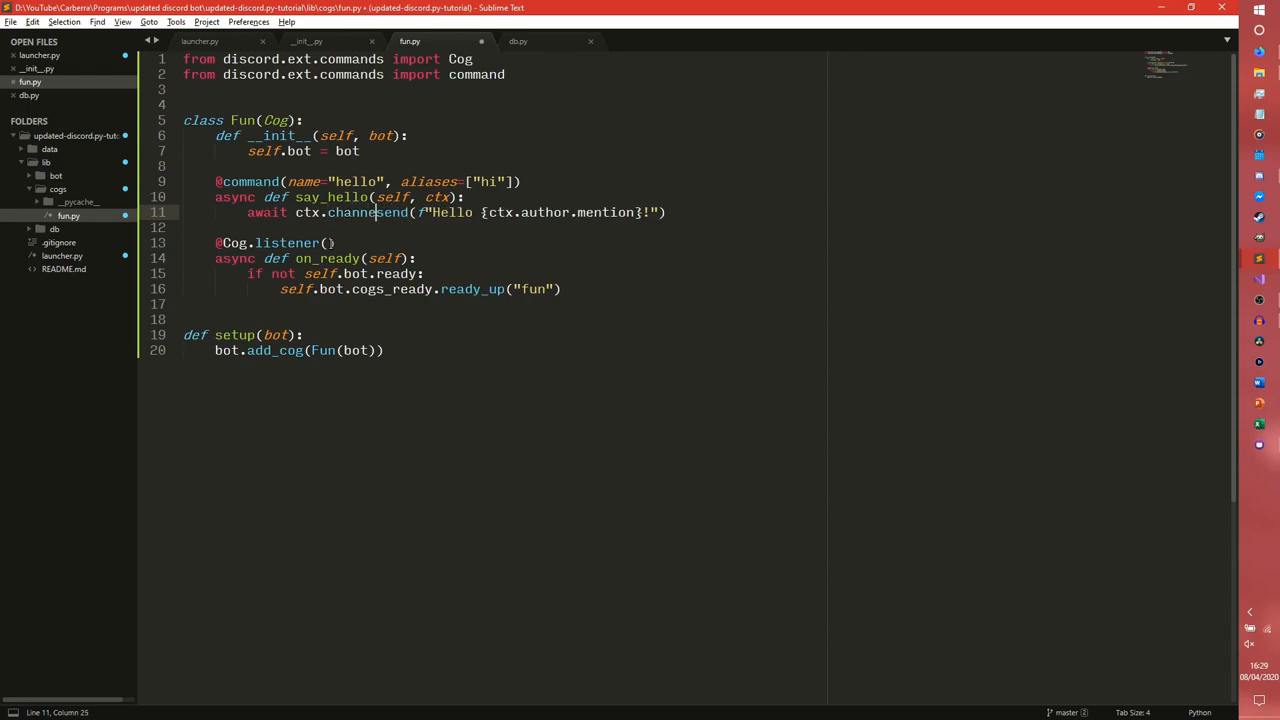
type(".")
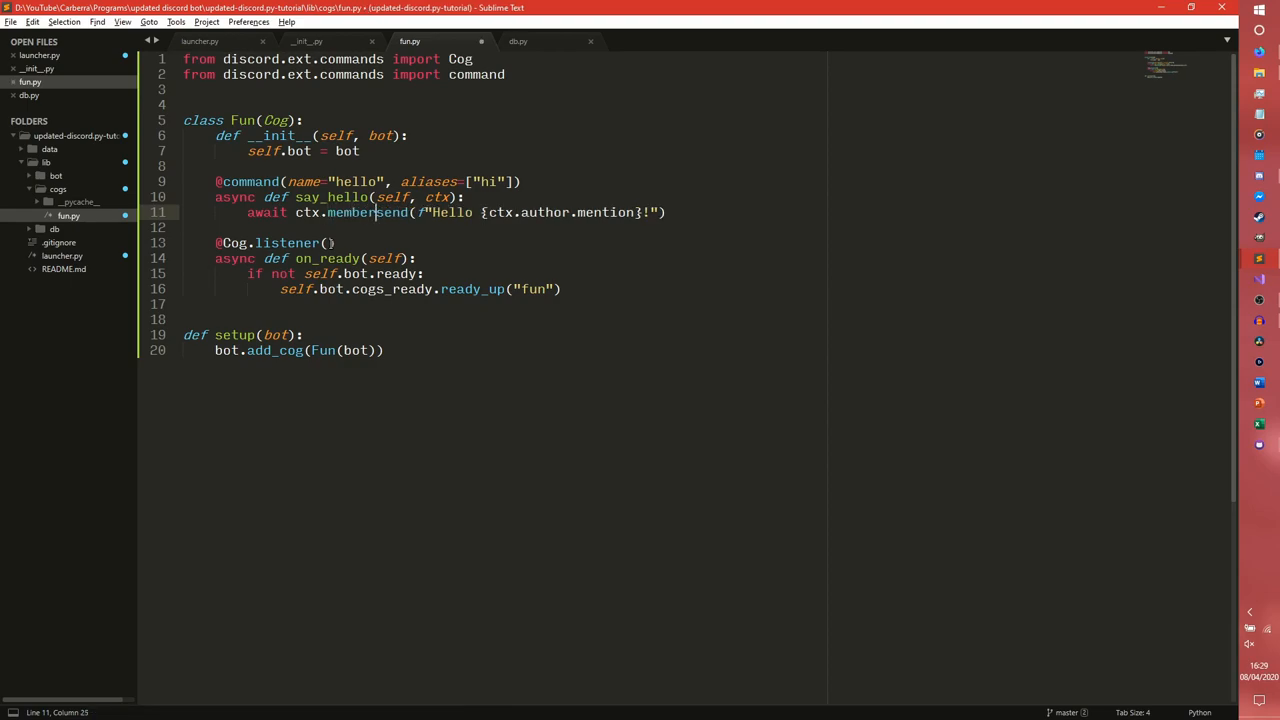
type(".")
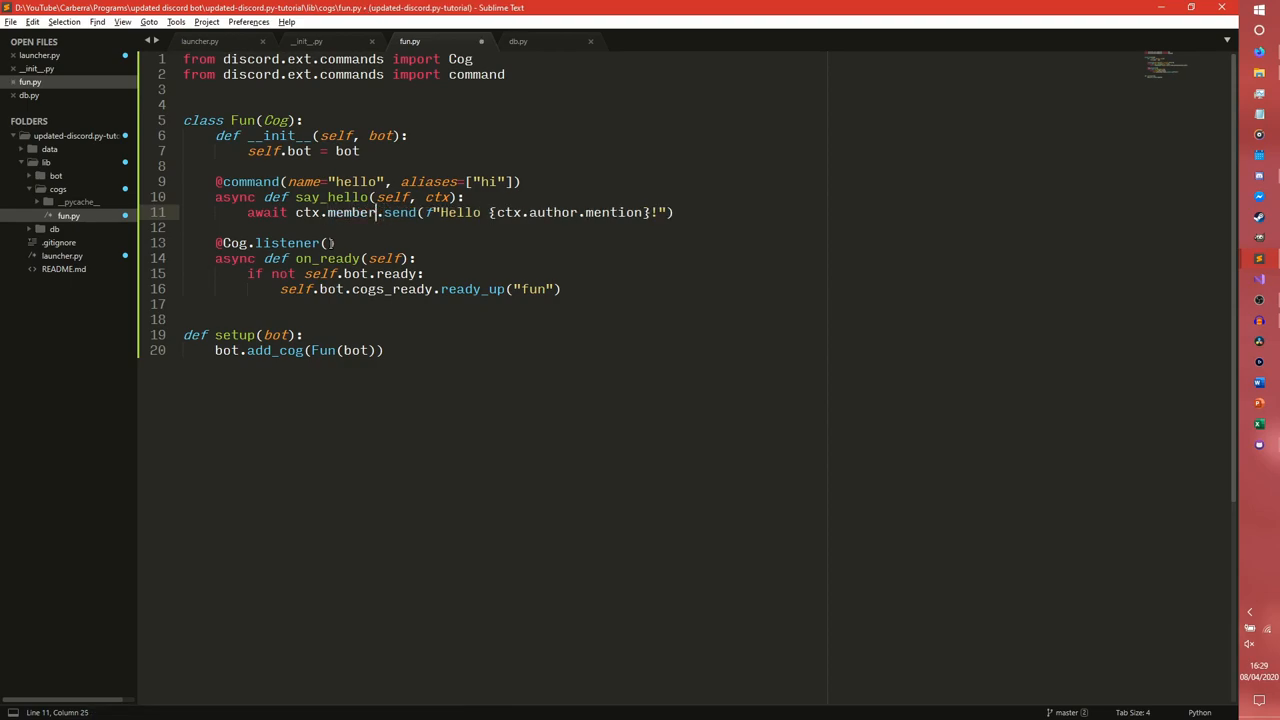
type("author")
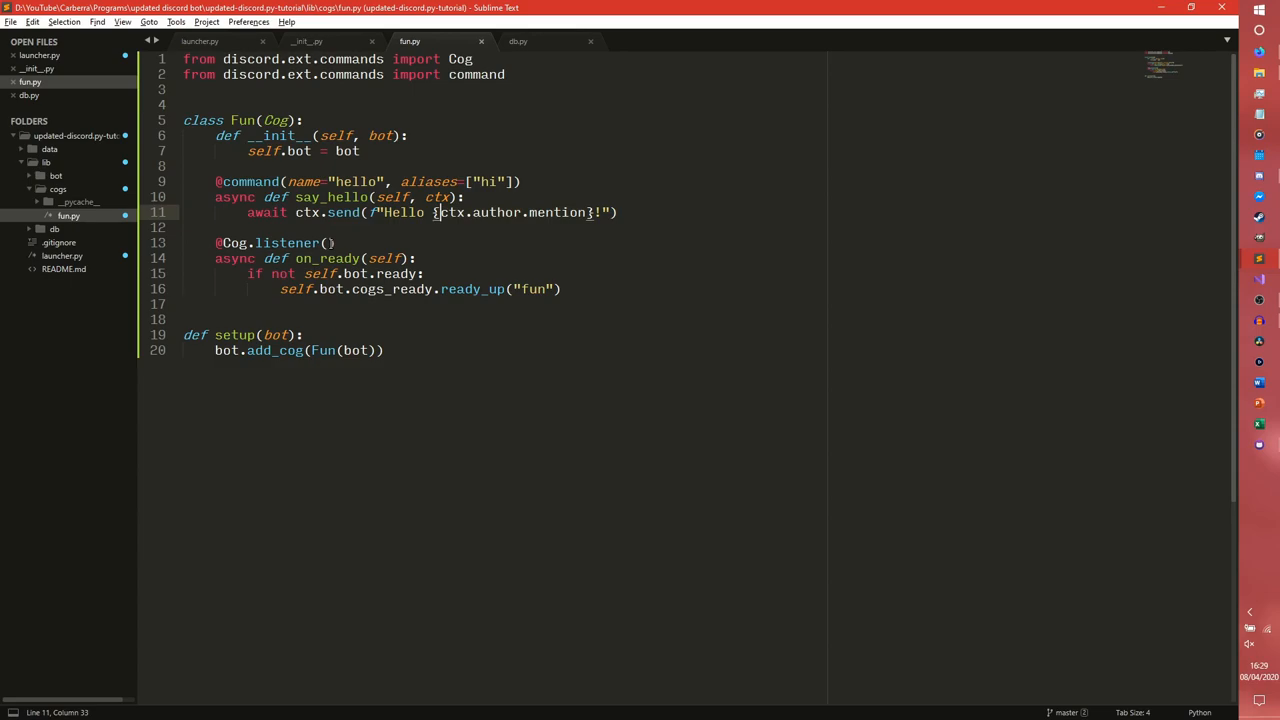
left_click_drag(435, 212, 588, 212)
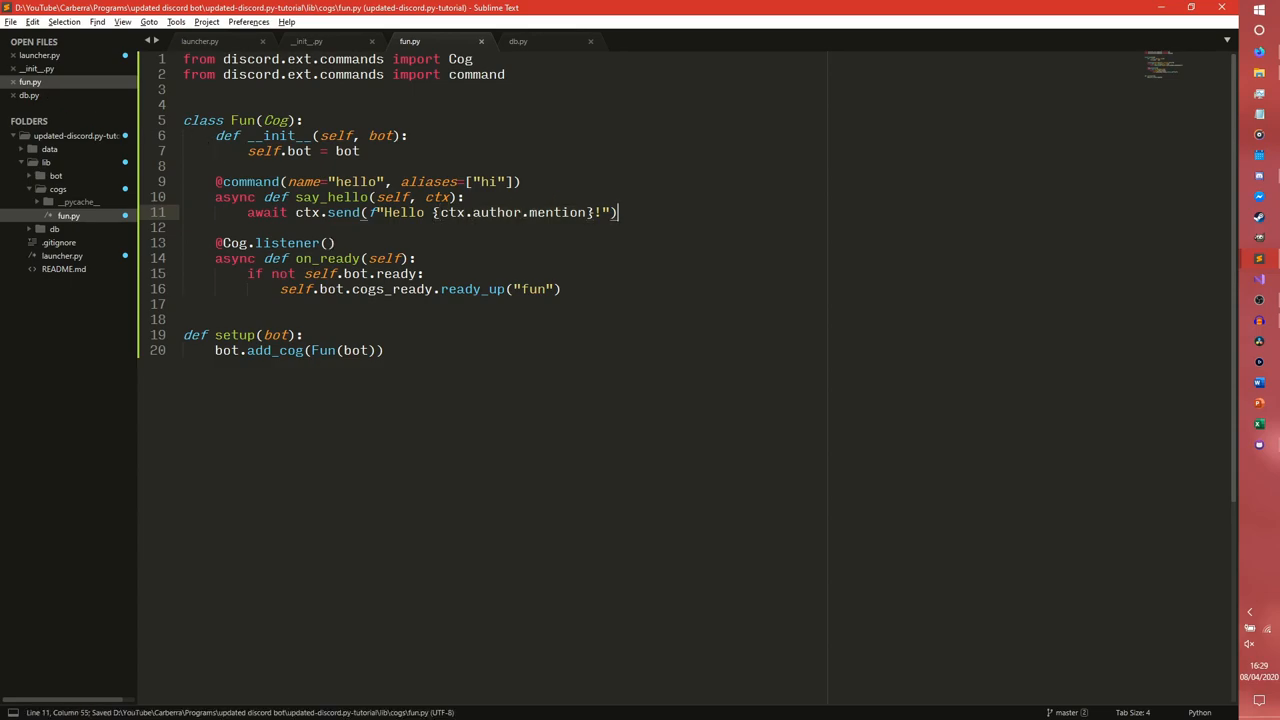
Send +hello in Discord's #stdout channel, then bring up the bot's __init__.py.
left_click(200, 40)
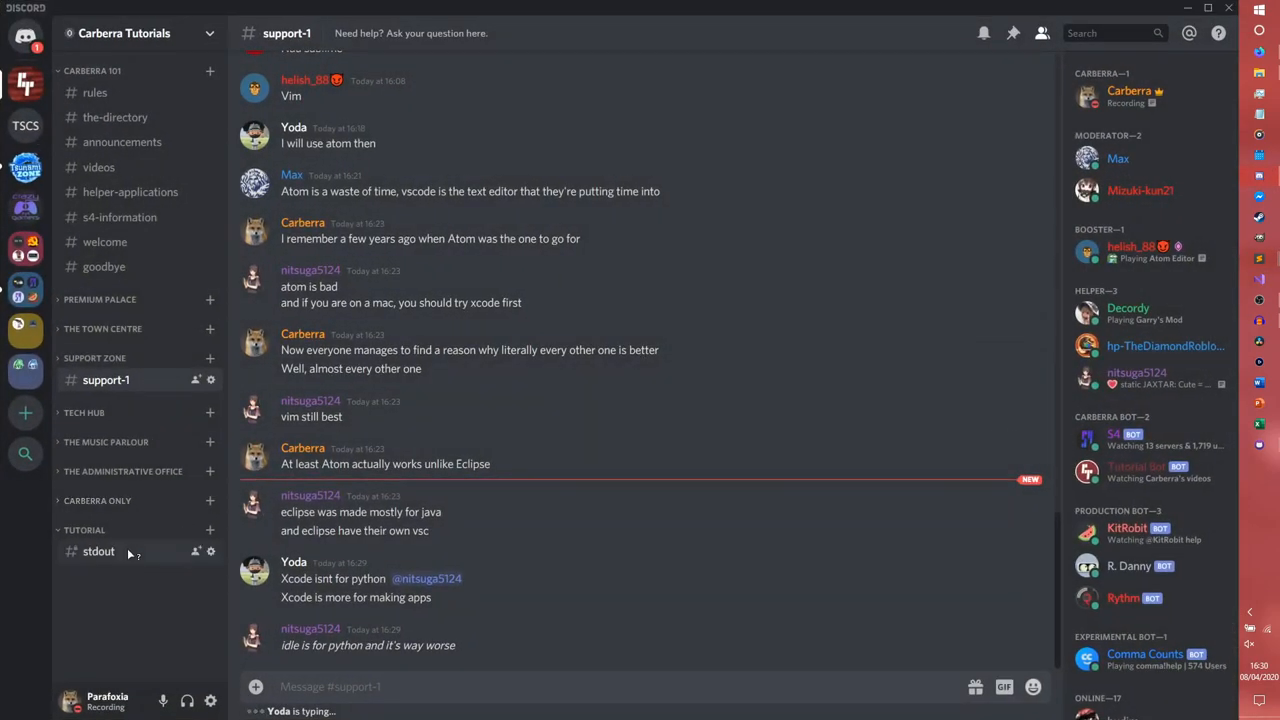
left_click(97, 552)
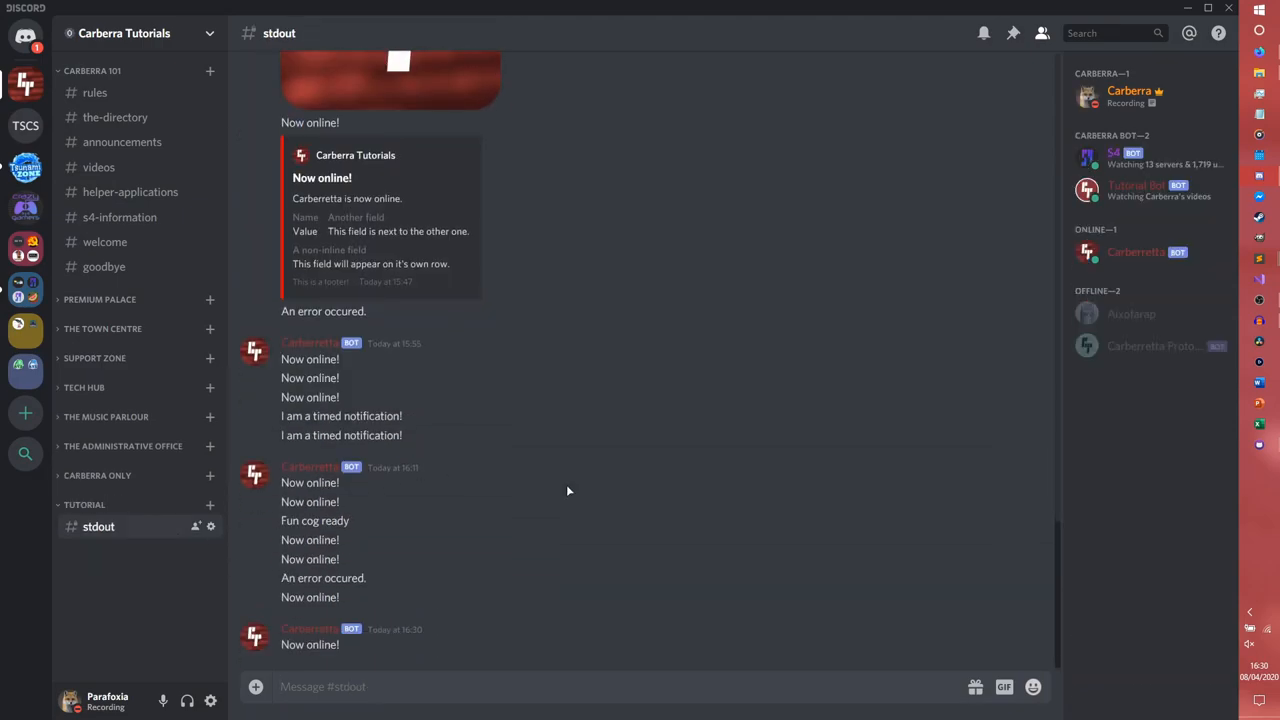
type("+hell")
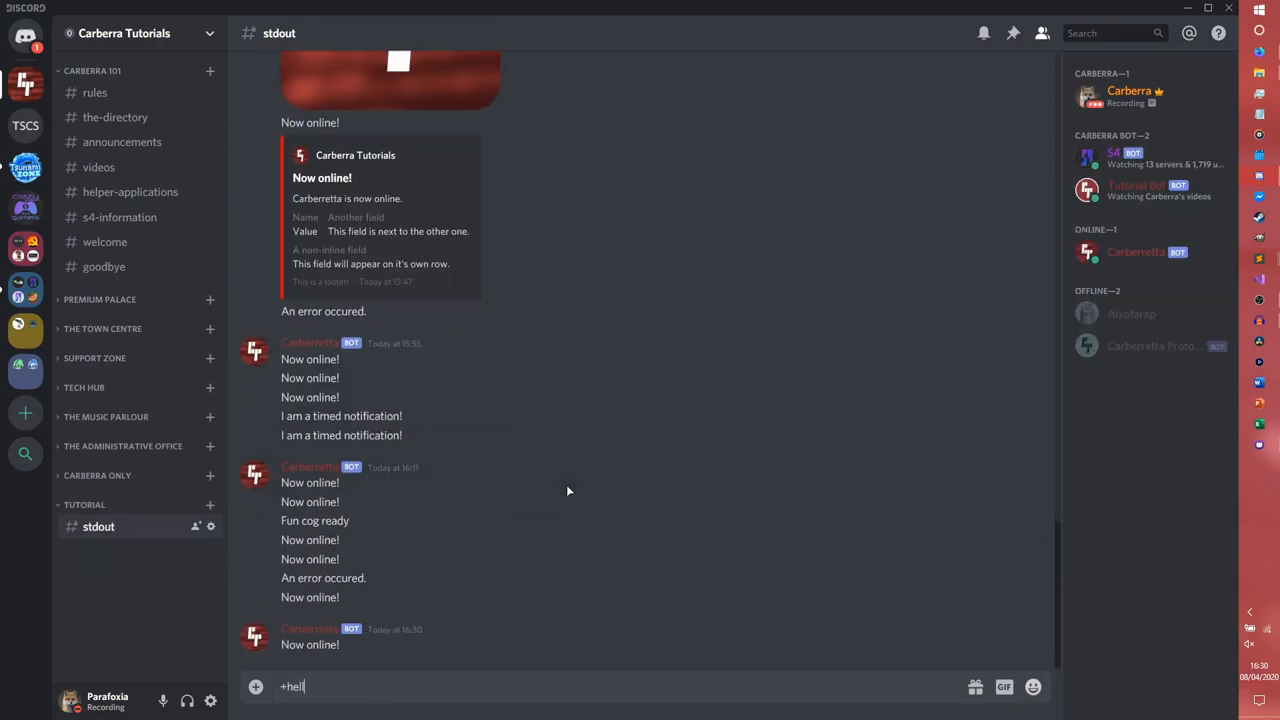
key("Enter")
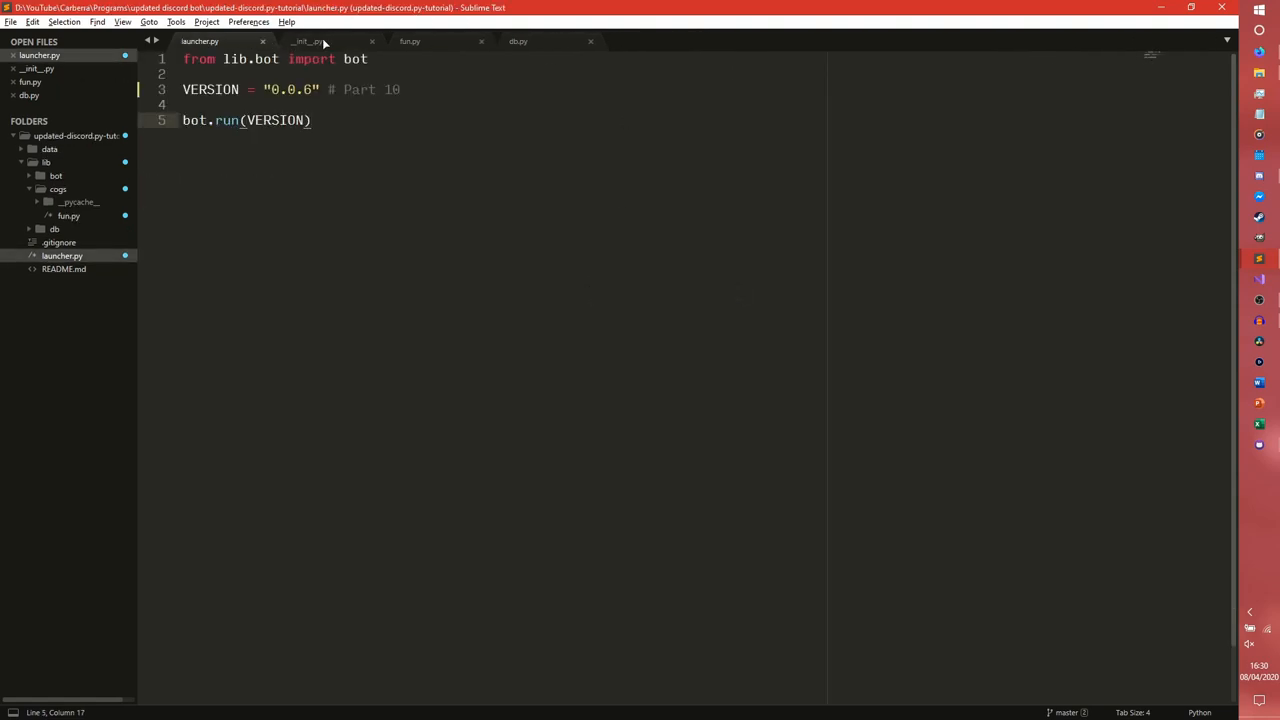
left_click(311, 41)
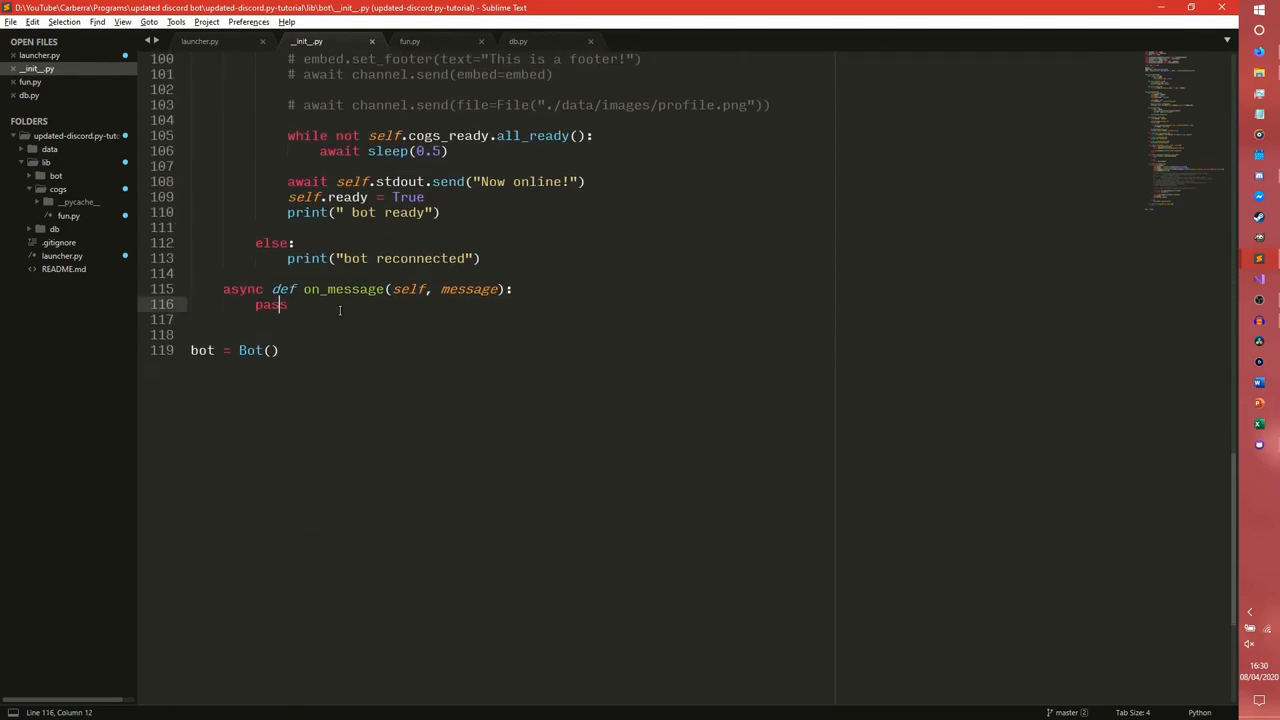
Replace pass in on_message with a process_commands call guarded by a not-message.author check.
double_click(270, 304)
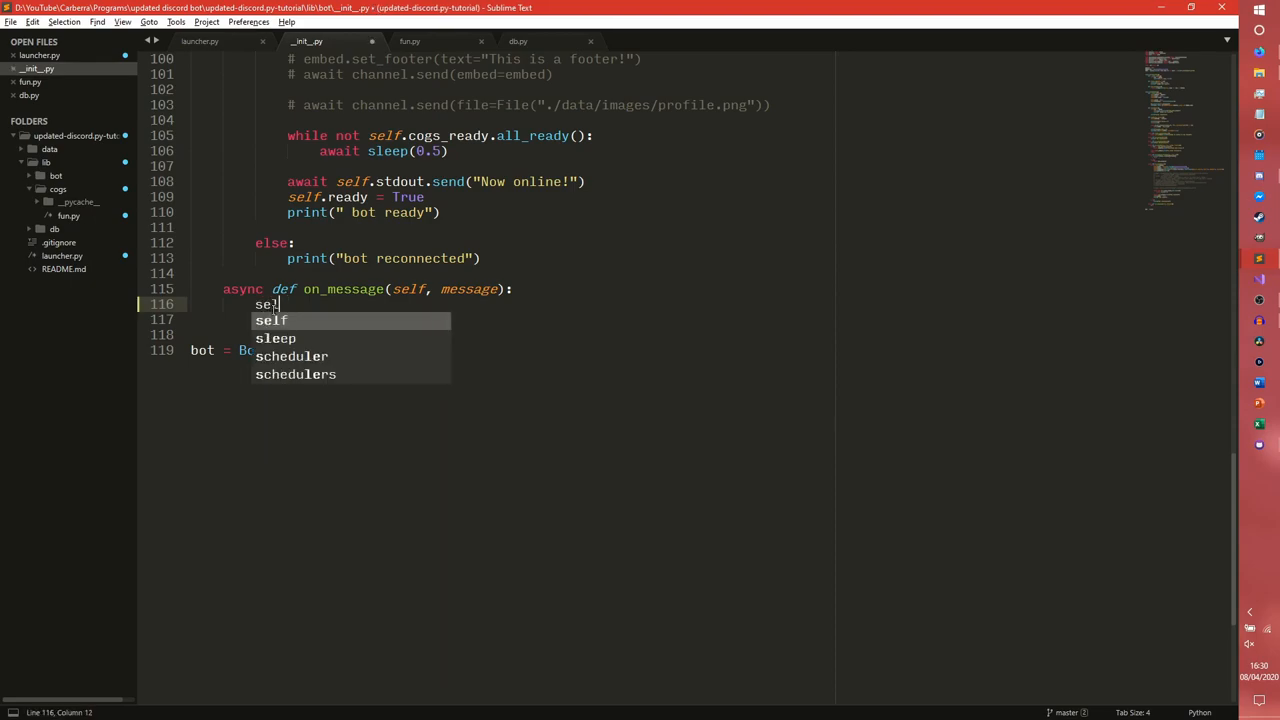
type(".process_command(")
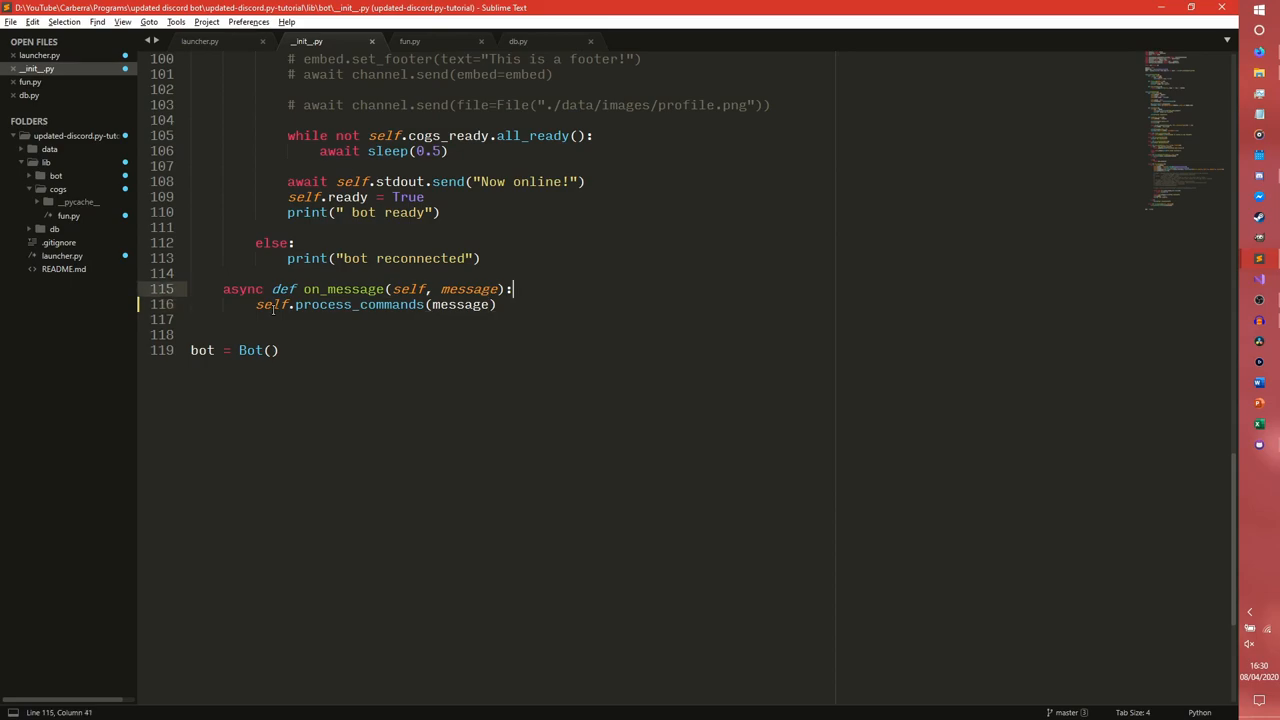
type("if")
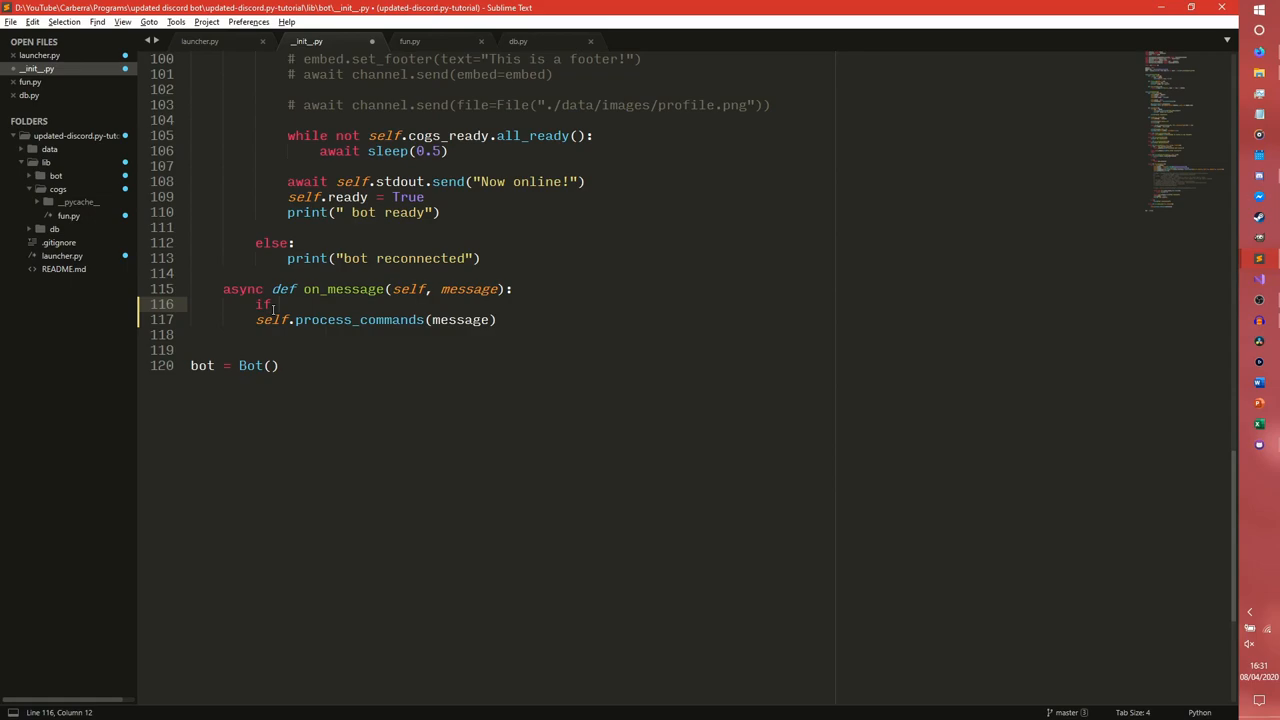
type("n")
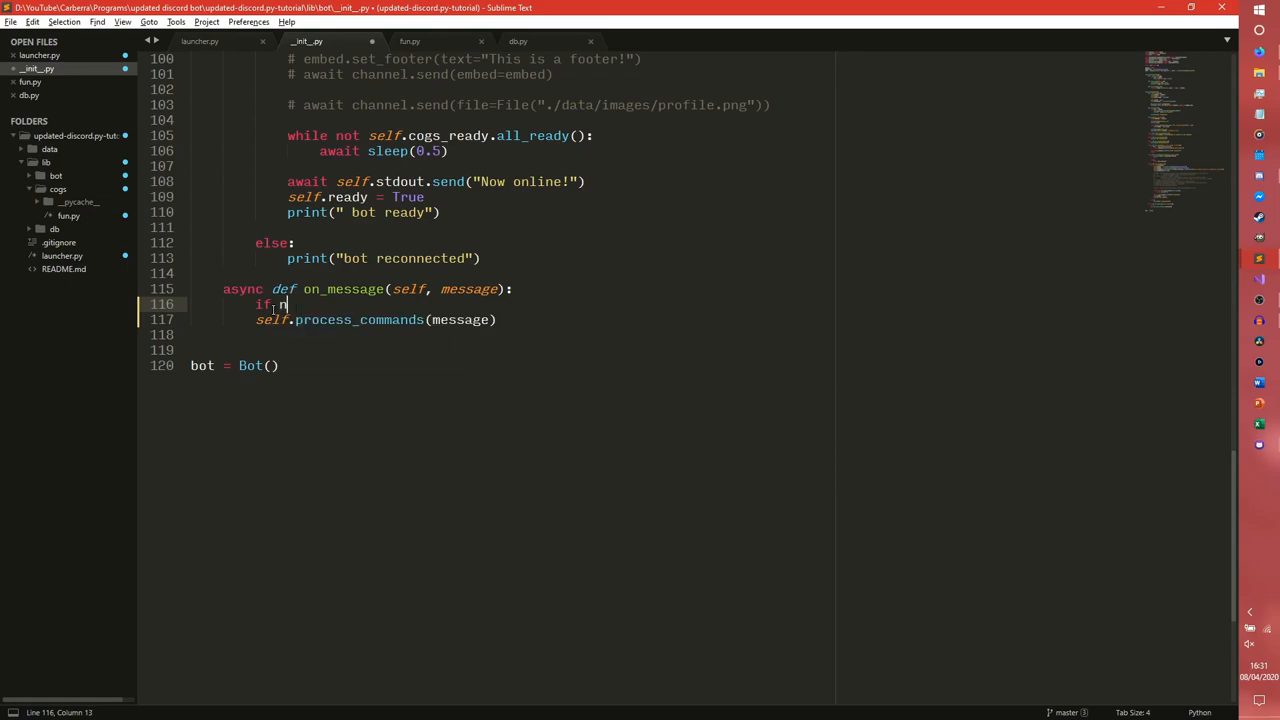
type("ot message.aiuthor.bot:")
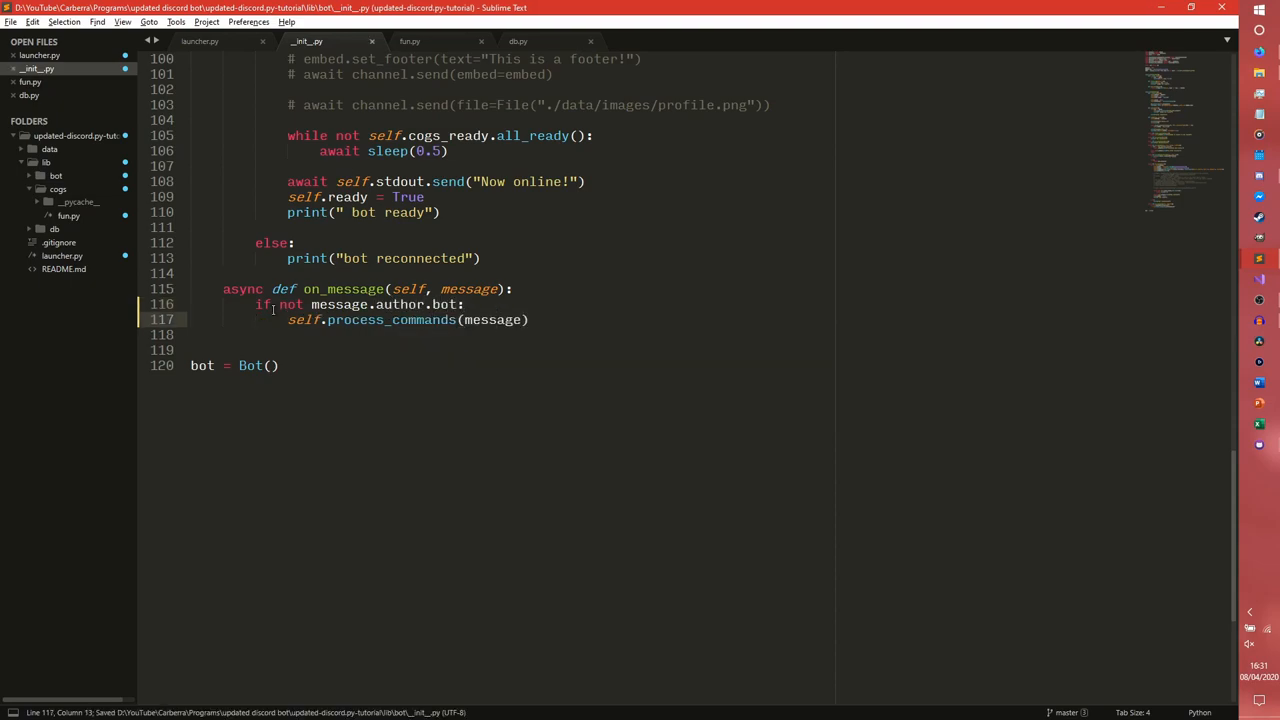
Extend the condition to compare the message author against message.guild.me.
left_click(283, 304)
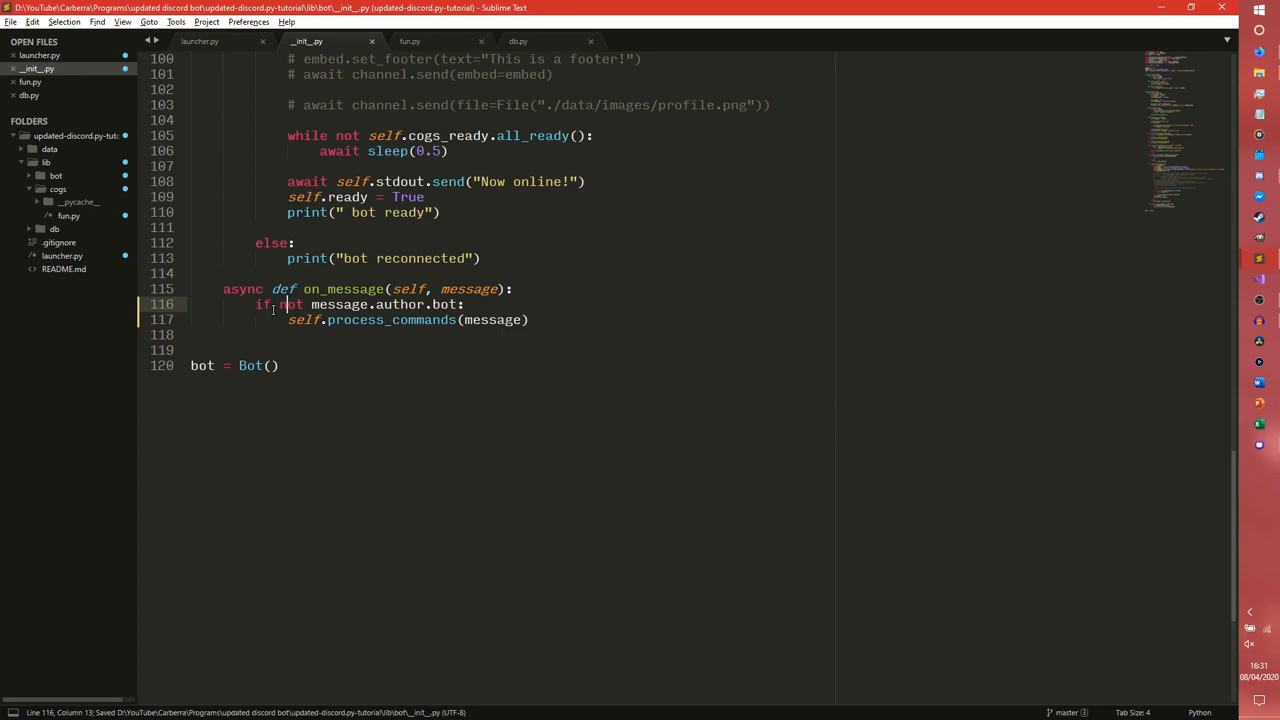
type("m")
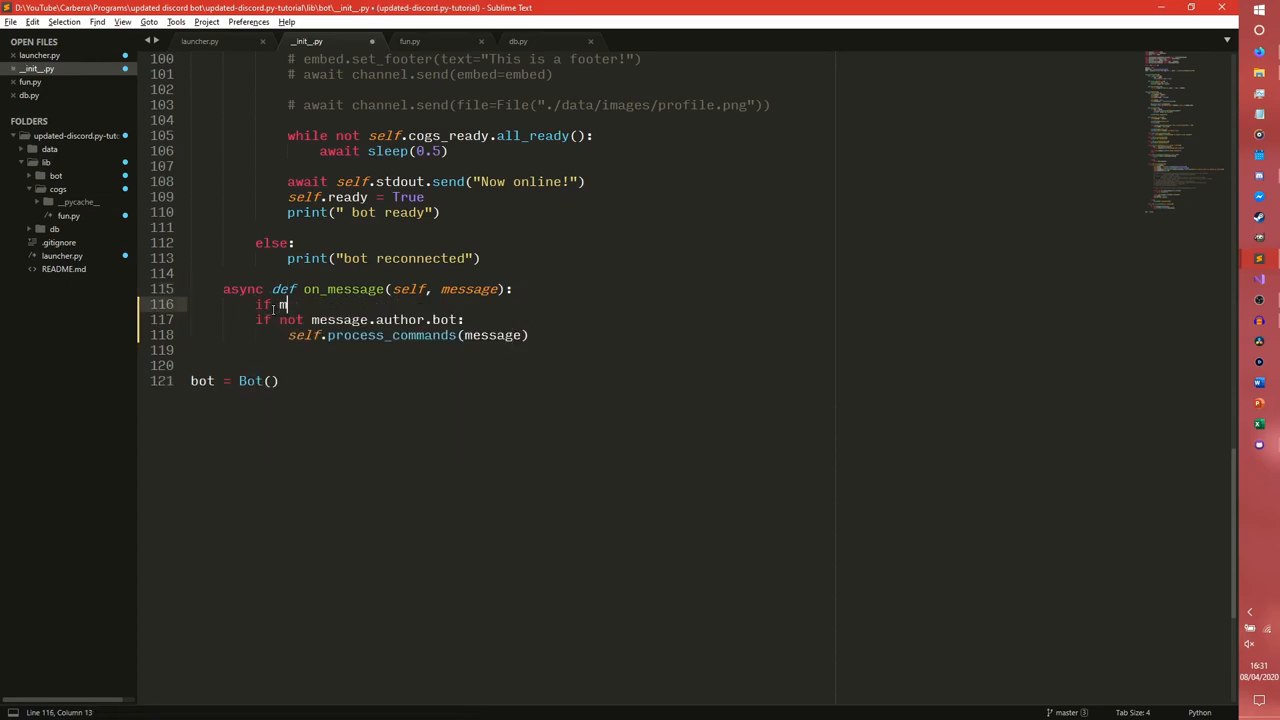
type("essage.author.bot:")
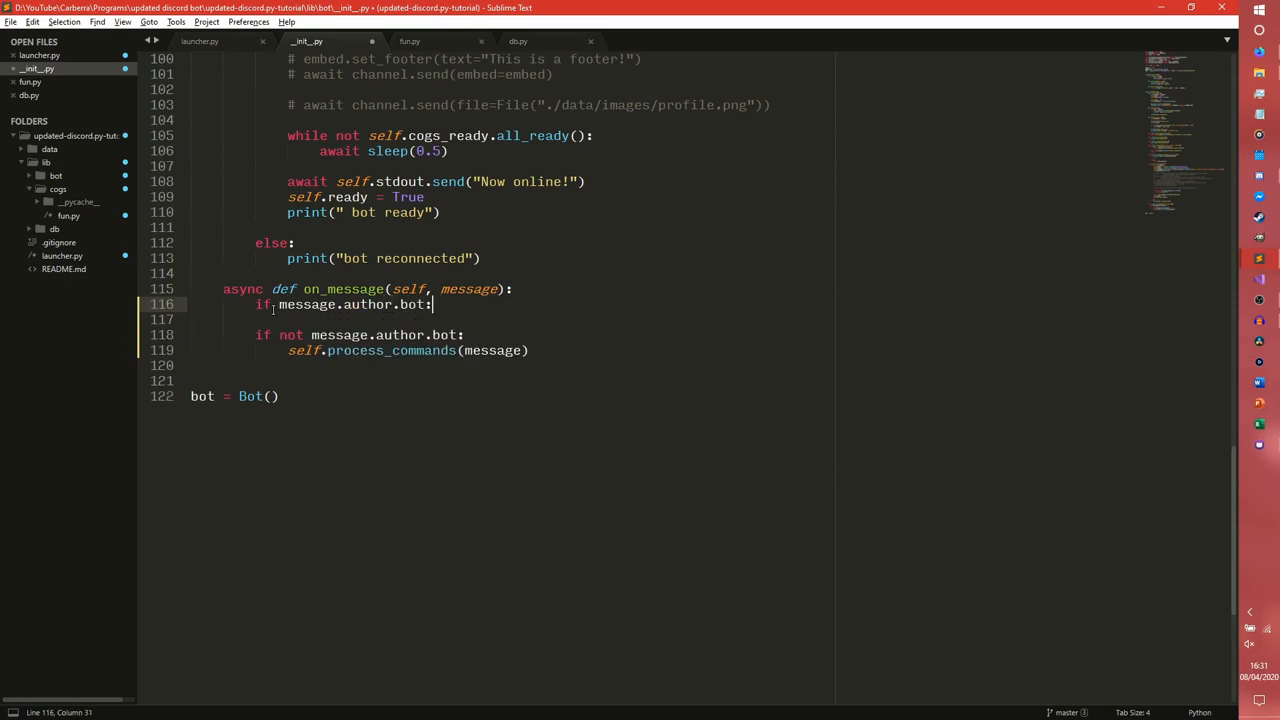
type("and not message.")
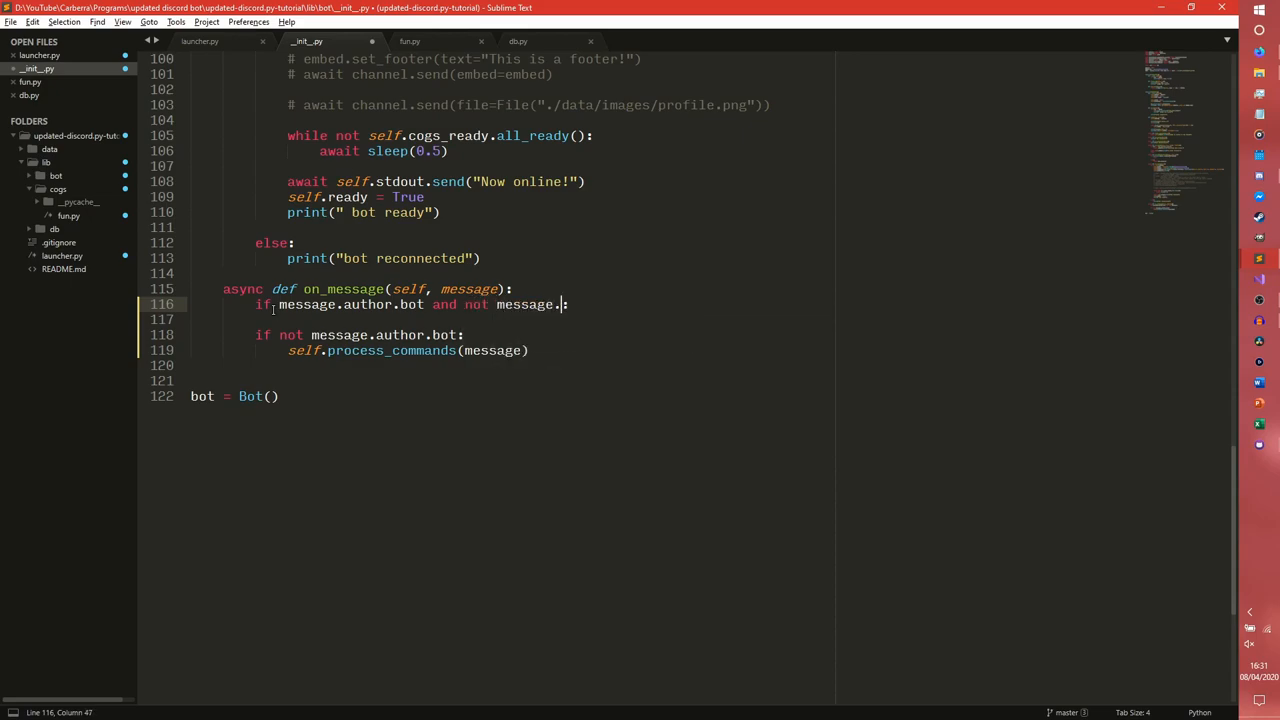
type("mes")
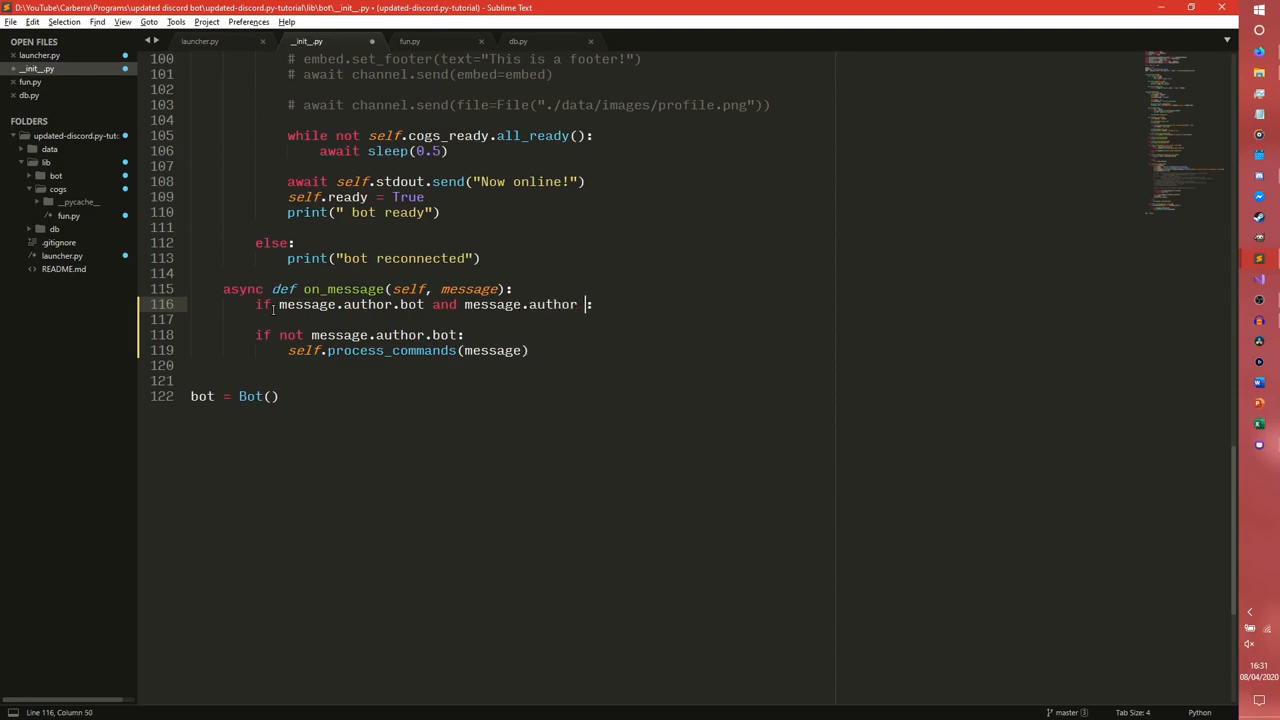
type("!=")
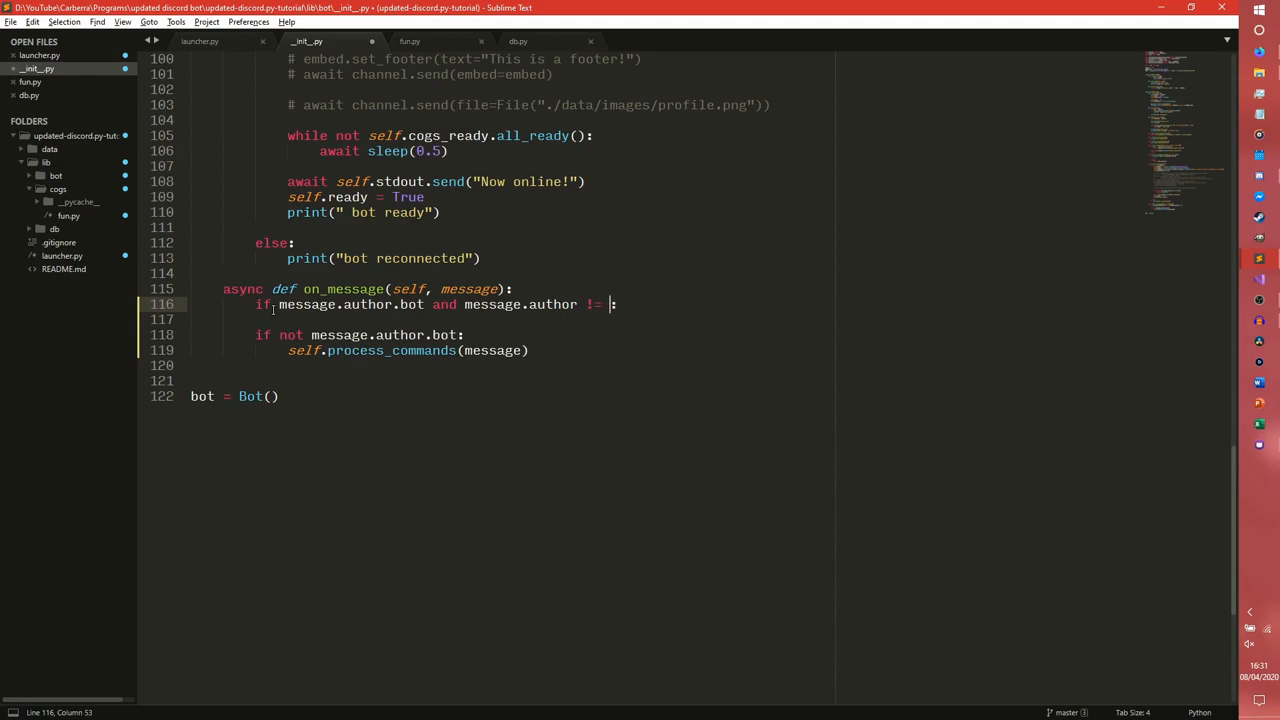
type("message.guild.me")
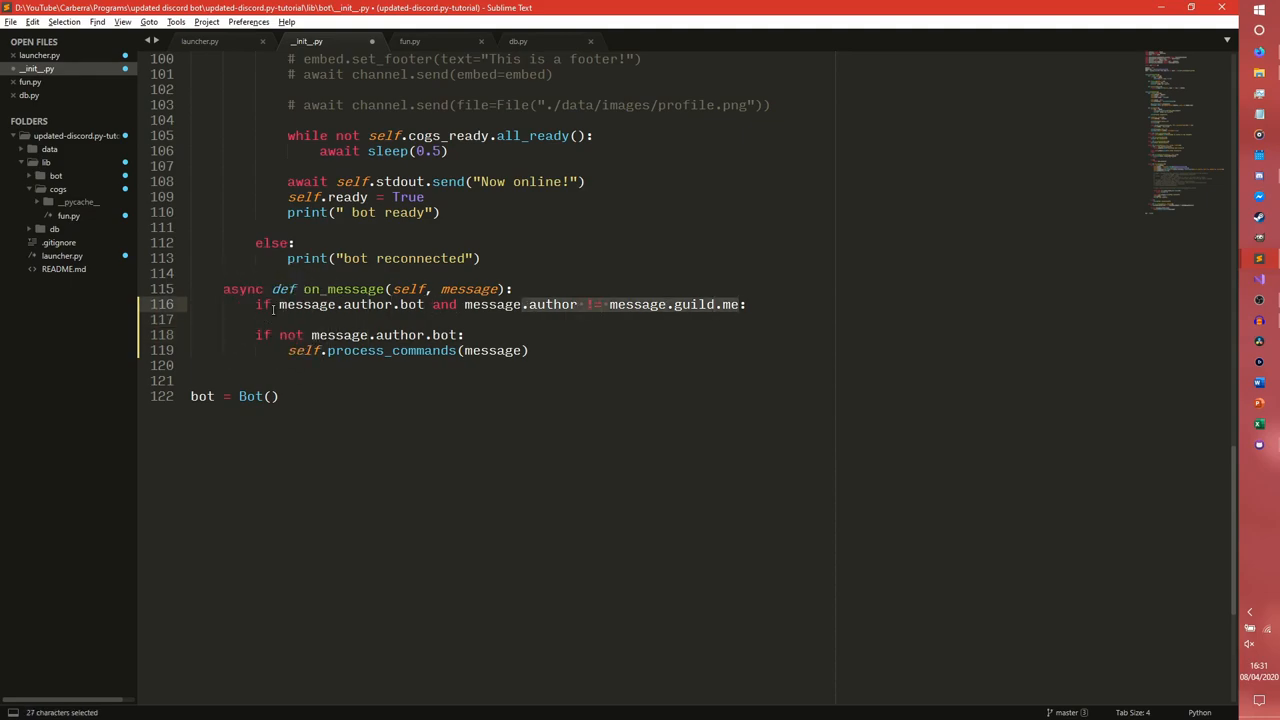
Rework the author comparison between self.user and message.guild.me, and position to await process_commands.
left_click(537, 304)
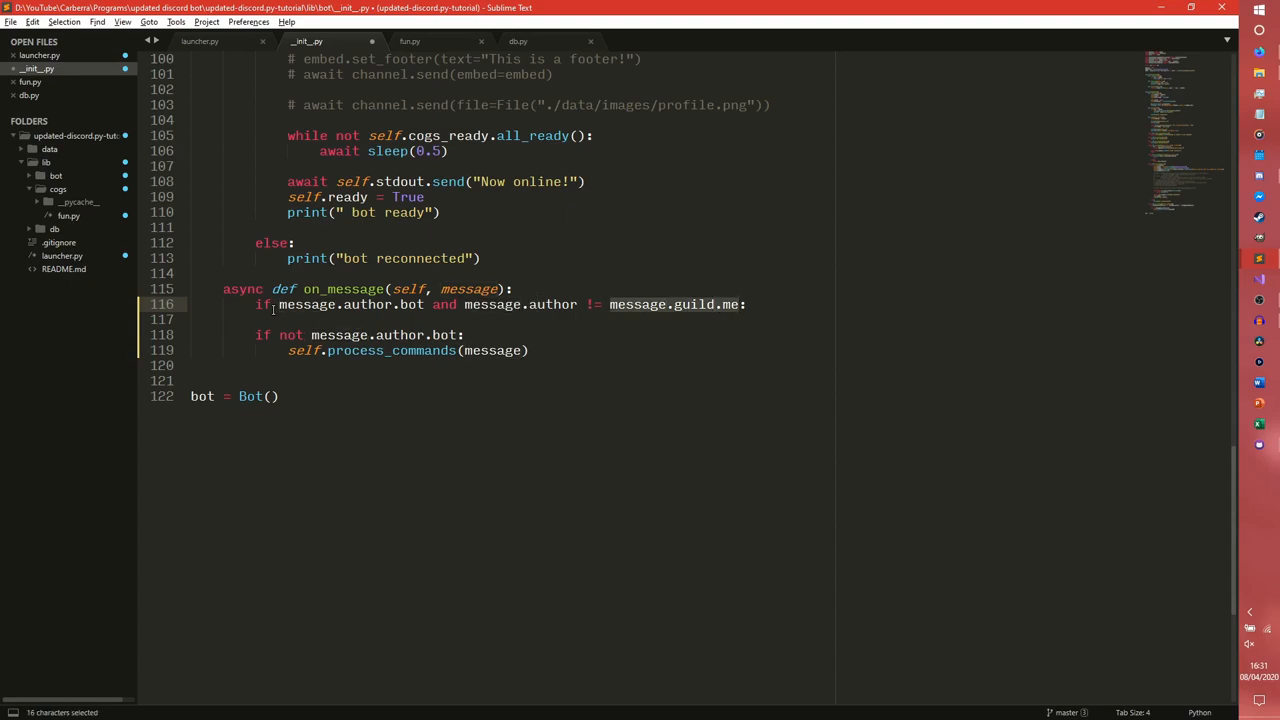
type("self.user.")
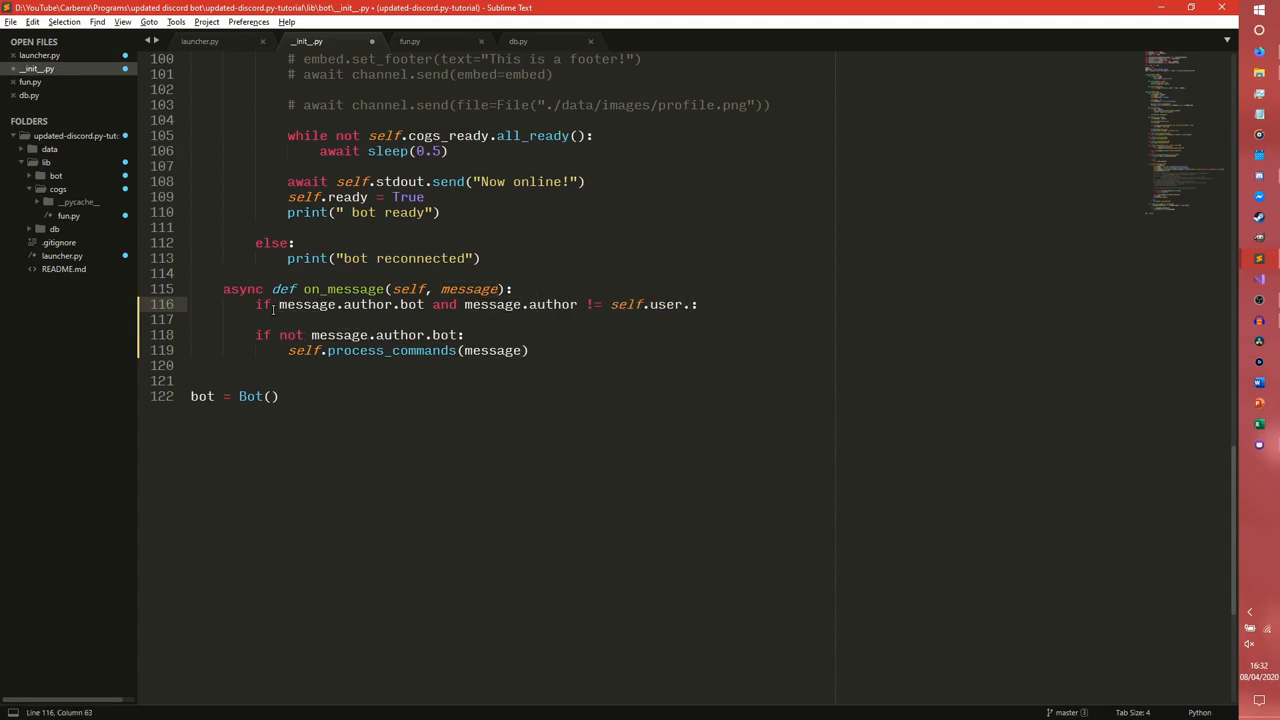
key("backspace")
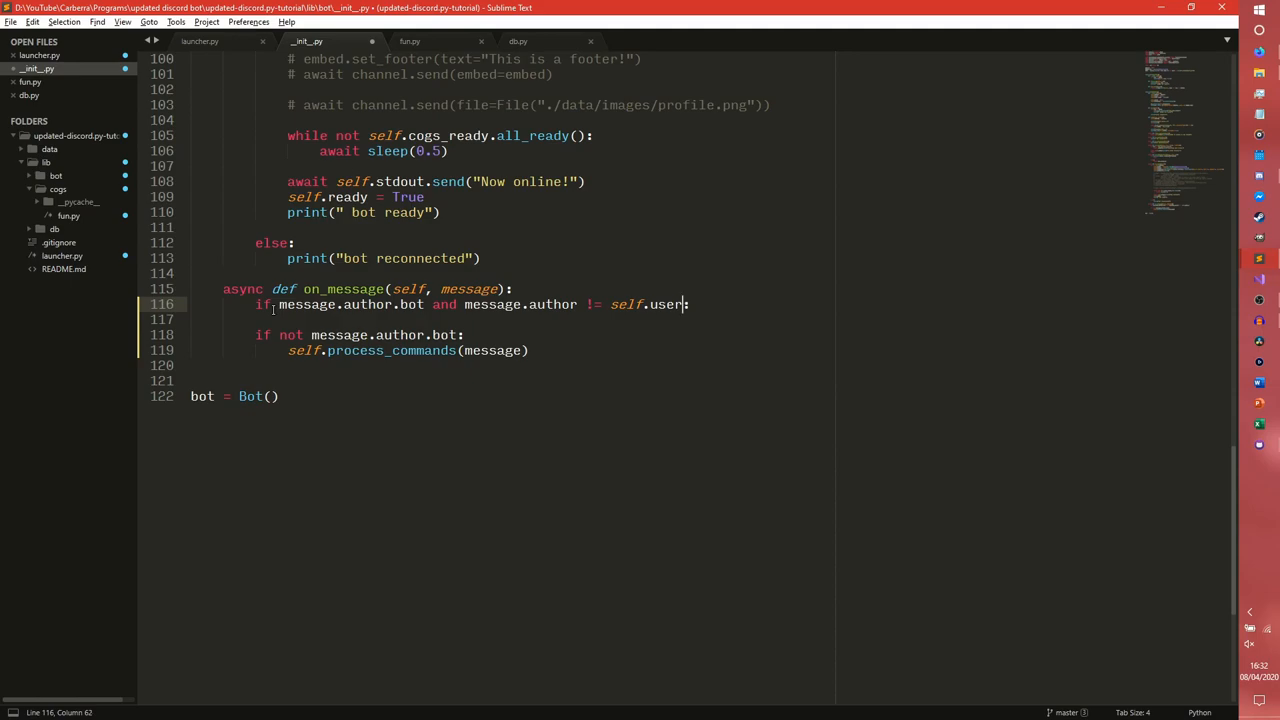
key("BackSpace")
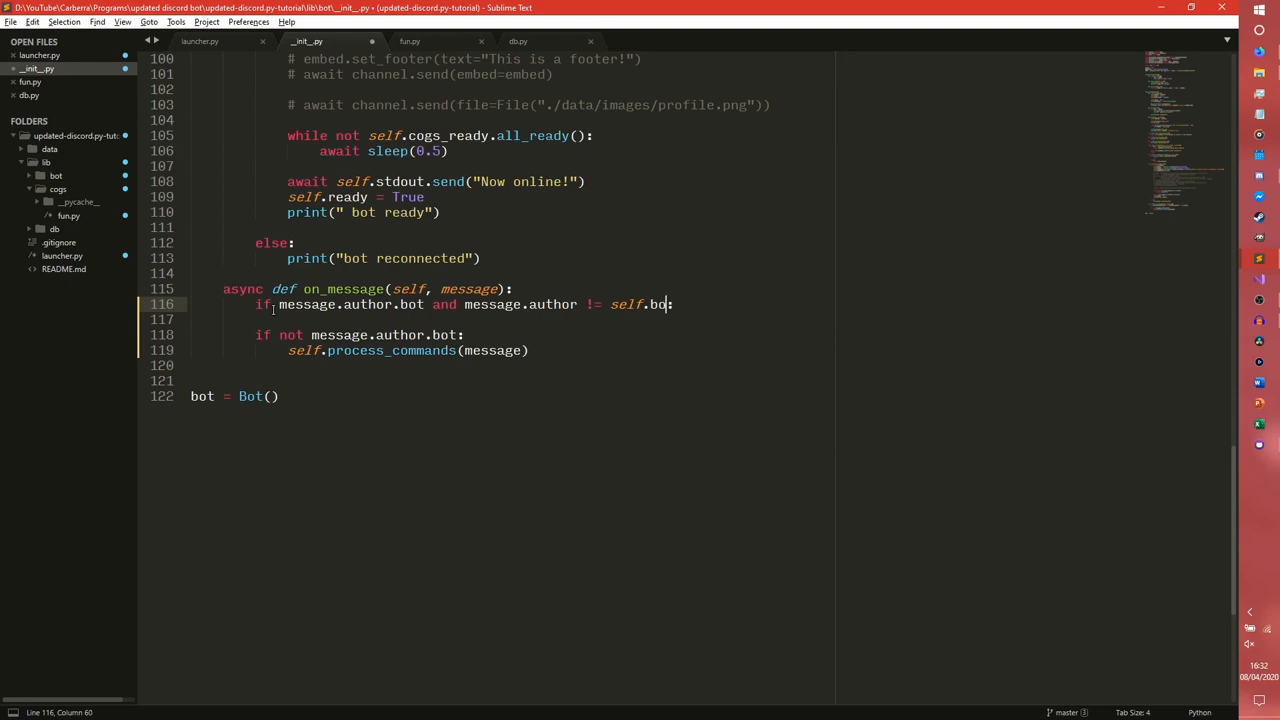
type("user.")
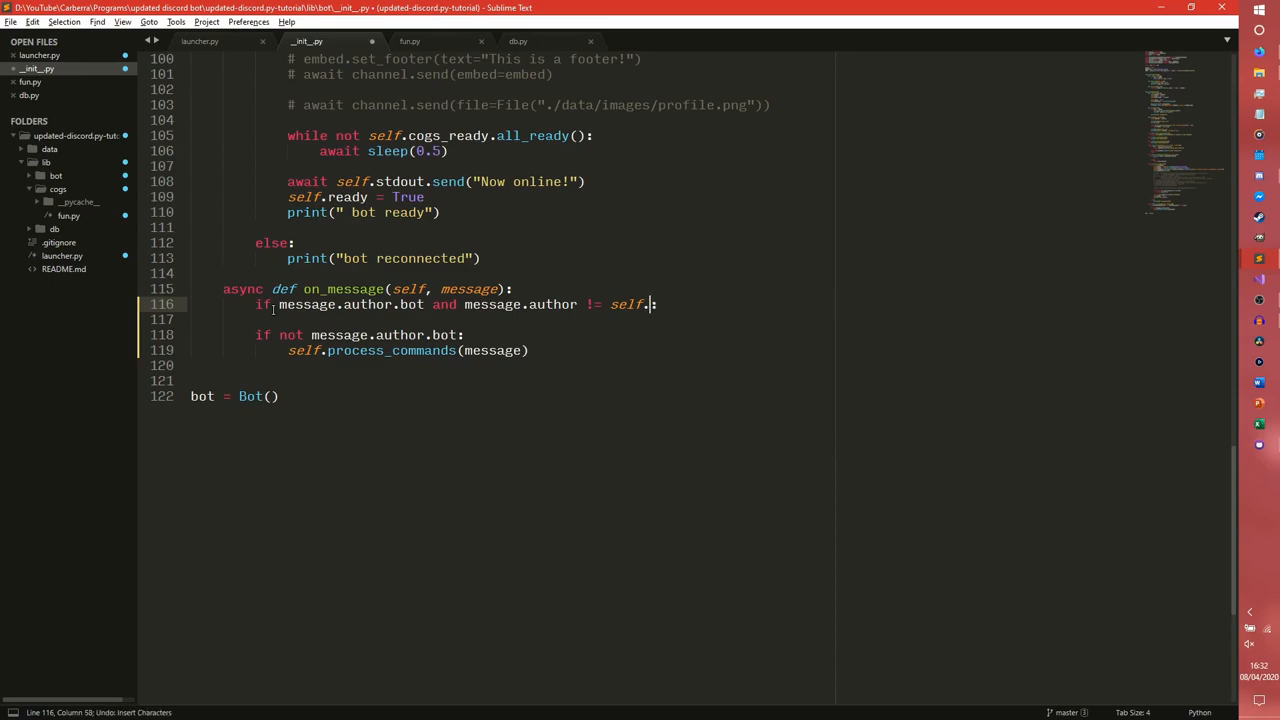
type("message.guild.me")
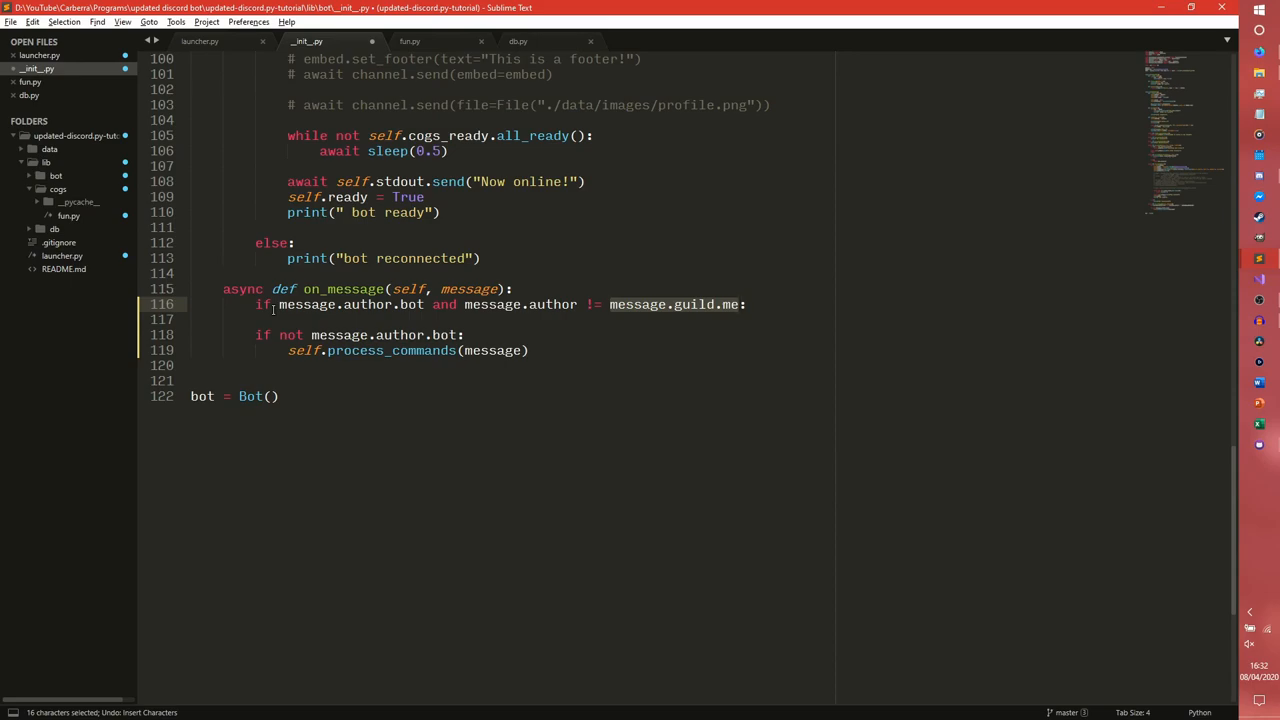
left_click(741, 304)
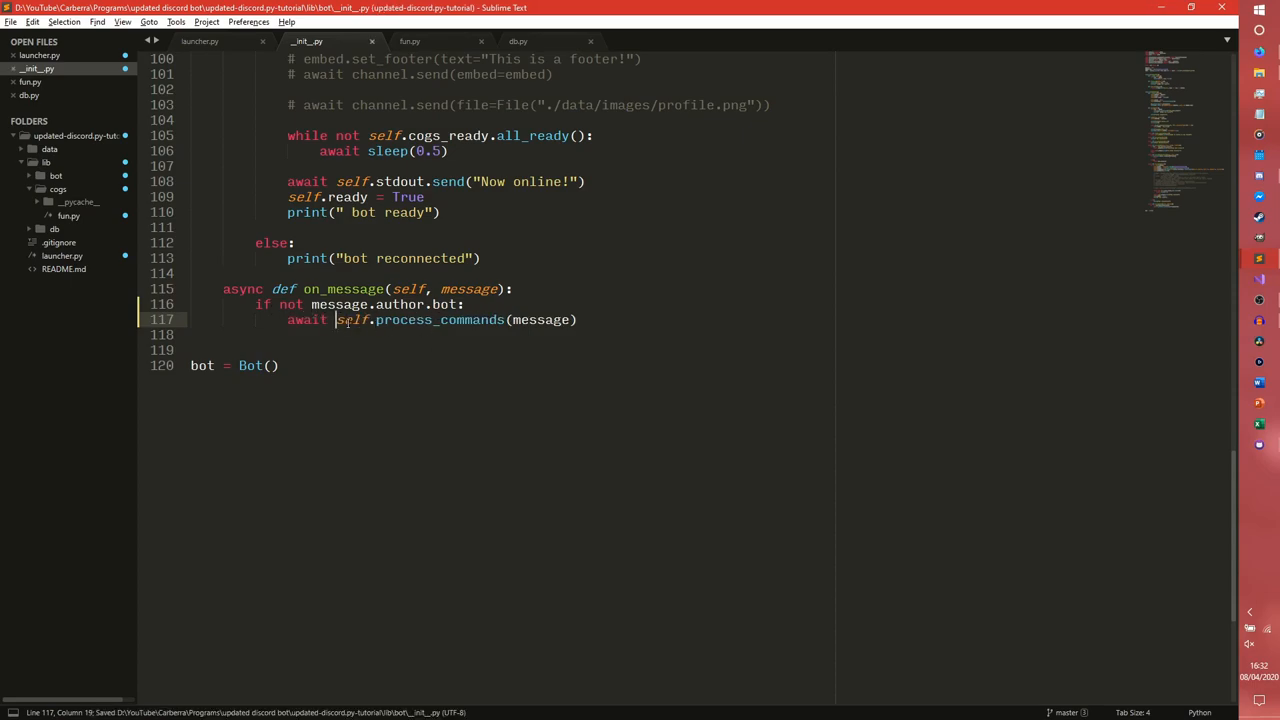
left_click(593, 320)
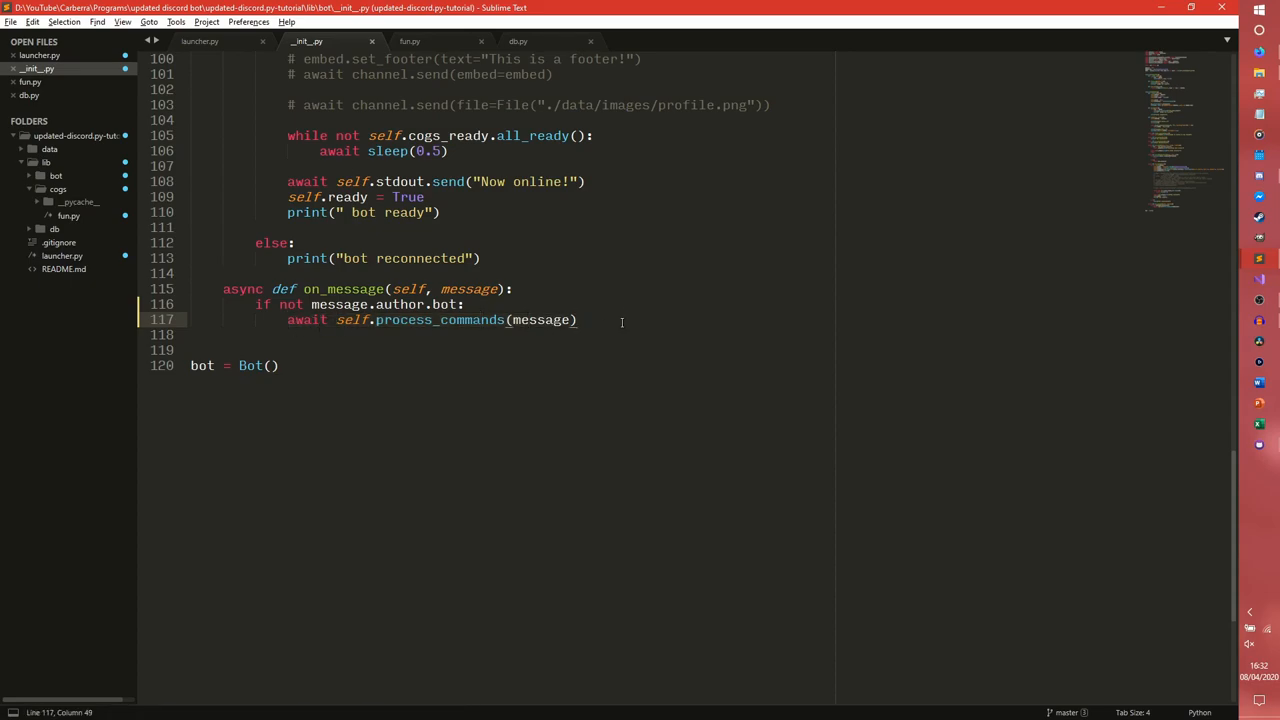
left_click(410, 41)
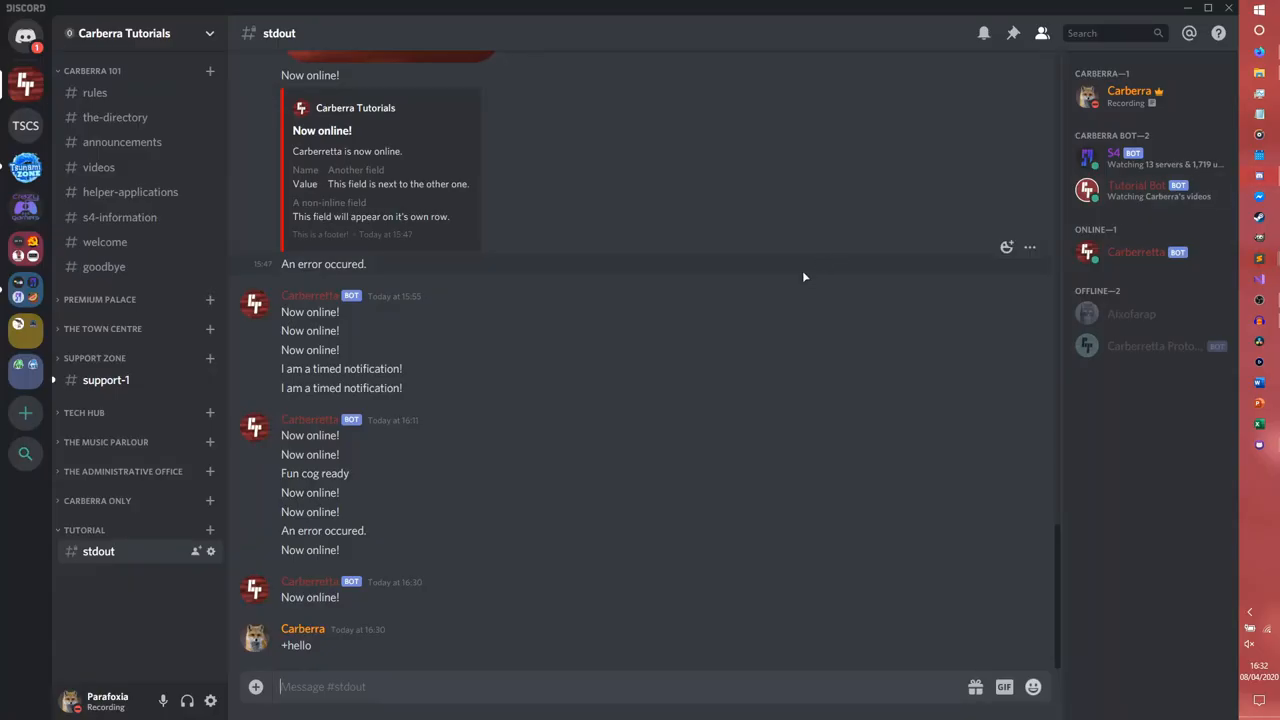
type("+")
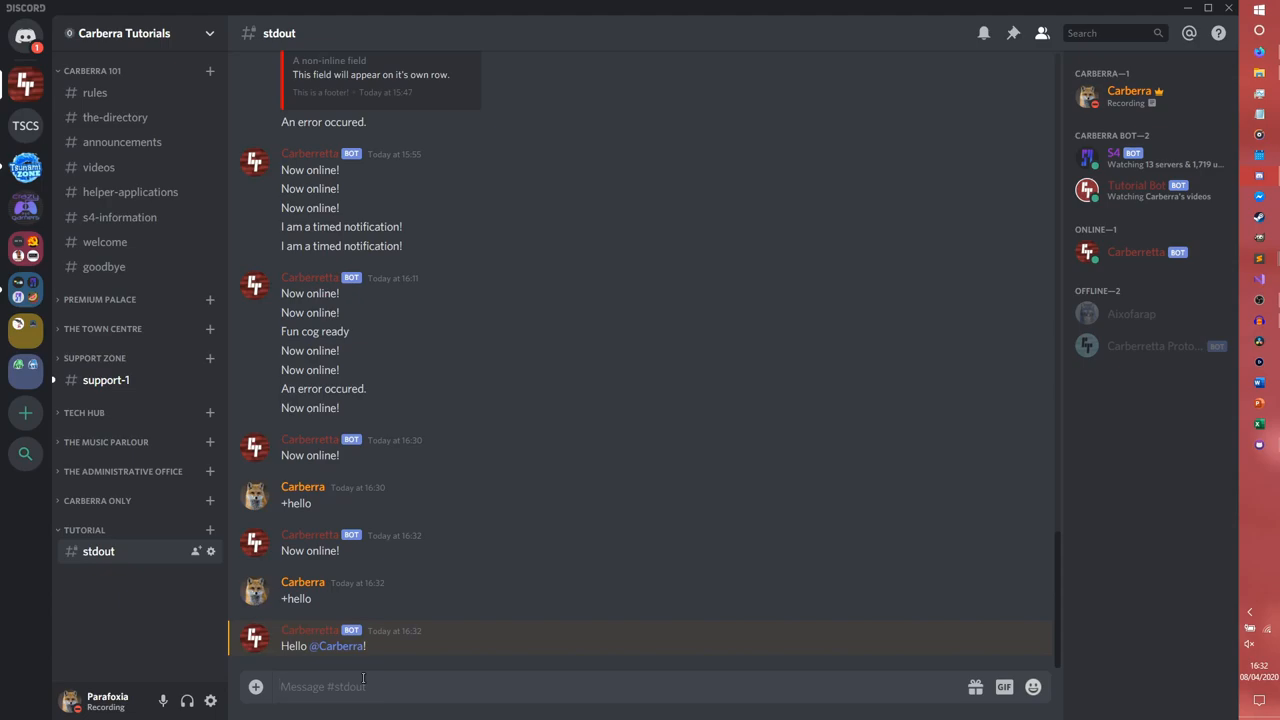
type("+hi")
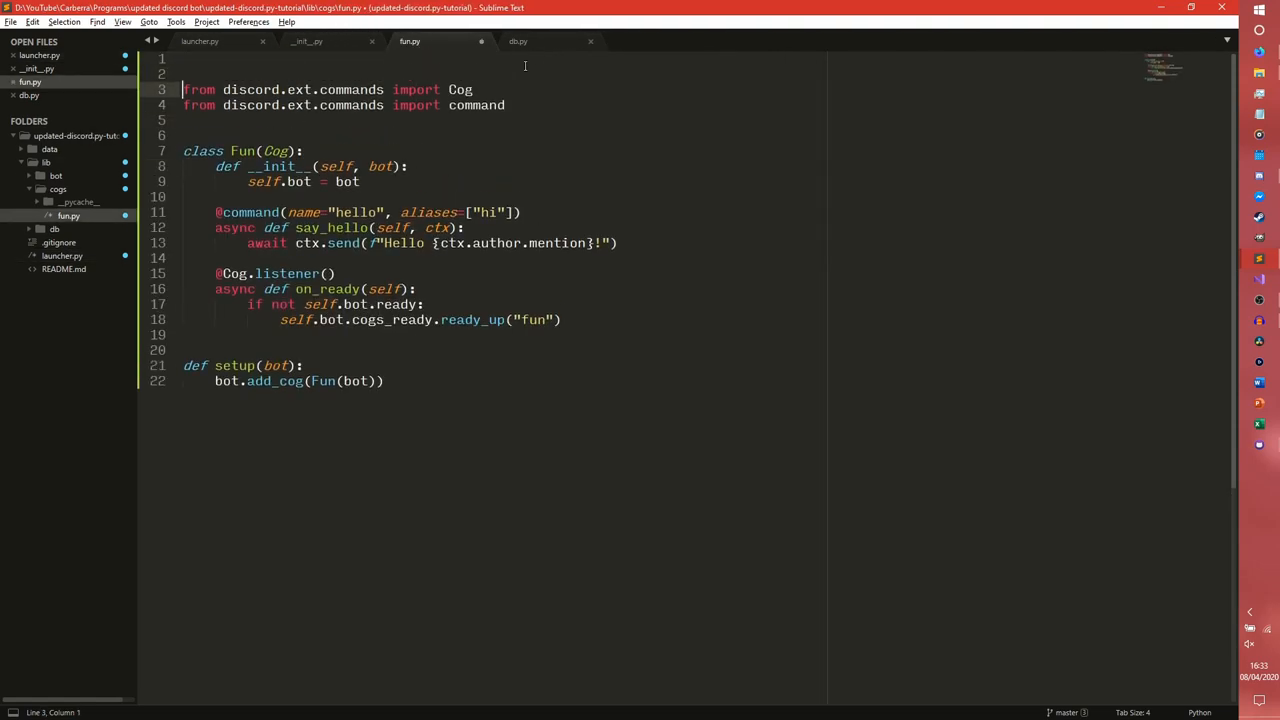
Import choice from random and make the greeting choice(('Hello', 'Hi', 'Hey')).
type("from random")
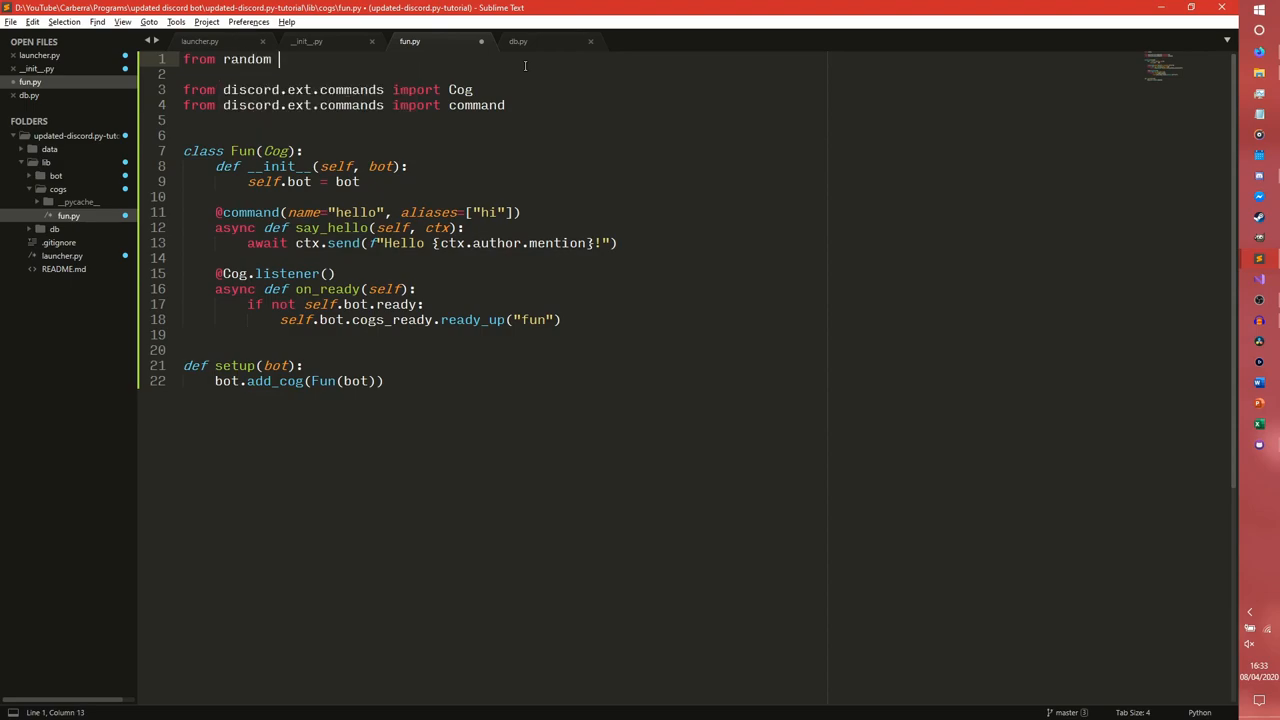
type("import choice")
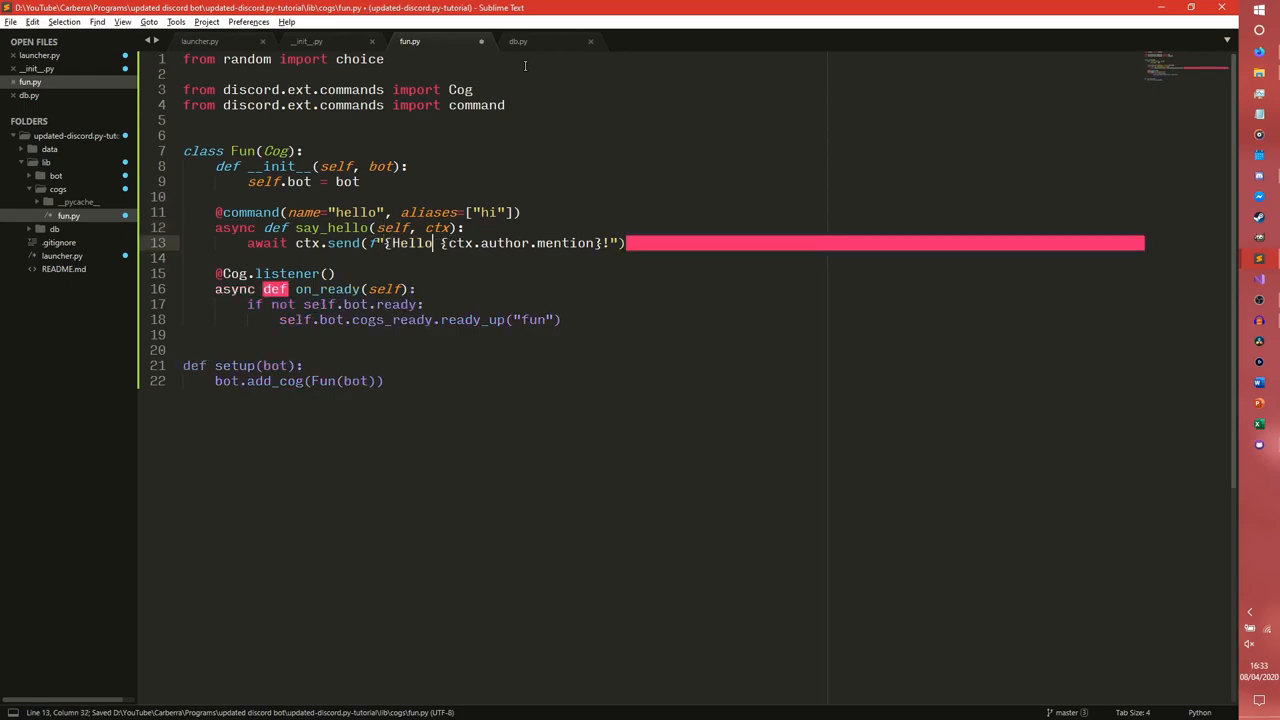
type("co")
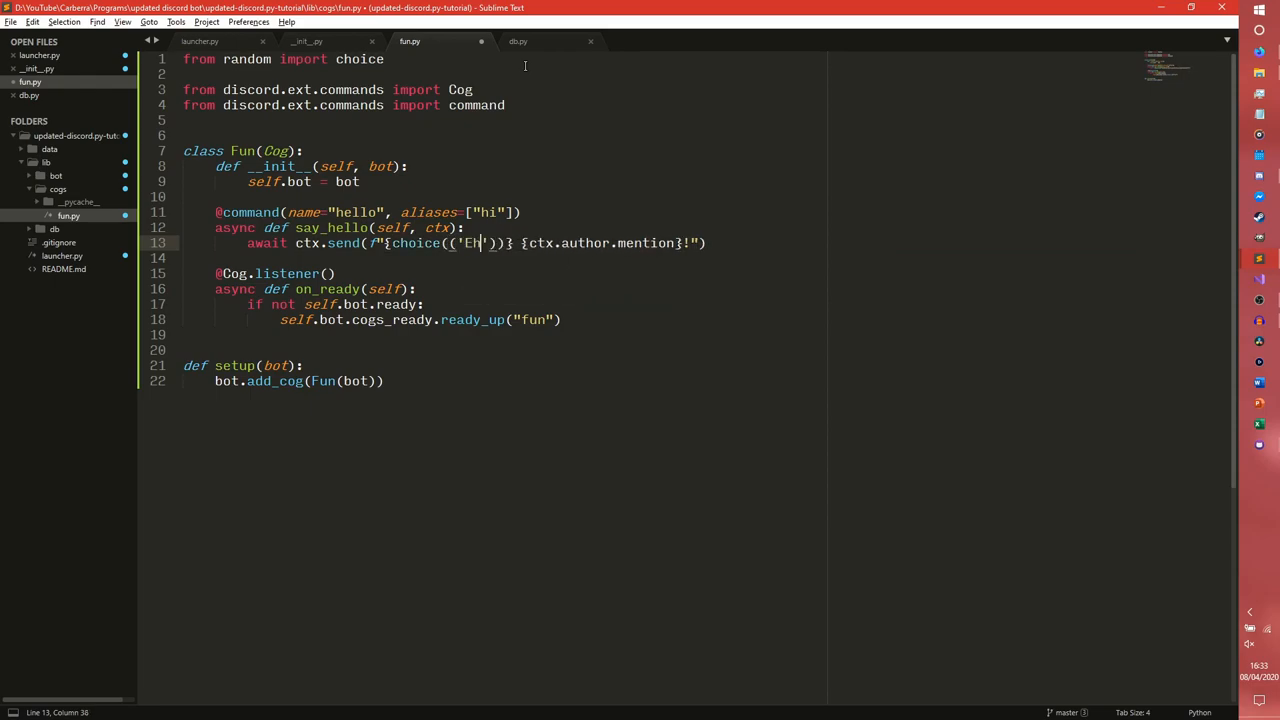
type("Hello")
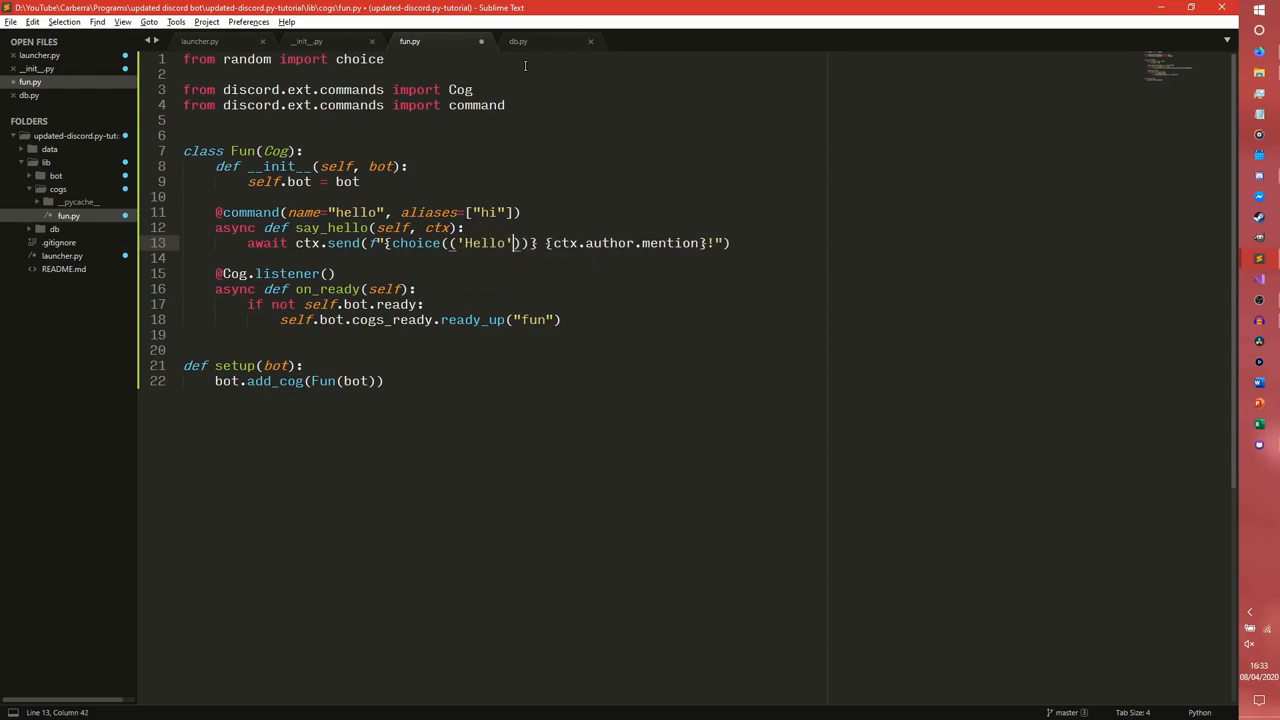
type(",")
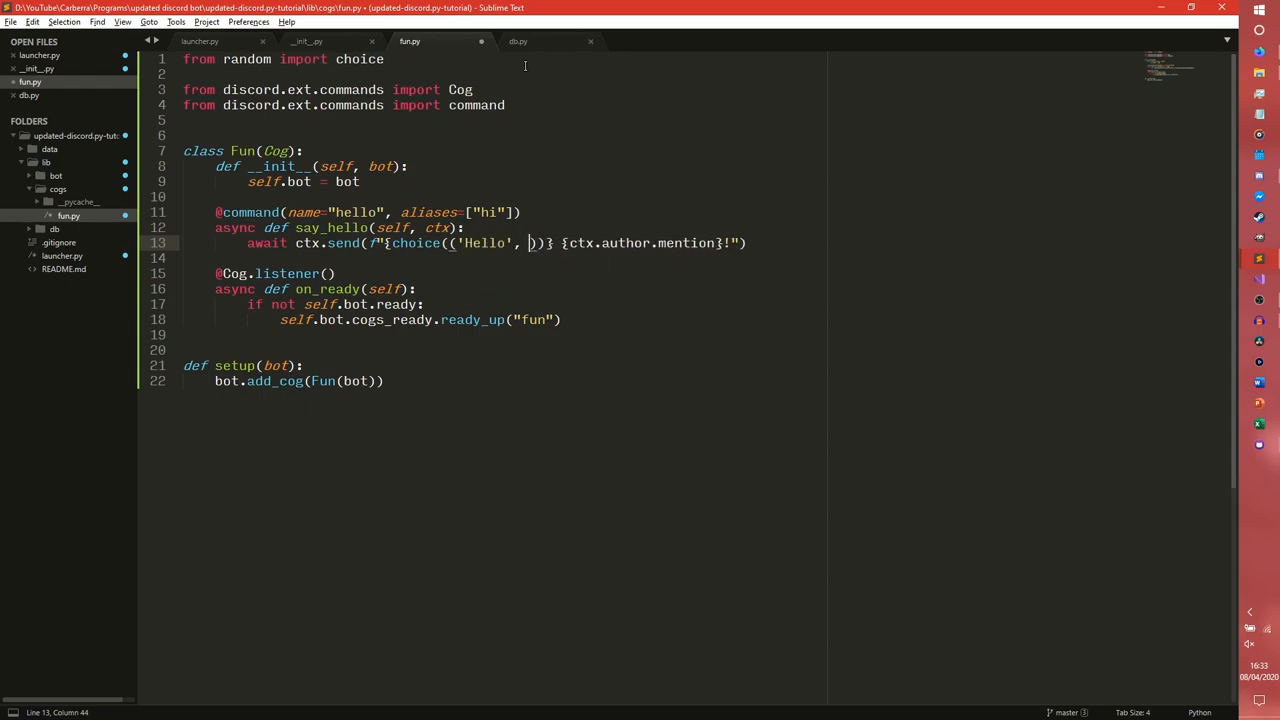
type("'Hi',")
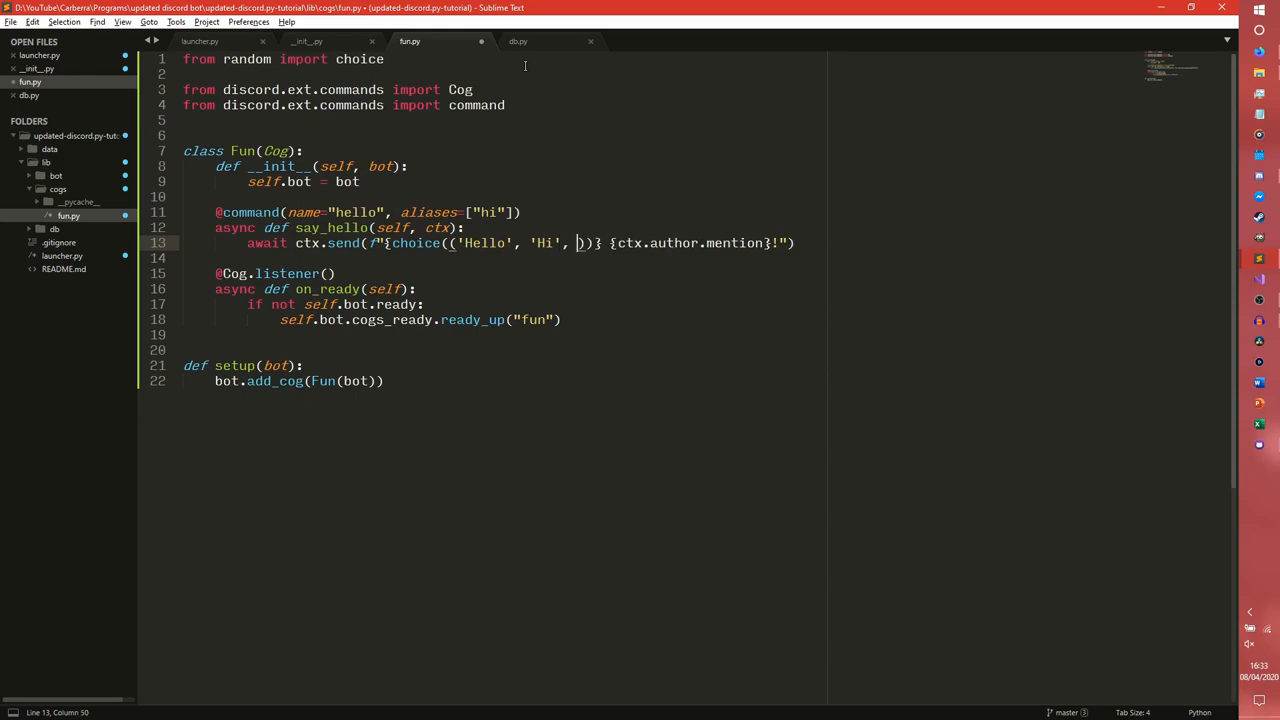
type("'Hey',")
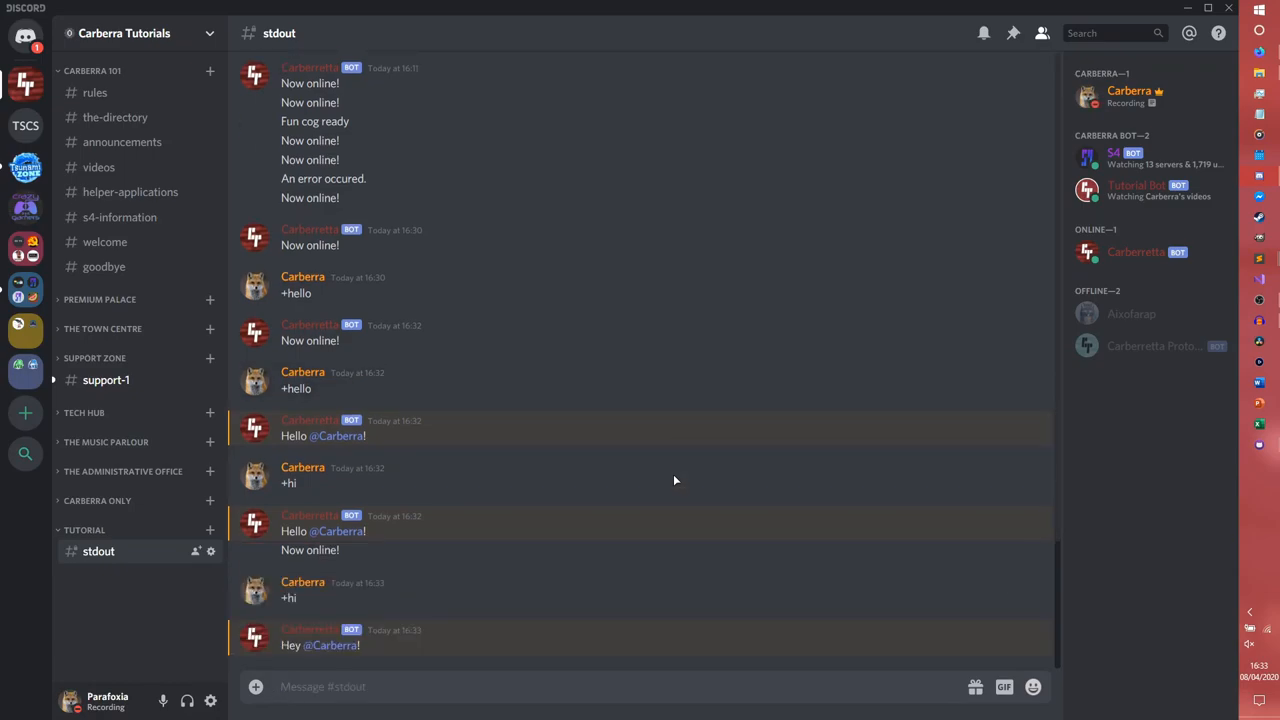
Scroll to check the bot's "Hey" reply in Discord, then return to fun.py.
scroll("down", 3)
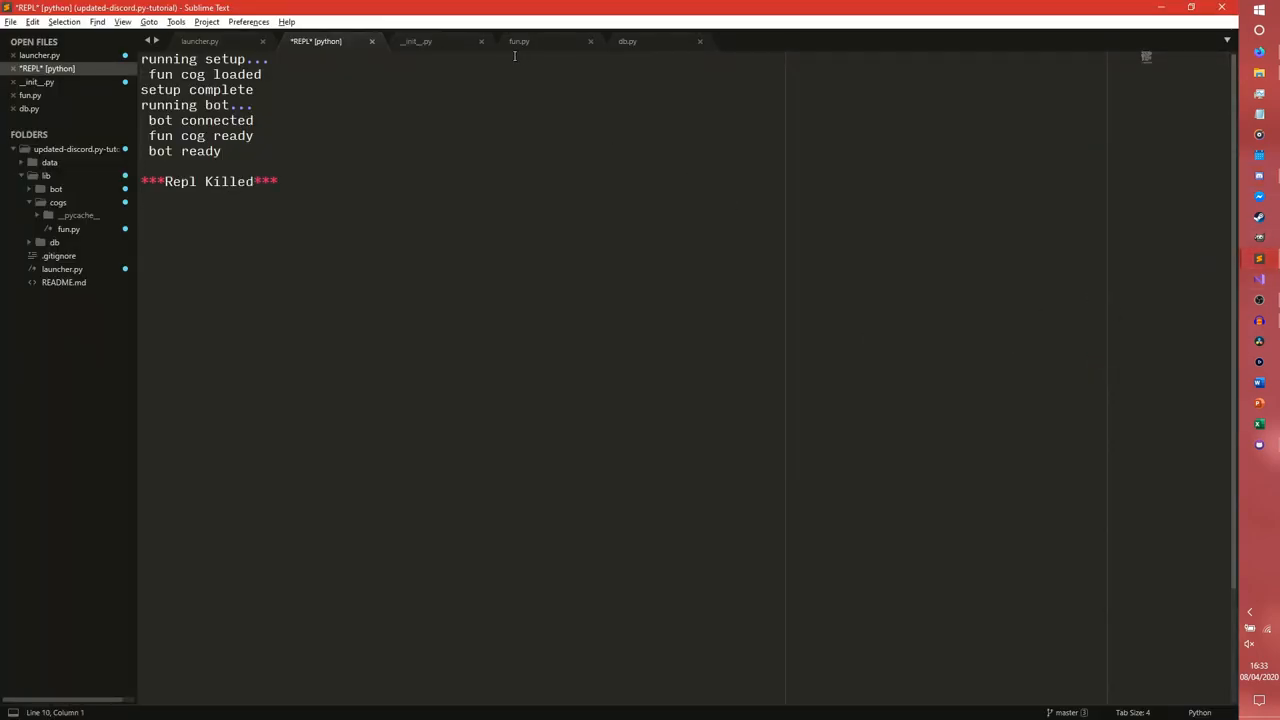
left_click(519, 41)
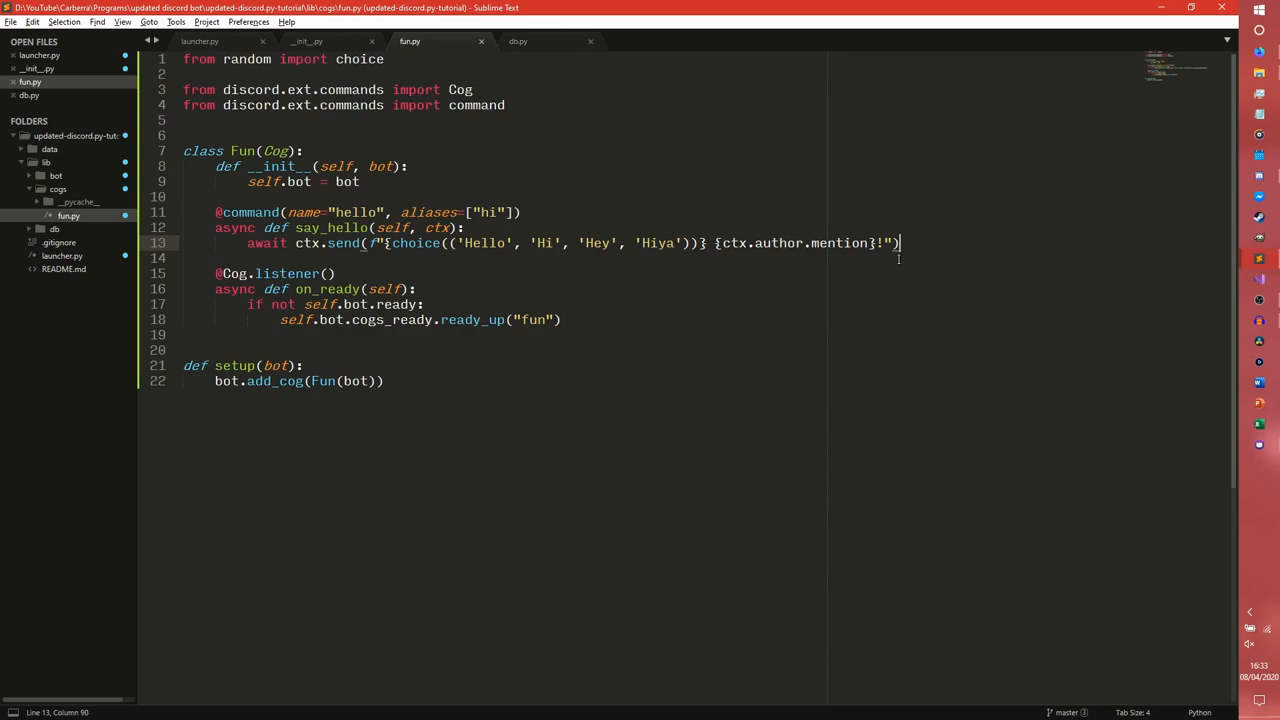
mouse_move(862, 295)
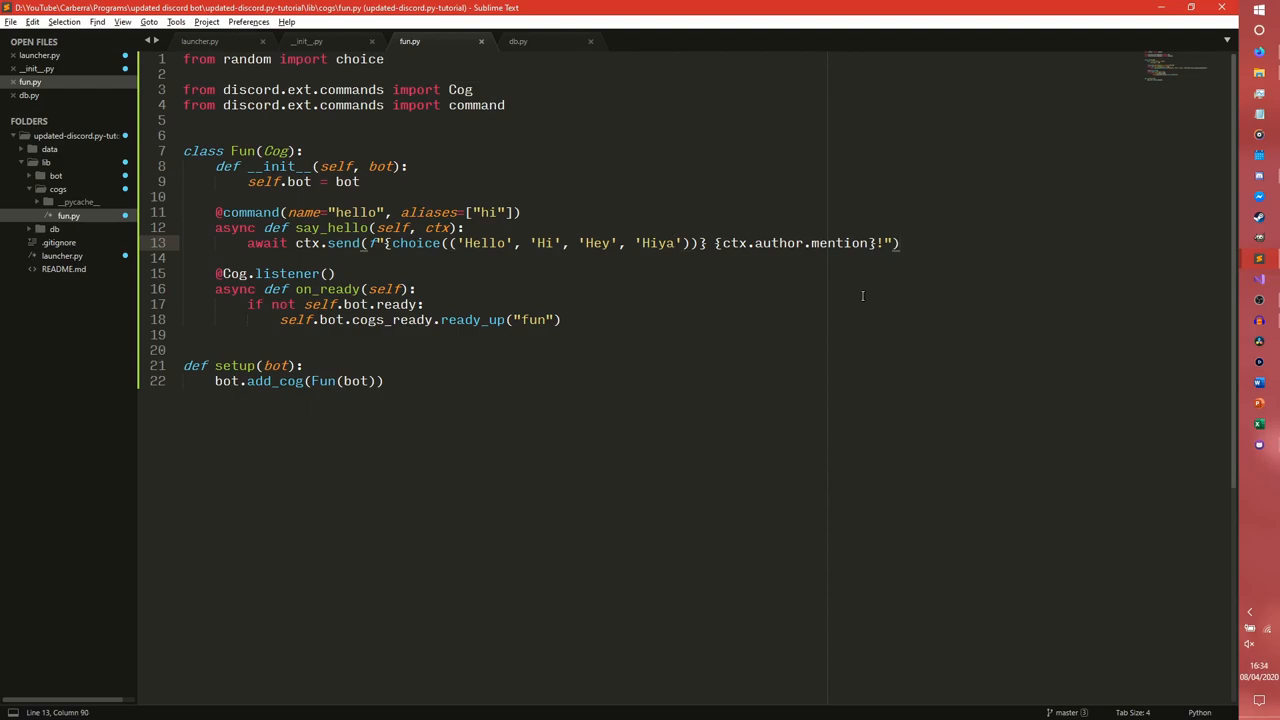
Add a dice command with alias roll and an async roll_dice(die_string) signature.
key("enter")
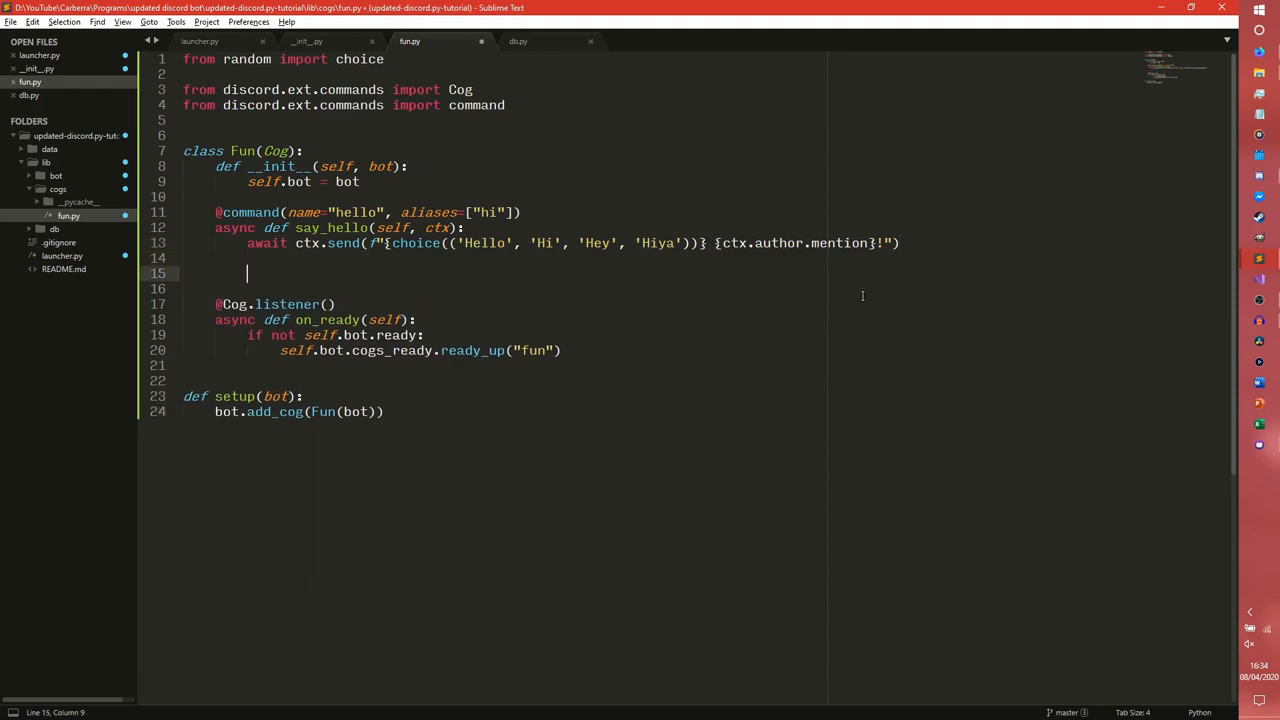
type("@command(name=\"dice\", aliases=[\"")
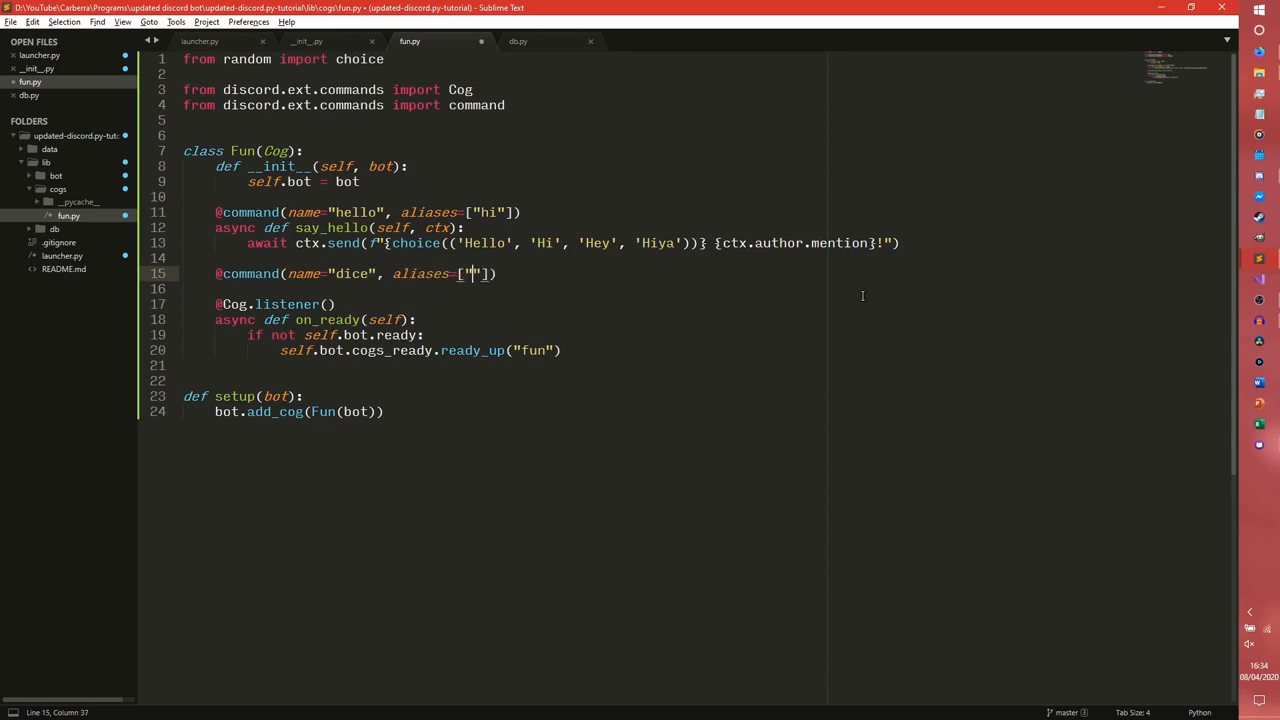
type("roll")
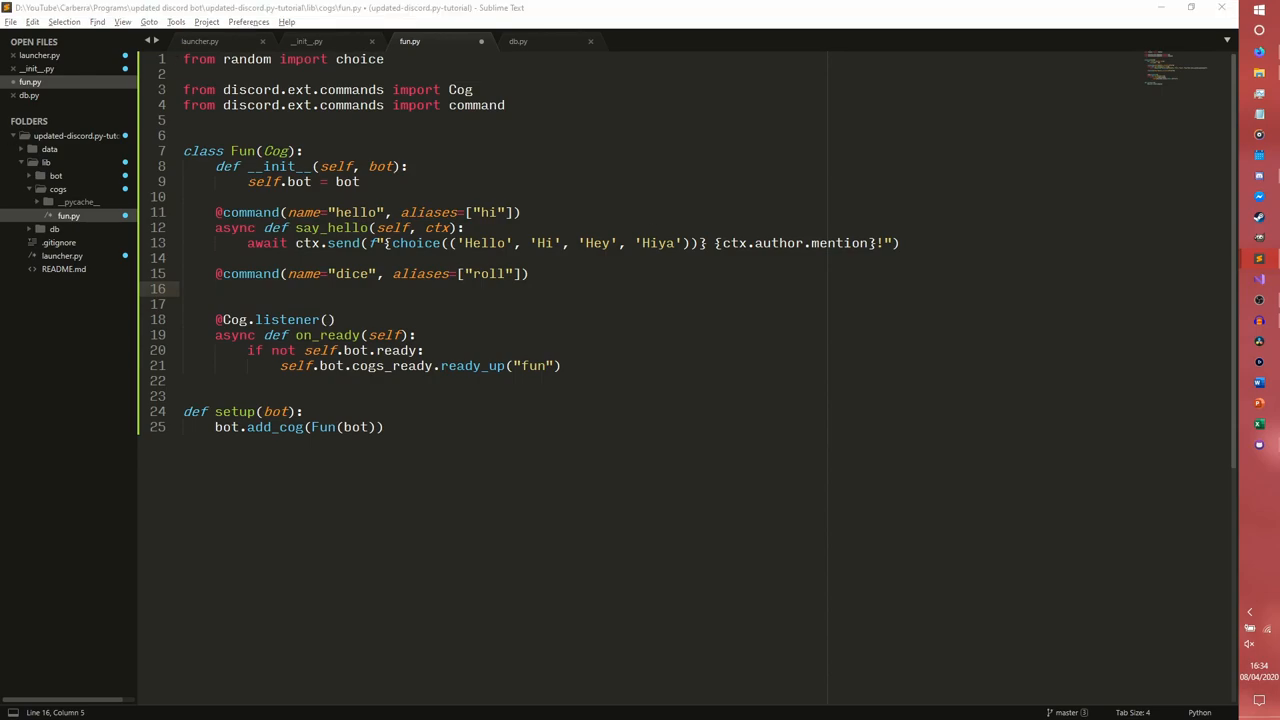
mouse_move(825, 263)
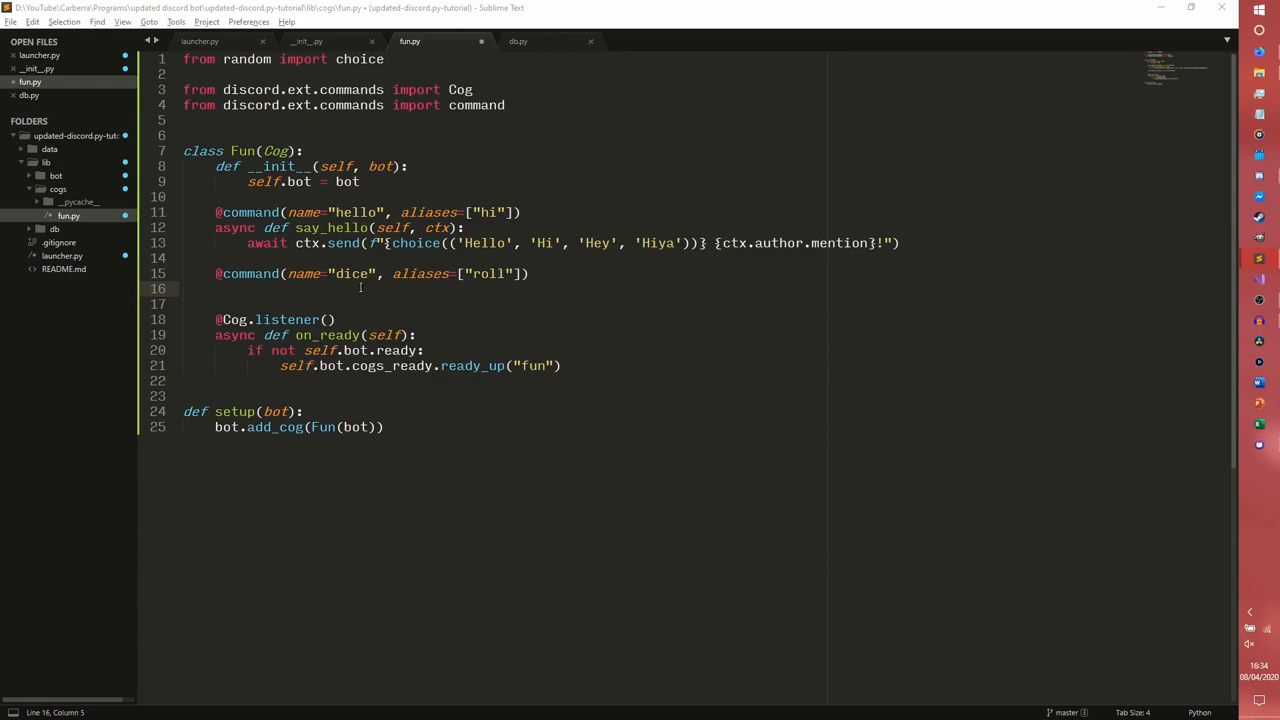
type("async")
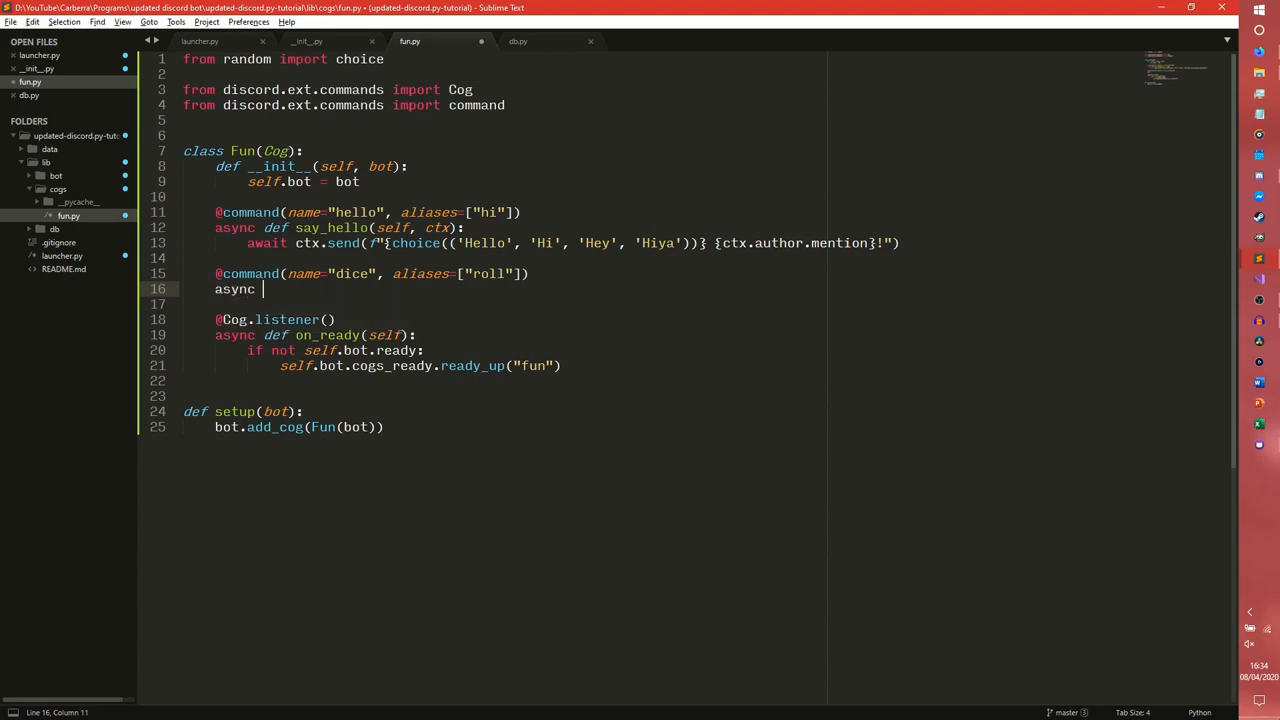
type("def rol")
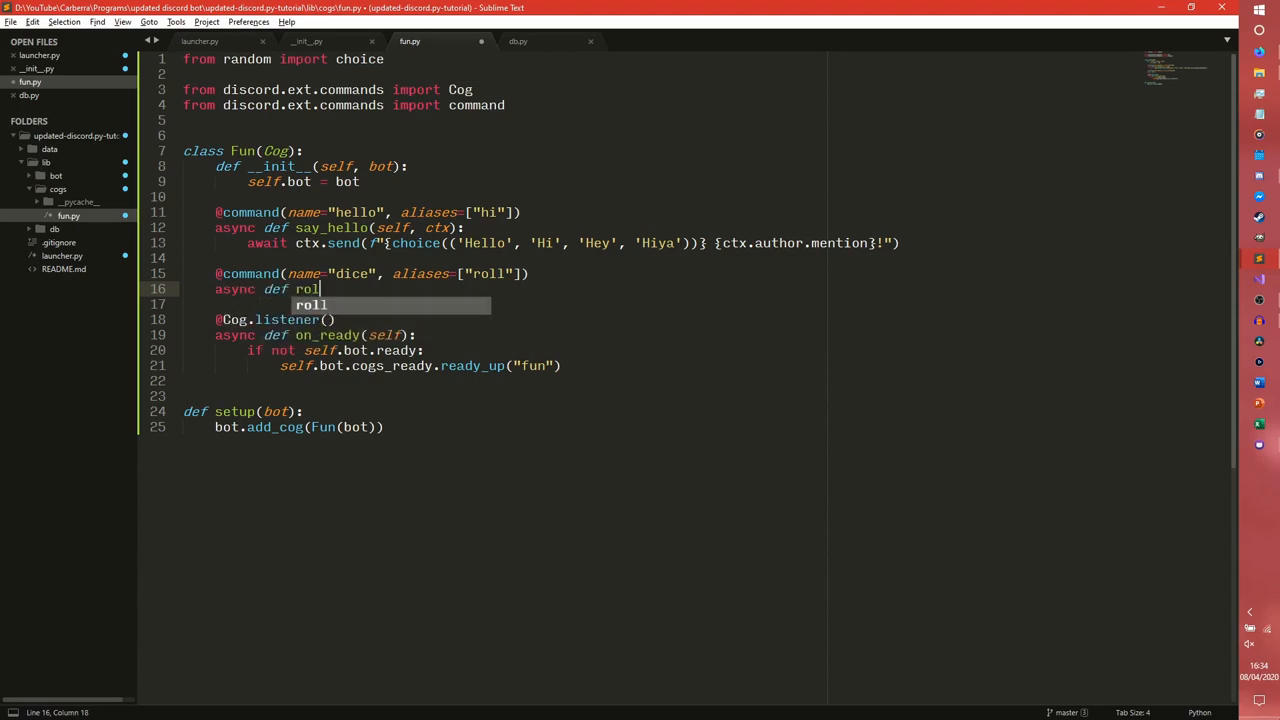
type("_dice(self, ctx,")
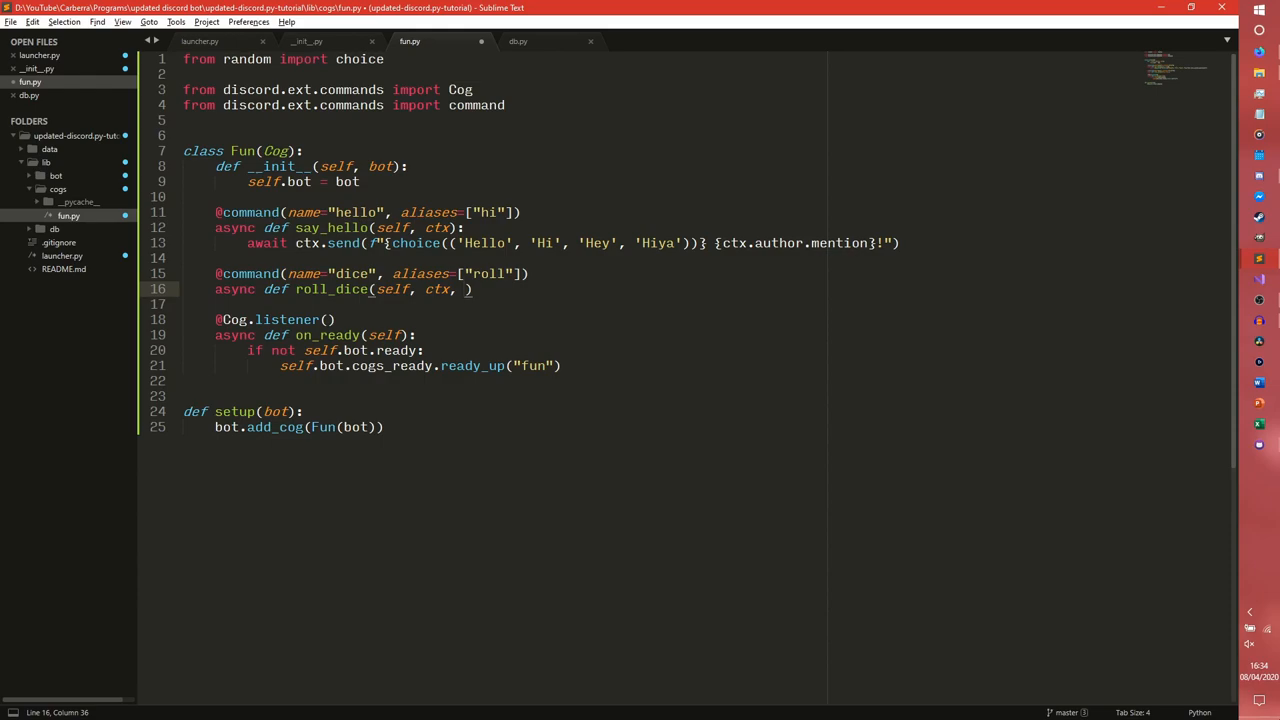
type("die_string")
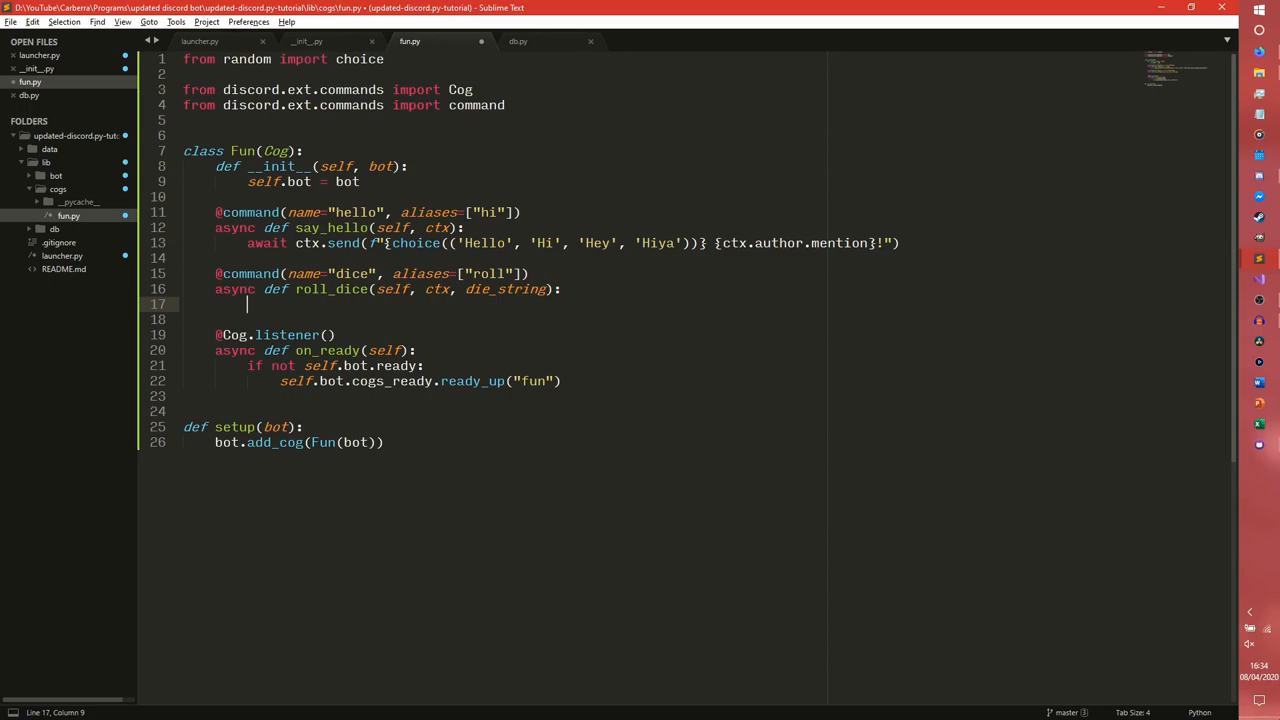
Write the body that splits die_string on "d" into dice count and sides.
type("rol")
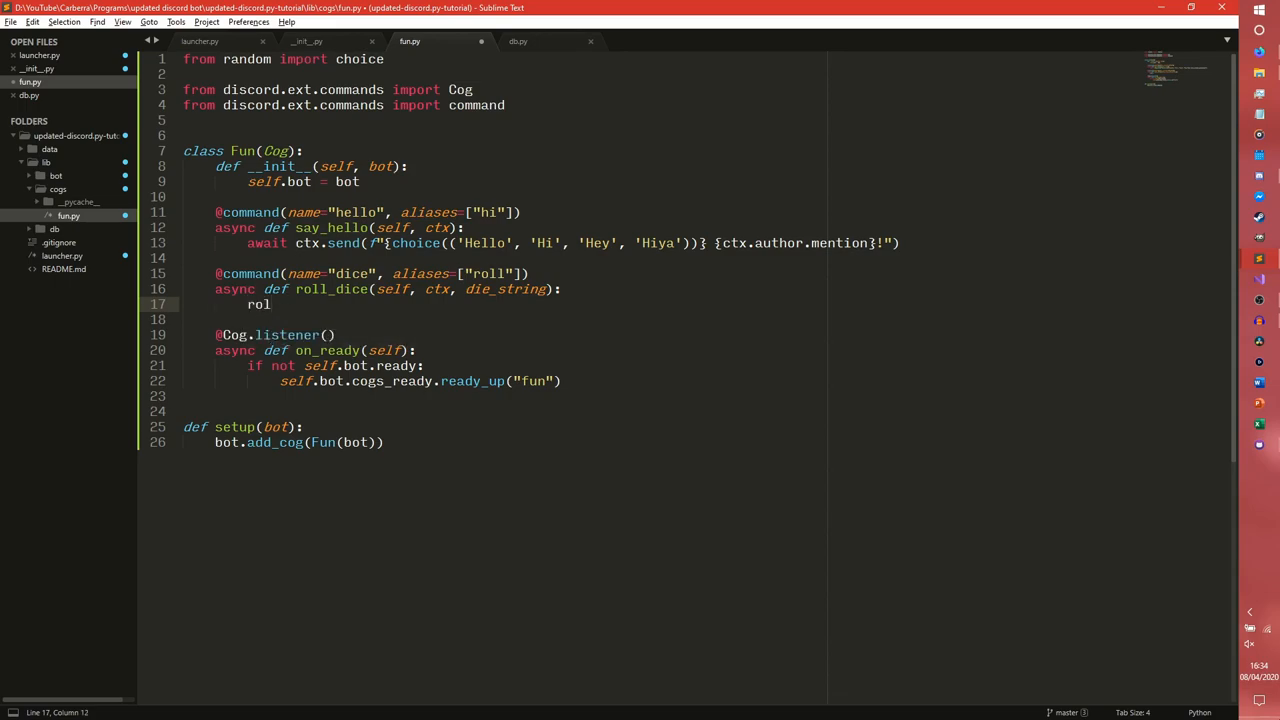
key("backspace")
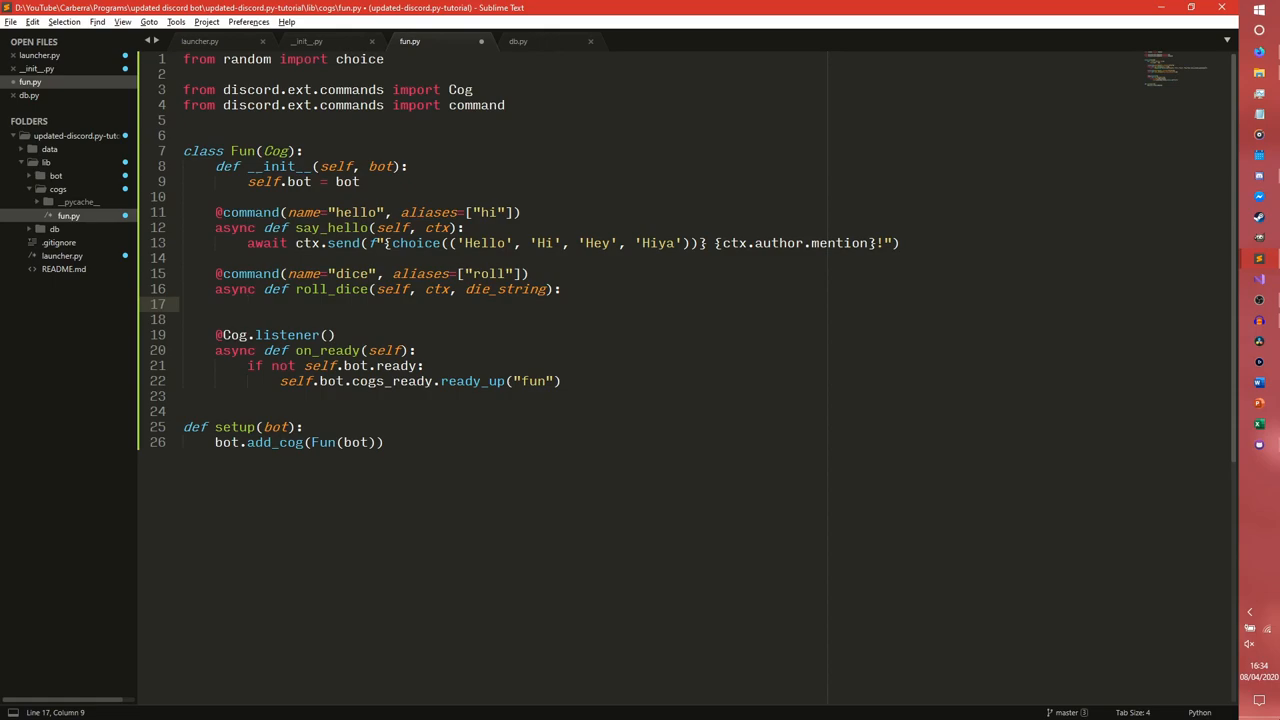
type("number")
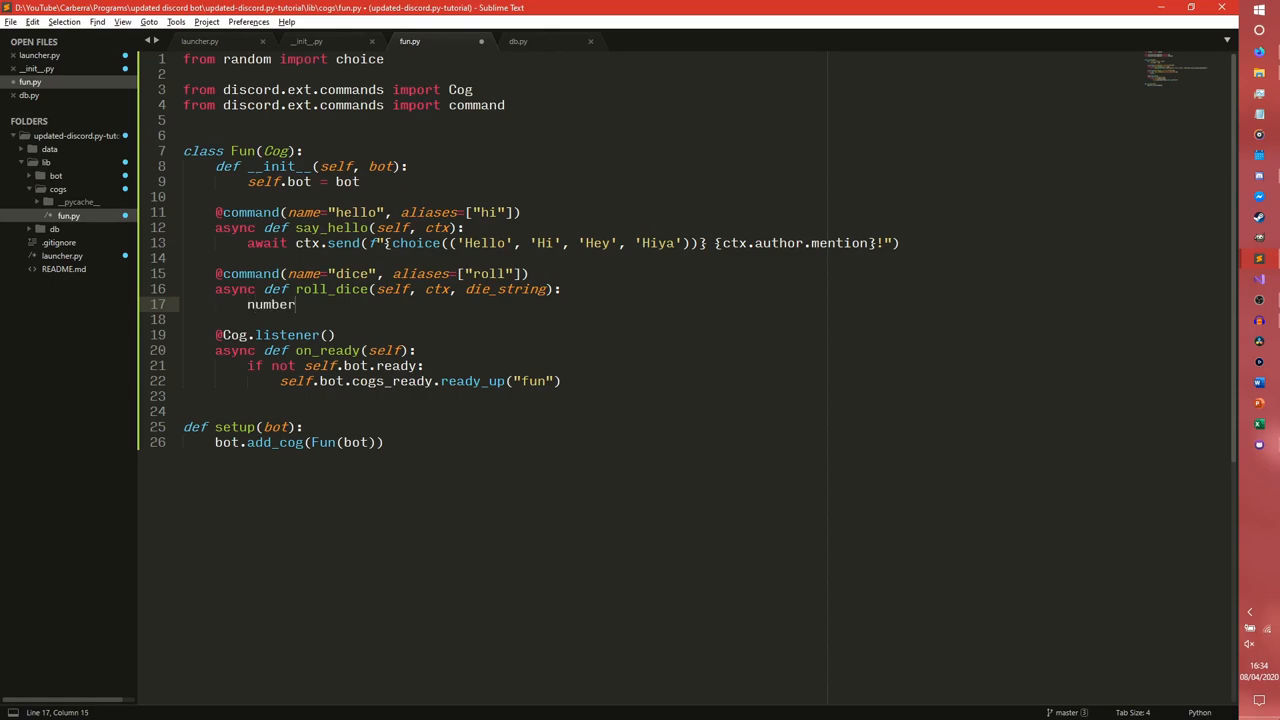
type("dice, value = die_string")
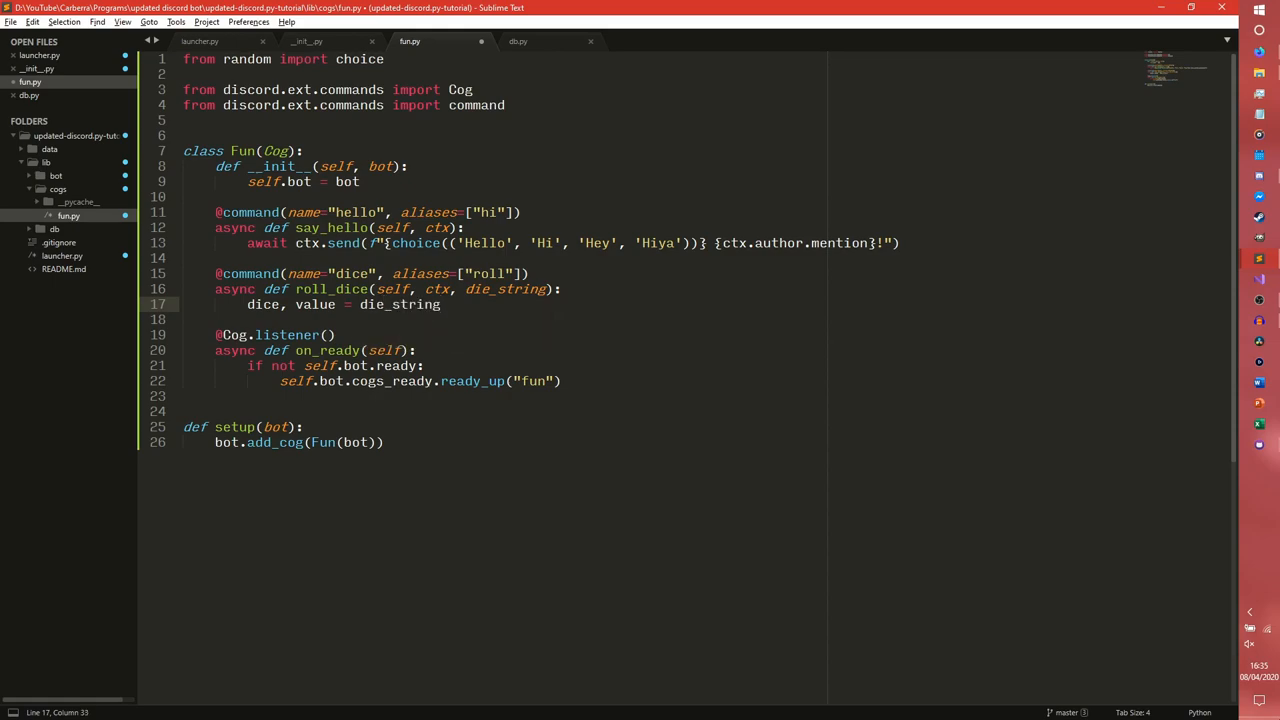
type(".split(\"d\")")
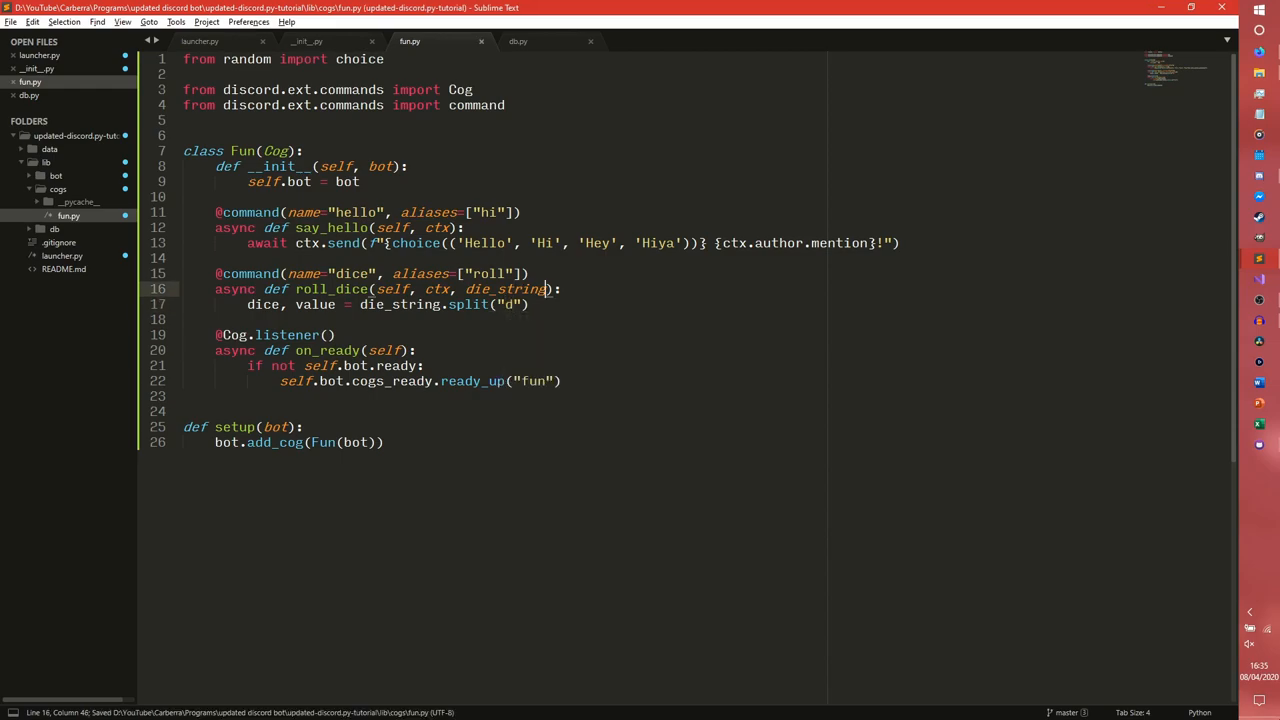
Annotate die_string as str and add a '+dice 5d5' example line.
type(": str")
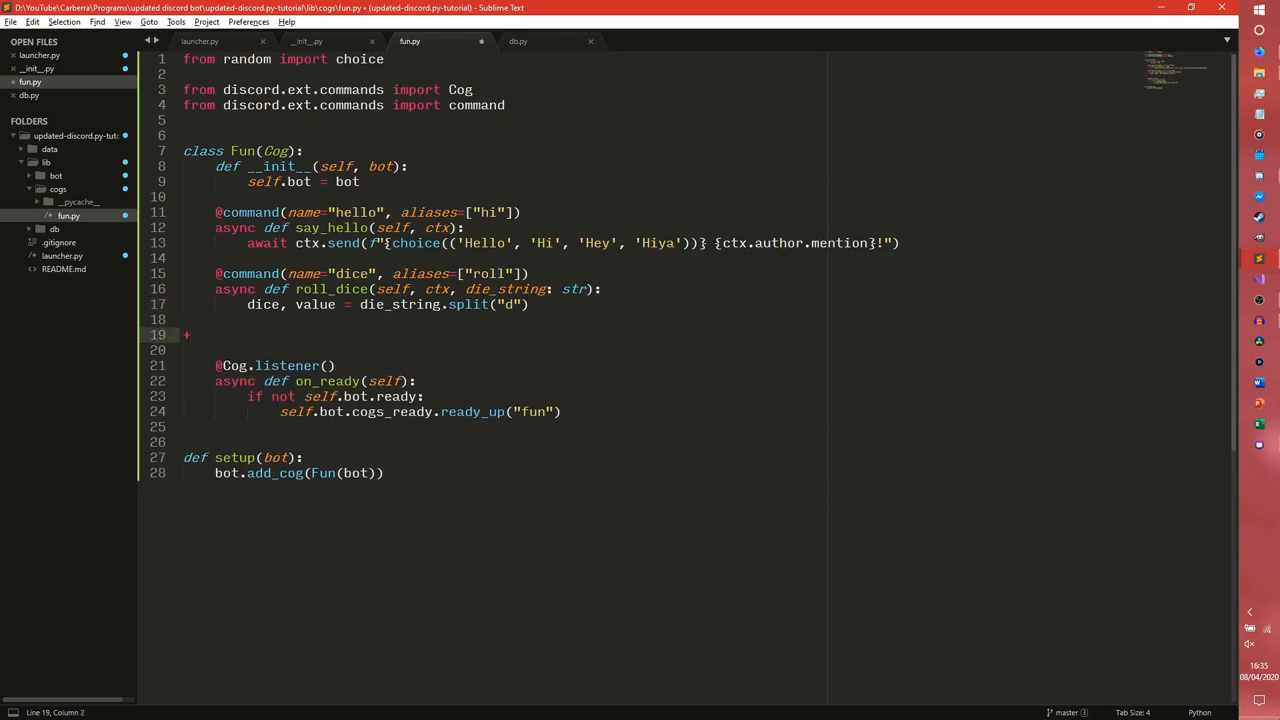
type("dice")
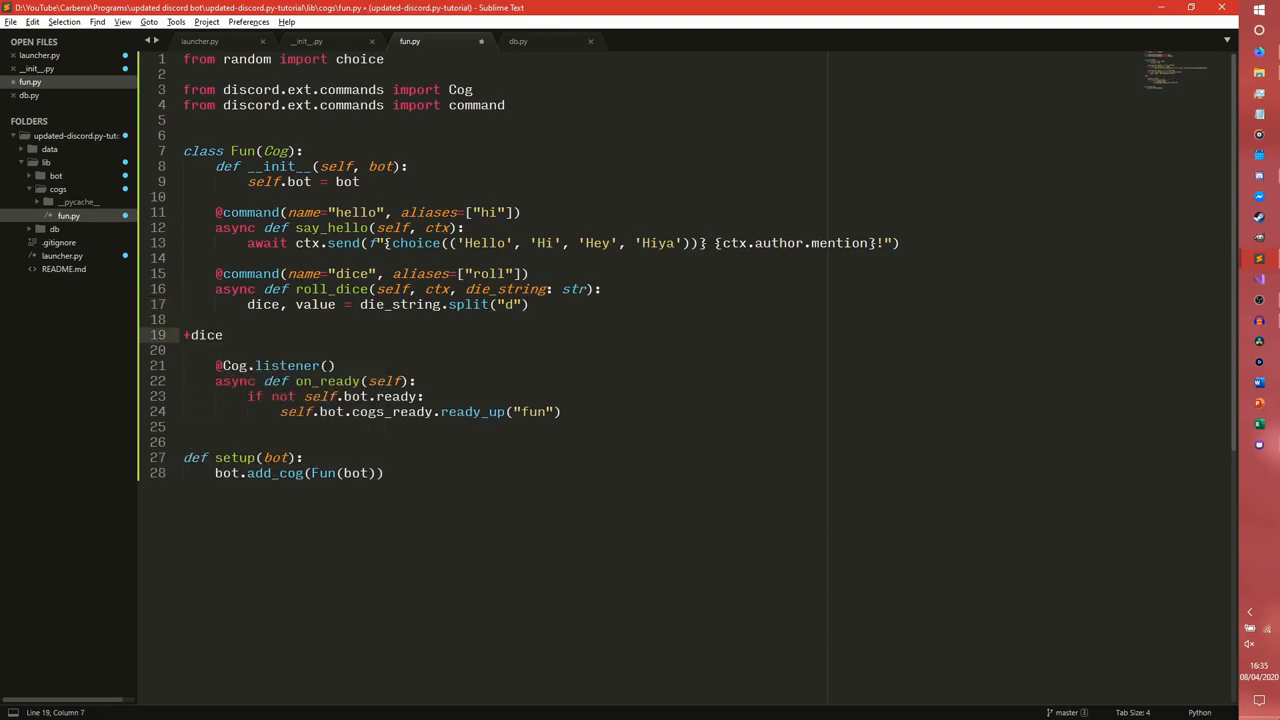
type("5d5")
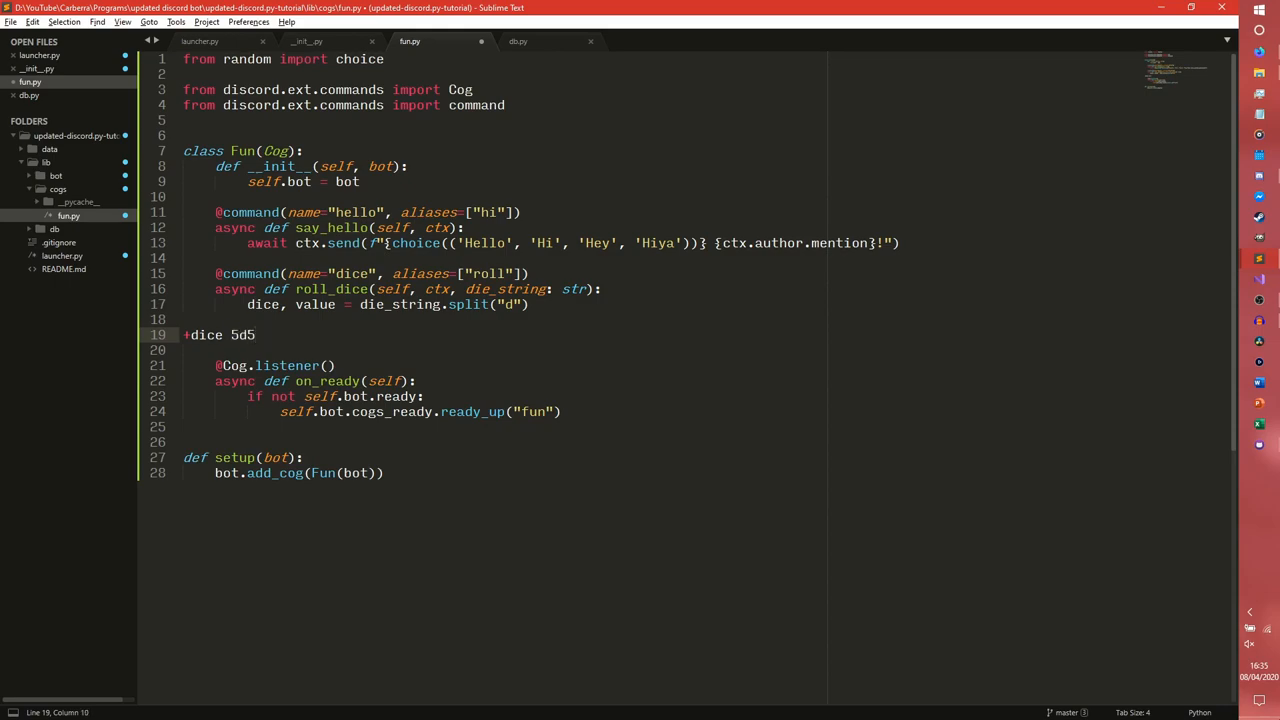
left_click(214, 289)
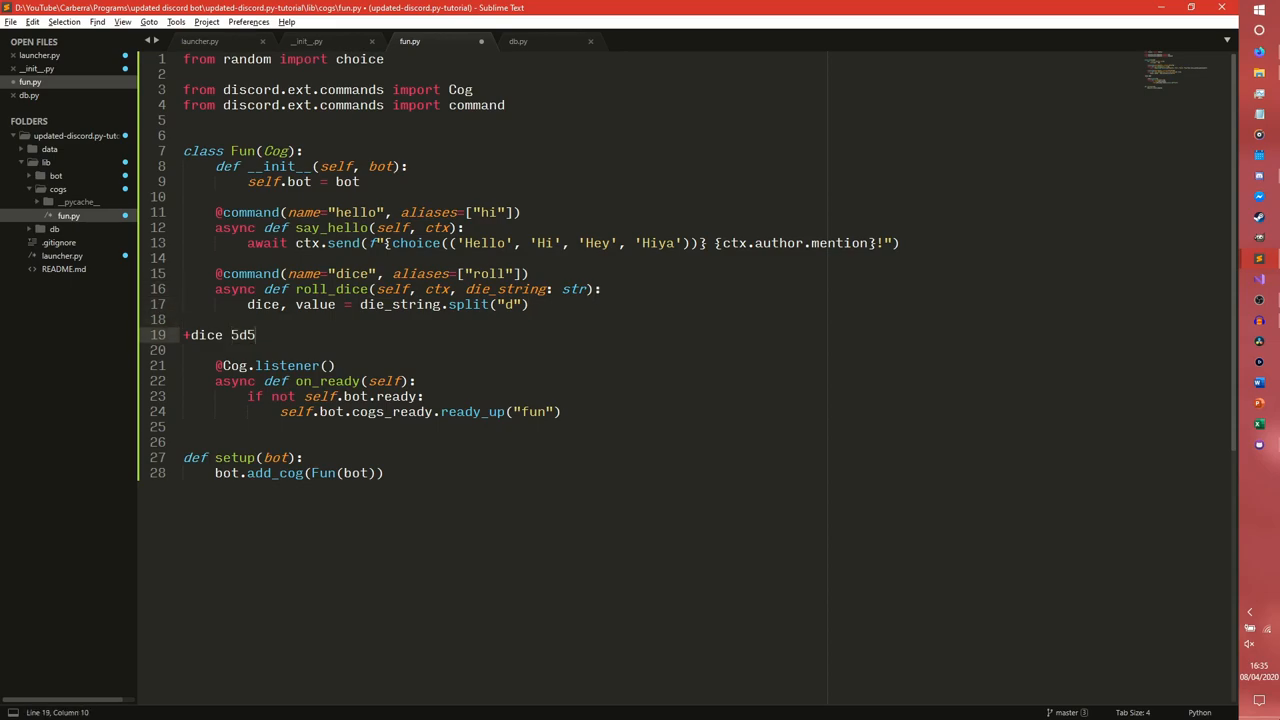
type("6D7")
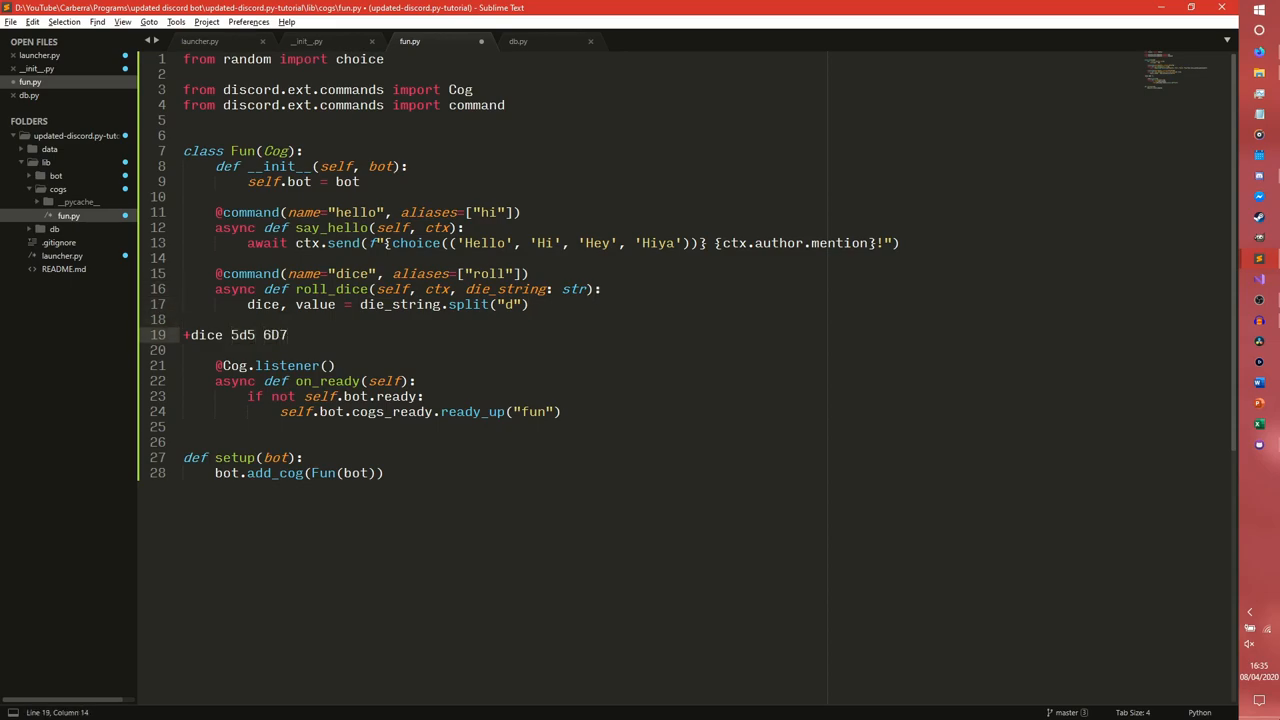
key("BackSpace")
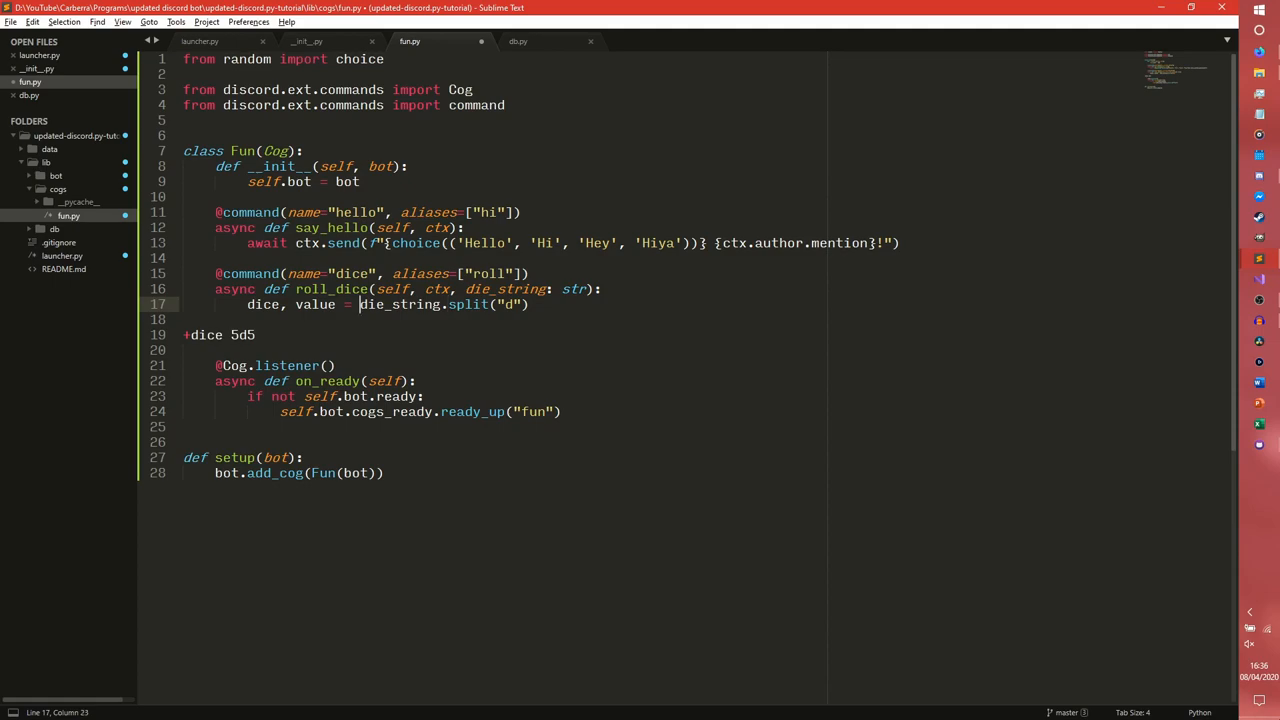
Wrap the split in an int() generator to get integer dice and value.
type("(")
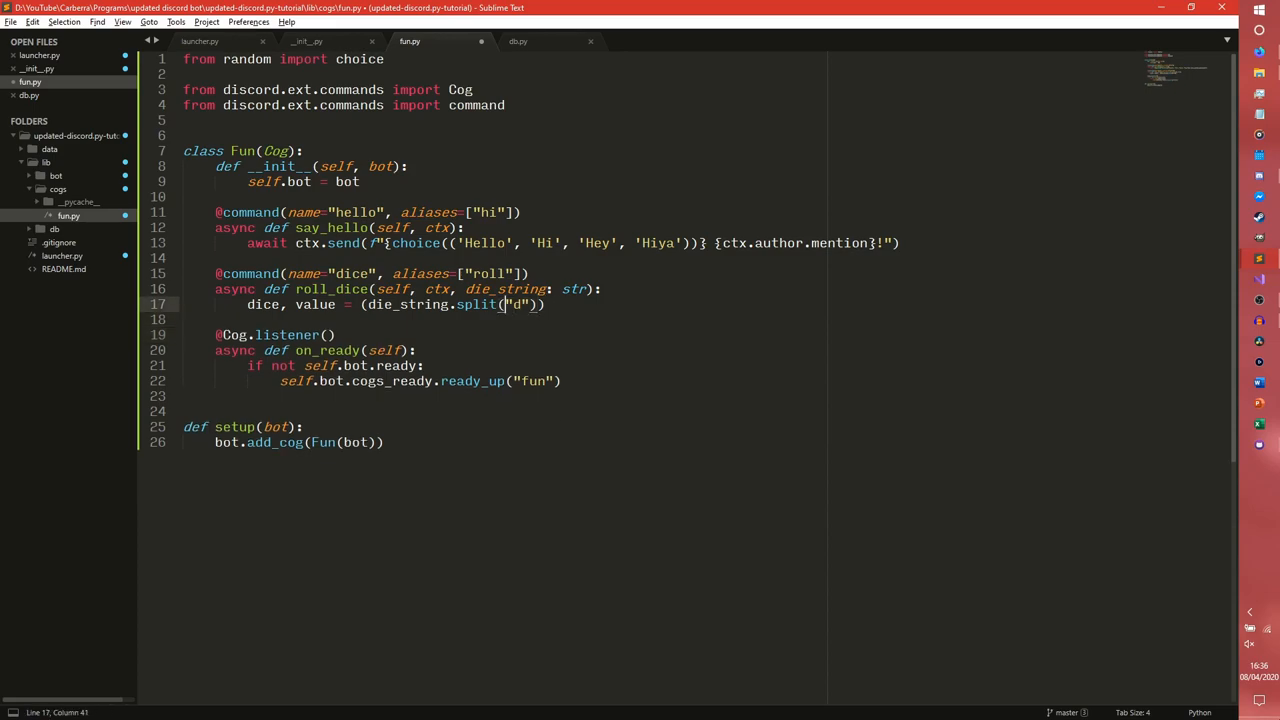
type("int")
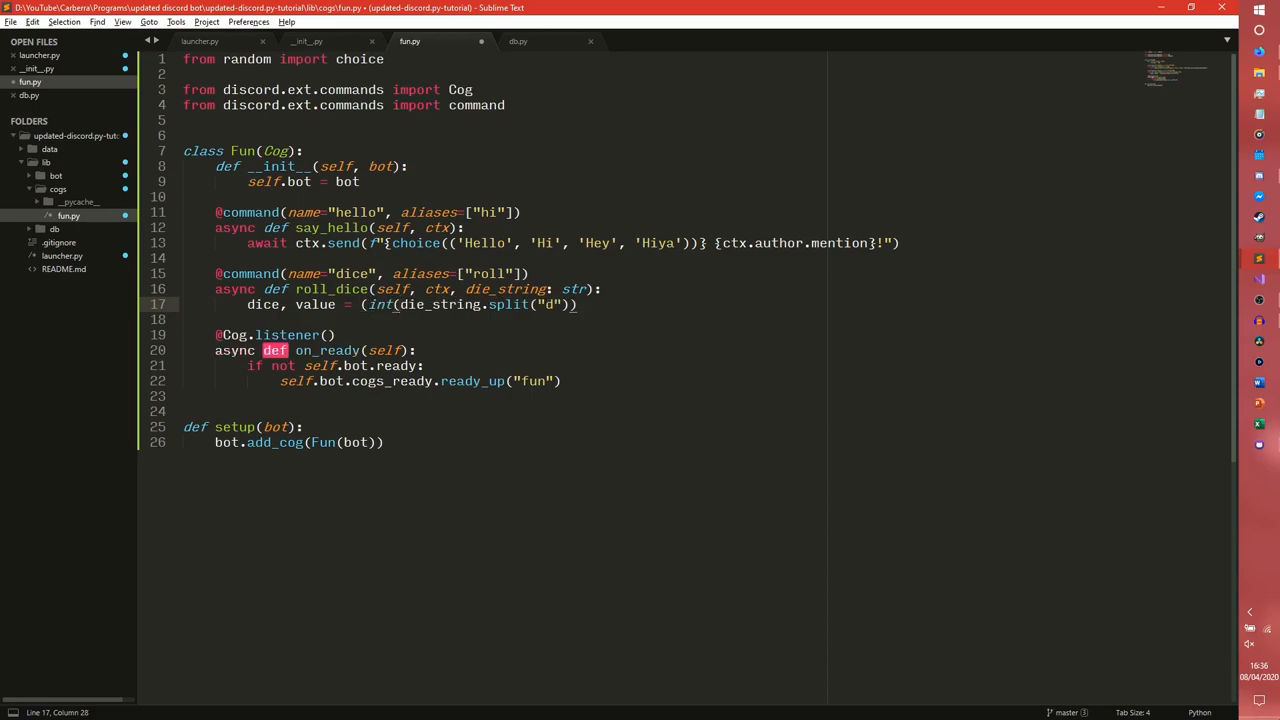
type("value) for")
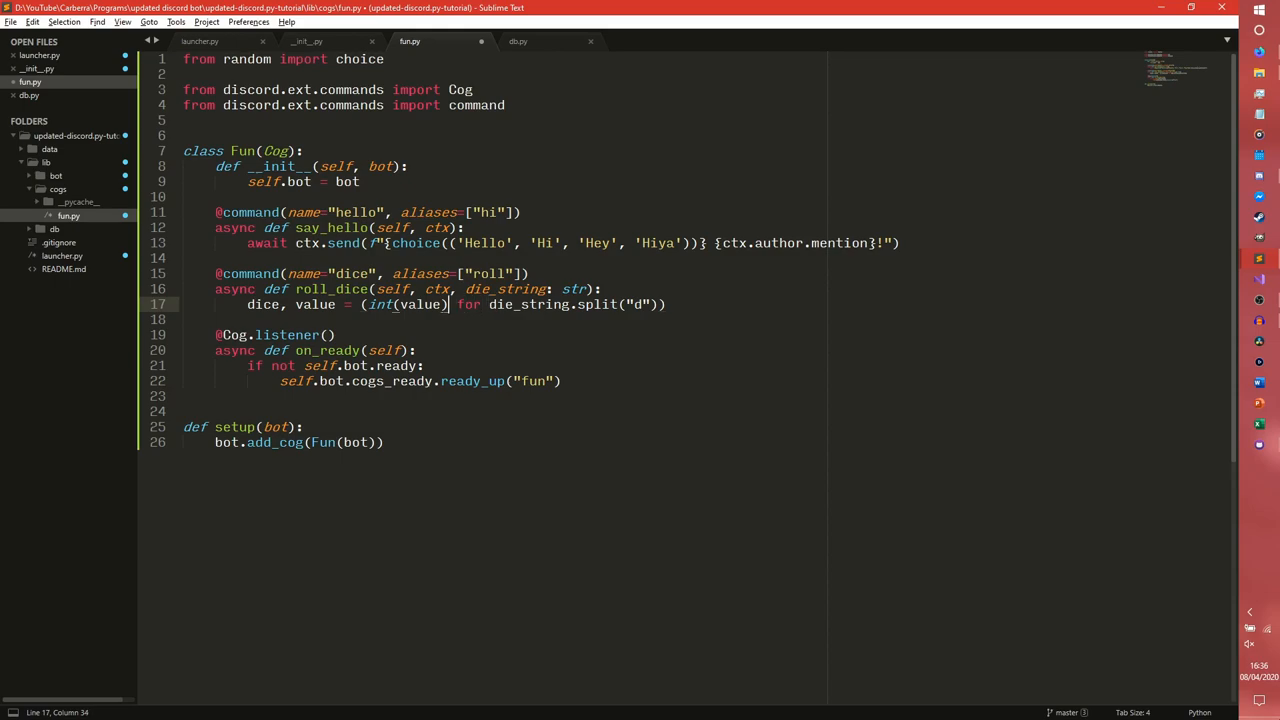
type("term")
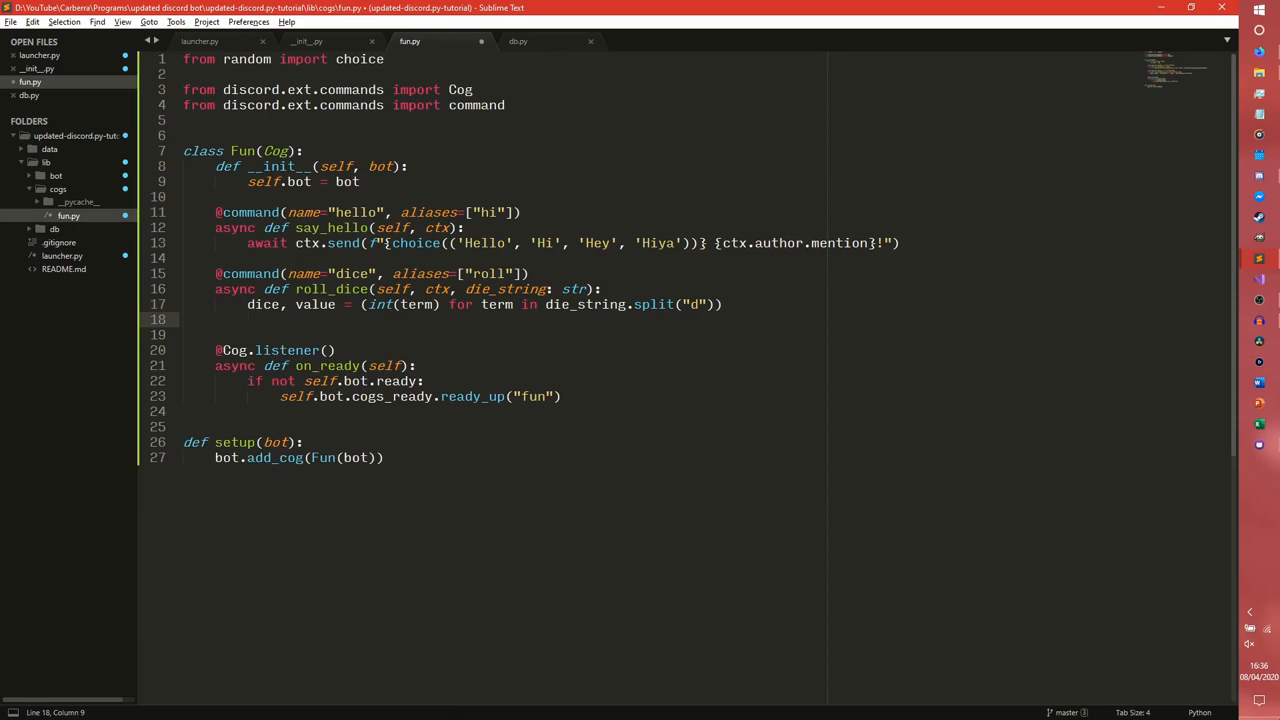
Add rolls = [randint(1, value) for each die in range(dice)].
type("rolls = [")
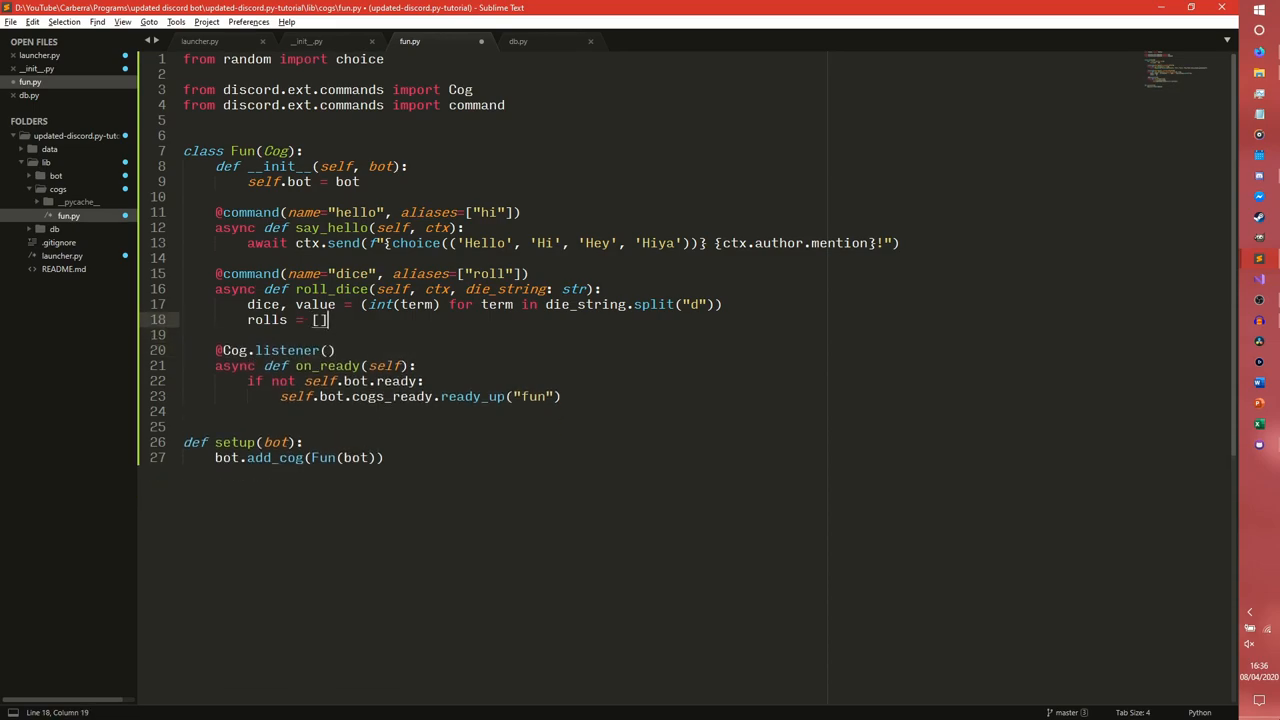
type("(")
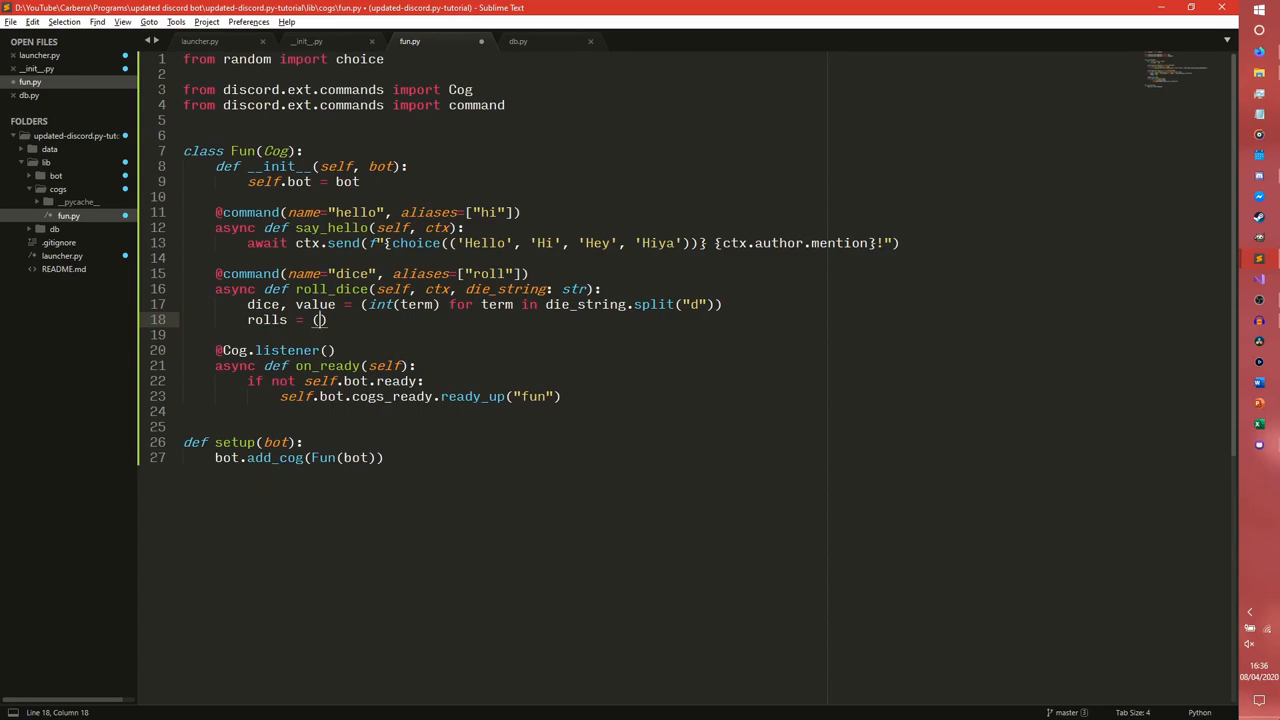
type("[]")
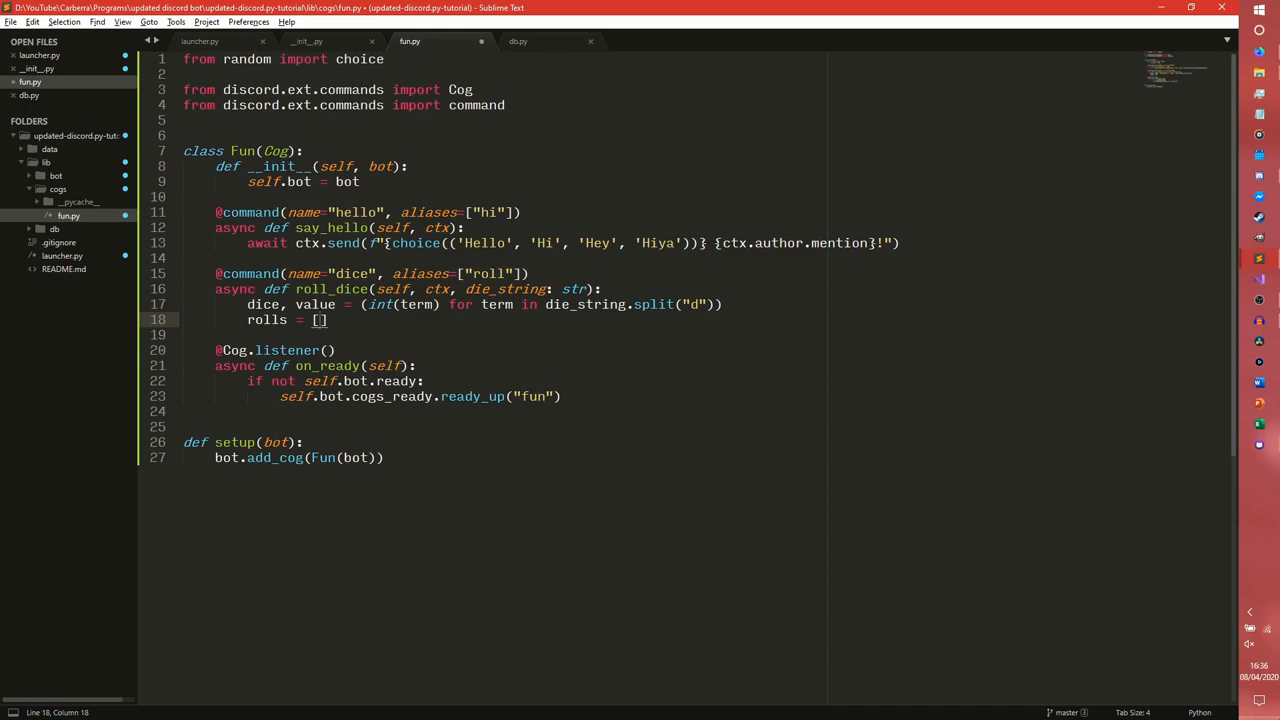
type("result")
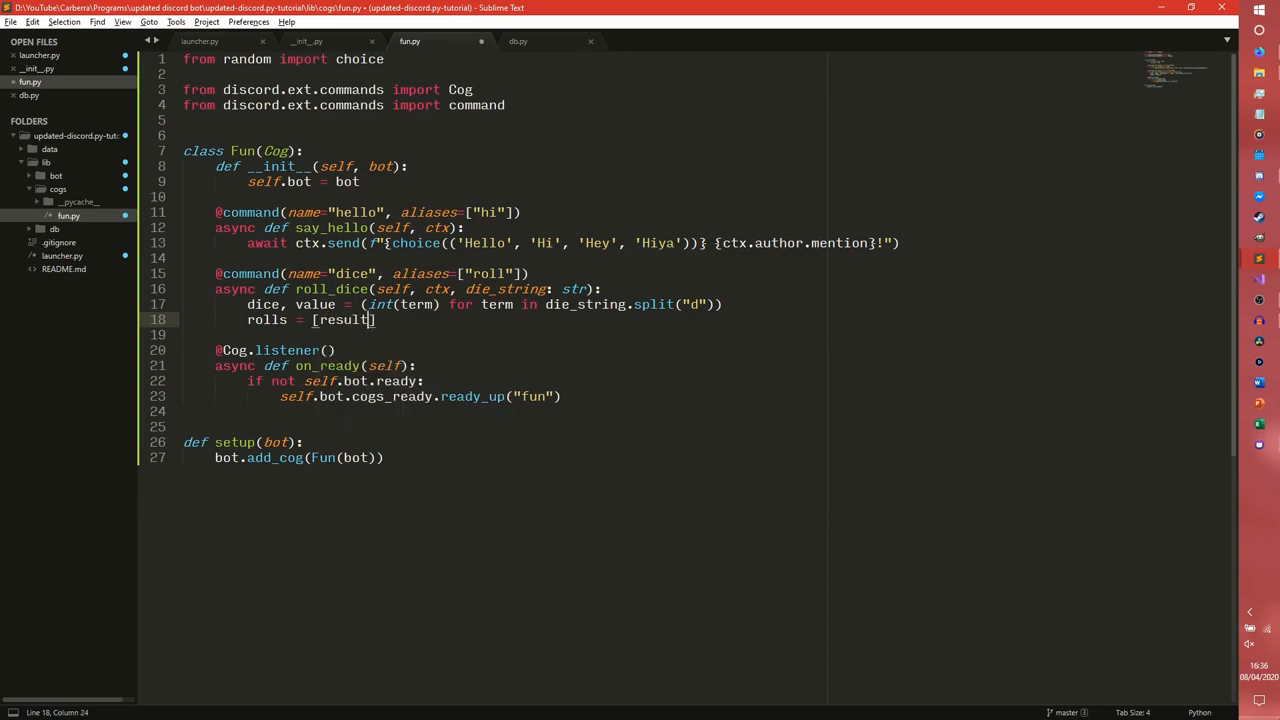
type("for result")
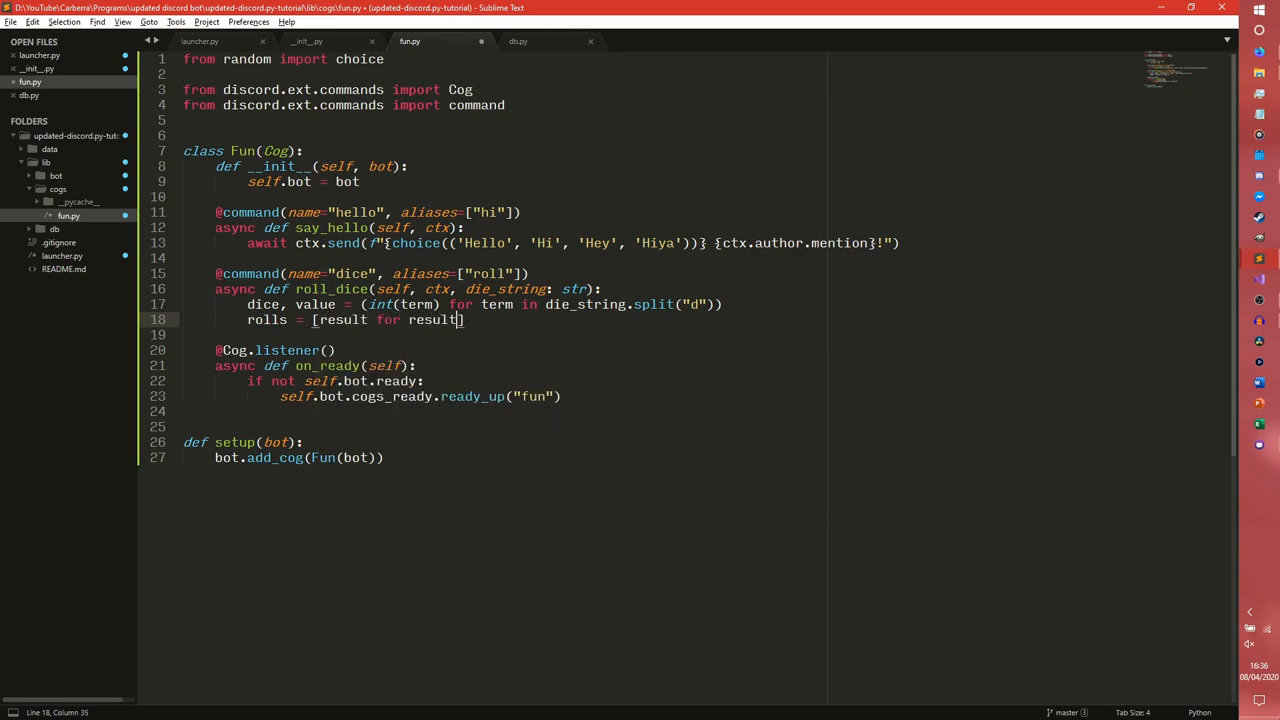
type("in")
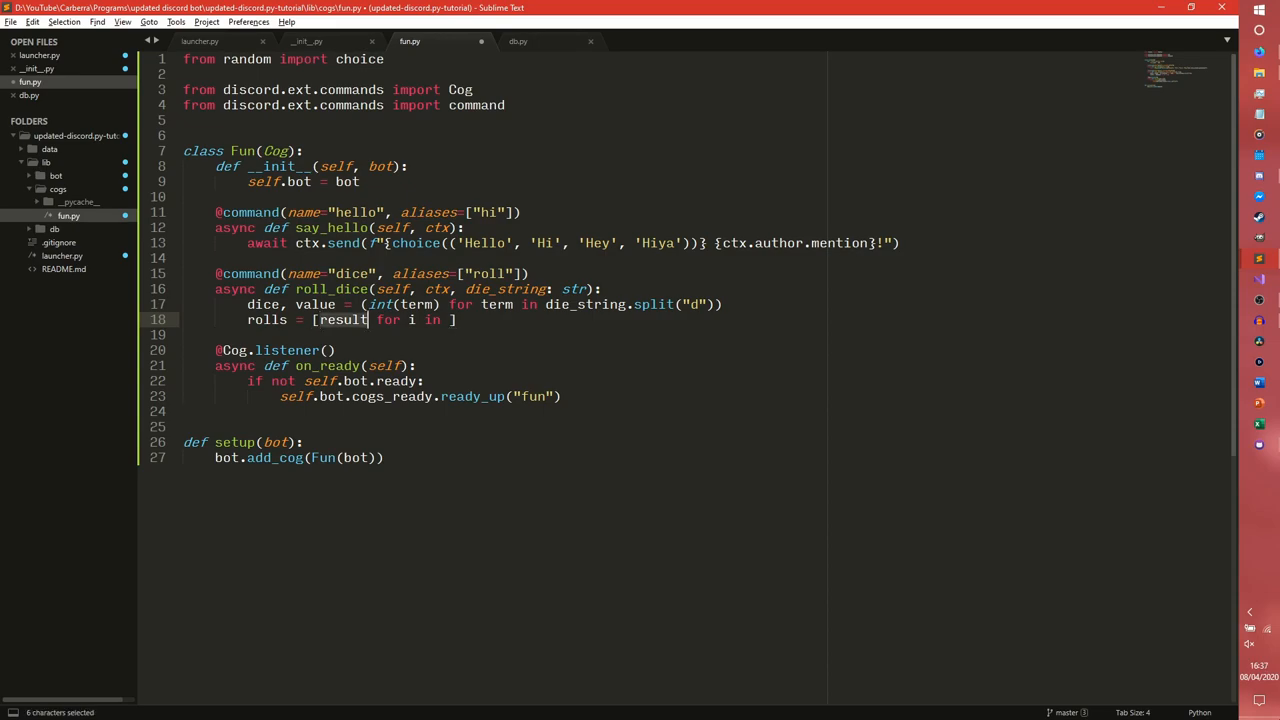
type("range()")
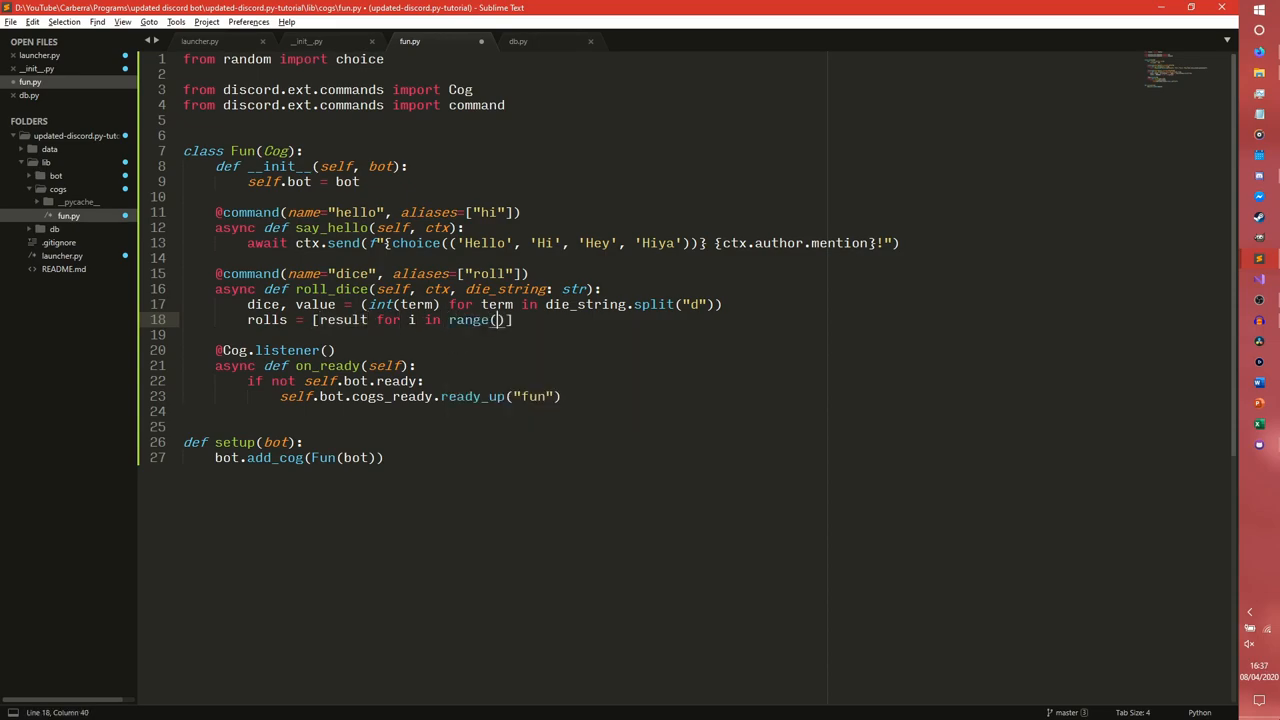
type("dice")
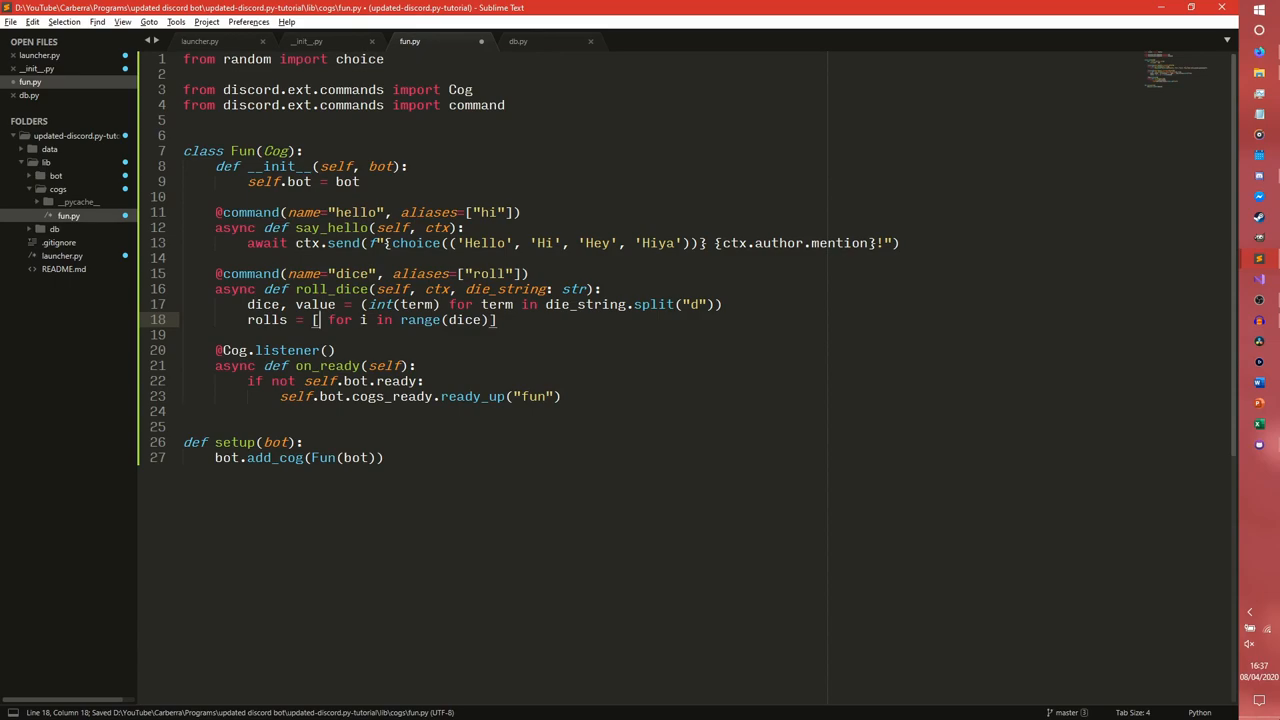
type("r")
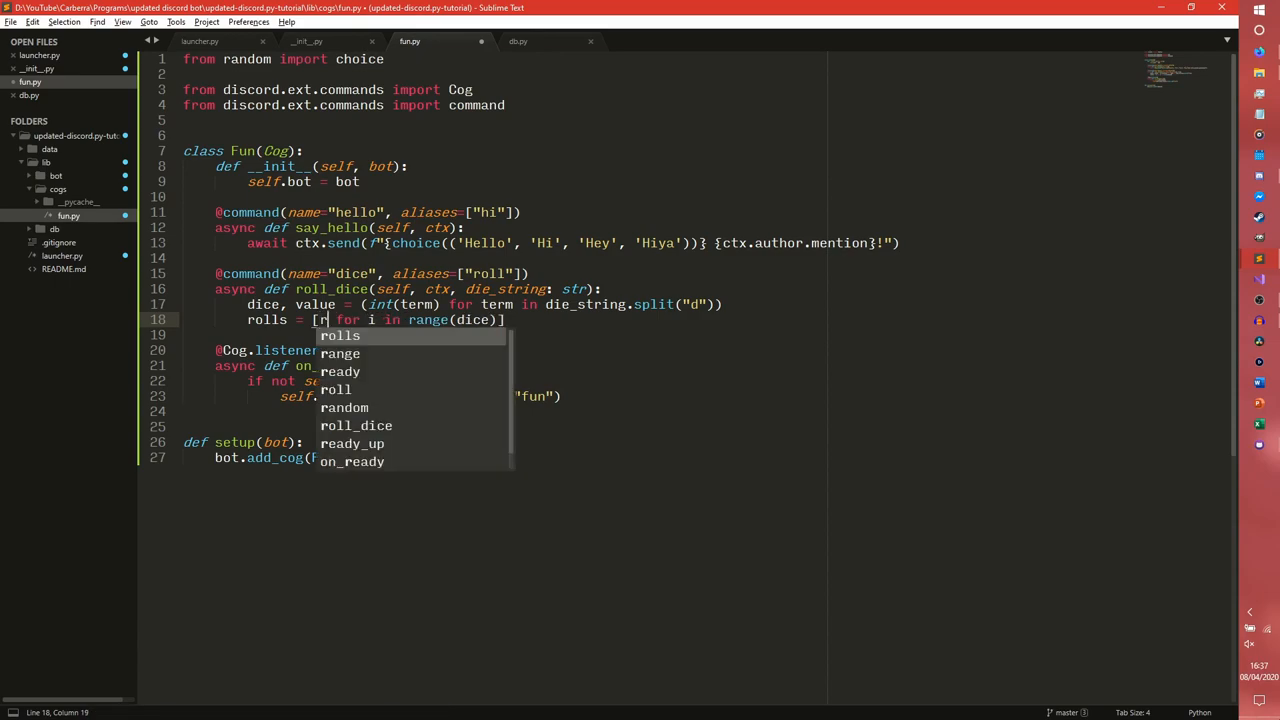
type("andint()")
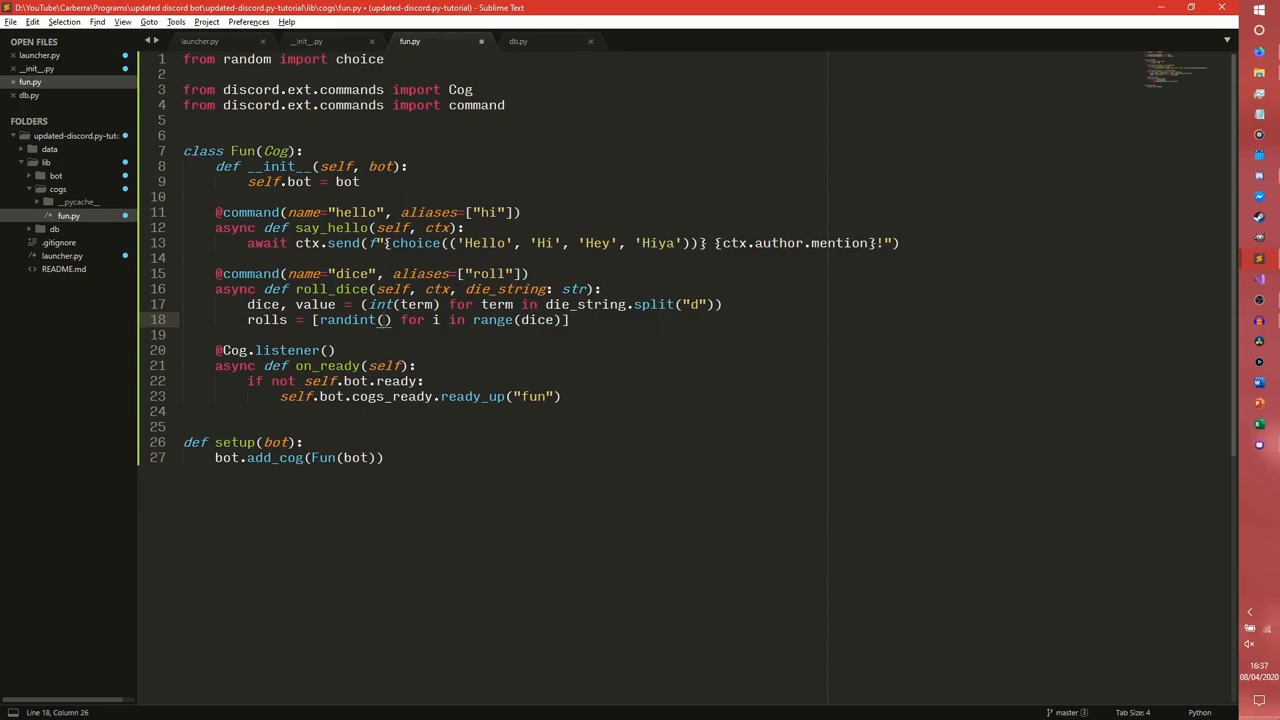
type("1, value")
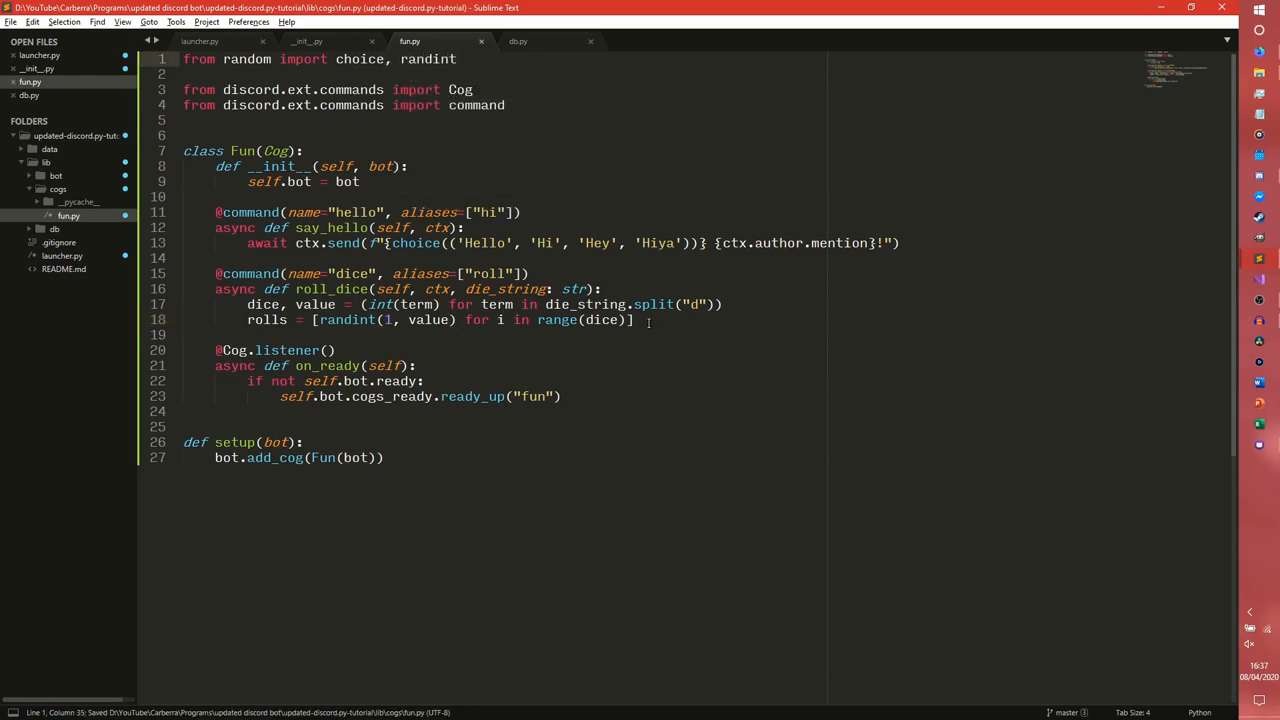
Add await ctx.send(" + ".join(rolls) + f"= {sum(rolls)}") below the rolls line.
left_click(646, 320)
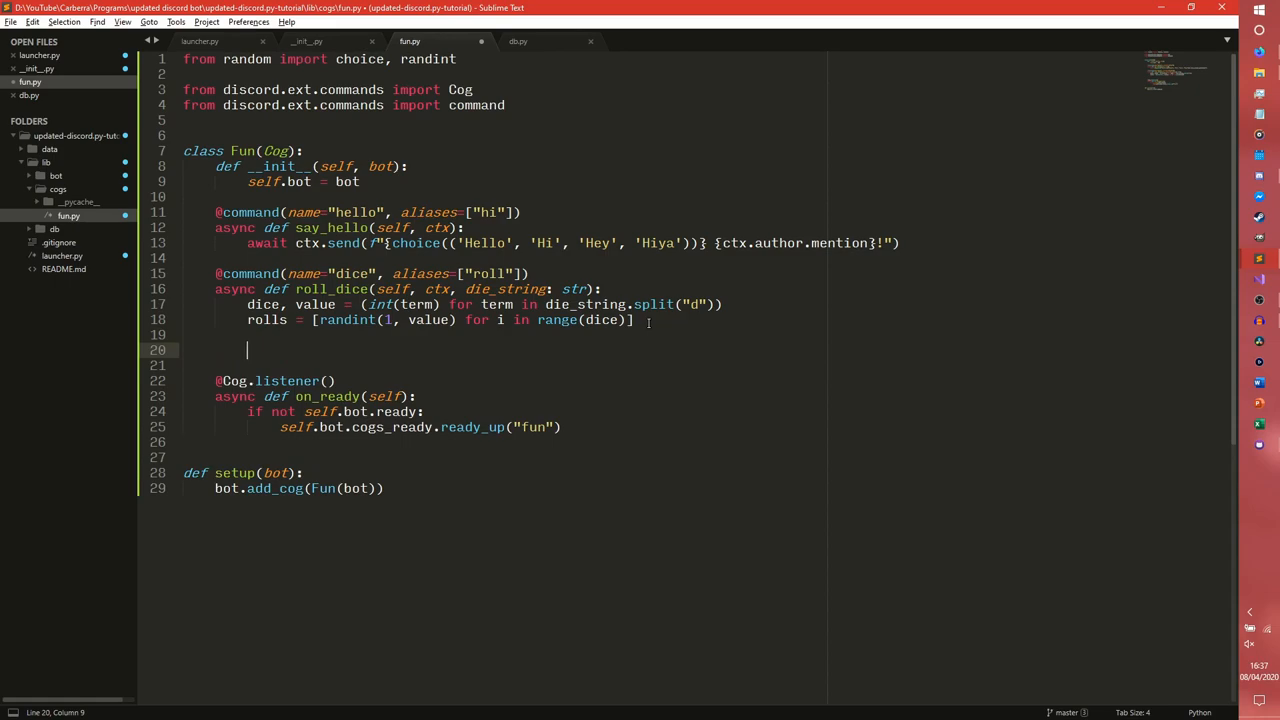
type("await ctx.send(\"")
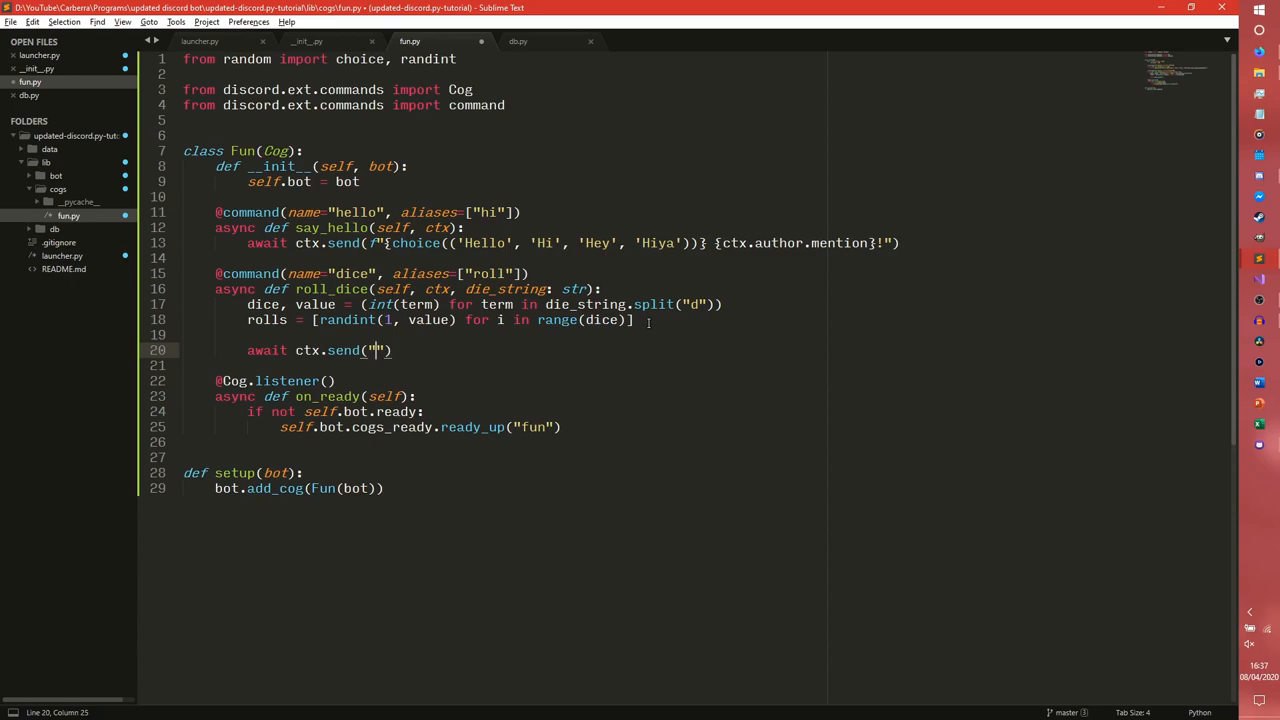
type("+ \".\"")
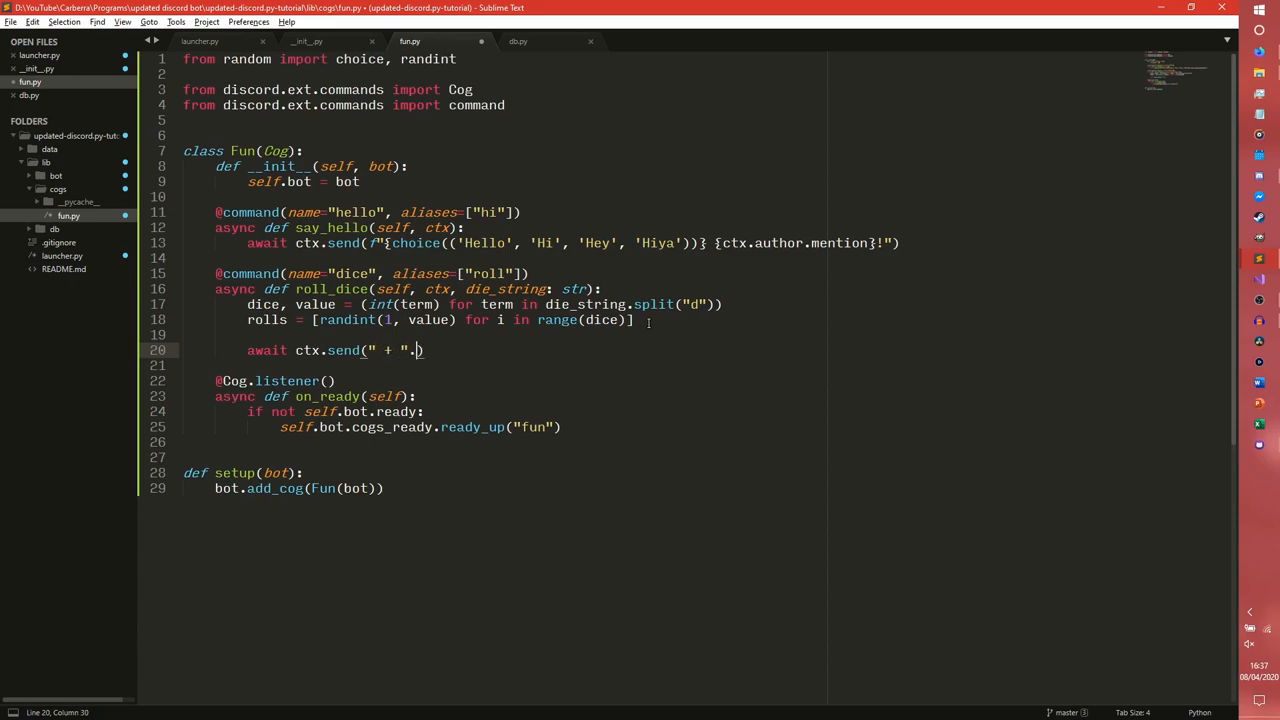
type("join()")
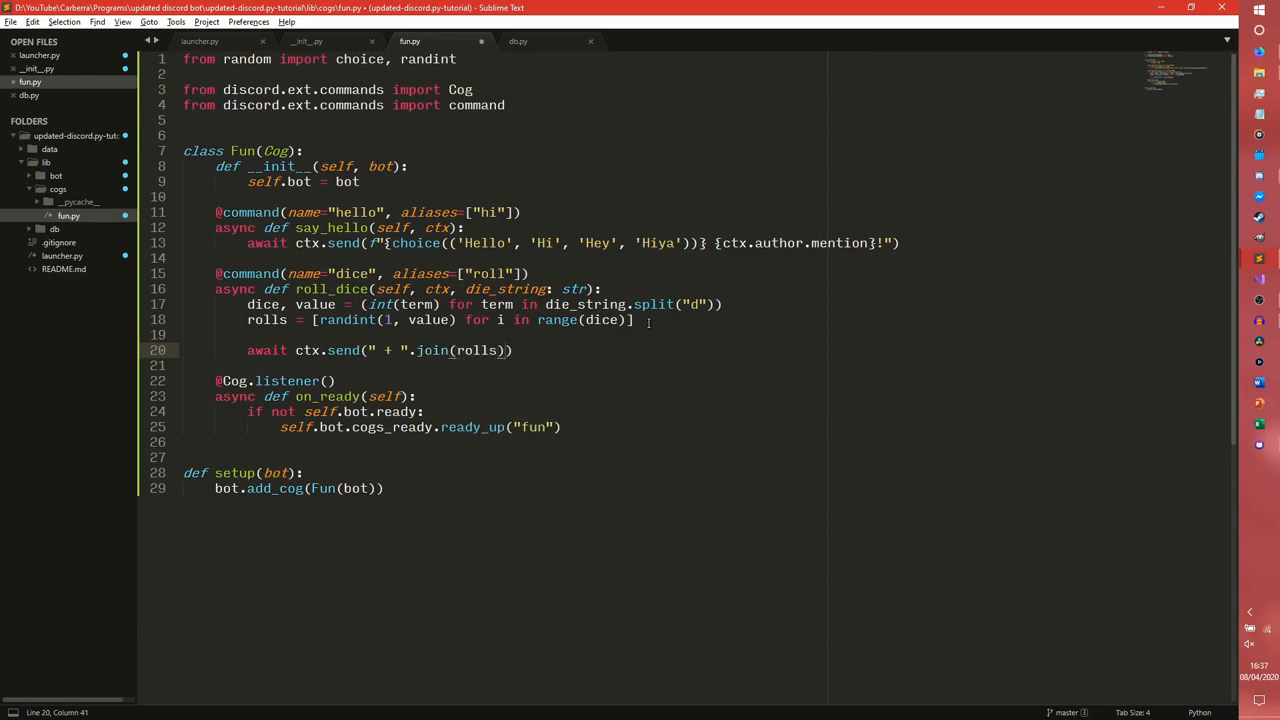
type("+ )")
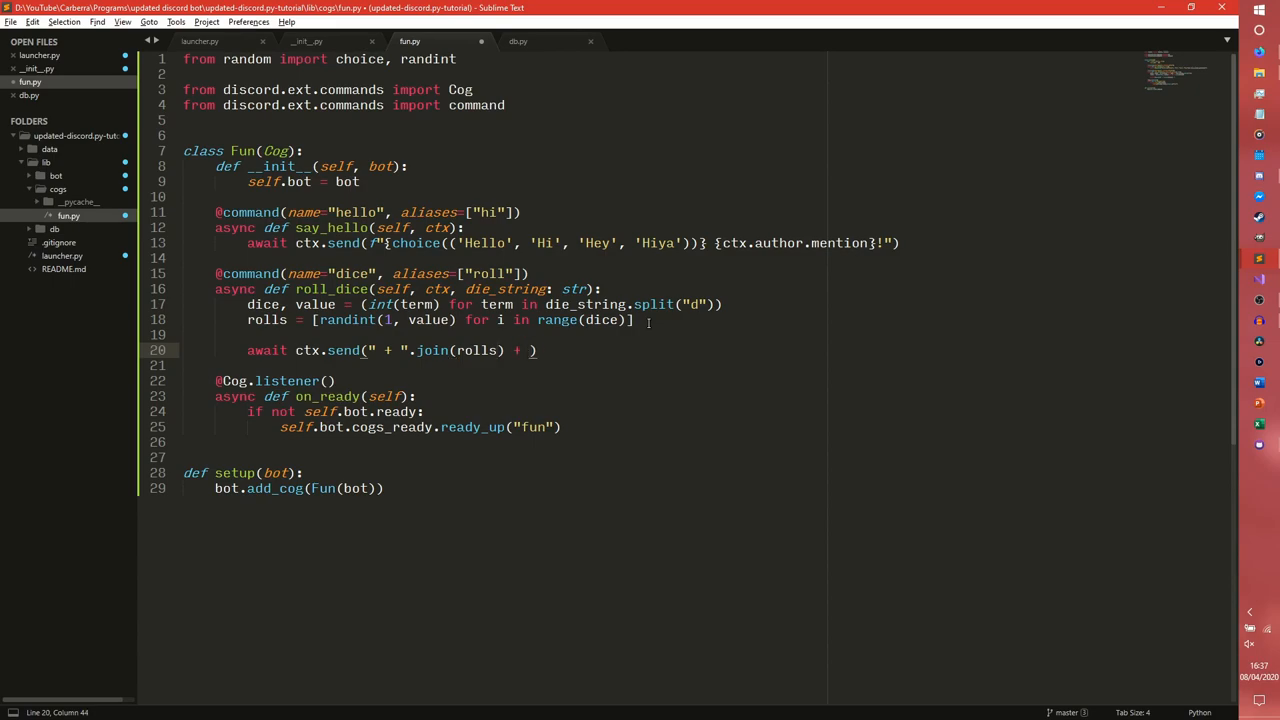
type("\"")
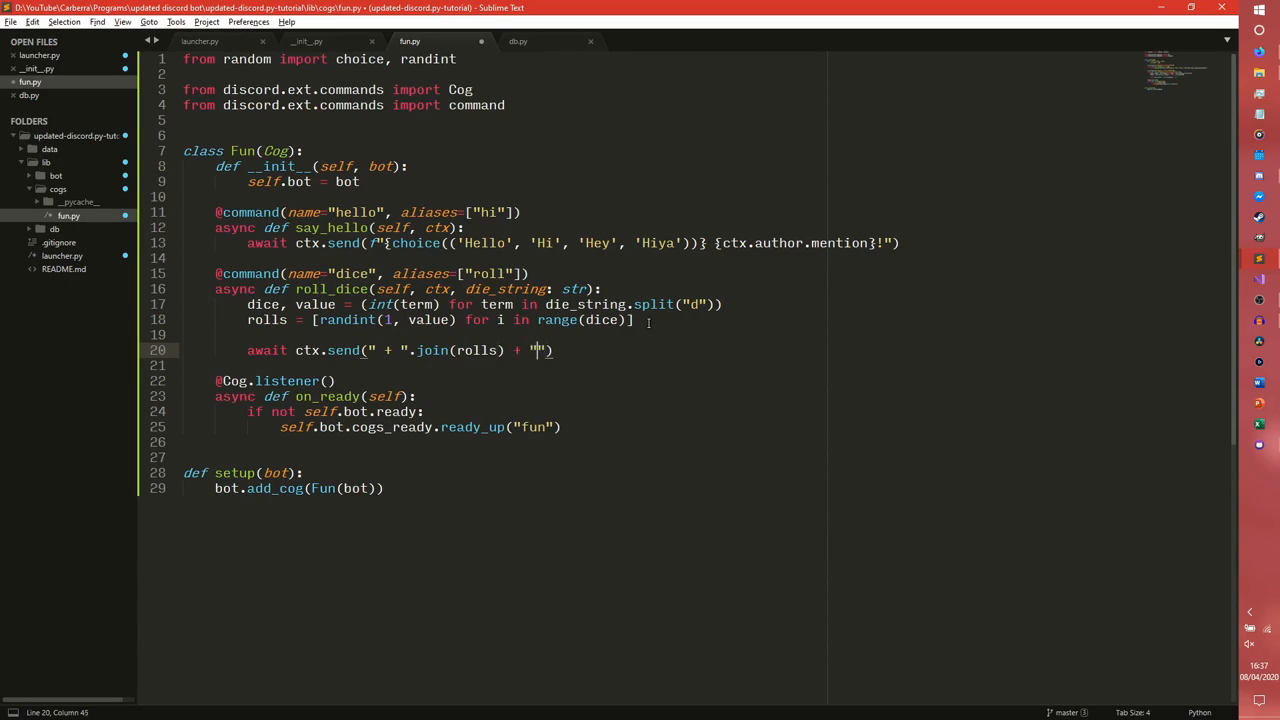
type("=")
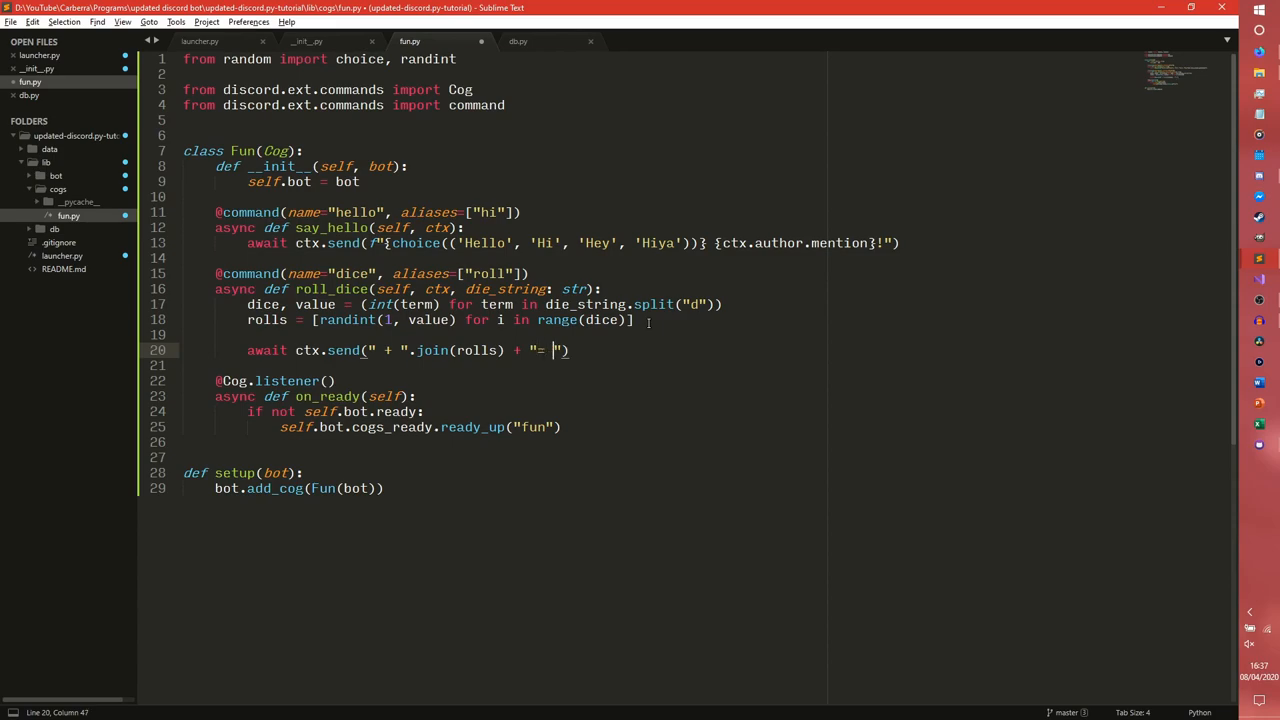
type("f")
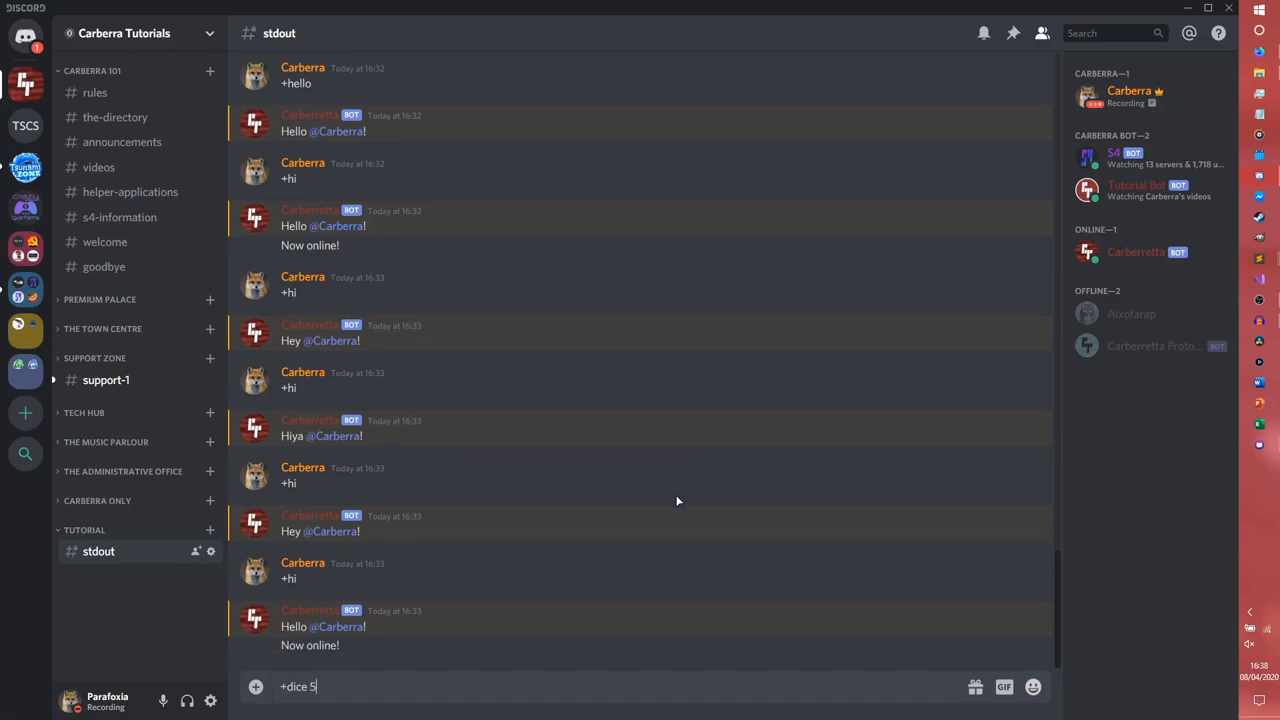
Test +dice 5d6 in Discord, hit the TypeError, and return to fun.py.
key("Enter")
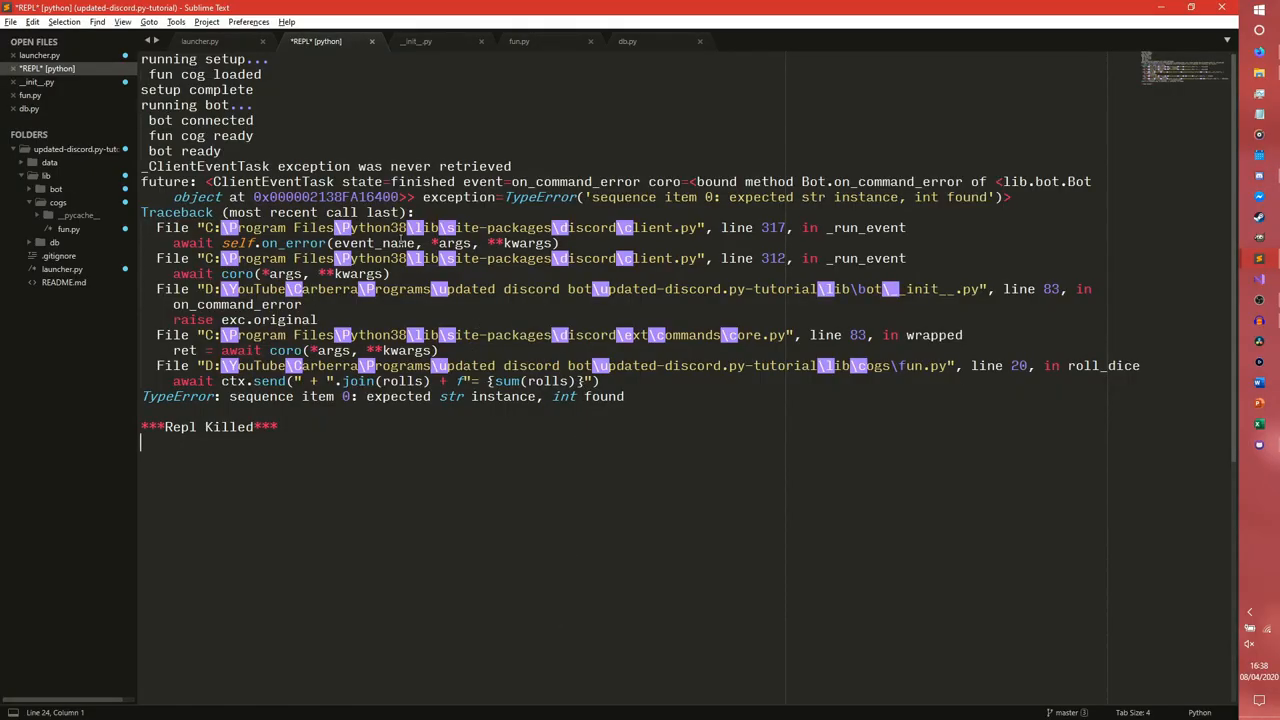
mouse_move(503, 33)
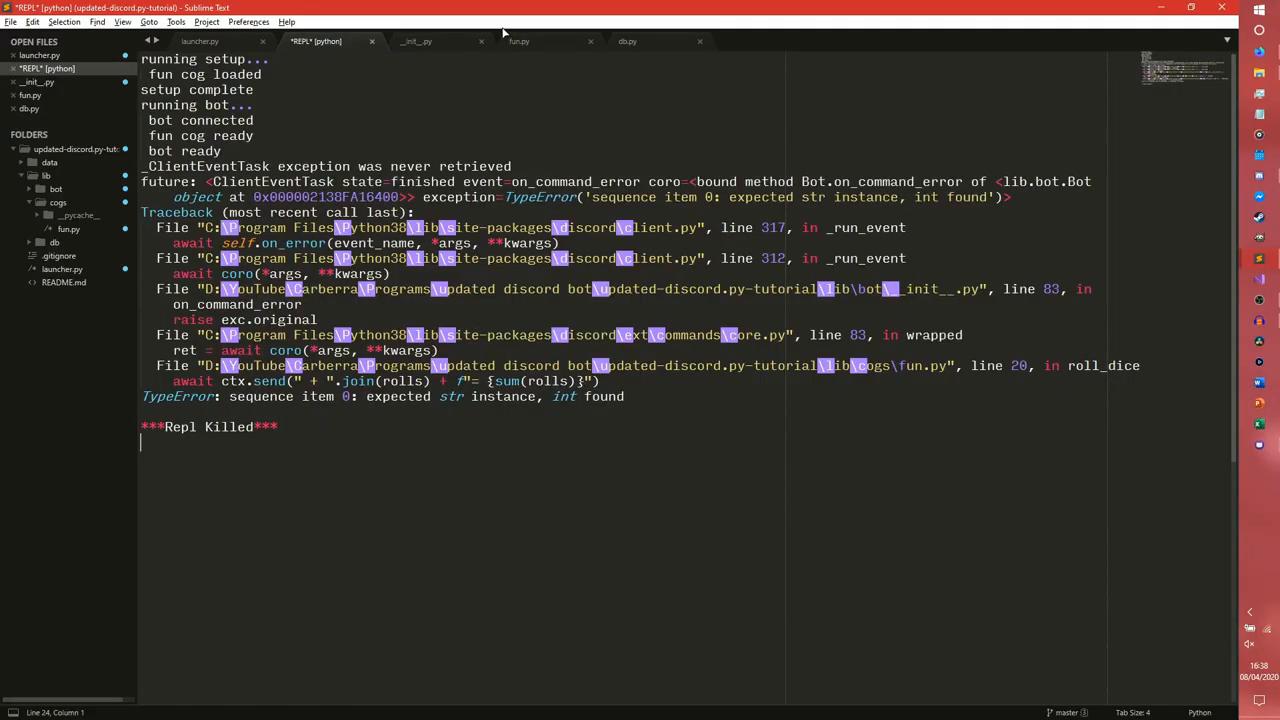
left_click(510, 41)
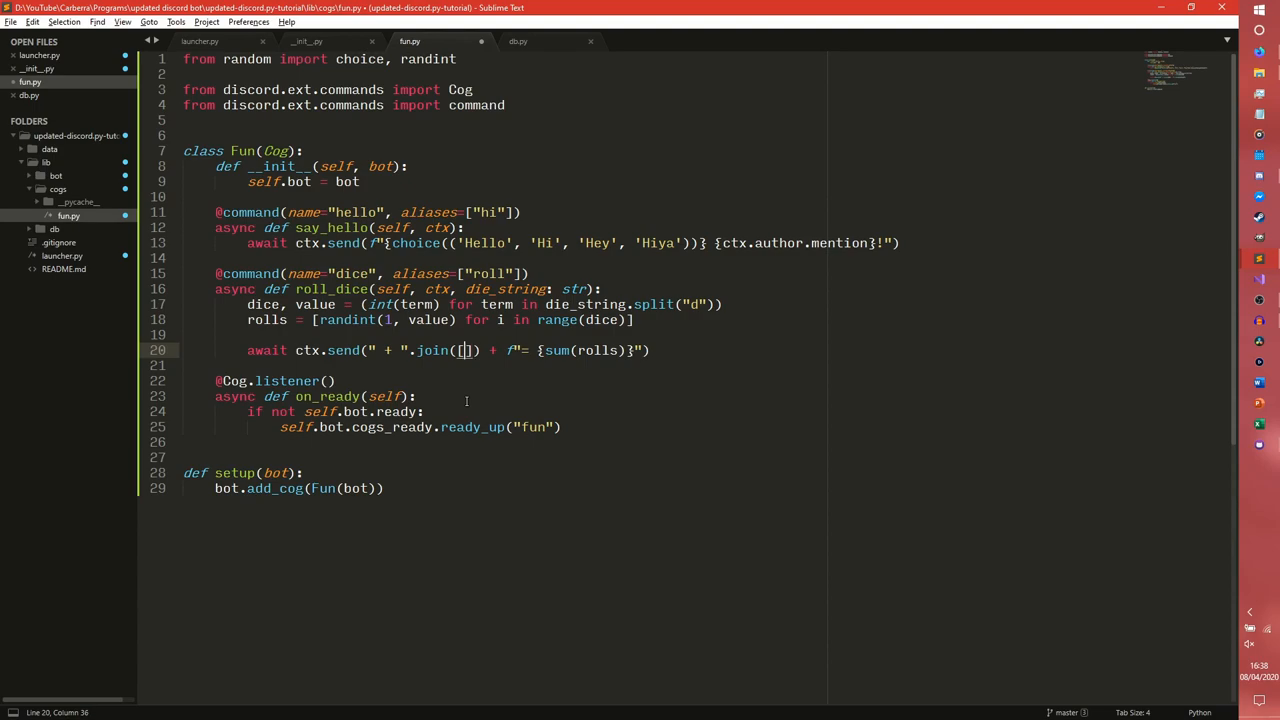
Change the join argument to [str(r) for r in rolls].
type("str(r")
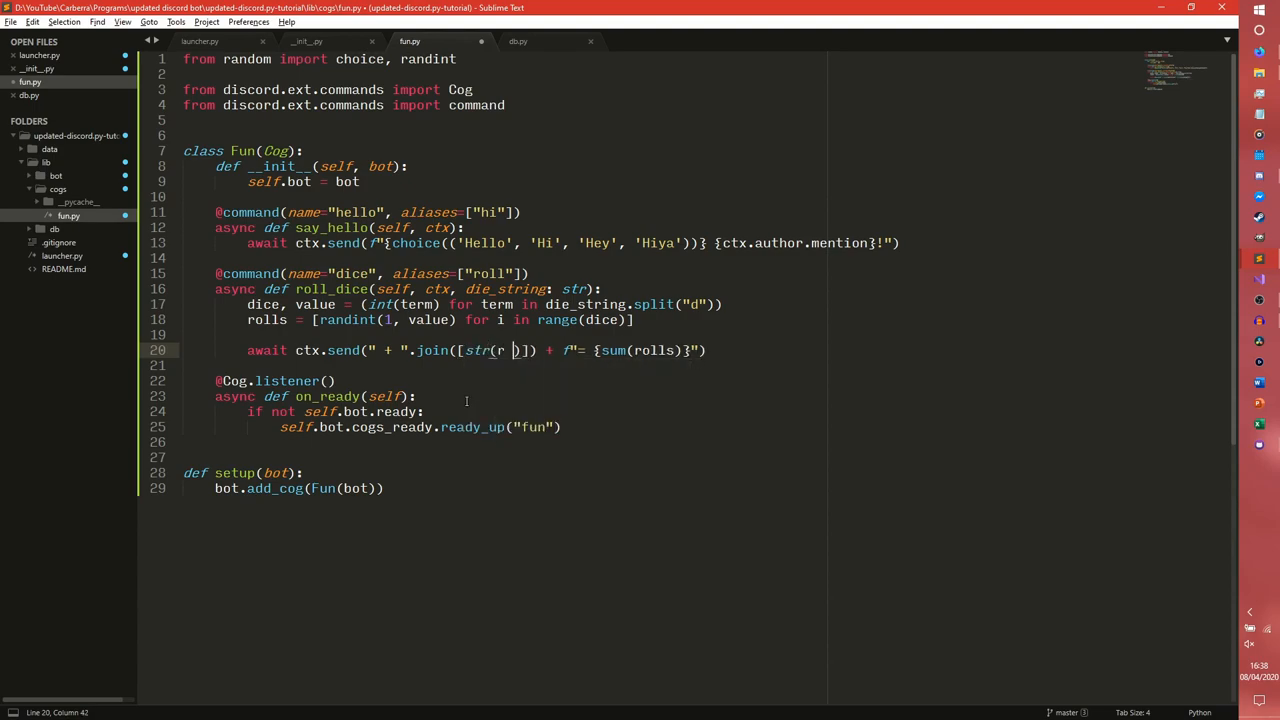
type("for 4 i")
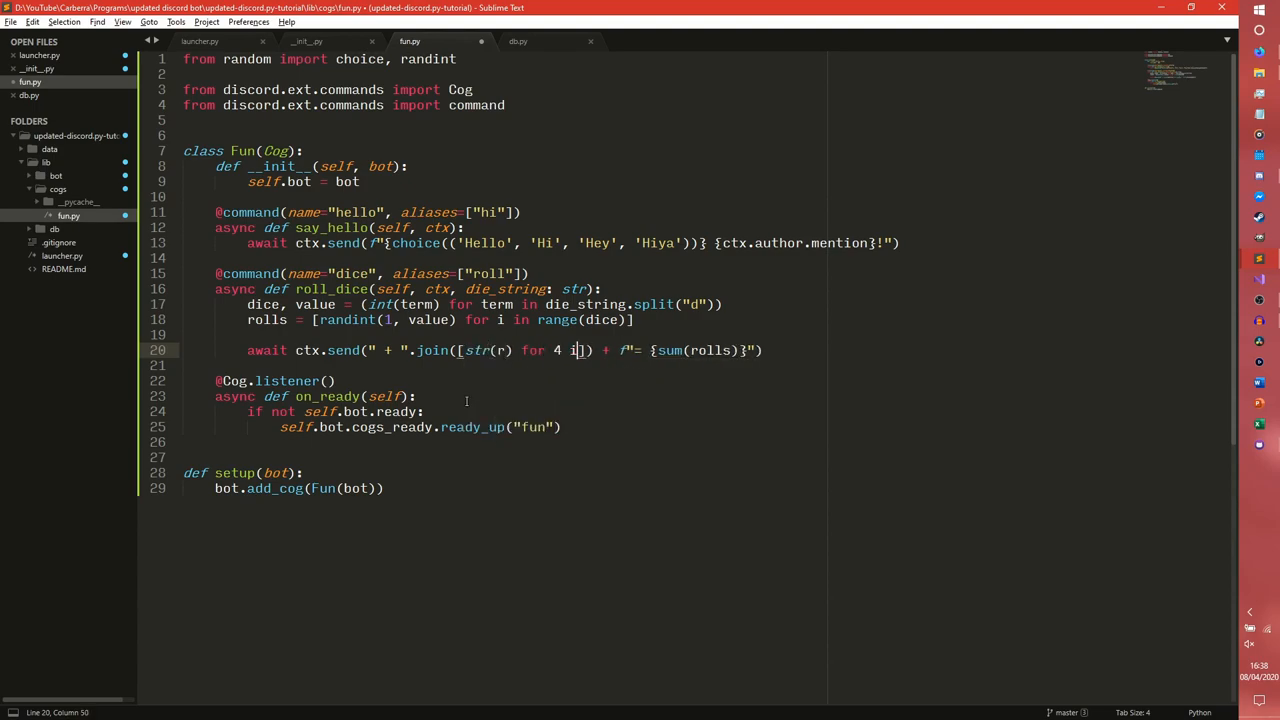
type("role")
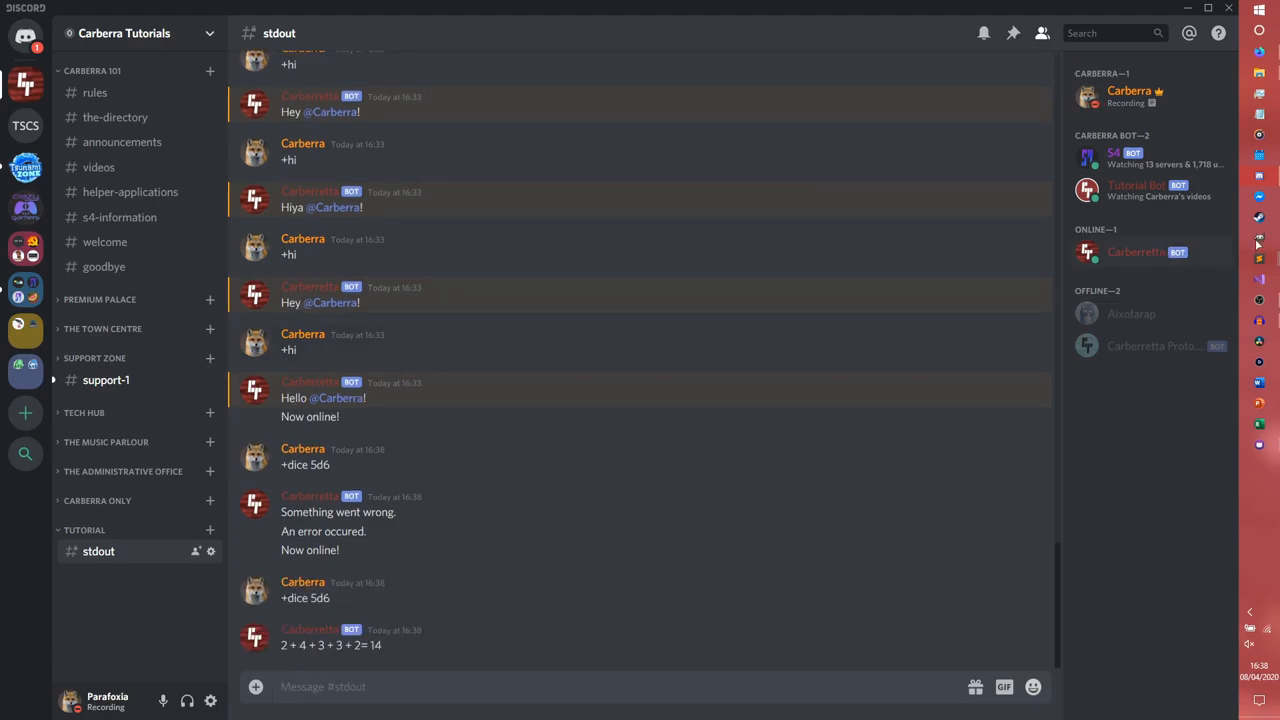
mouse_move(1037, 186)
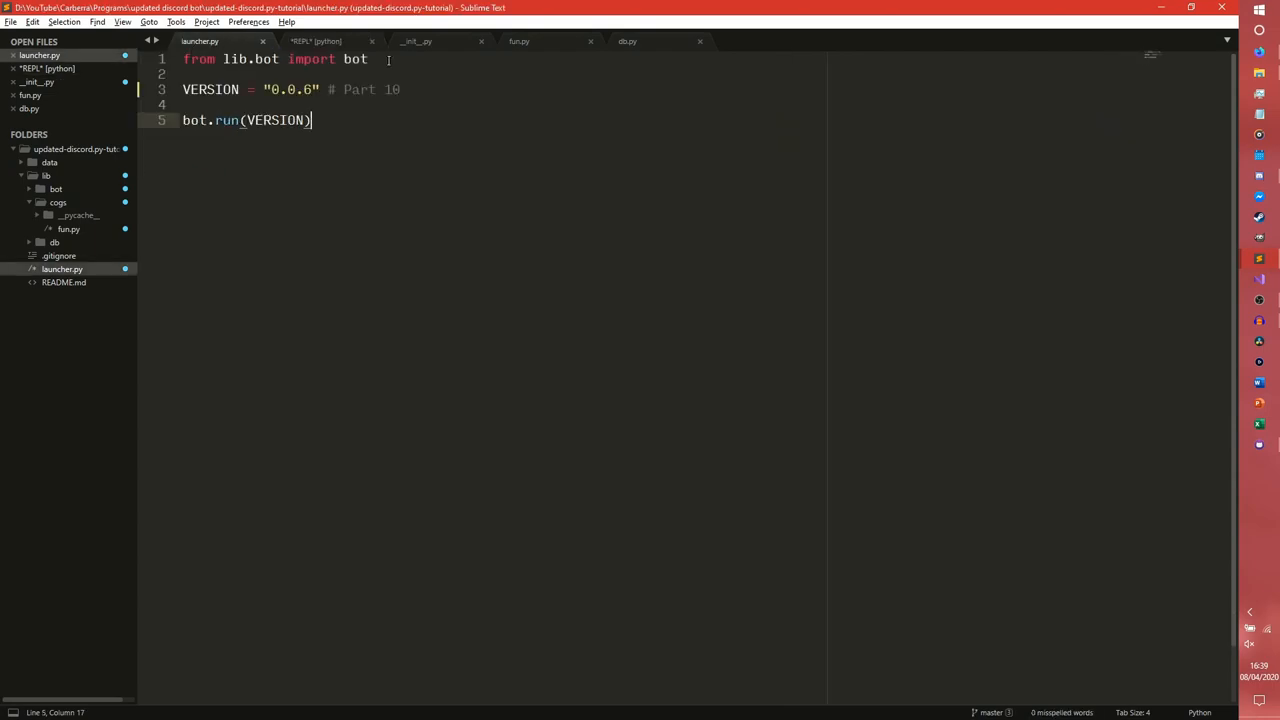
Restart the bot with the fix and roll +dice 60d14 in Discord.
left_click(518, 41)
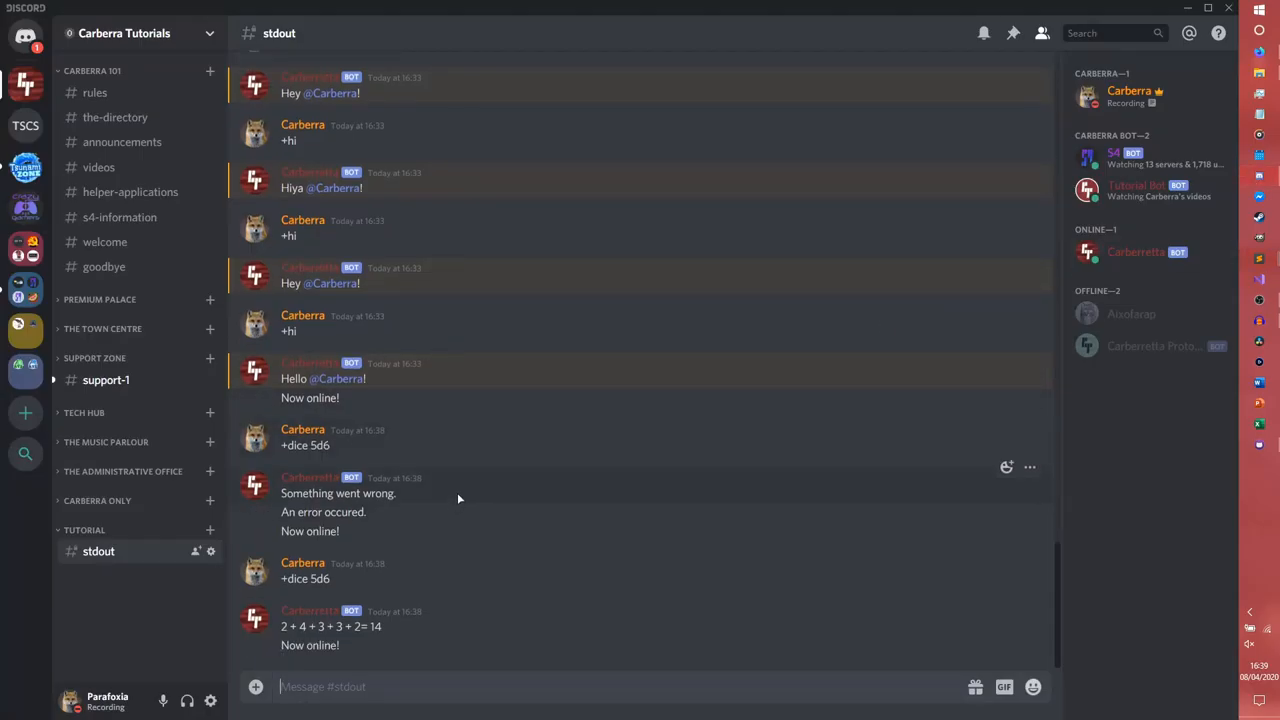
mouse_move(521, 505)
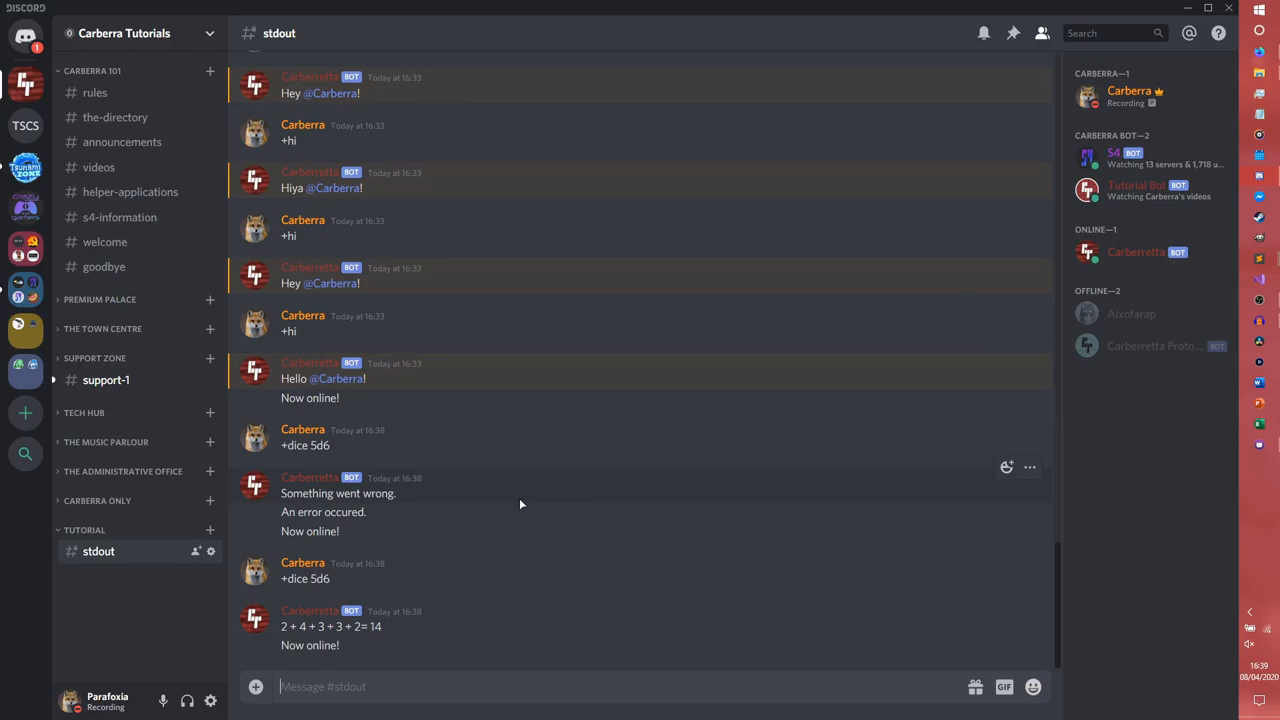
type("+dice")
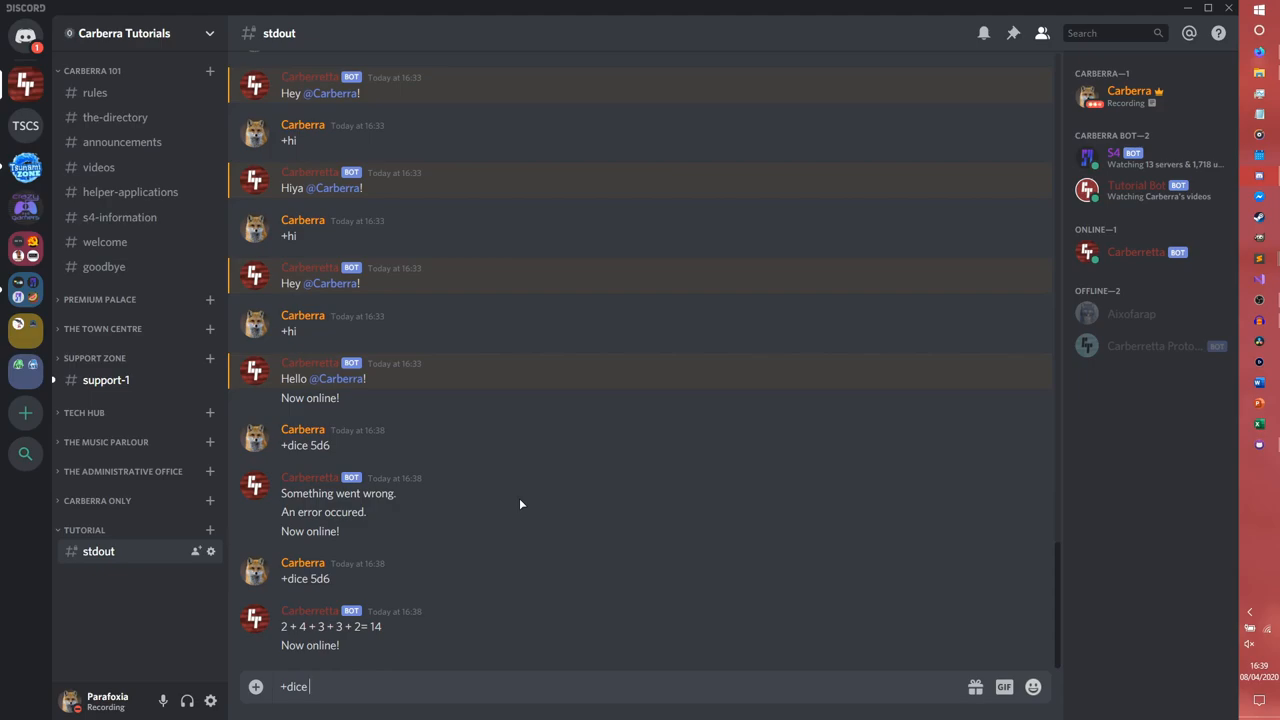
type("60d14")
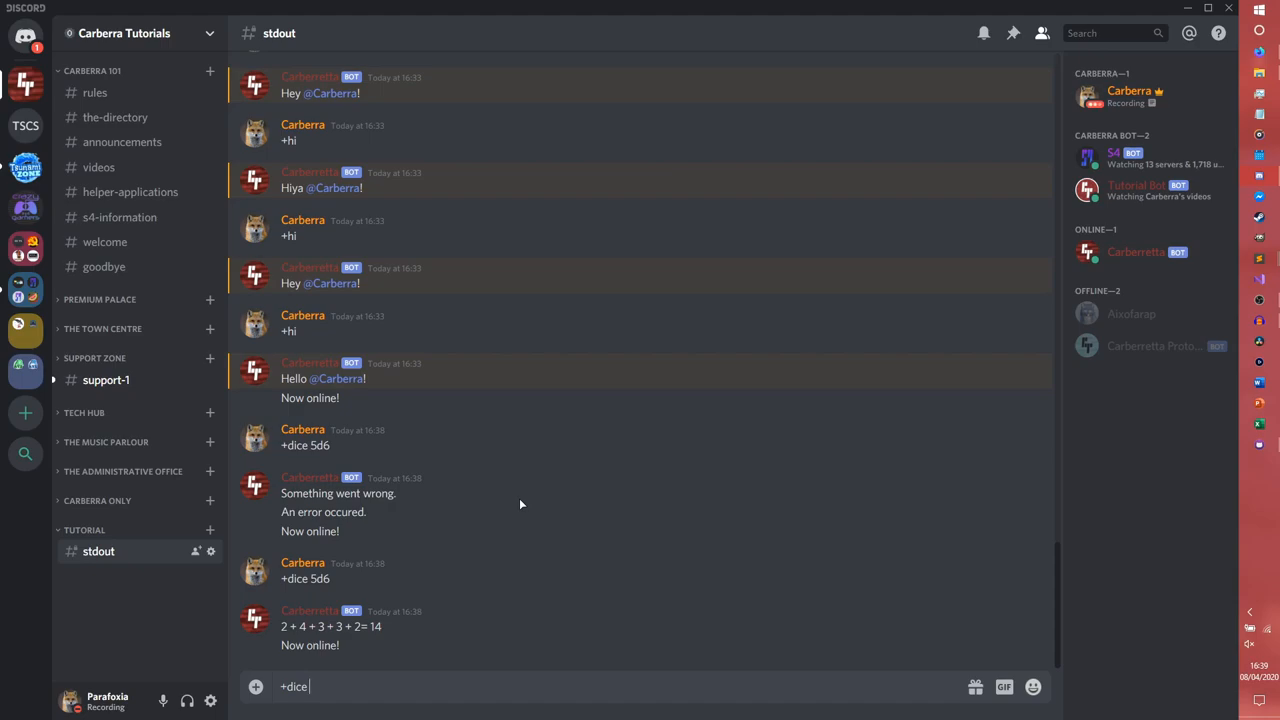
key("Enter")
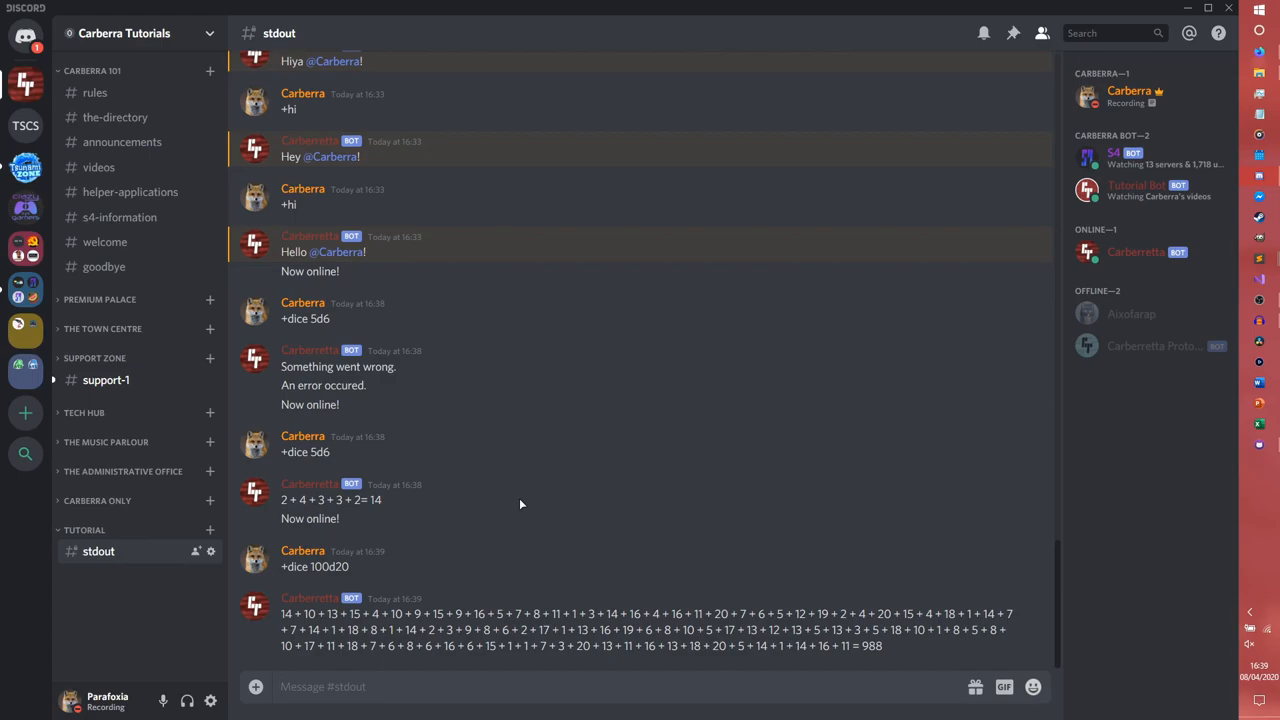
Send an oversized +dice 5000-die roll that exceeds Discord's message limit.
type("+dice")
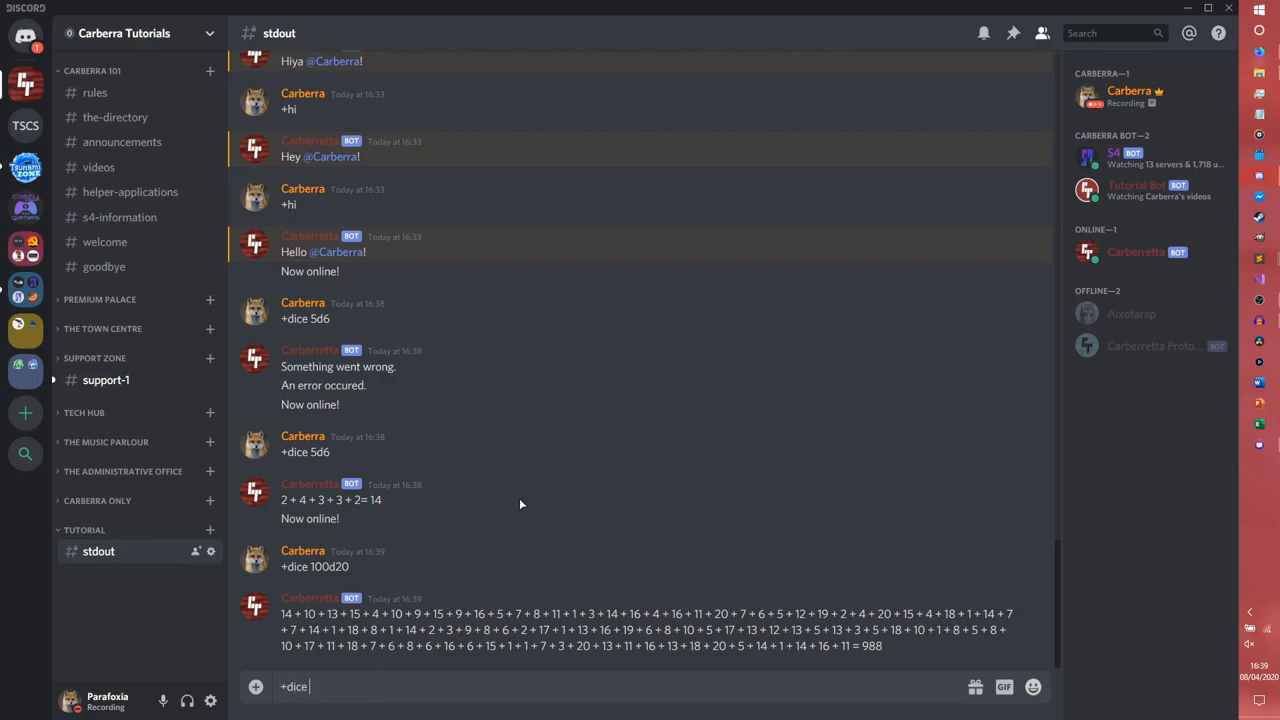
type("5000d")
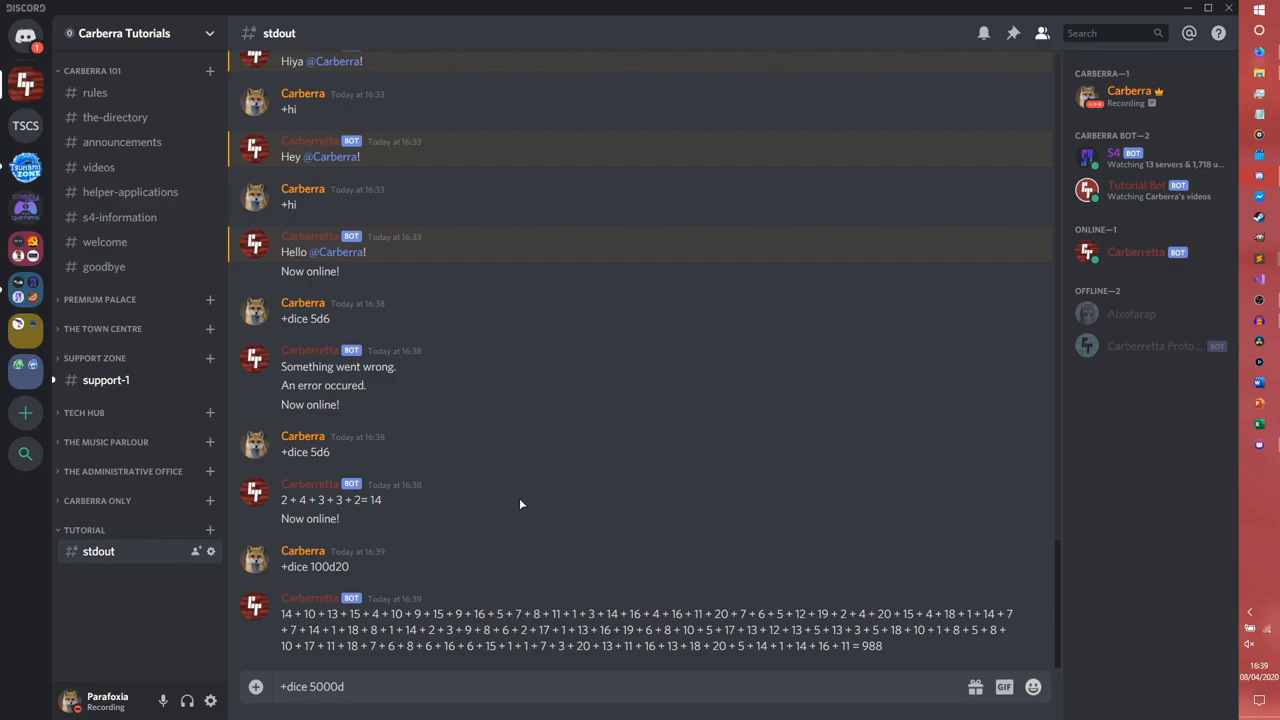
key("Enter")
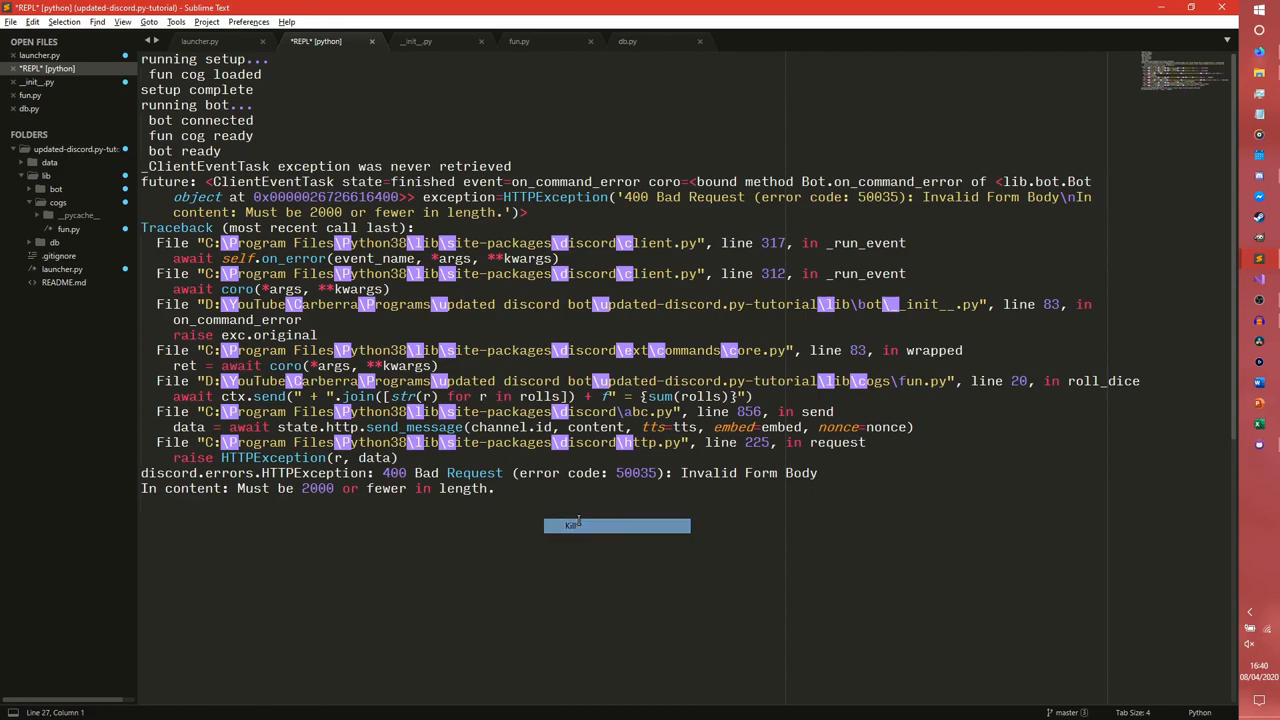
Kill the crashed bot REPL, then switch through launcher.py to __init__.py.
left_click(617, 525)
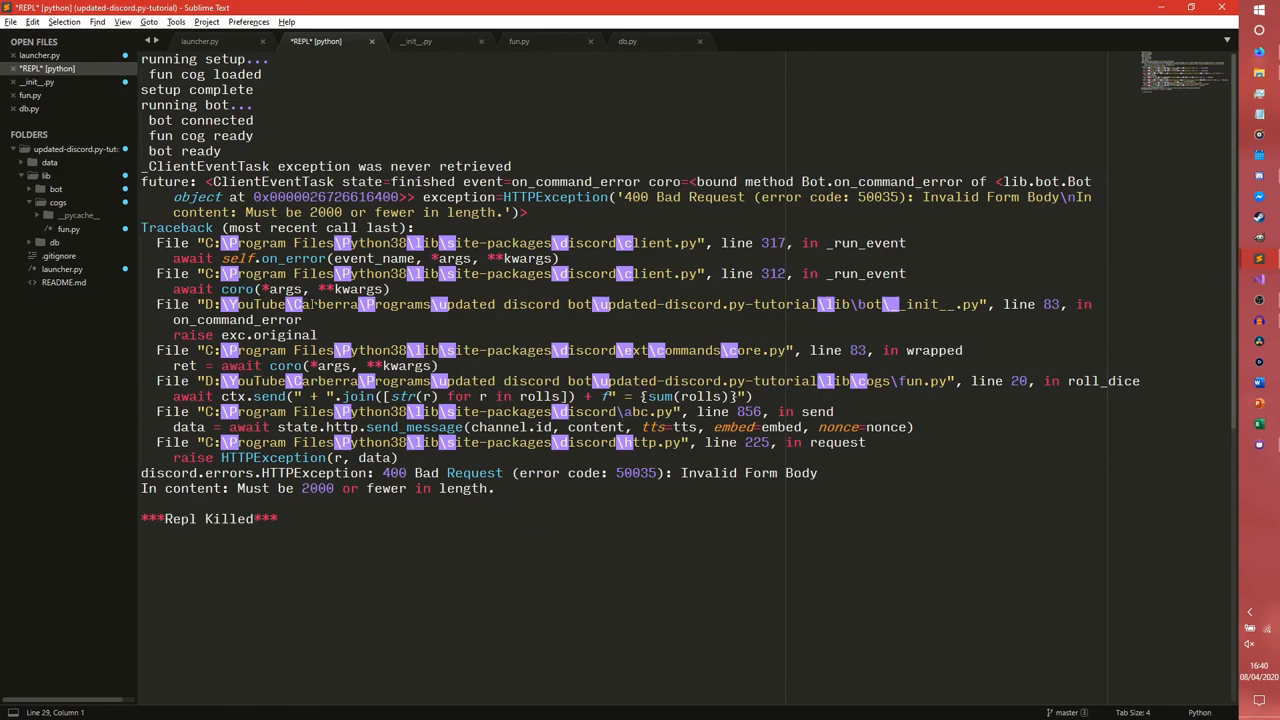
mouse_move(197, 41)
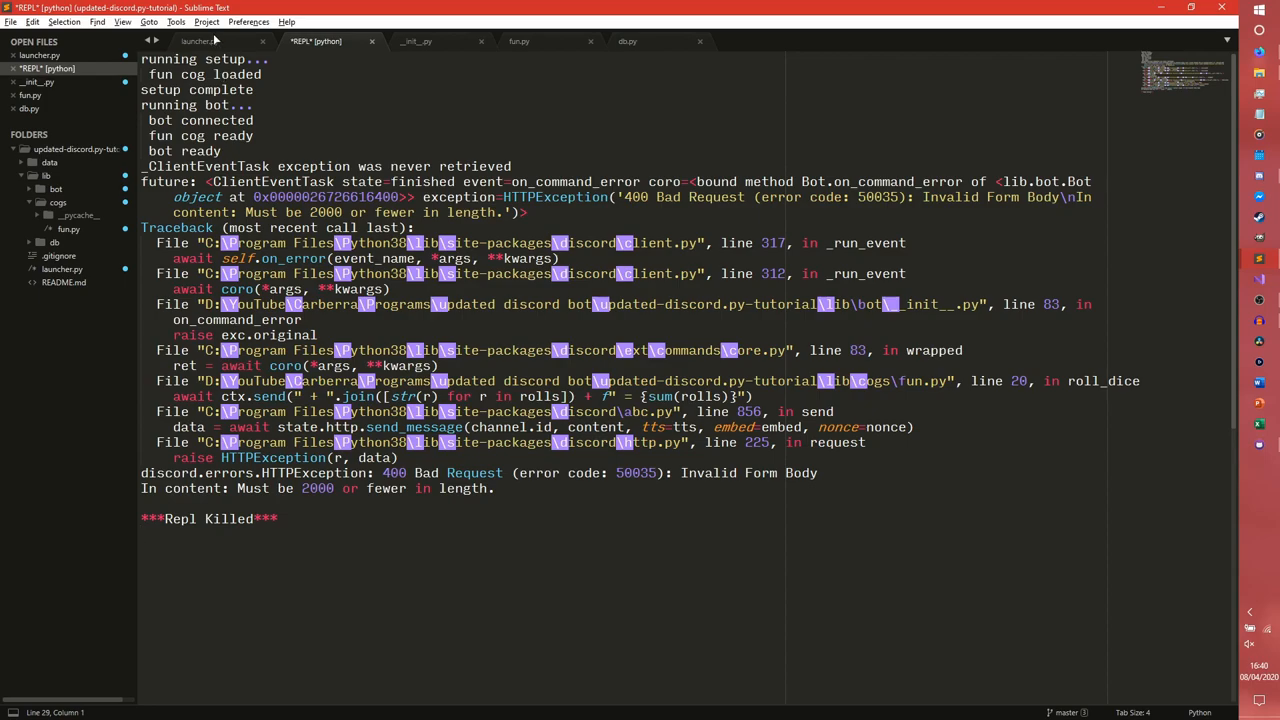
left_click(200, 41)
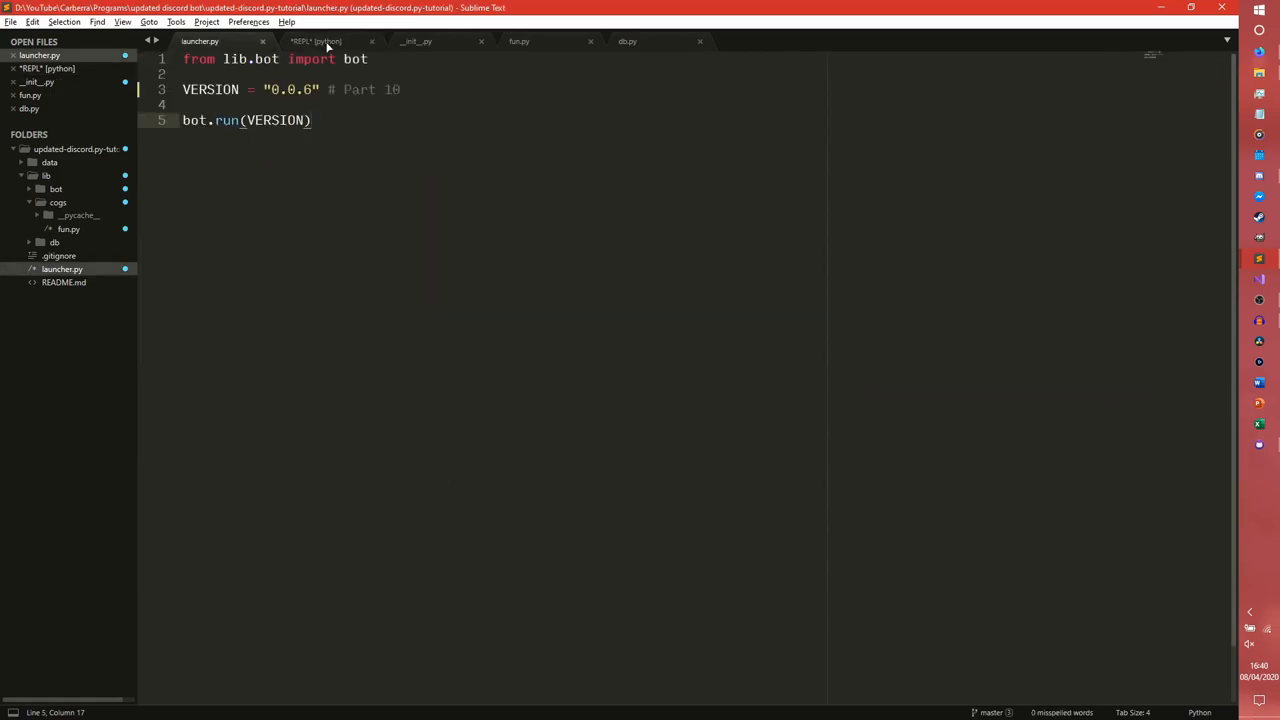
left_click(434, 42)
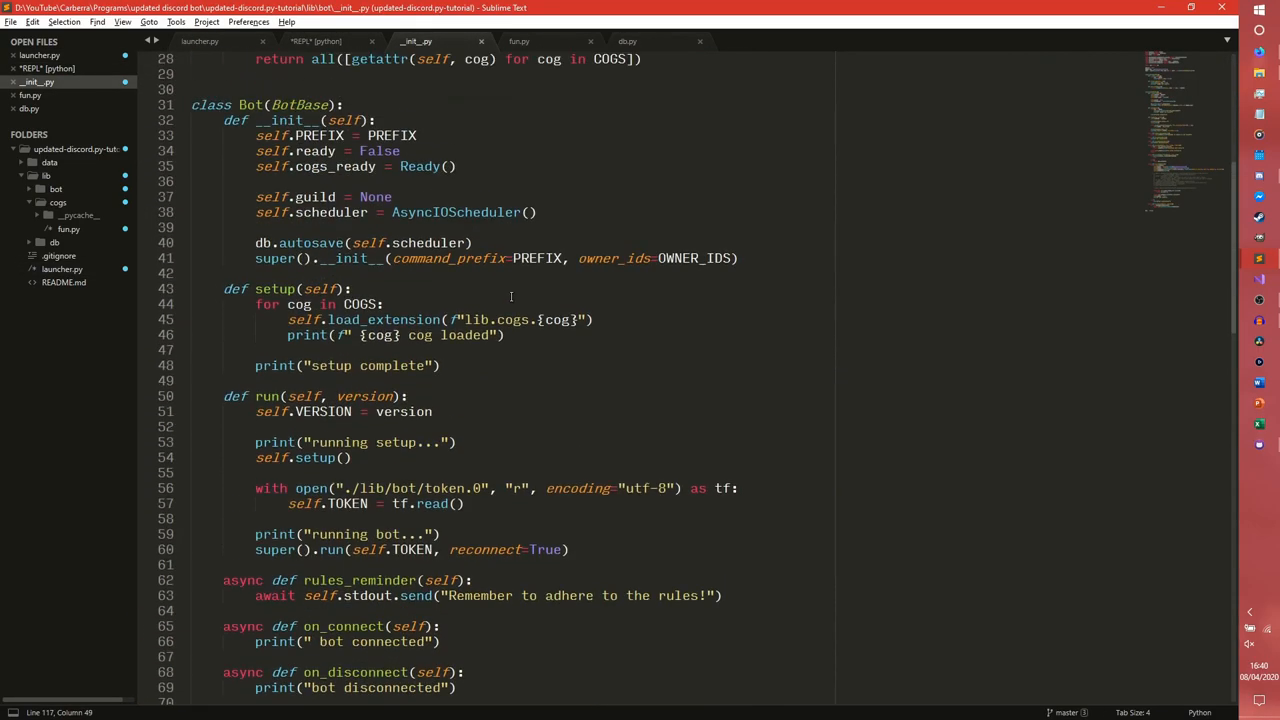
Type and discard a discord import in __init__.py, then return to fun.py.
scroll("up", 3)
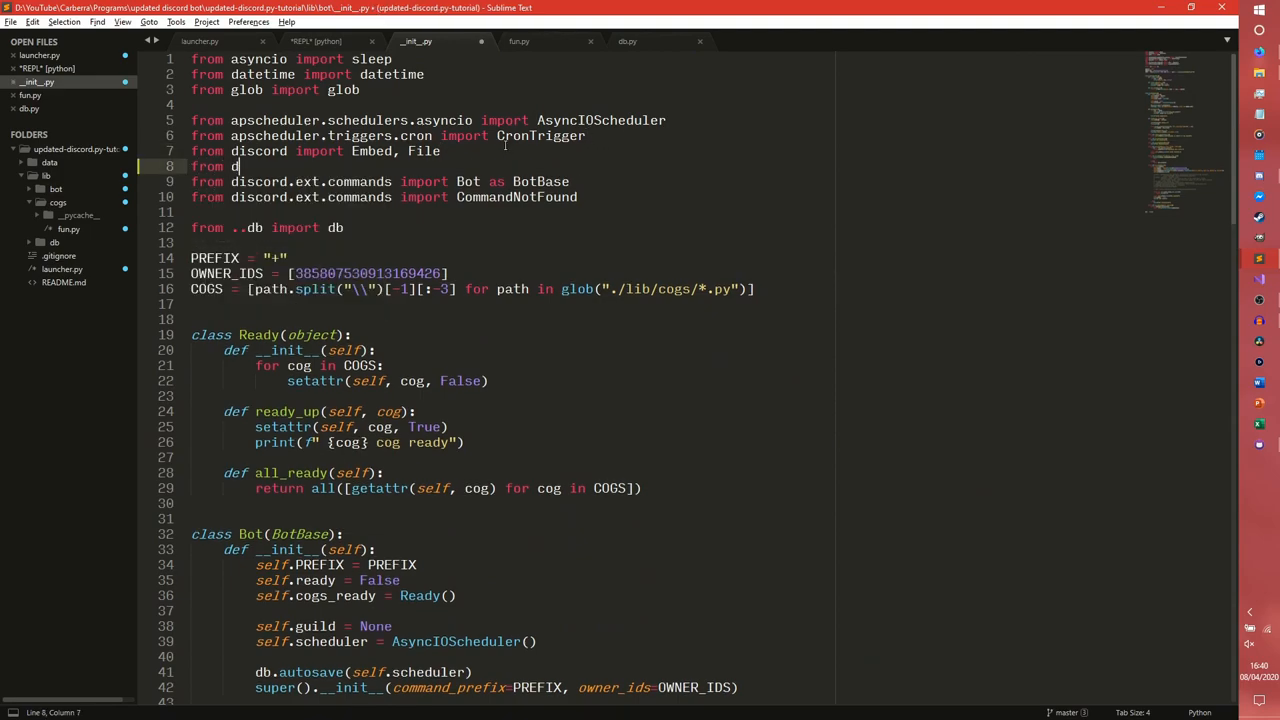
type("iscore")
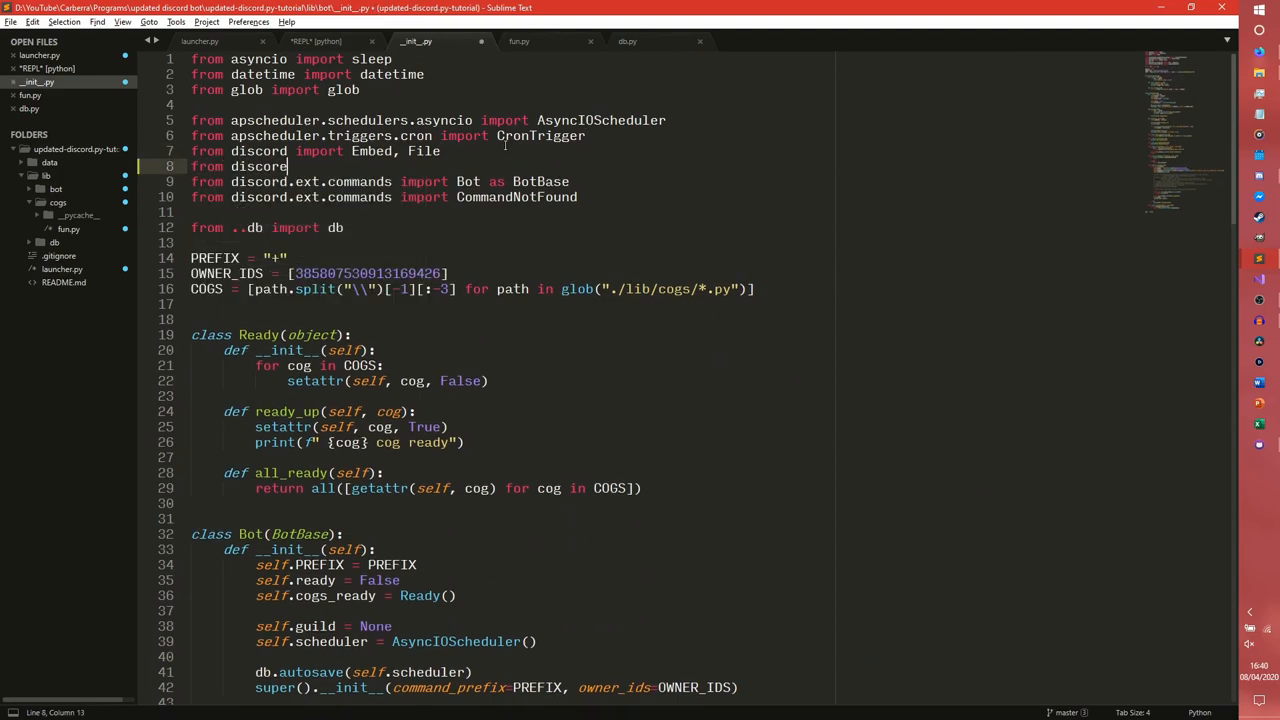
type(".")
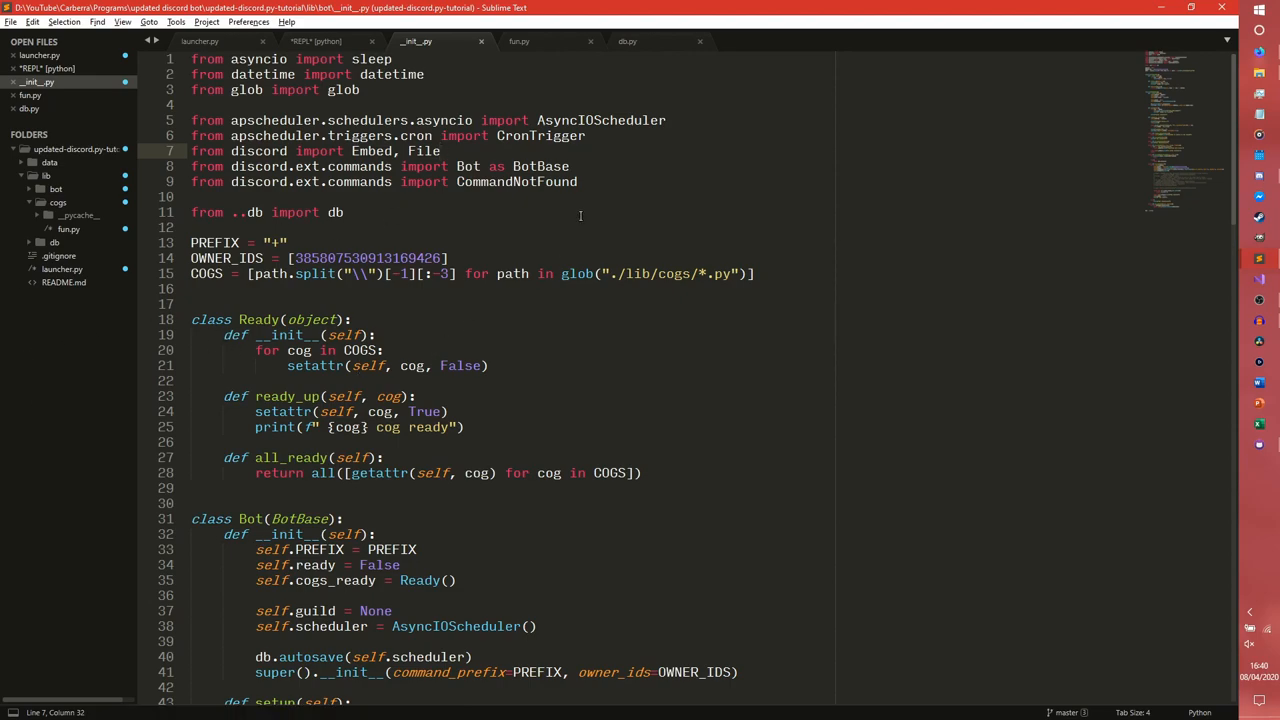
left_click(518, 41)
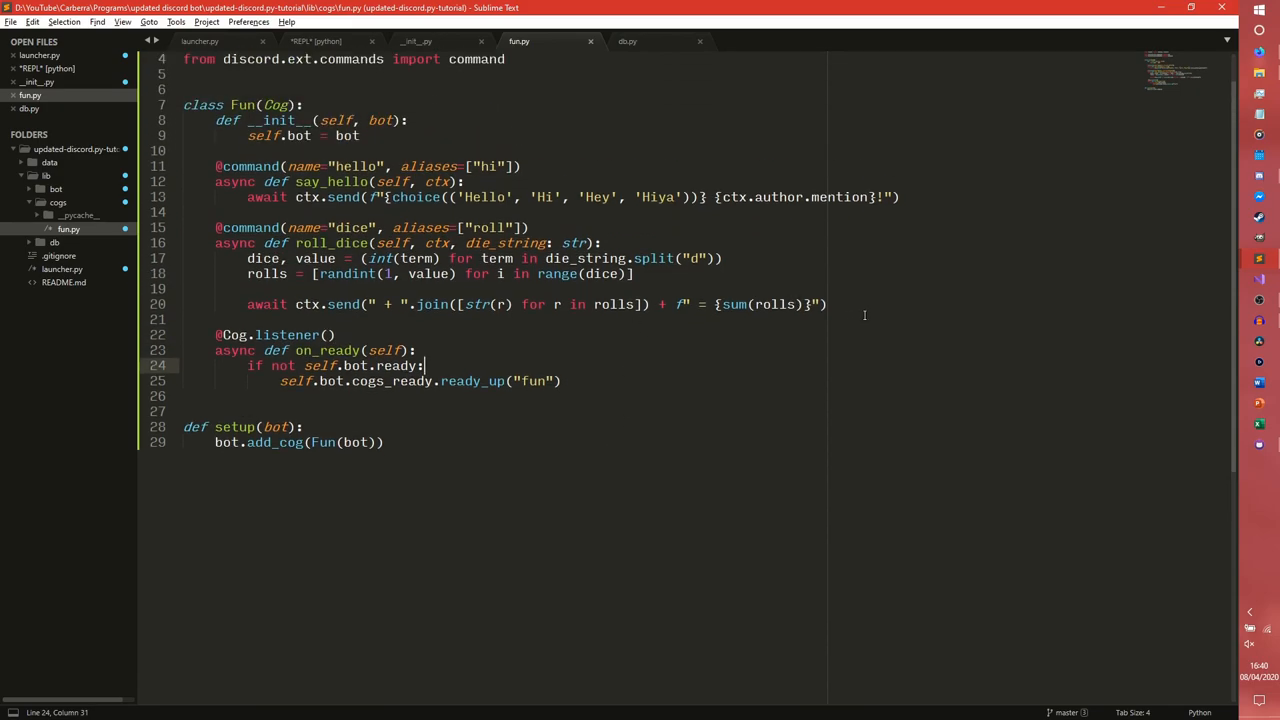
Add a slap command decorator with aliases=["hit"].
key("enter")
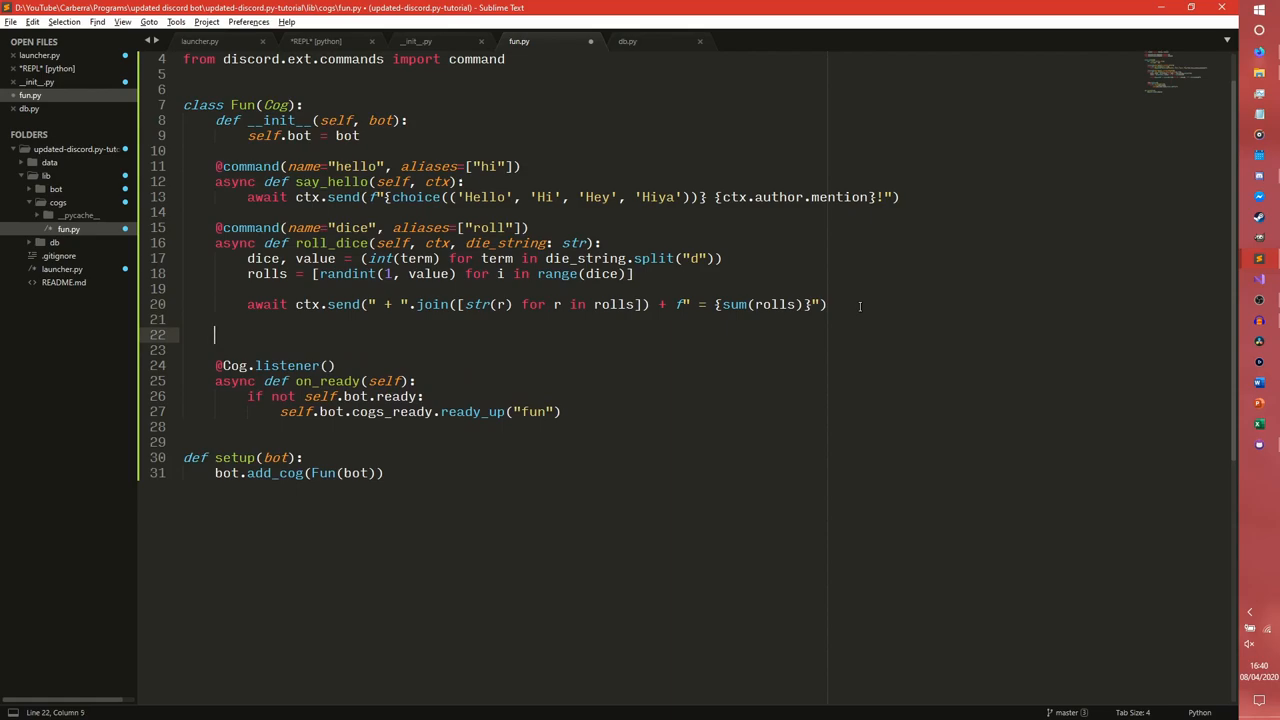
type("@command(name=\"slap\",")
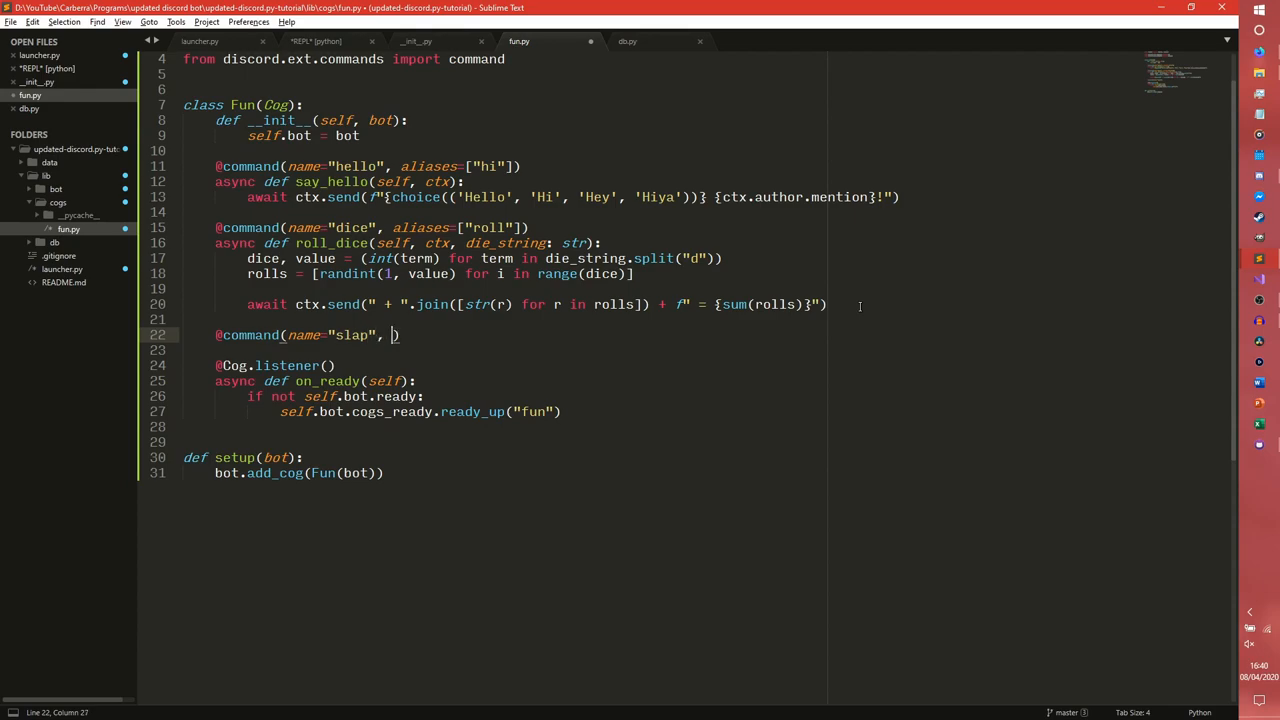
type("aliases=\"\"")
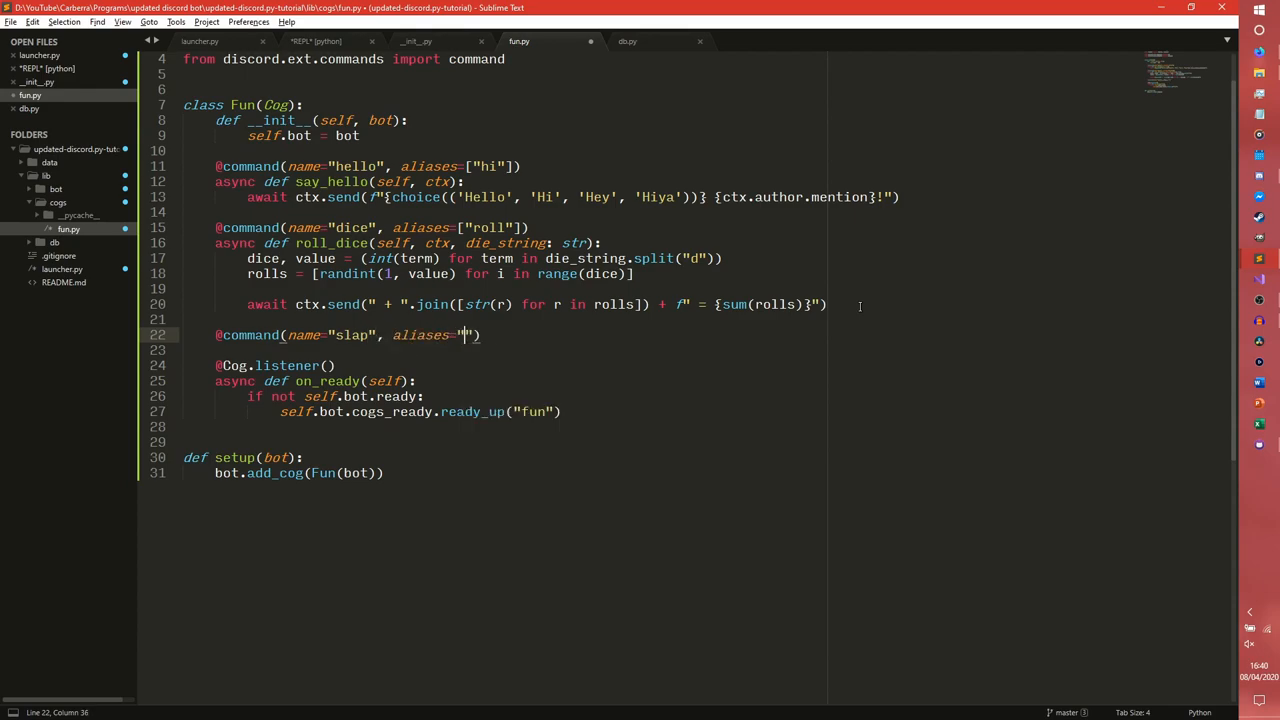
type("hit\"])")
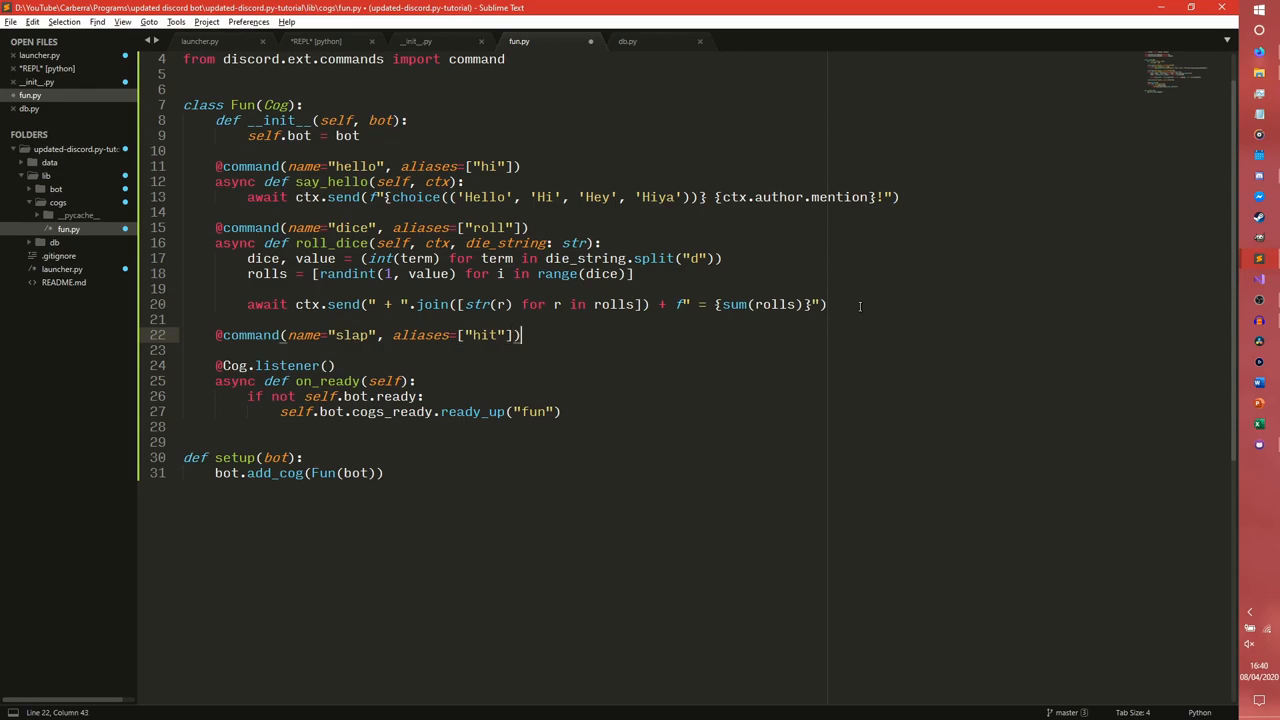
Write slap_member(self, ctx, member: Member, *, reason: Optional[str]) as its signature.
type("async def slap")
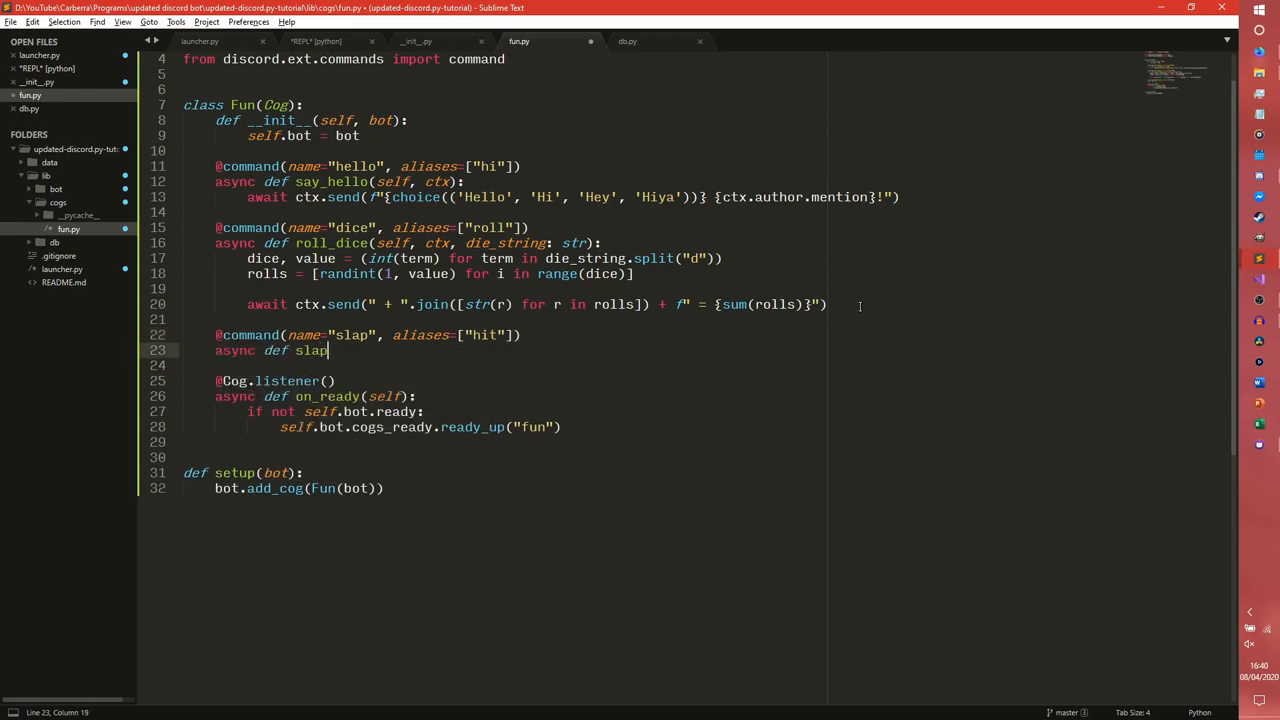
type("_member()")
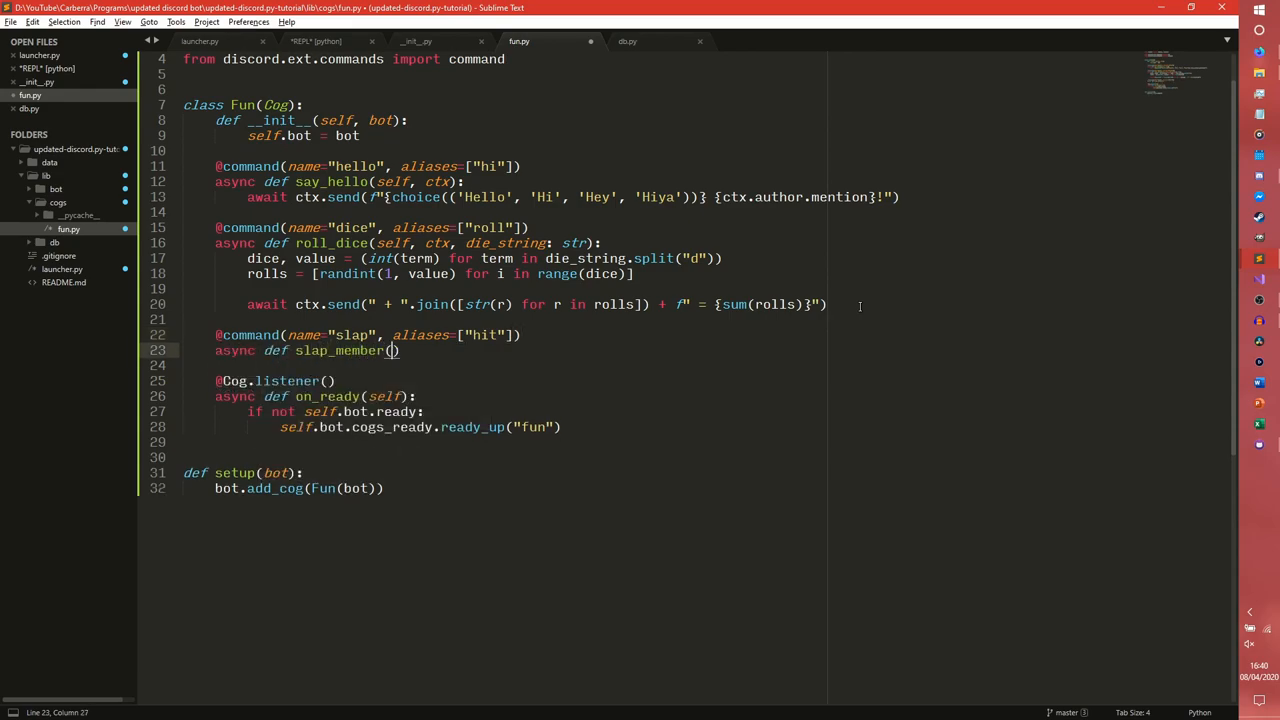
type("self, ctx,")
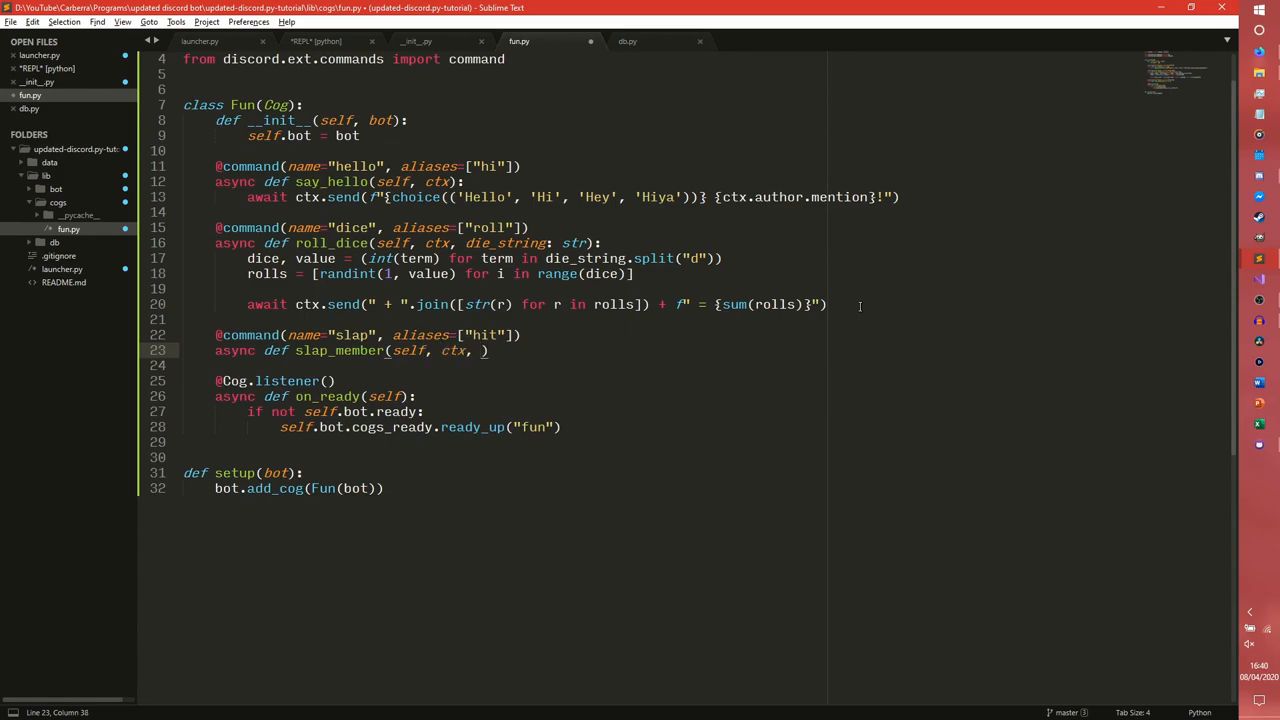
type("member")
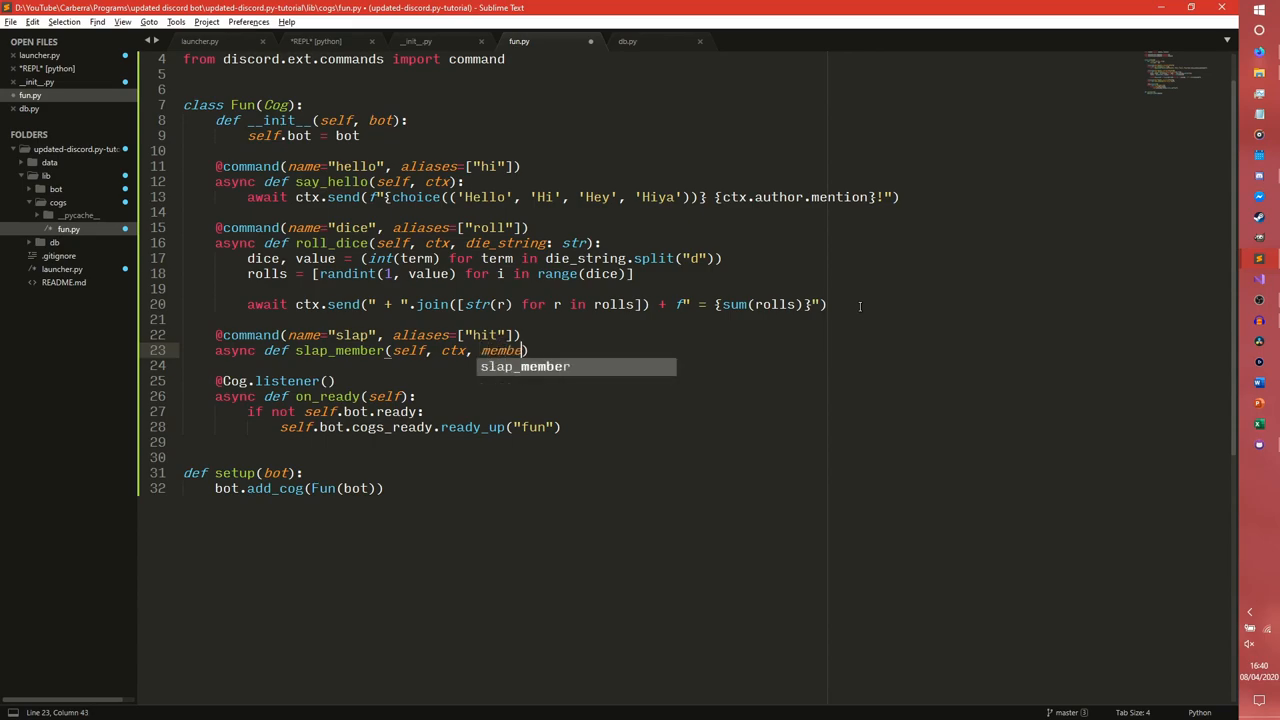
type(":Membe")
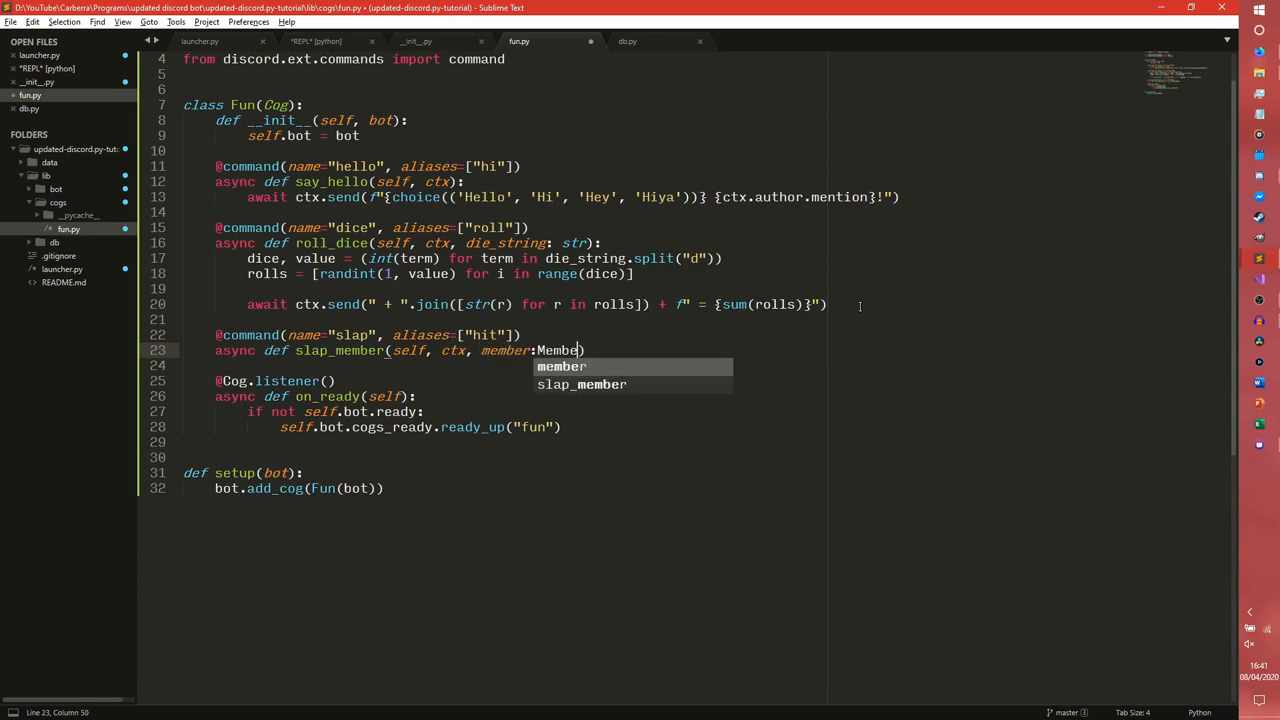
type(", *, reason")
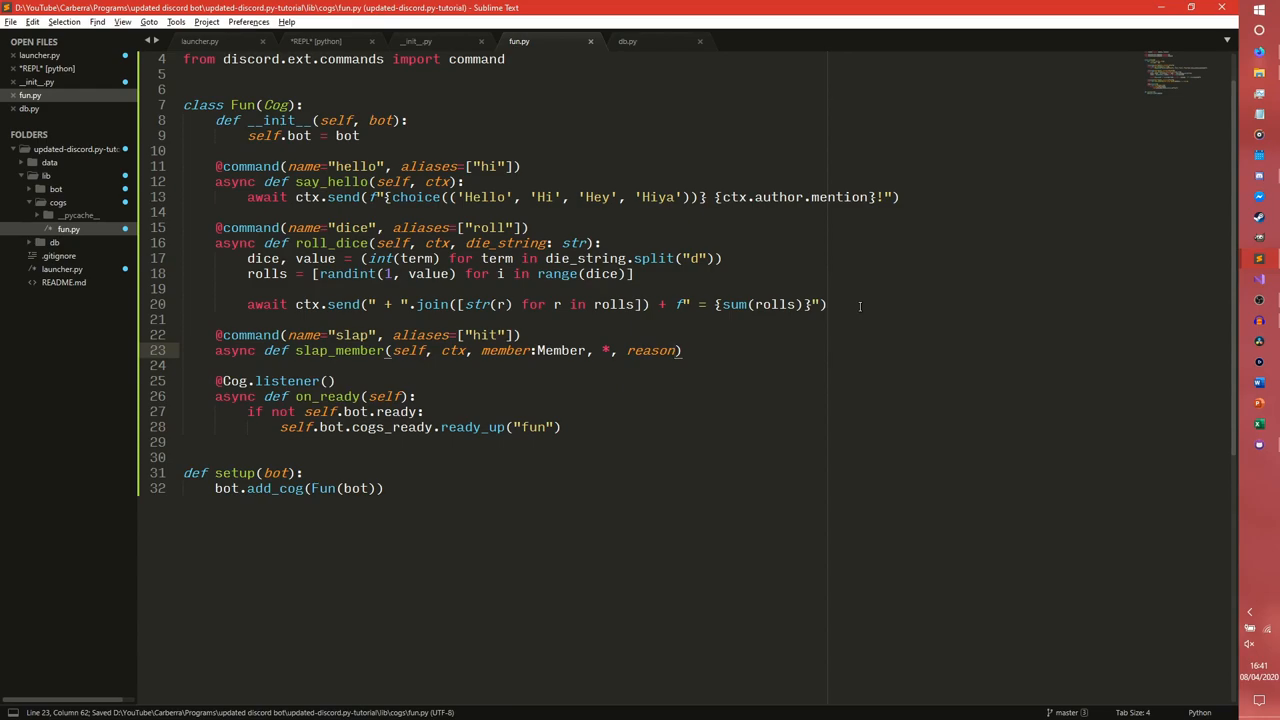
type("Optional[str]")
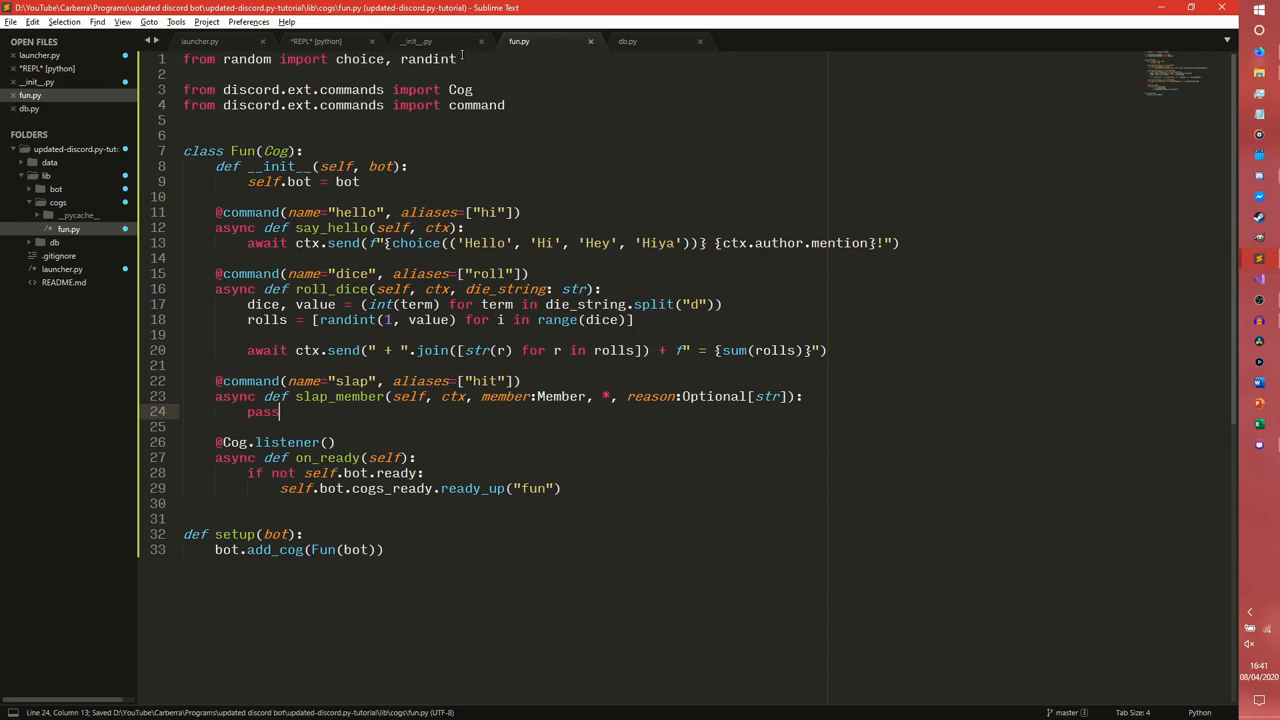
Add 'from discord import Member' and the typing import, spacing the annotation colons.
type("d")
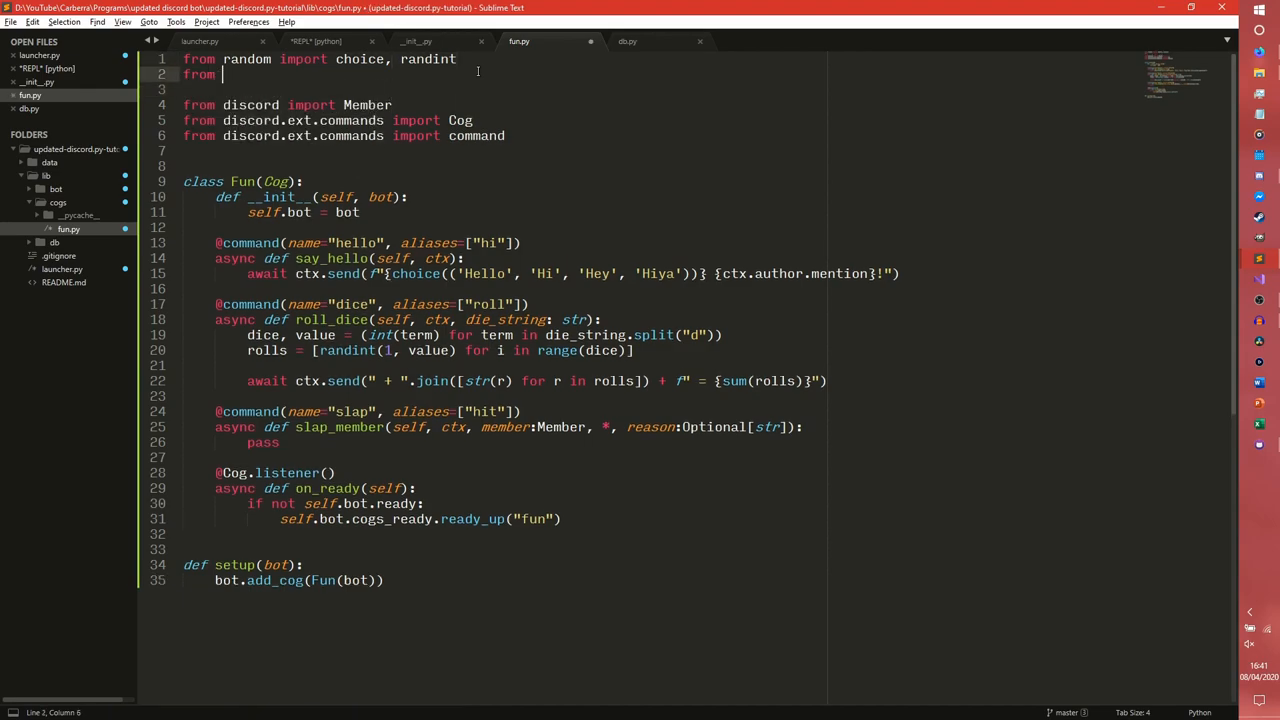
type("typing")
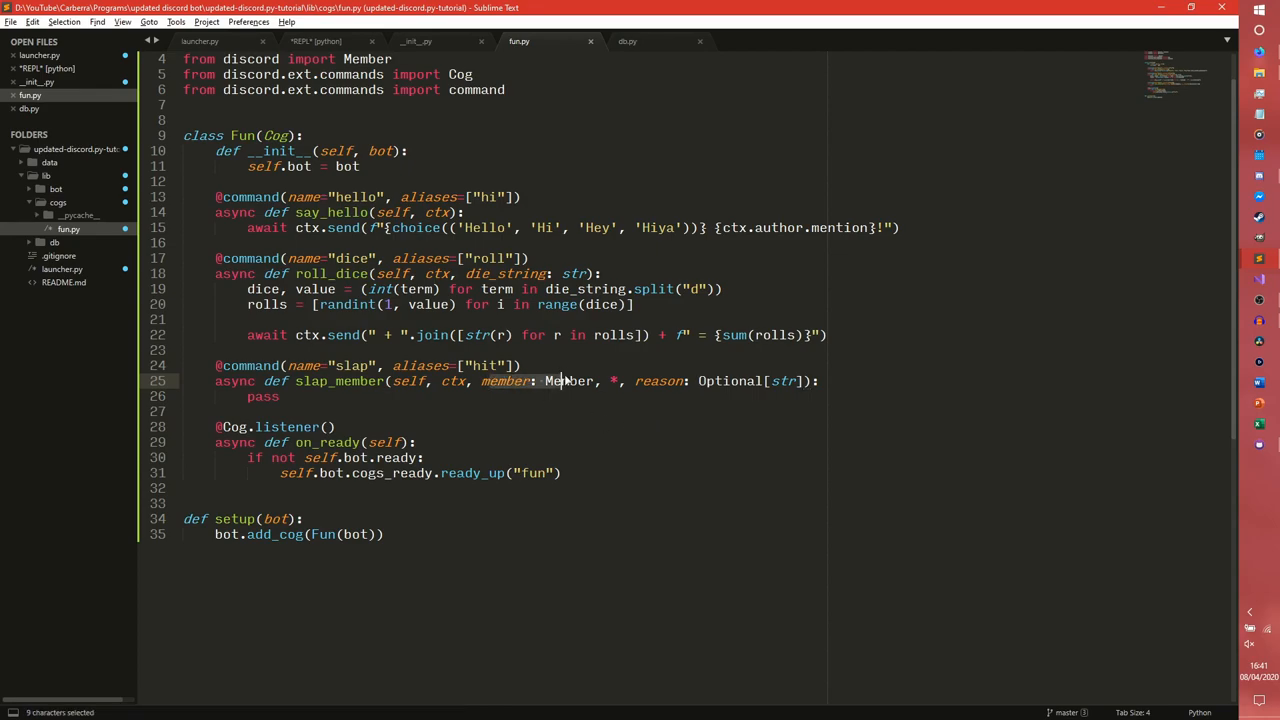
left_click(578, 381)
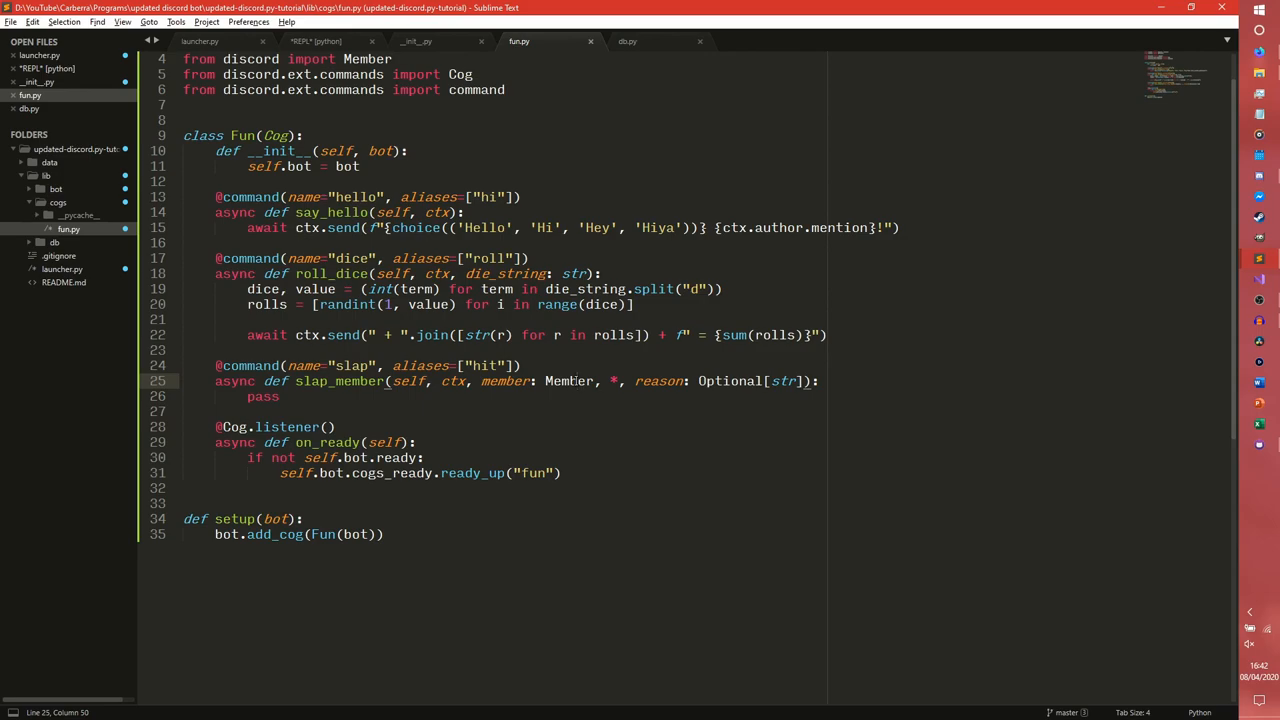
Review slap_member's Member and reason parameters, then add blank lines below pass.
double_click(507, 381)
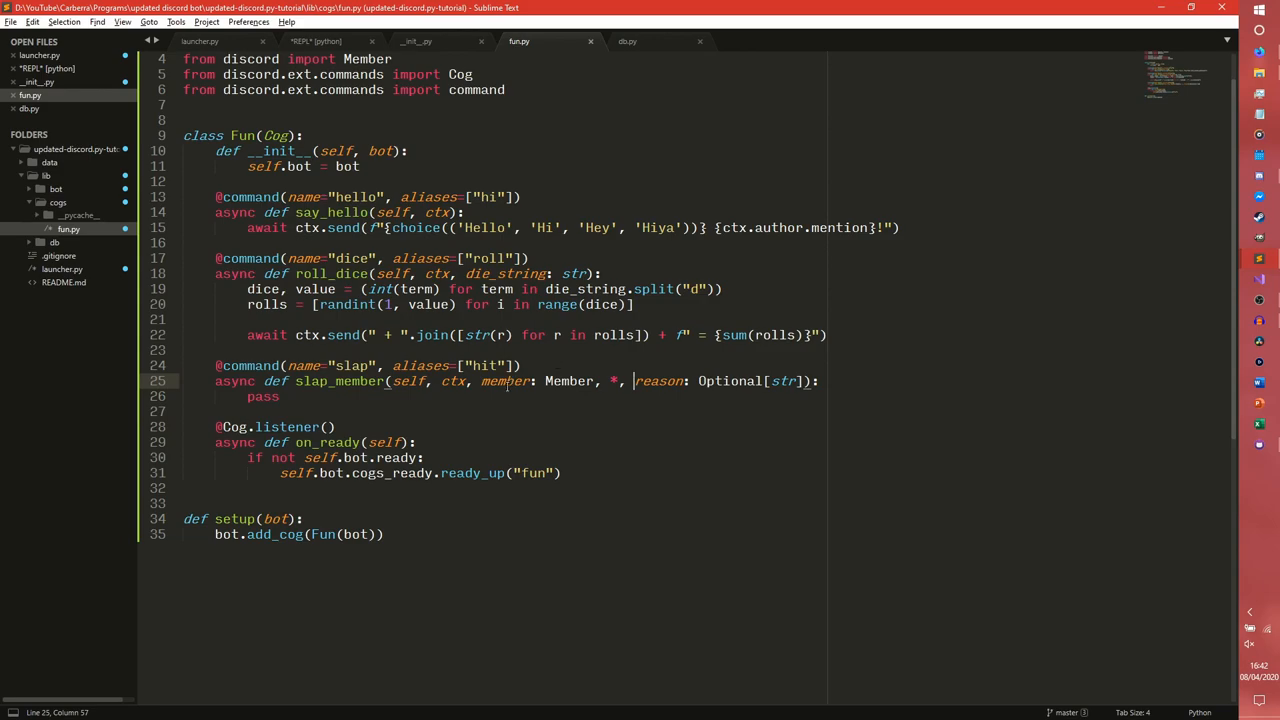
left_click(571, 381)
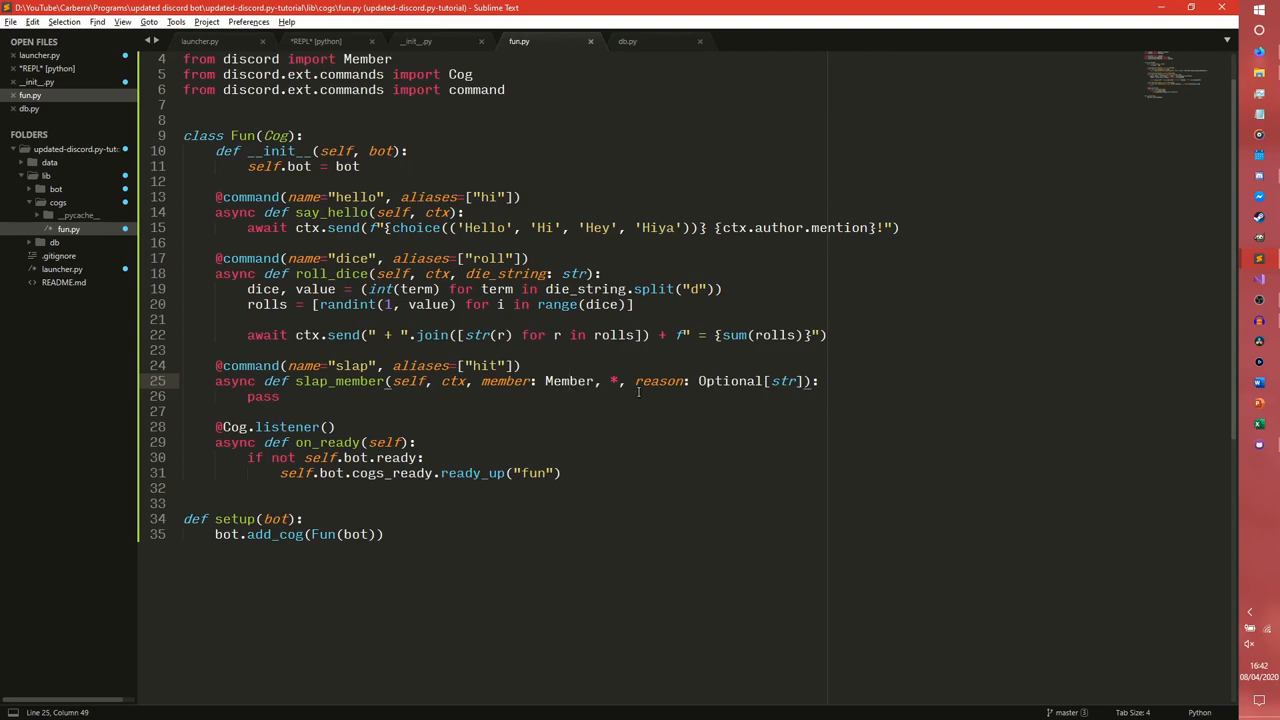
double_click(611, 381)
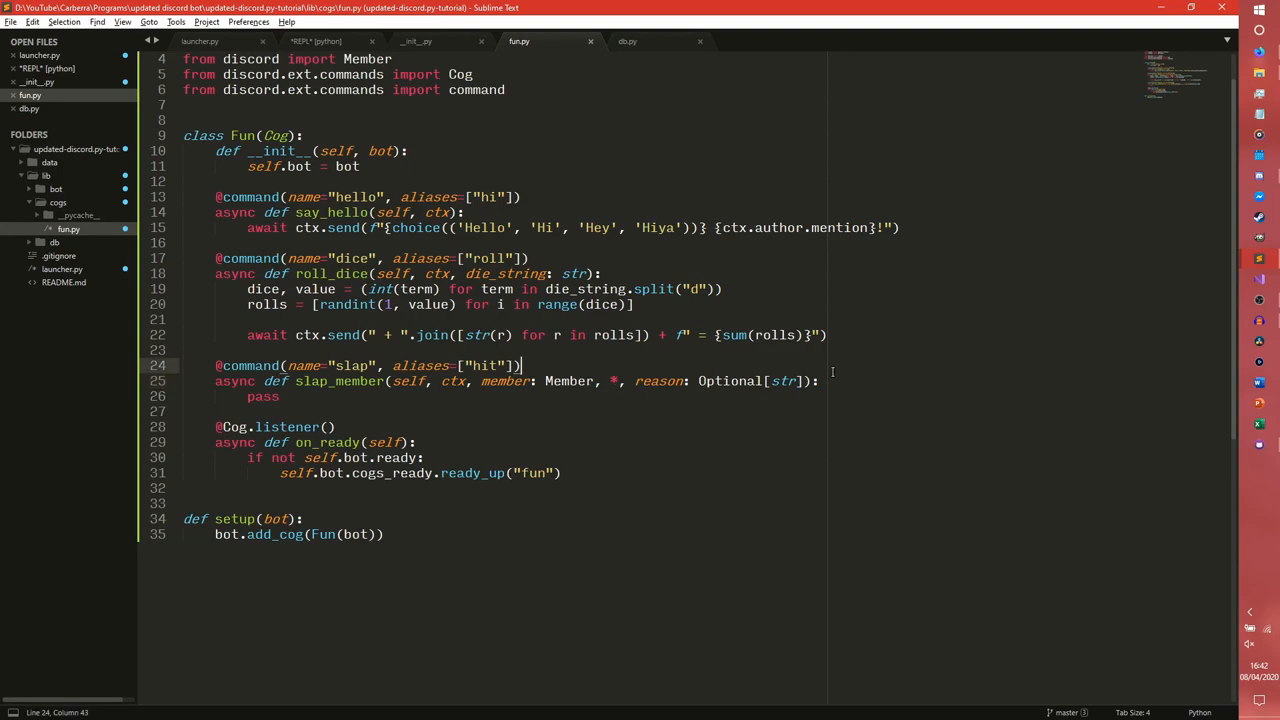
key("enter")
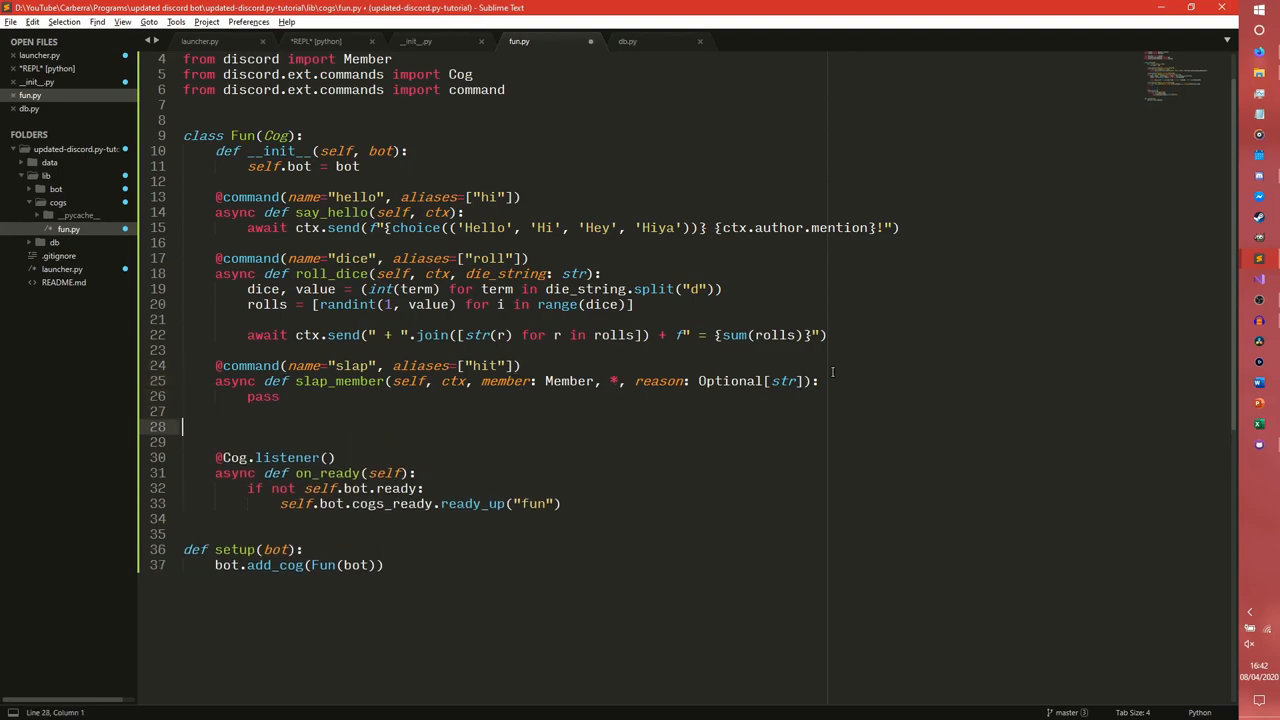
Type a sample 'slap Carberra twat' usage line, then delete it and the blank lines.
type("slap @me")
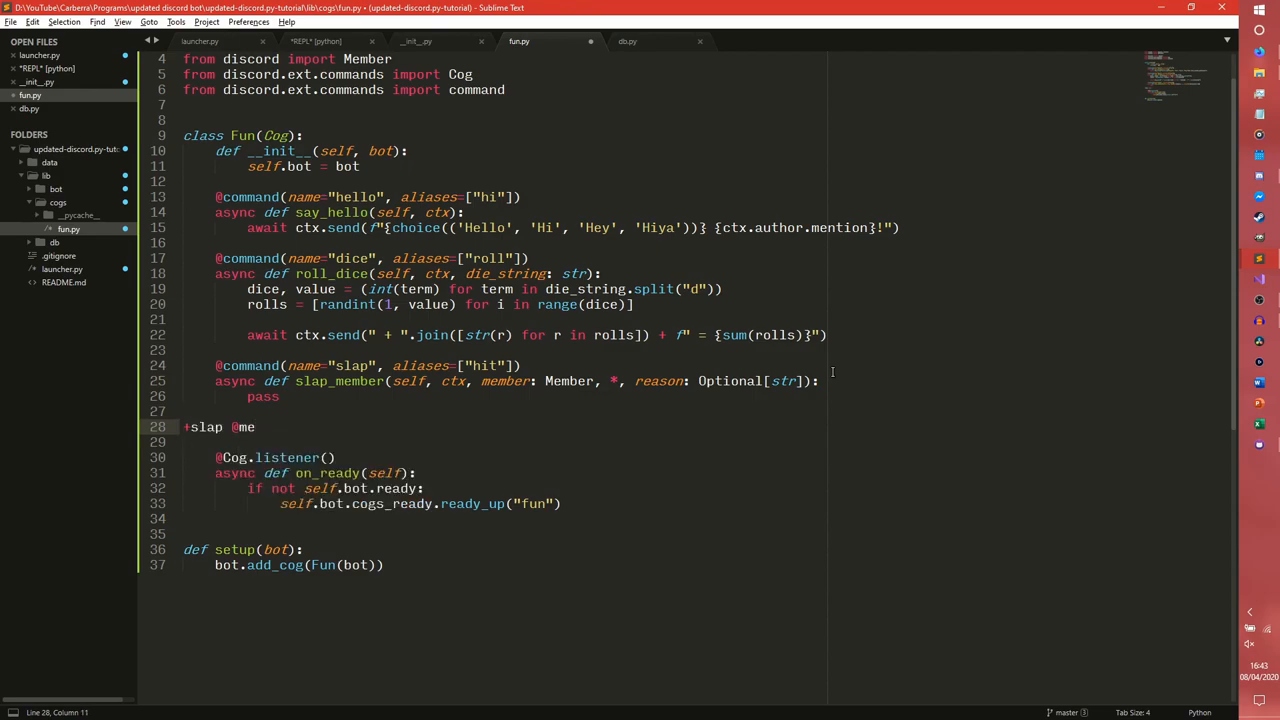
type("Carberra for being a")
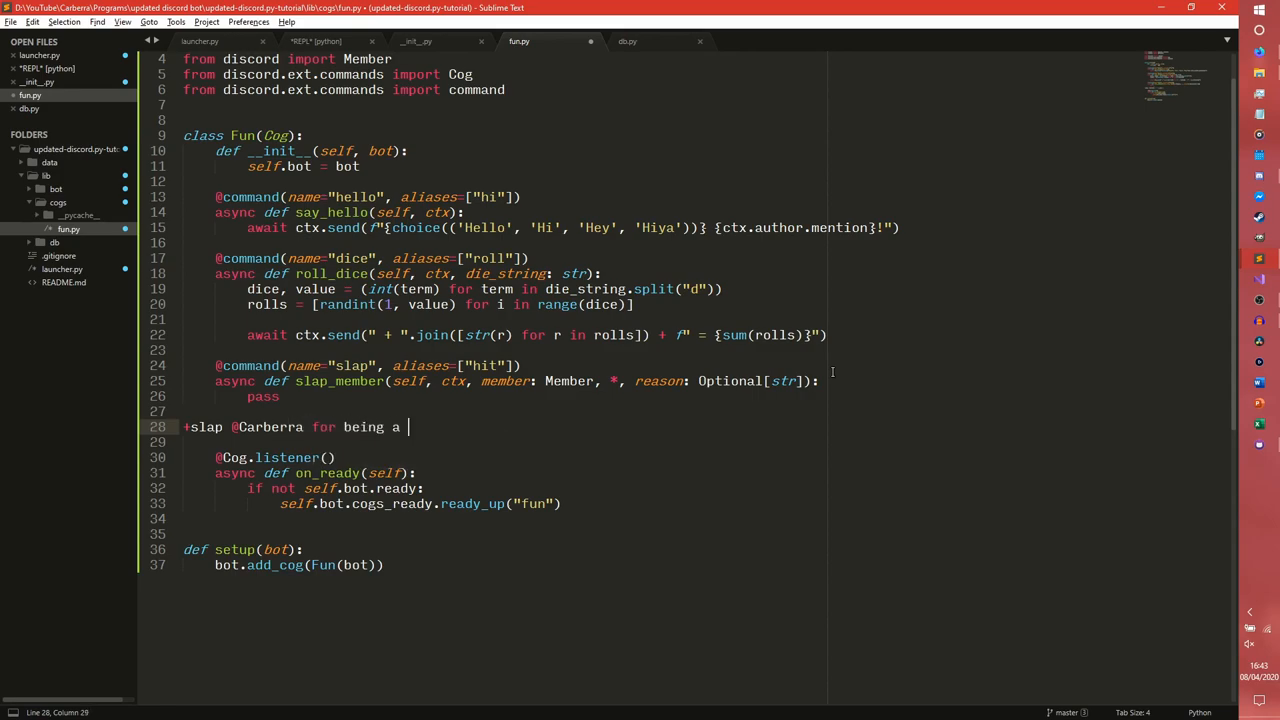
type("twat")
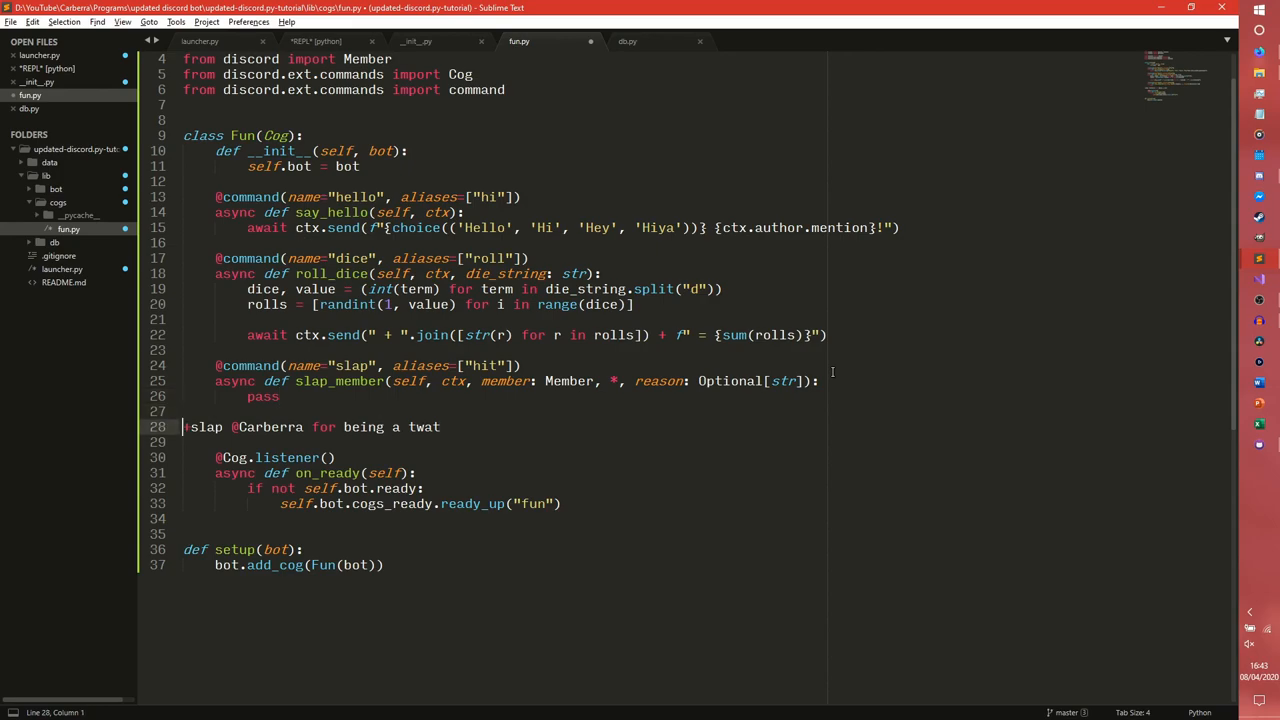
left_click(342, 427)
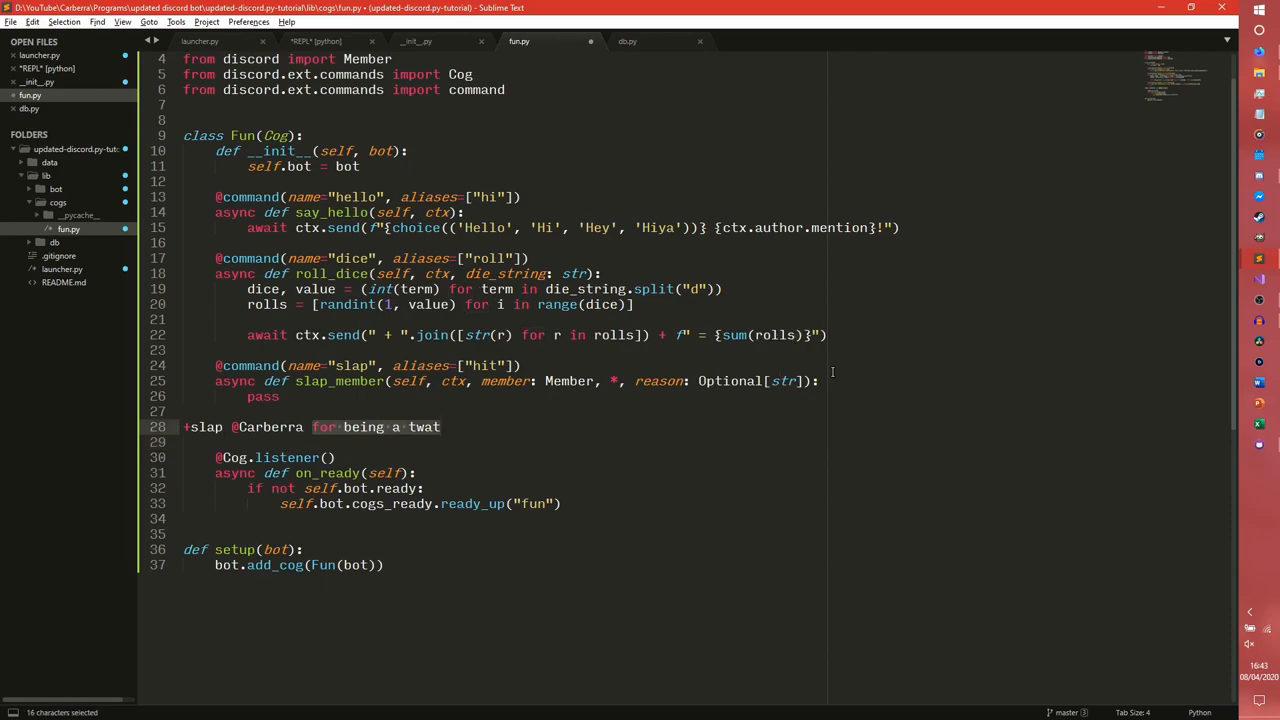
key("Delete")
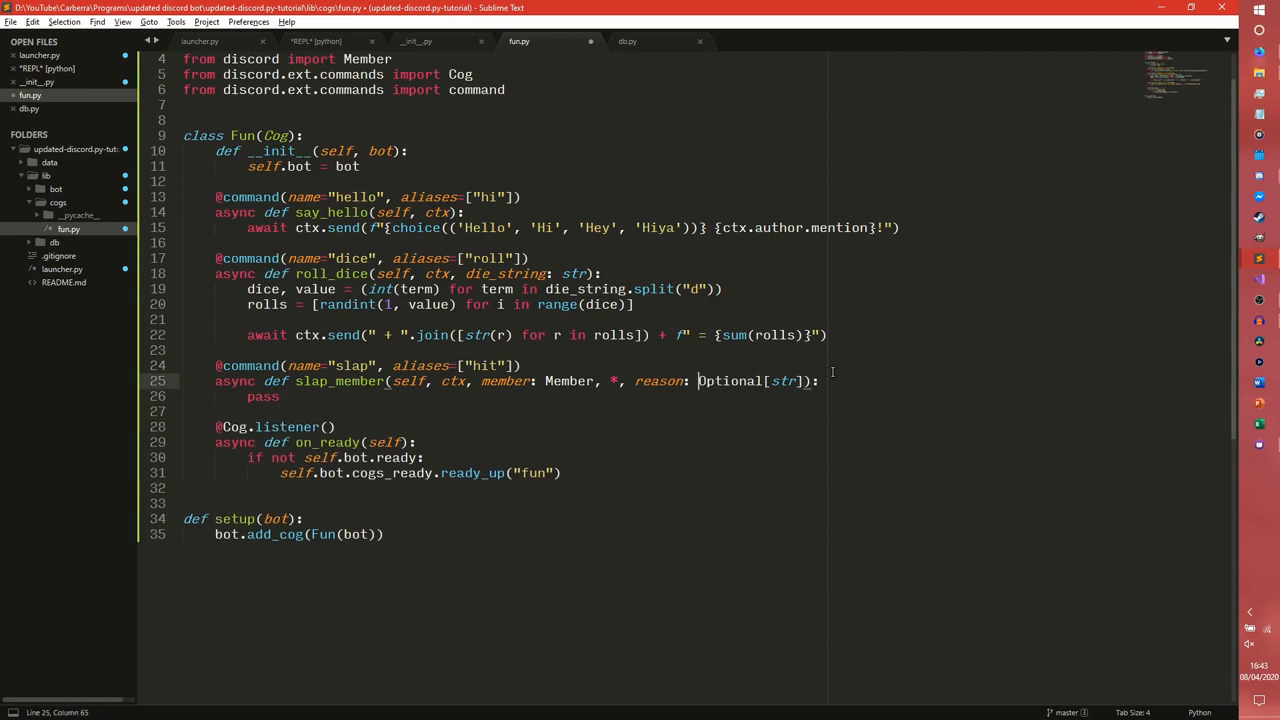
Add = "no reason" after Optional[str] as the reason parameter's default.
double_click(729, 381)
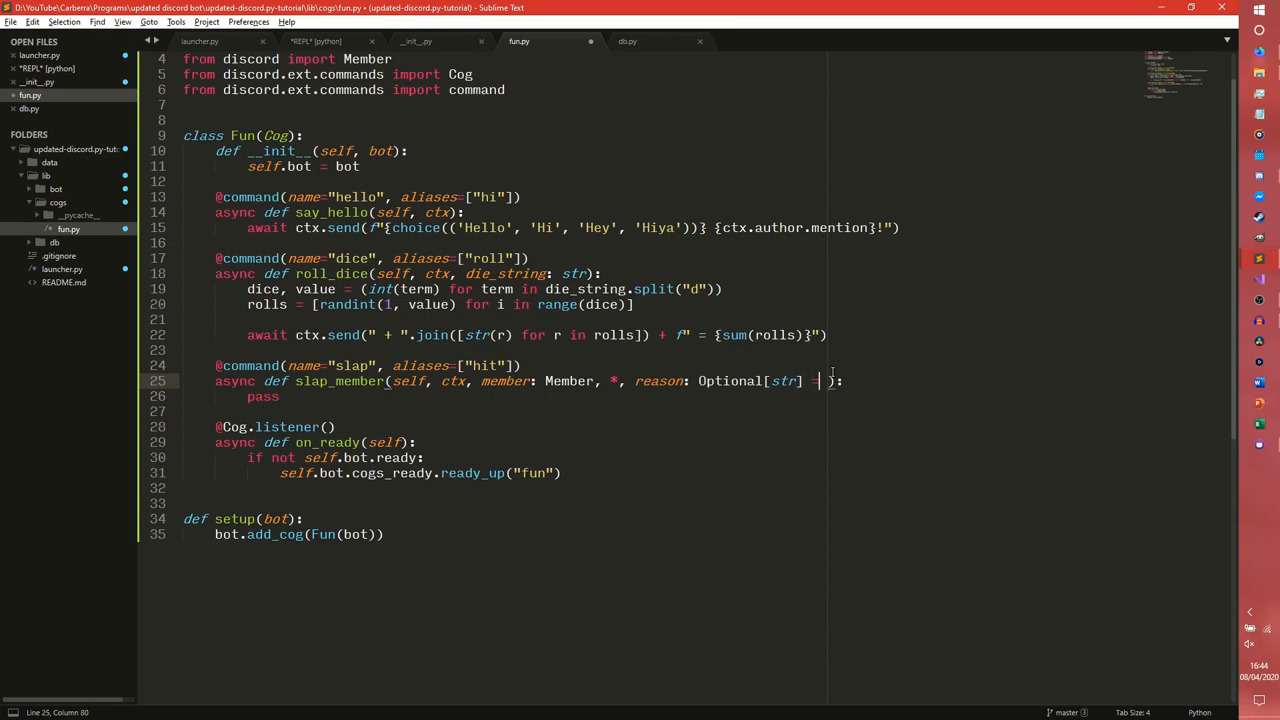
type("\" \"")
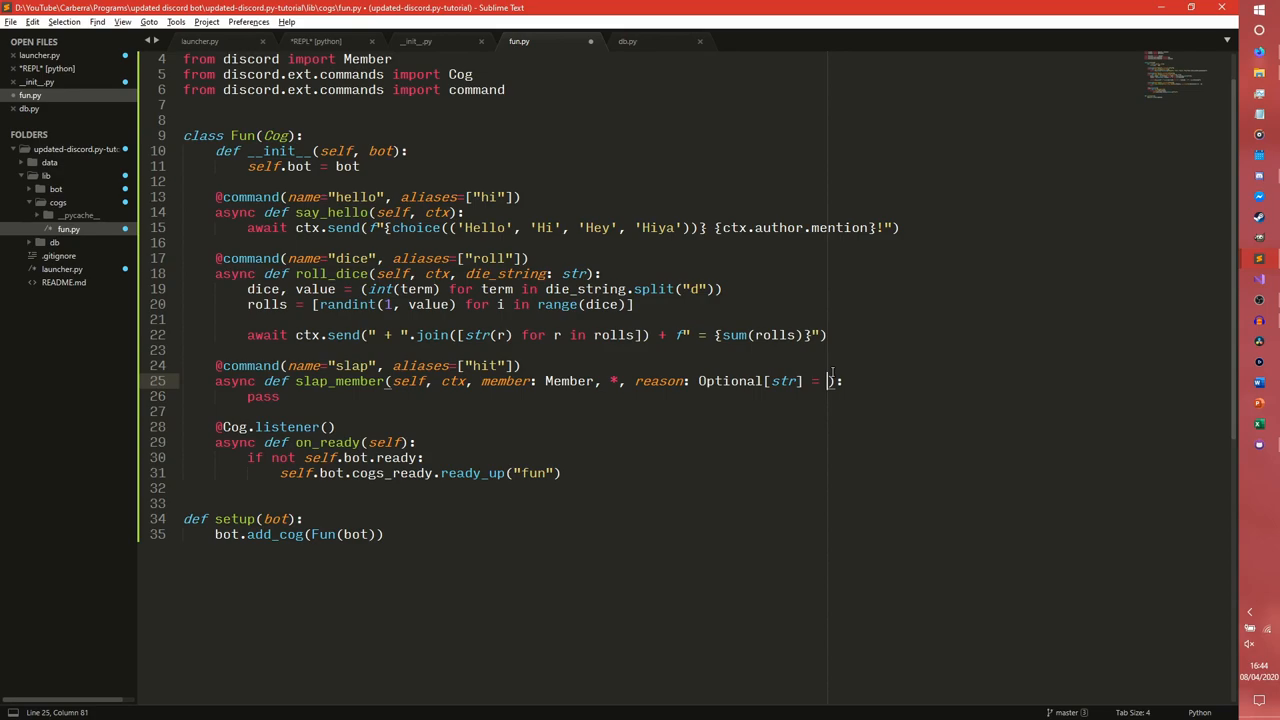
type("\"")
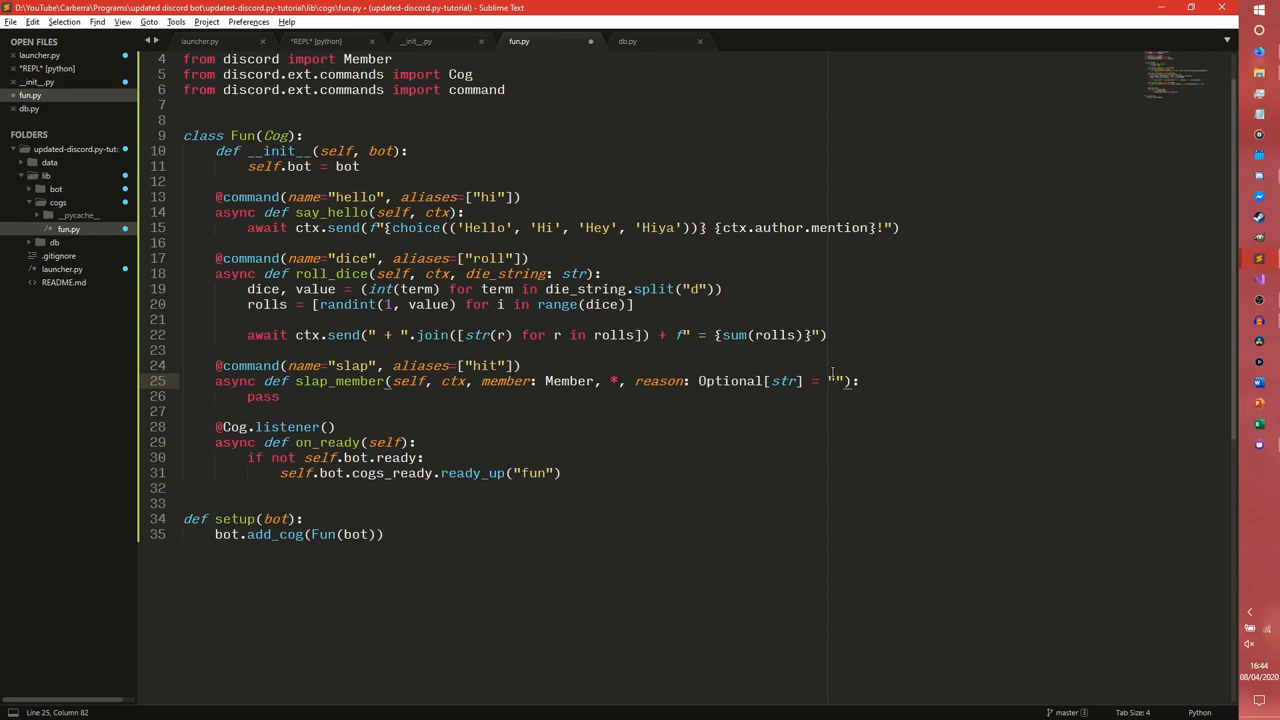
type("no reason")
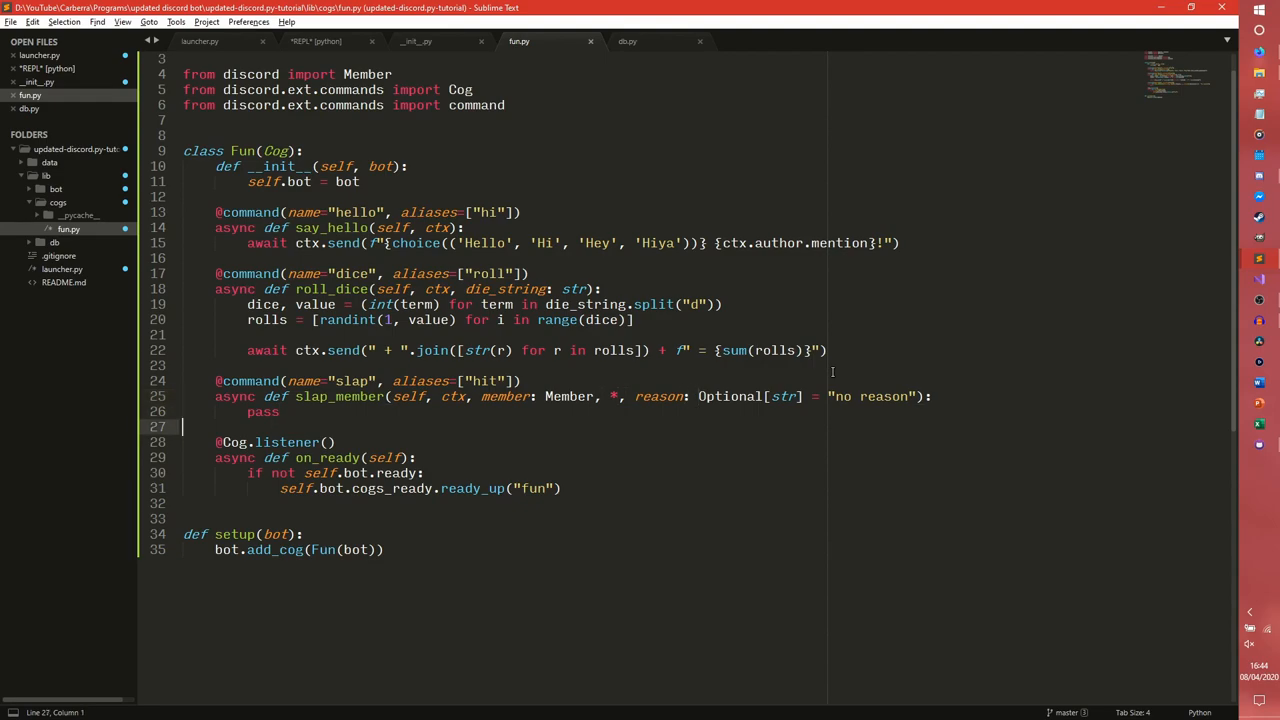
Replace pass with await ctx.send(f"{ctx.author...} slapped {member.mention} for {reason}!").
double_click(262, 412)
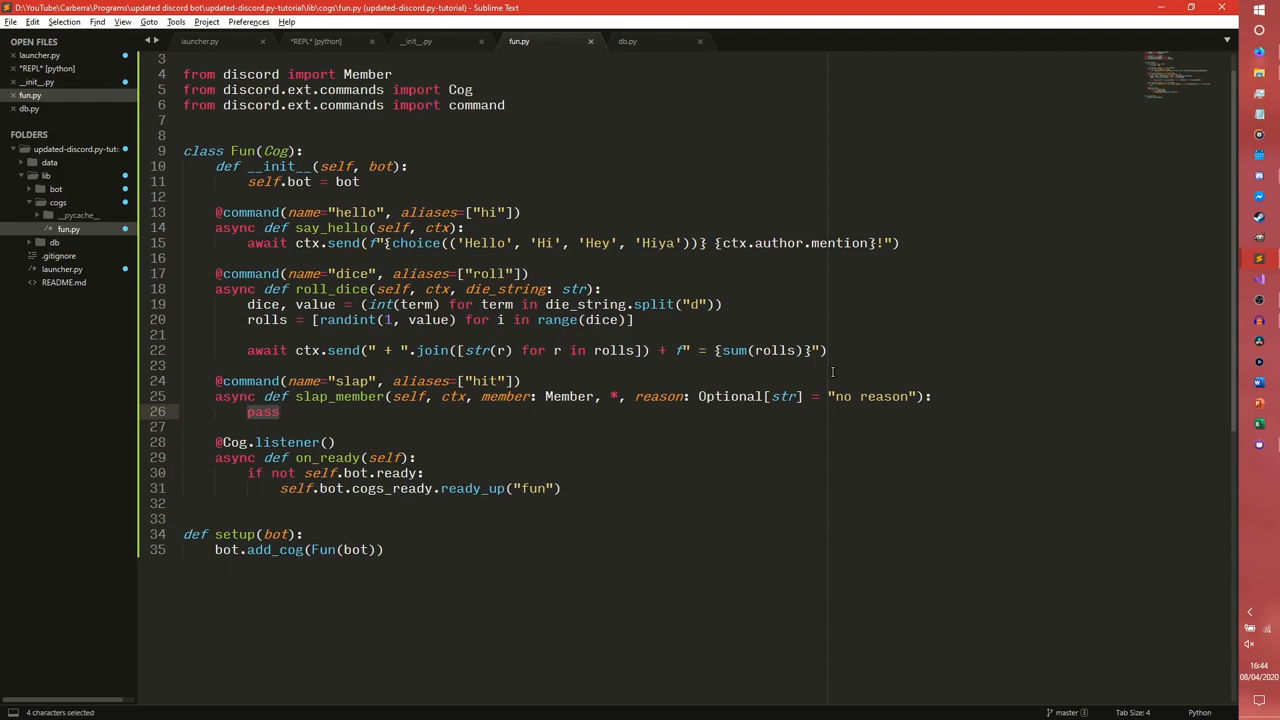
type("await ctx.send(")
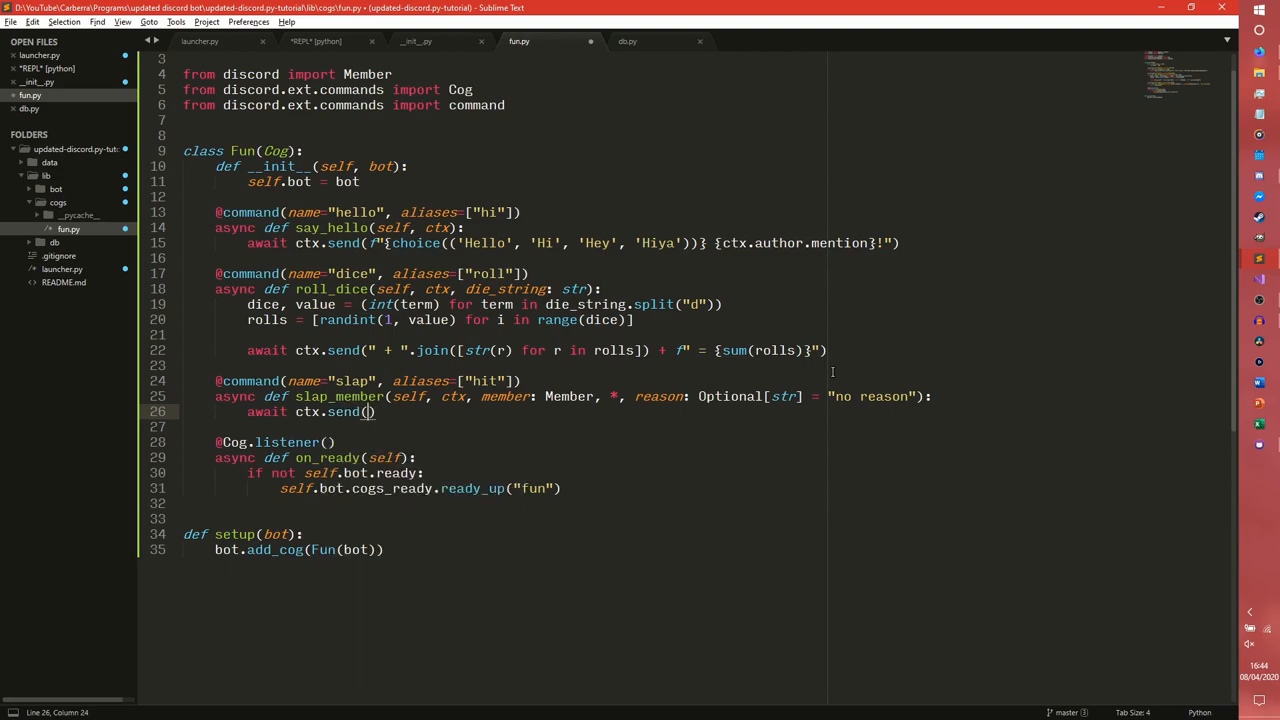
type("f\"\"")
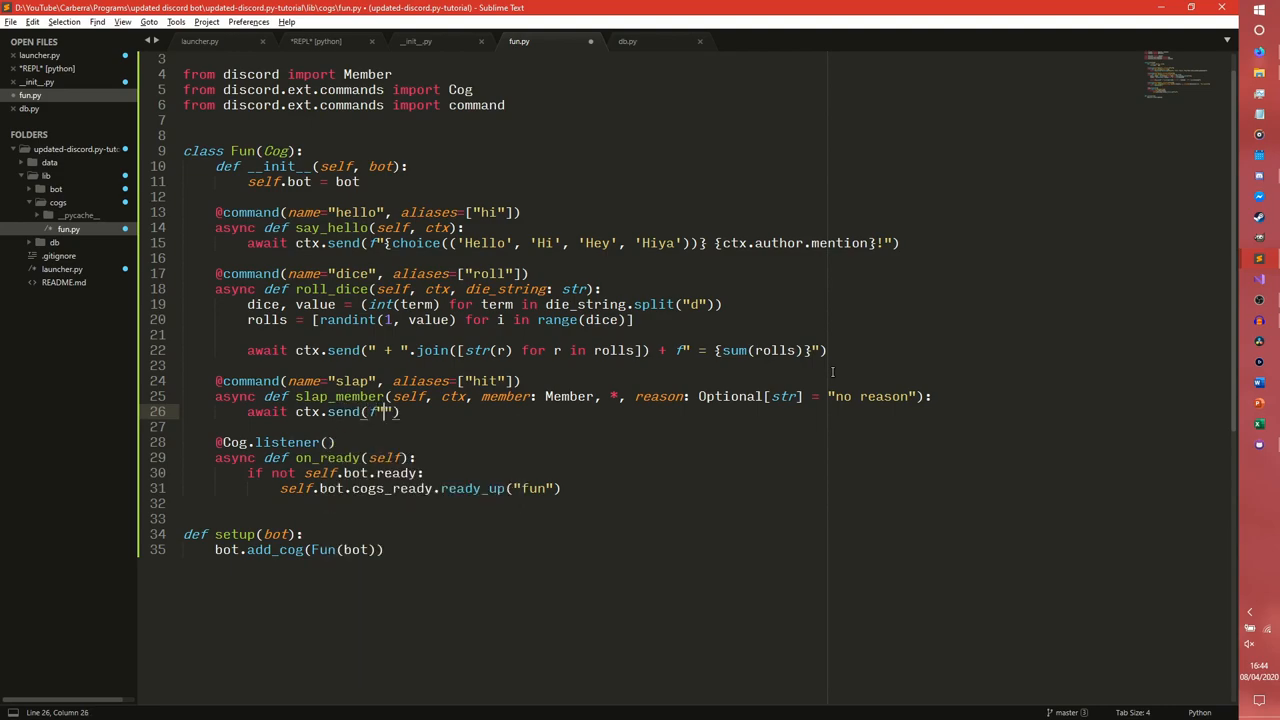
type("{ctx.author.mention")
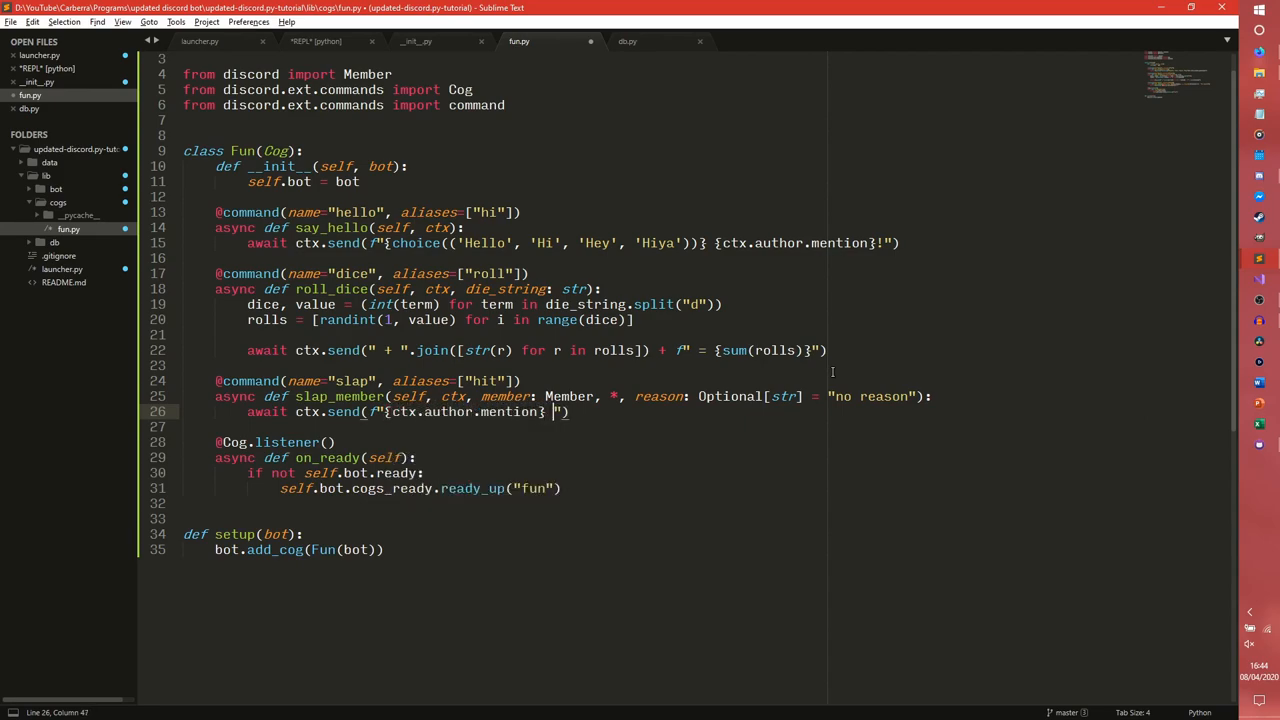
type("slapped")
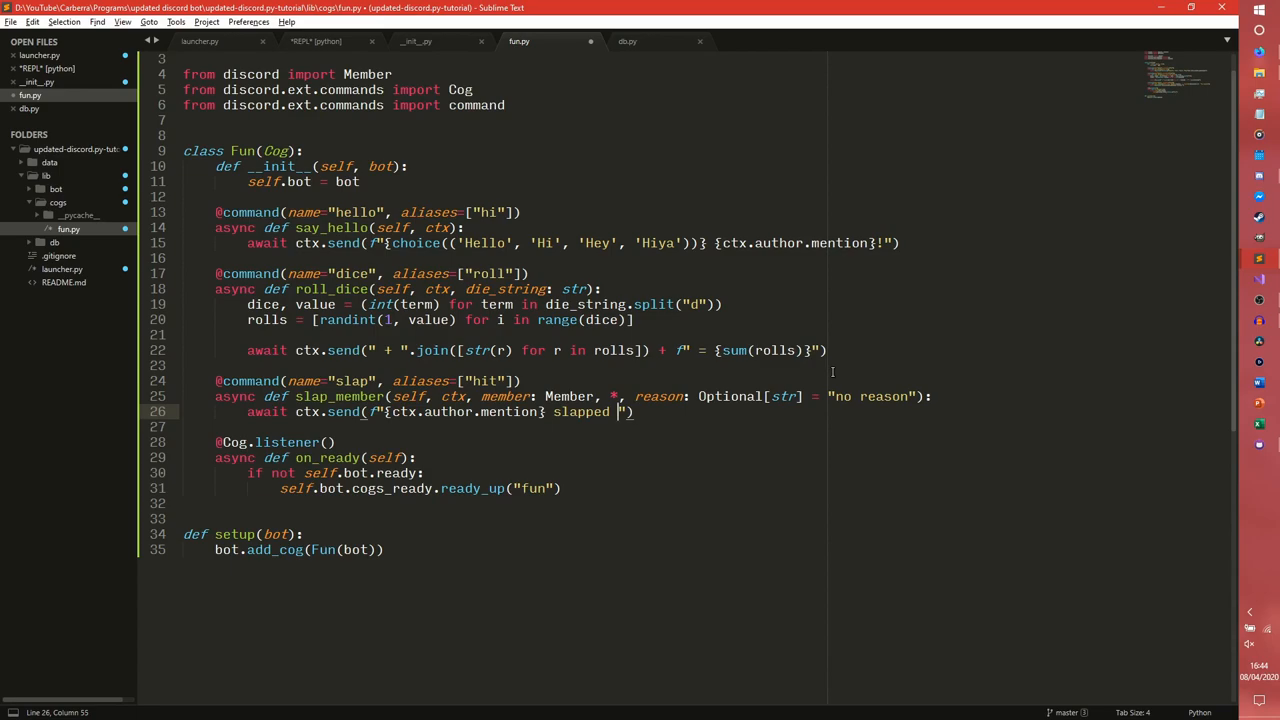
type("{member.member} for {re")
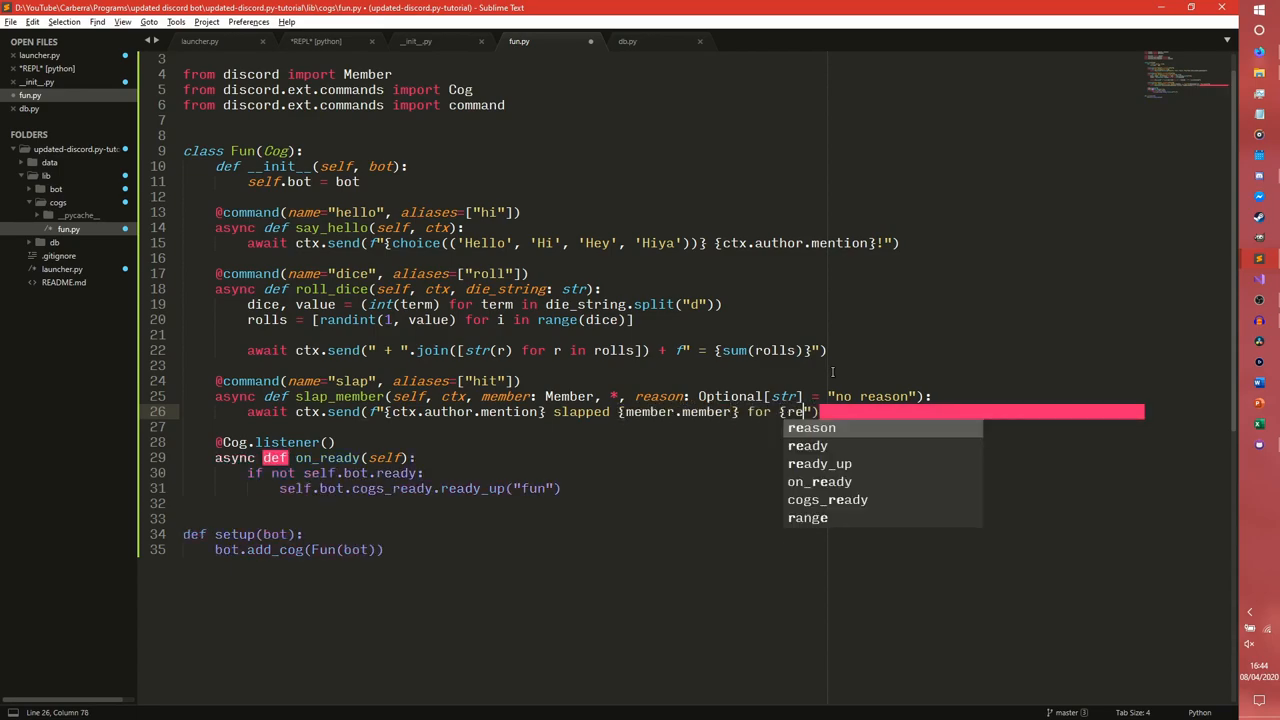
key("Tab")
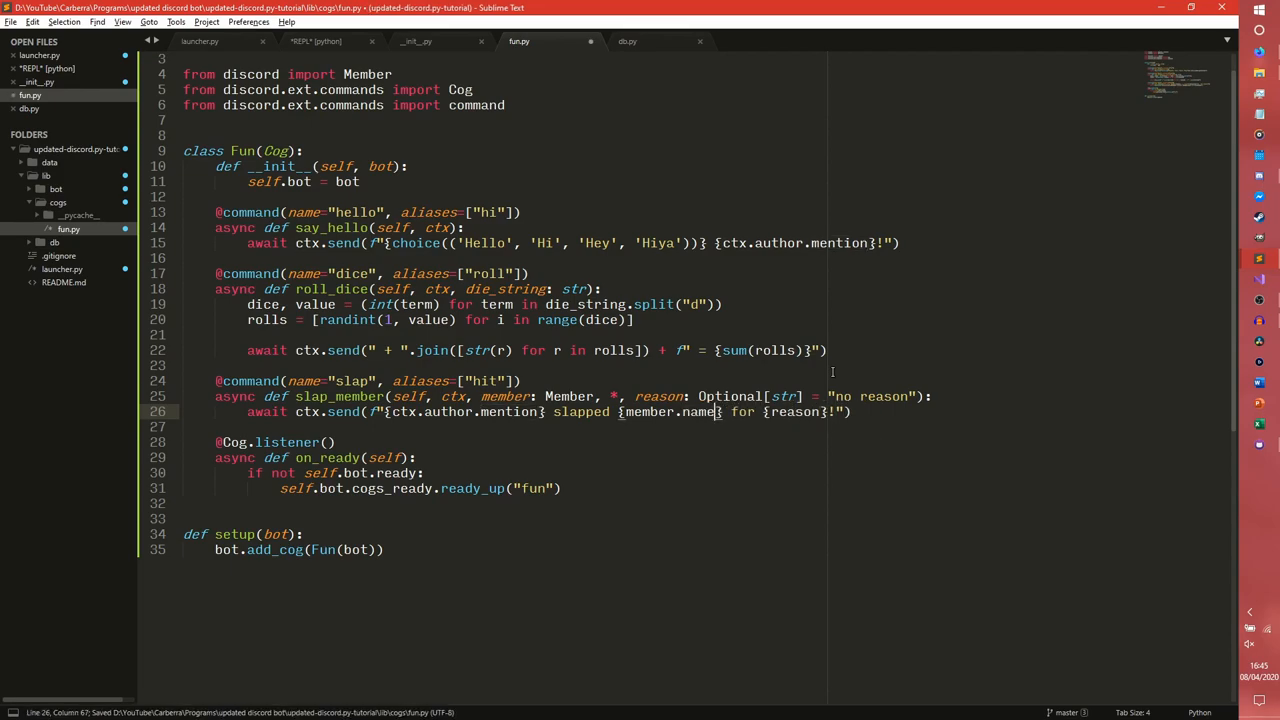
Use ctx.author.nick for the slapper's name instead of display_name.
type("displa")
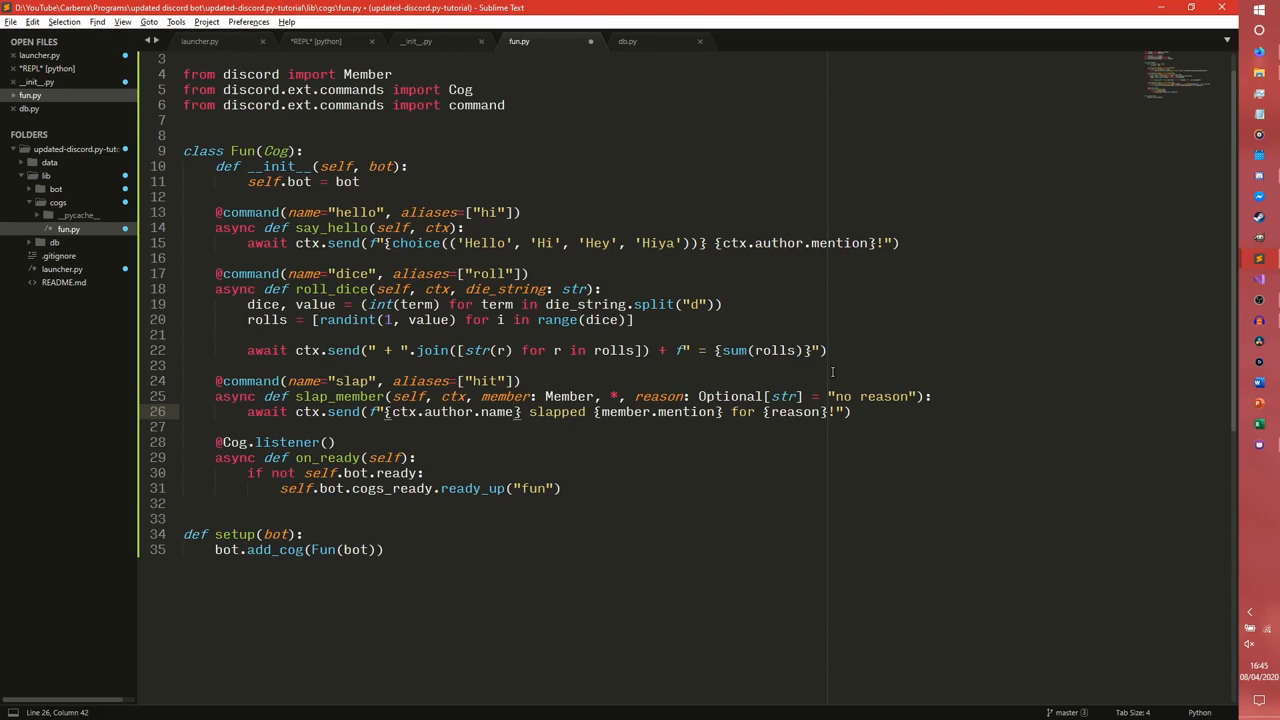
type("display_")
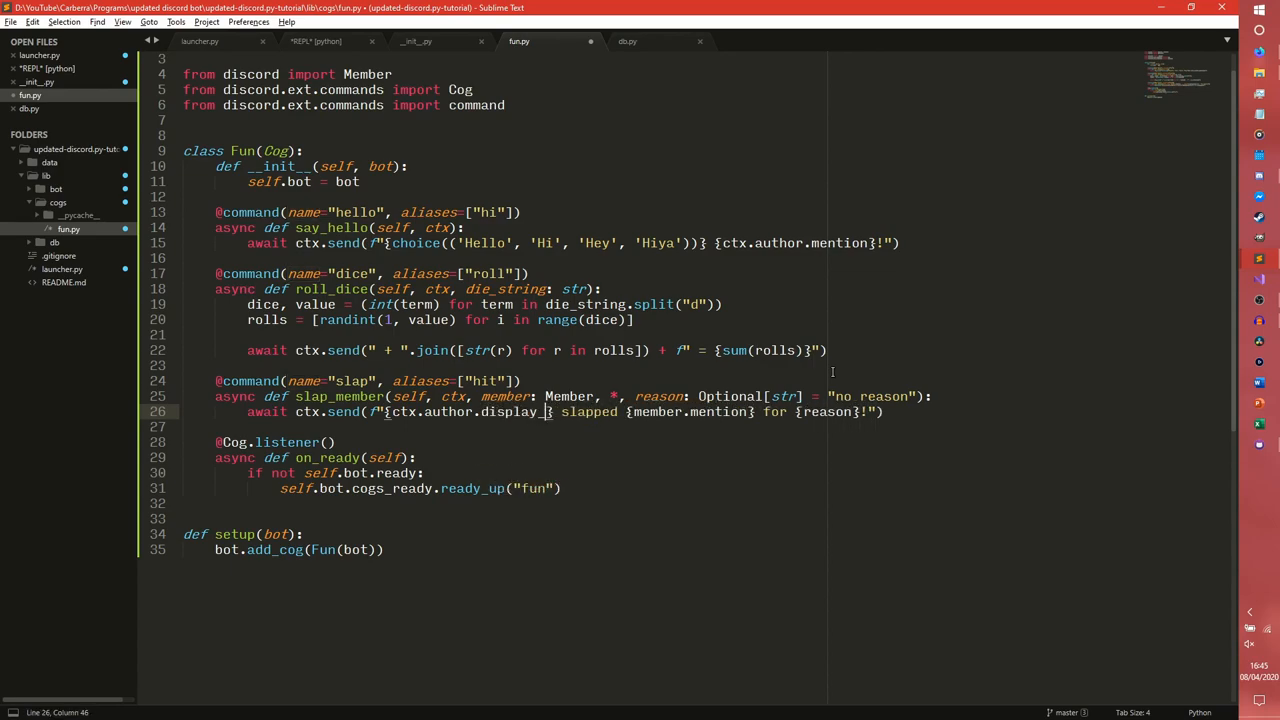
type("name")
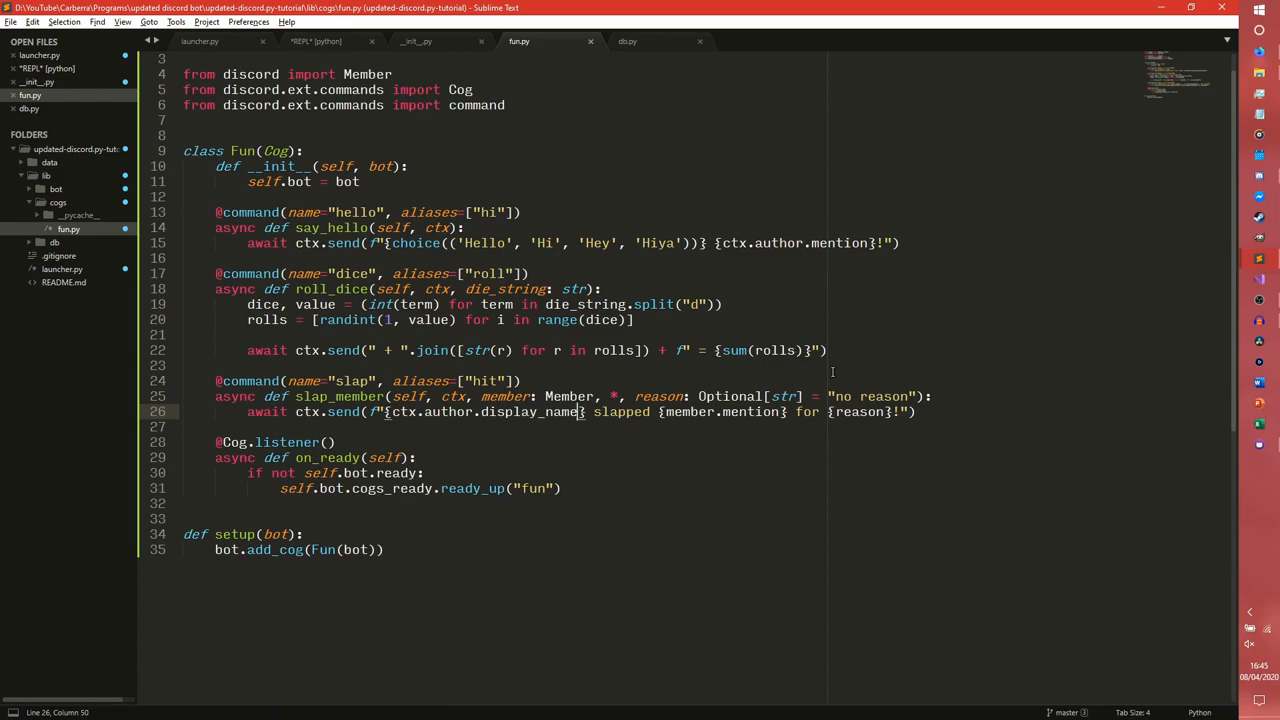
type("nick")
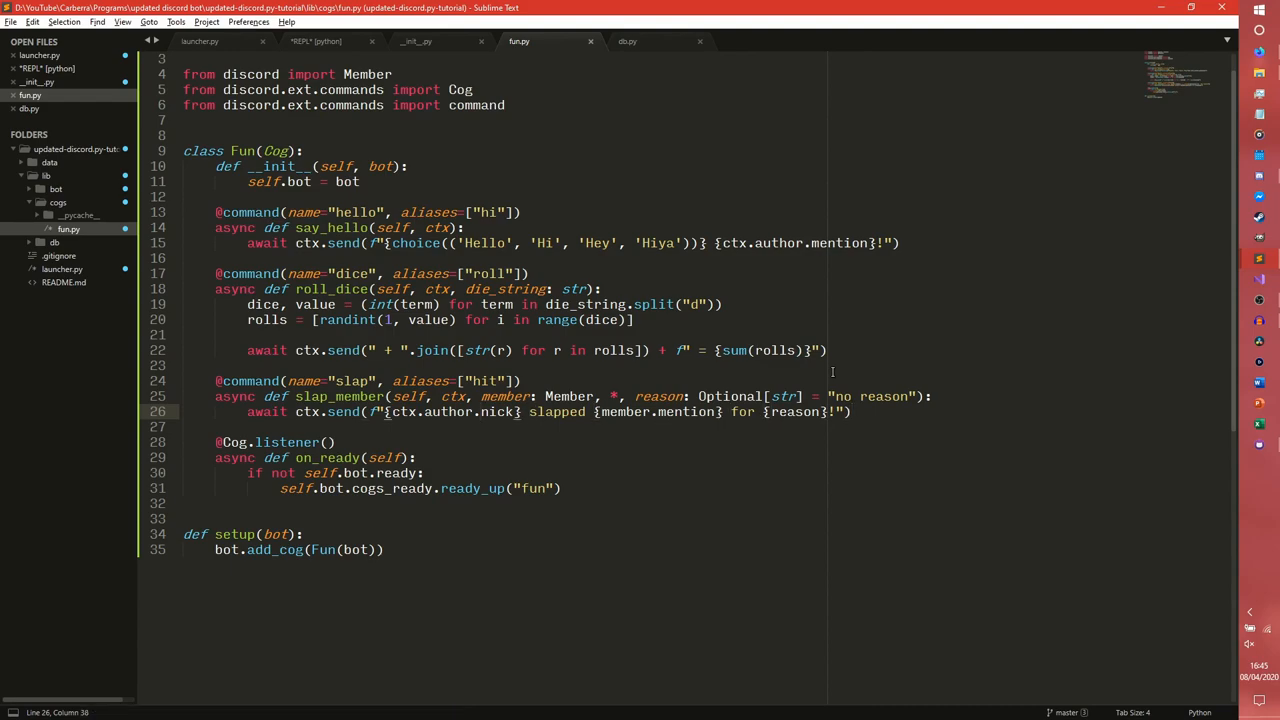
double_click(494, 412)
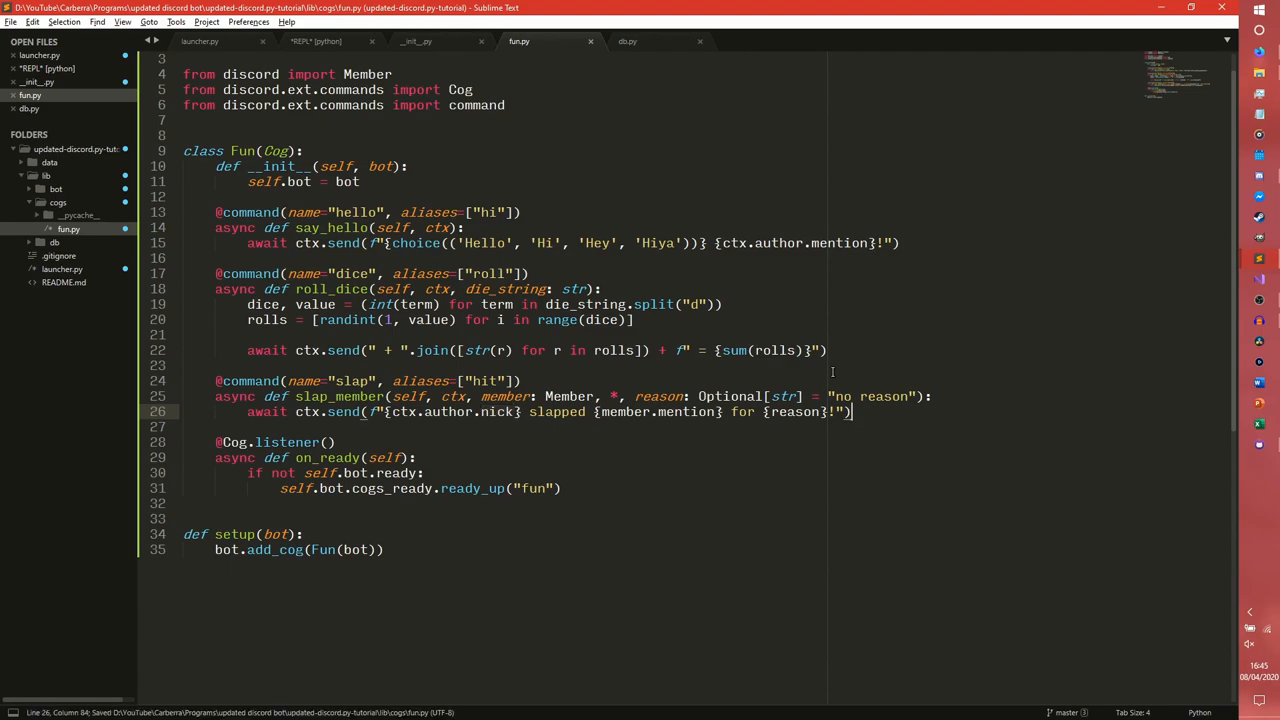
mouse_move(408, 73)
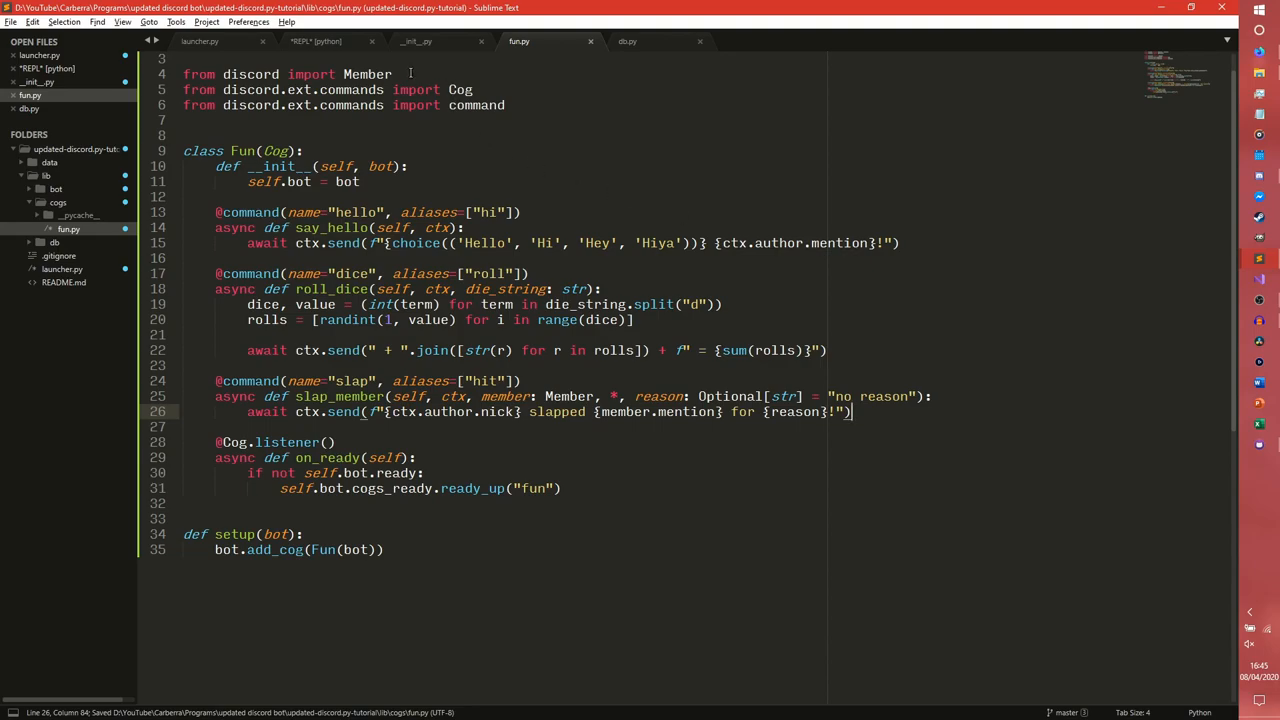
left_click(320, 41)
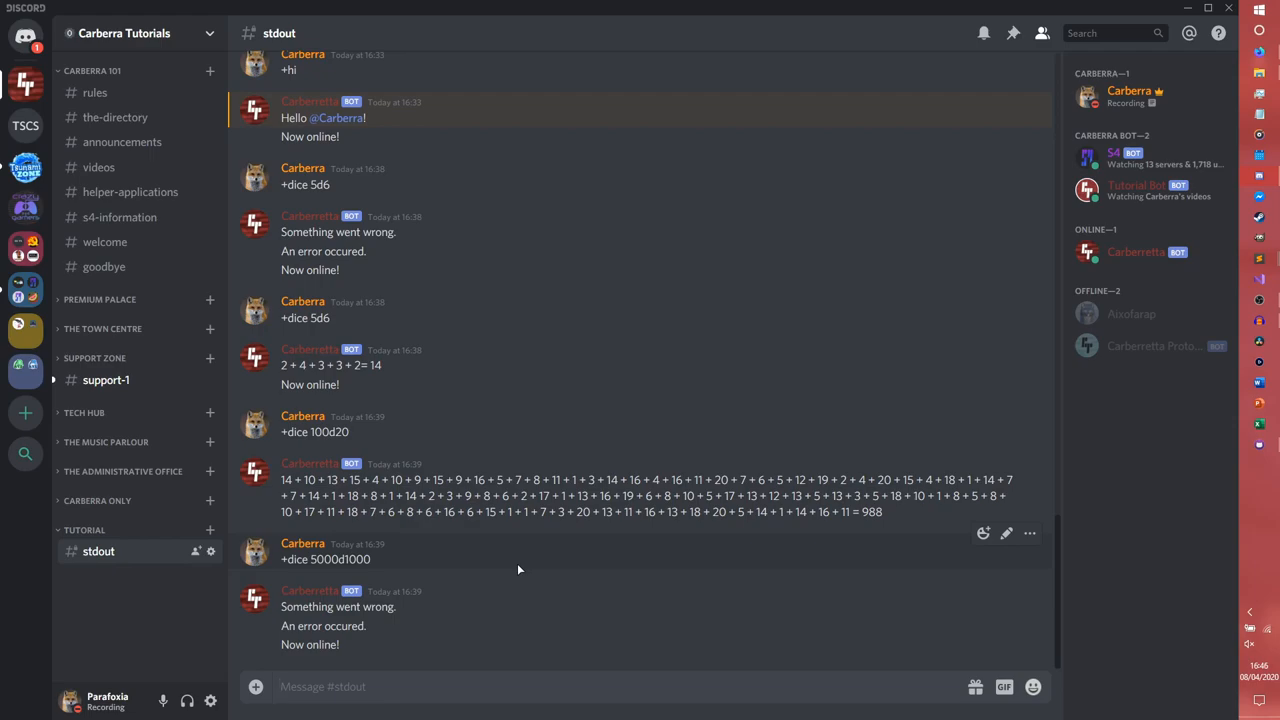
type("+")
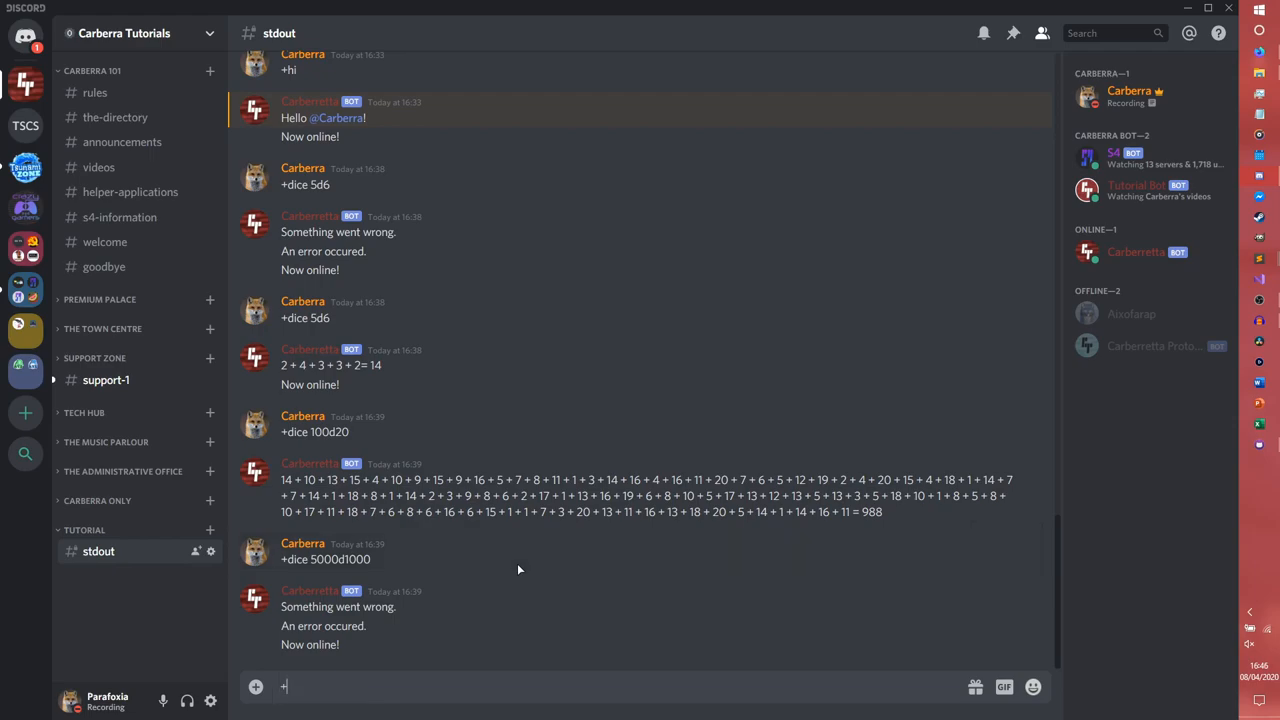
type("slap @S4")
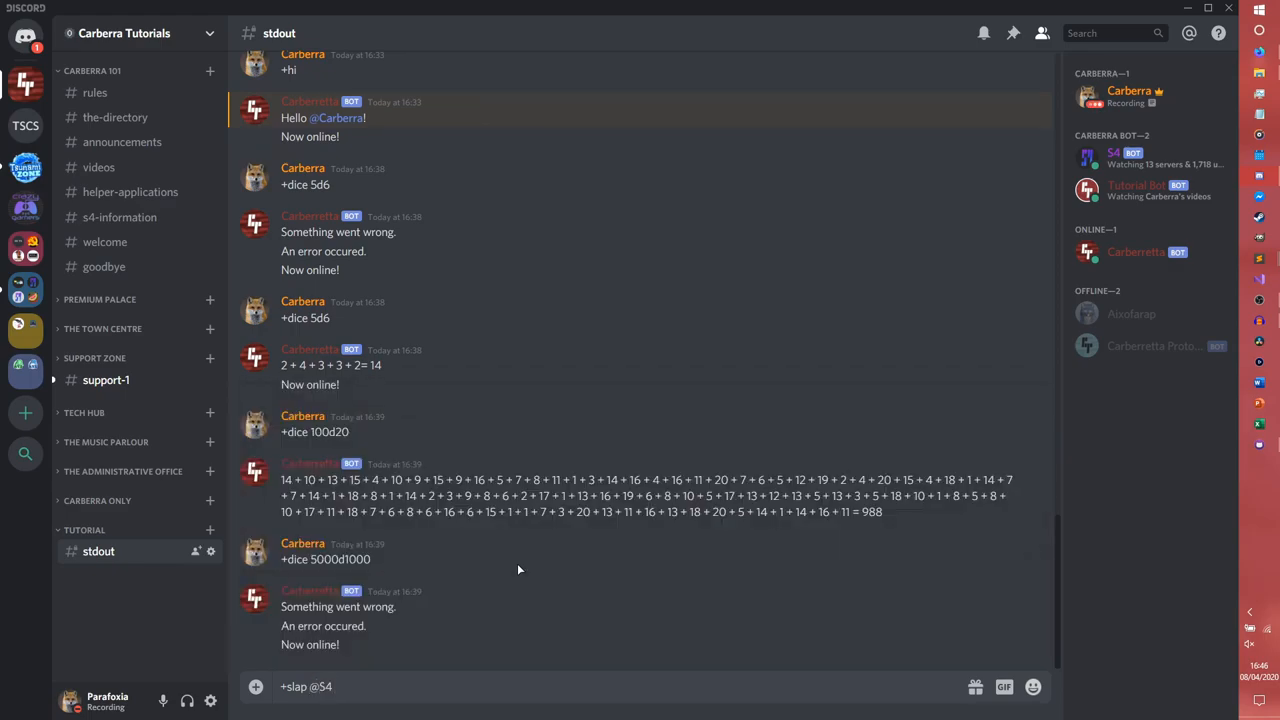
type("\" \"")
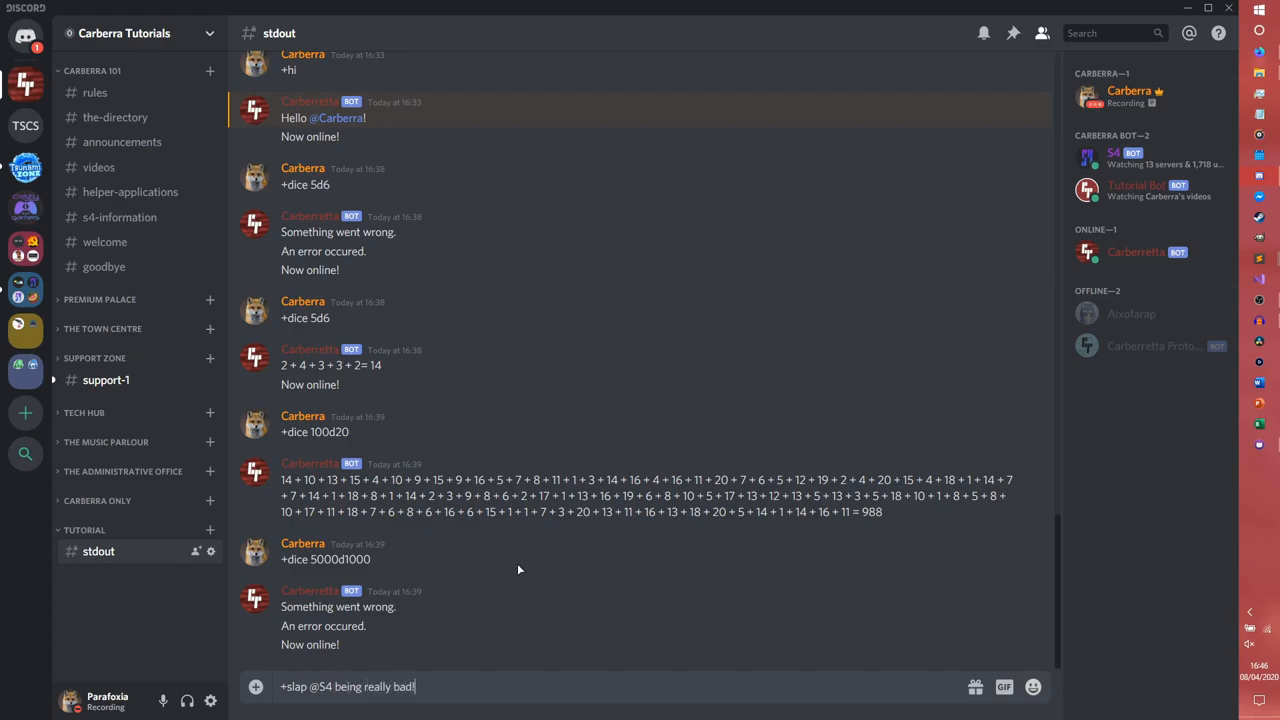
key("Enter")
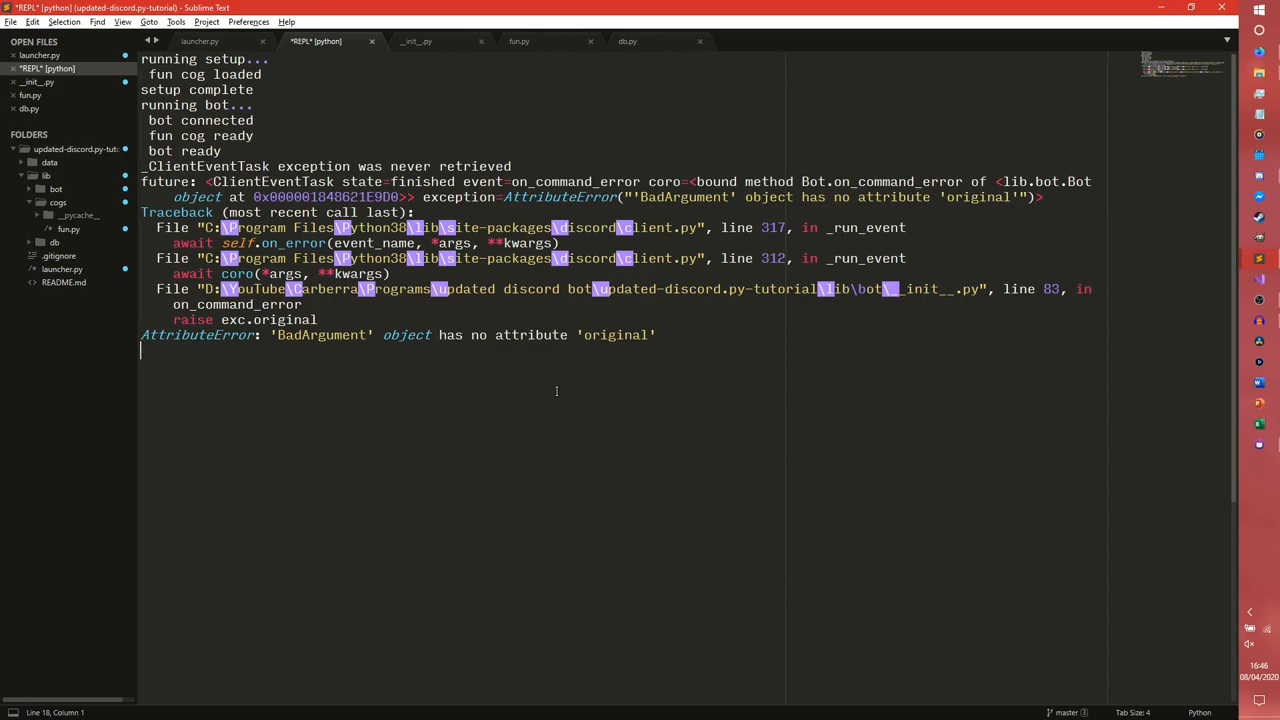
Kill the running bot REPL and change __init__.py line 83 to raise exc.
right_click(556, 391)
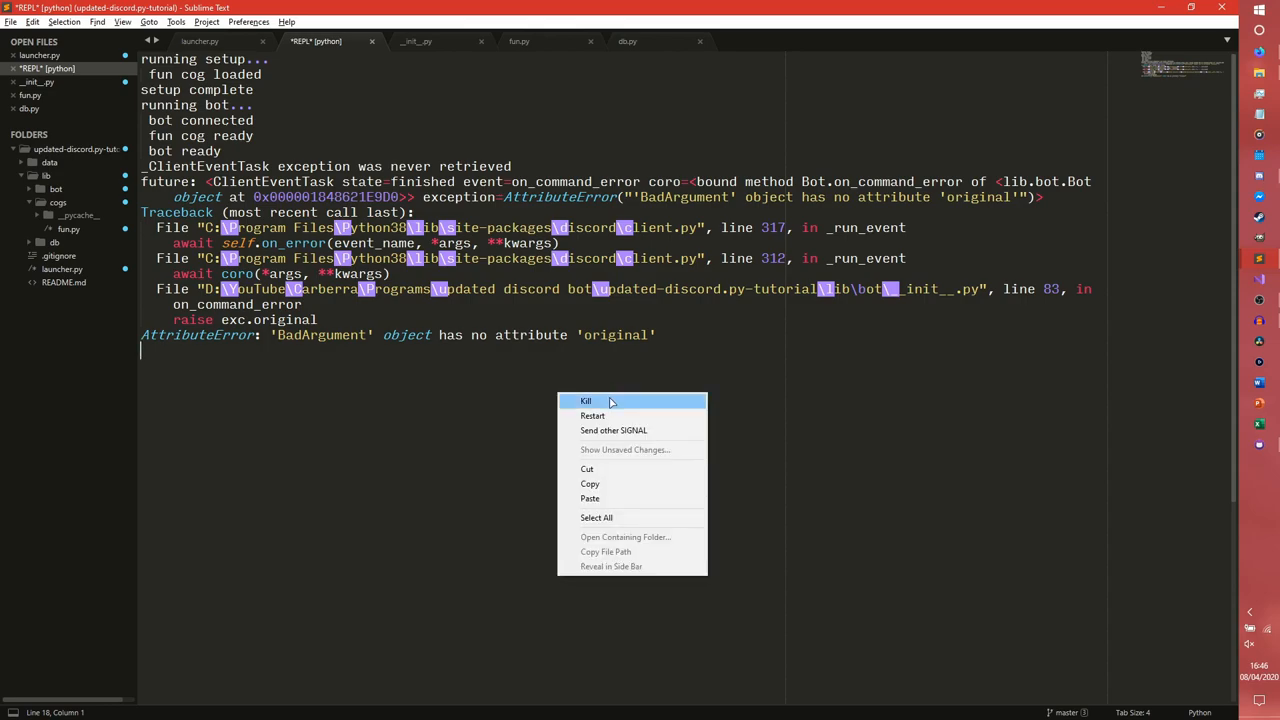
left_click(585, 401)
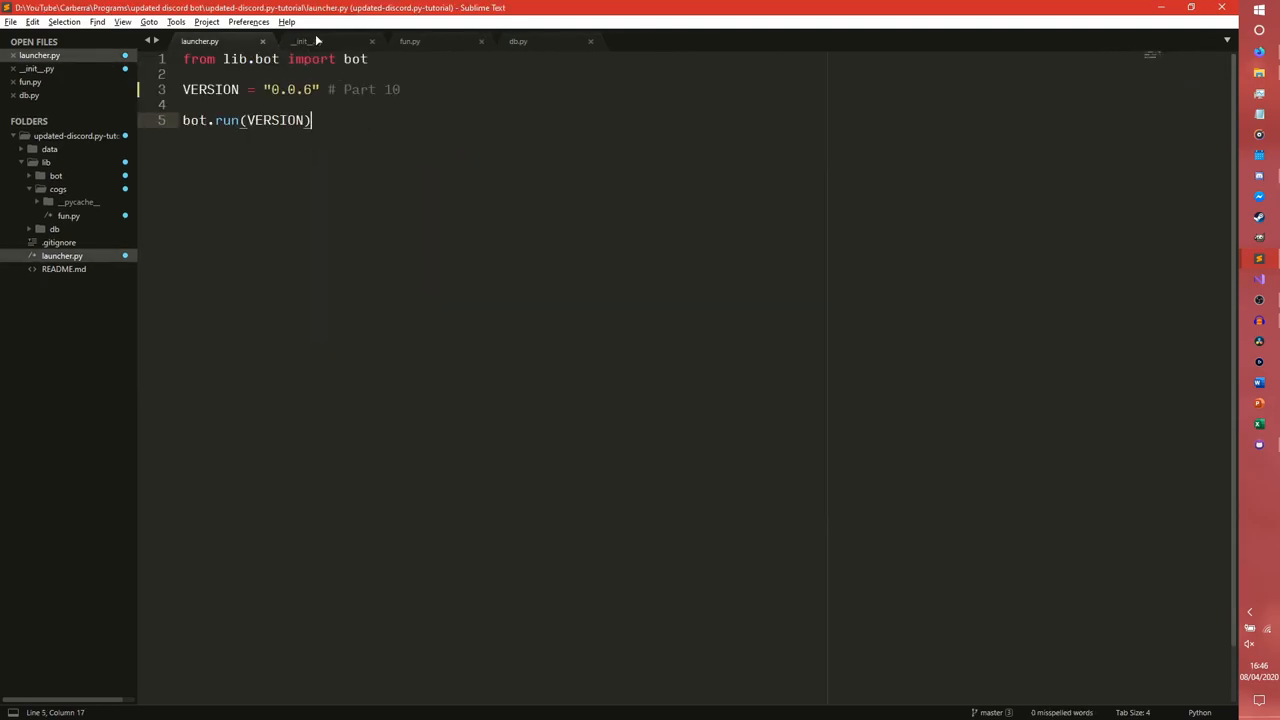
left_click(305, 41)
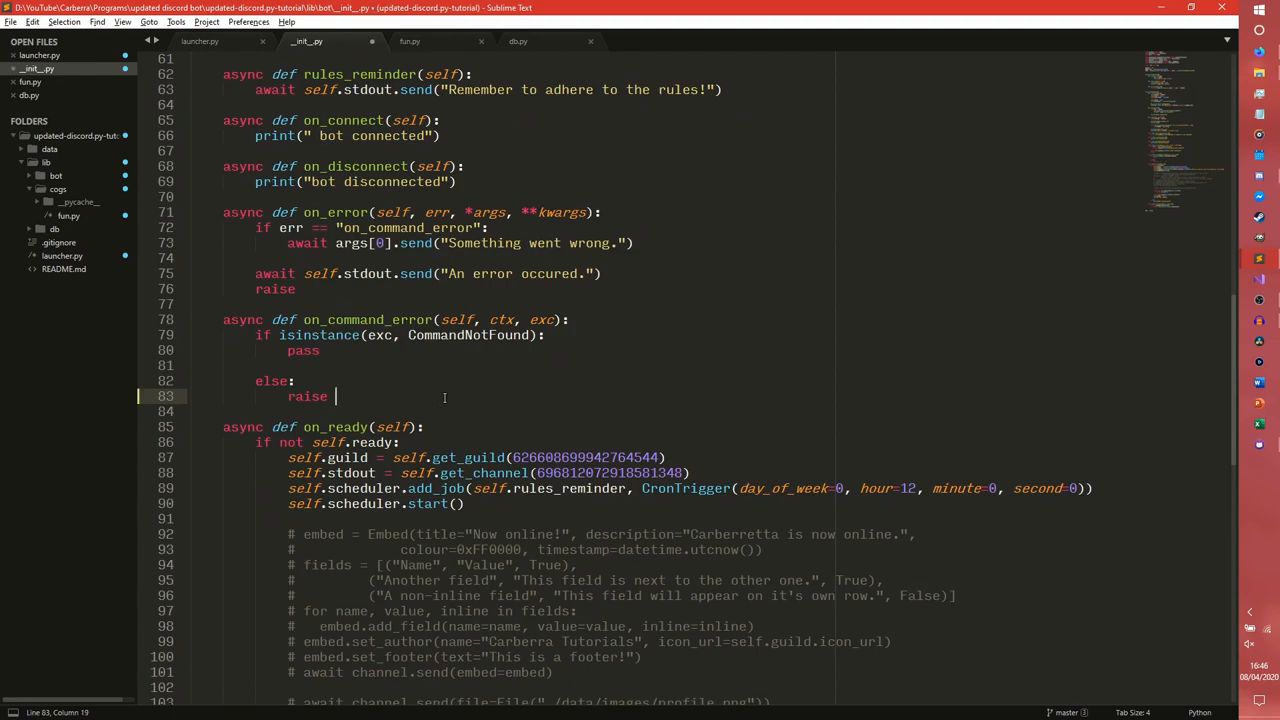
type("exc")
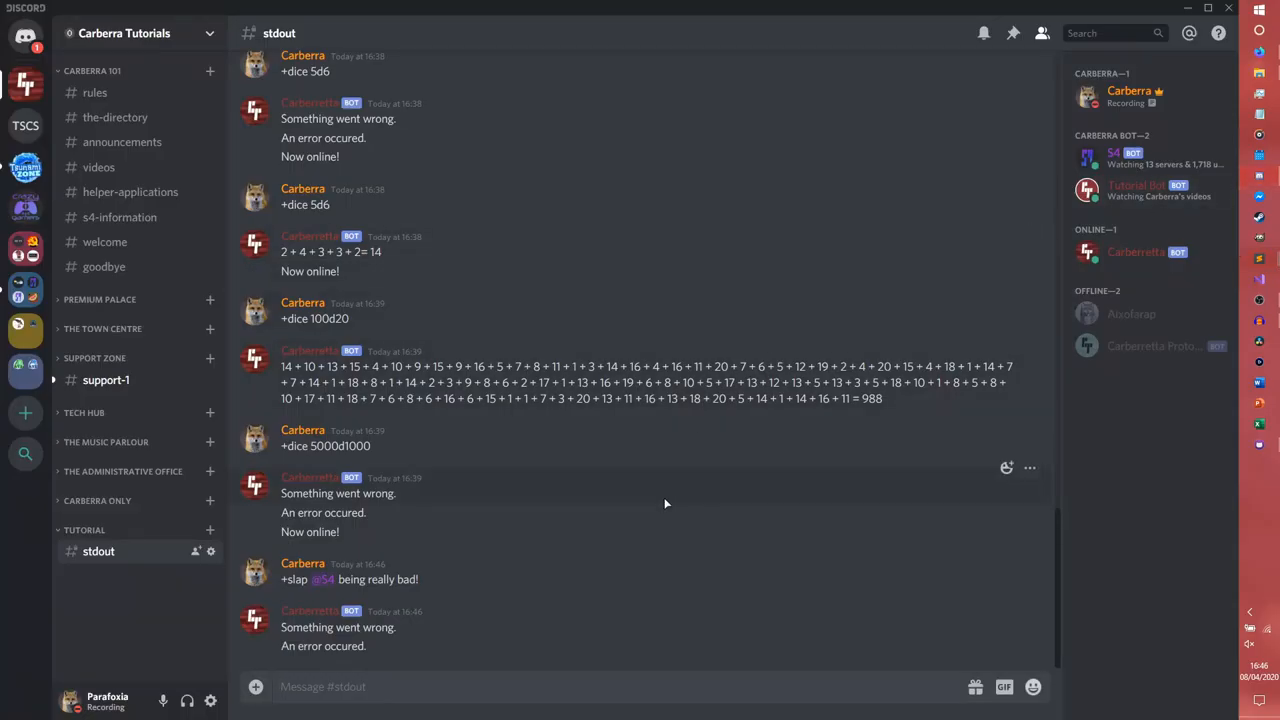
scroll("down", 3)
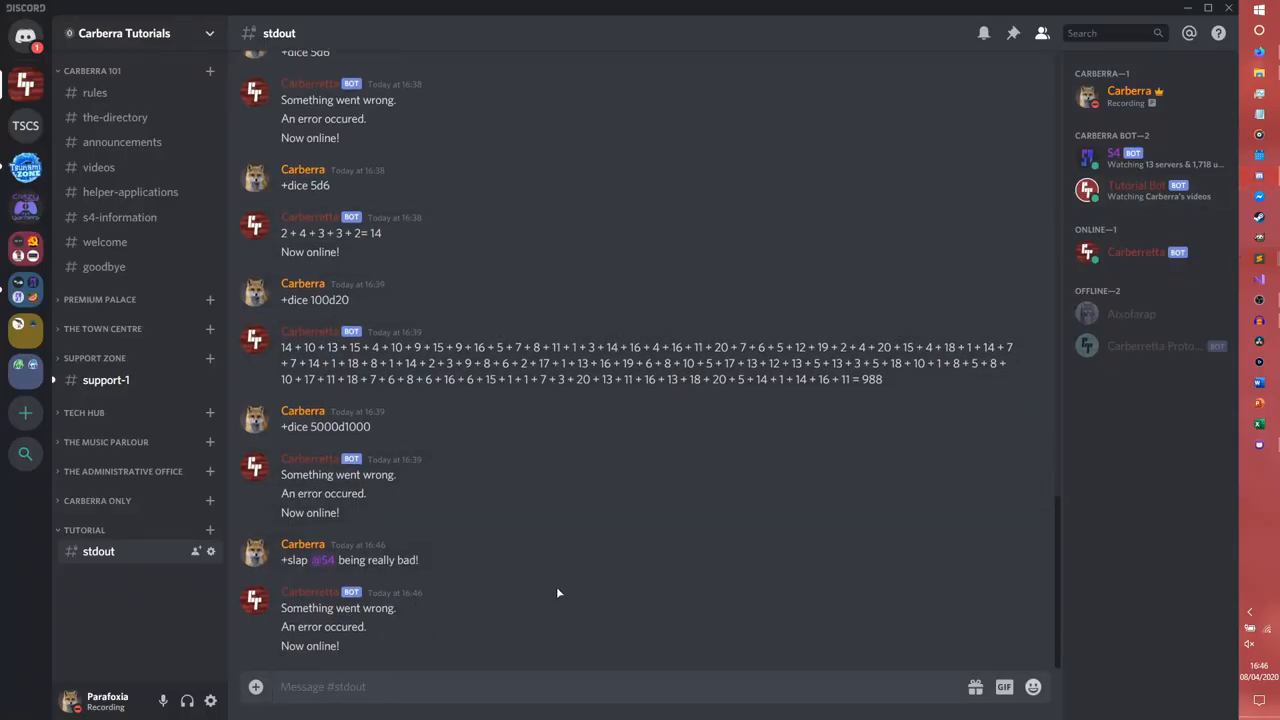
type("+slap")
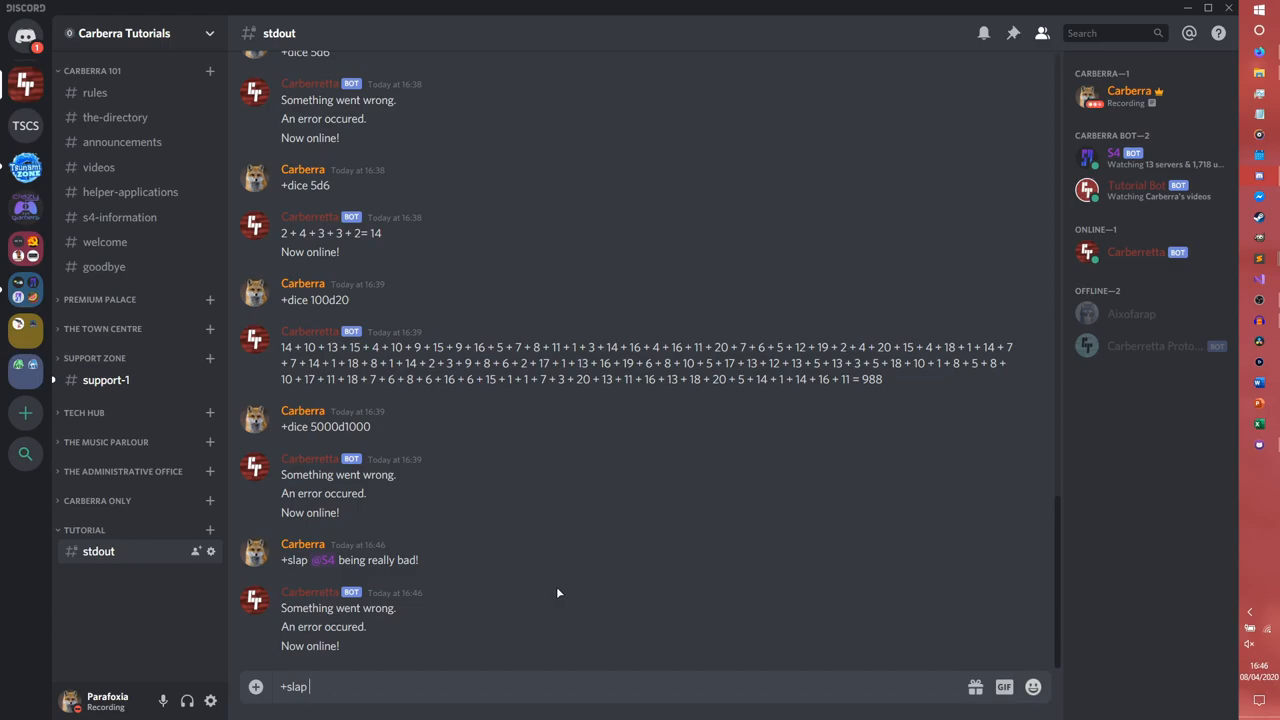
type("@S4 being rea")
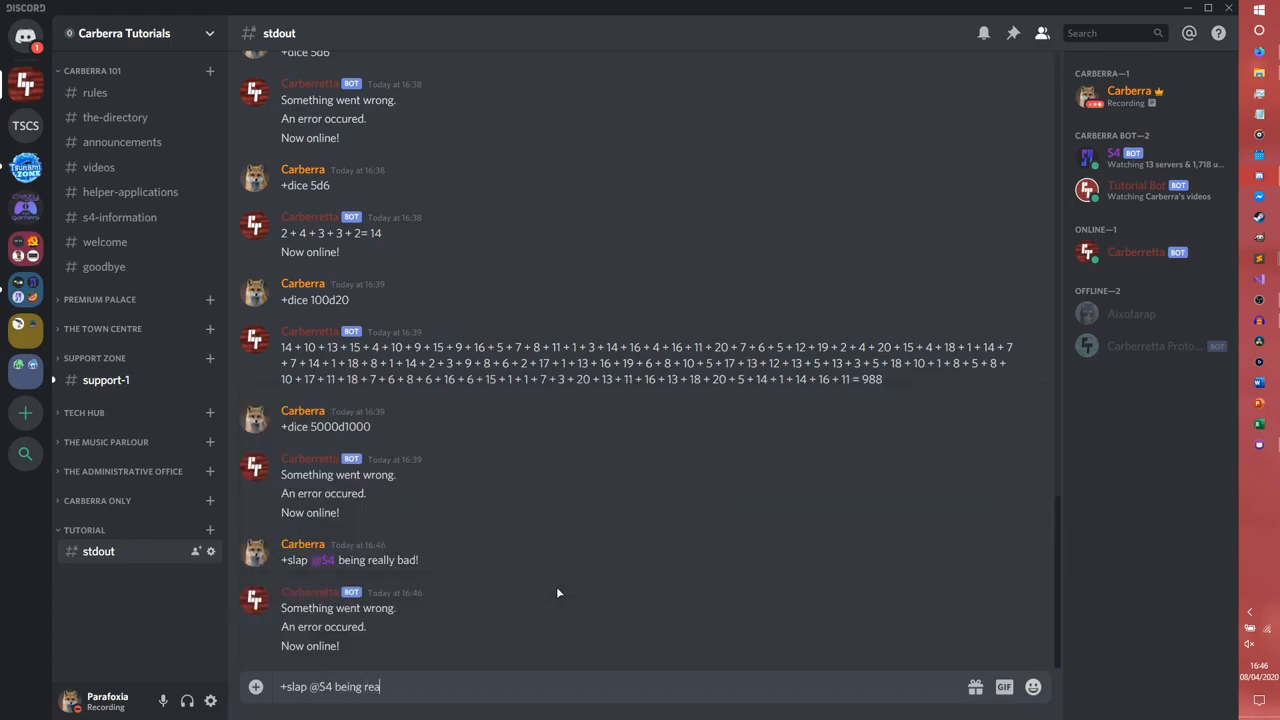
key("Enter")
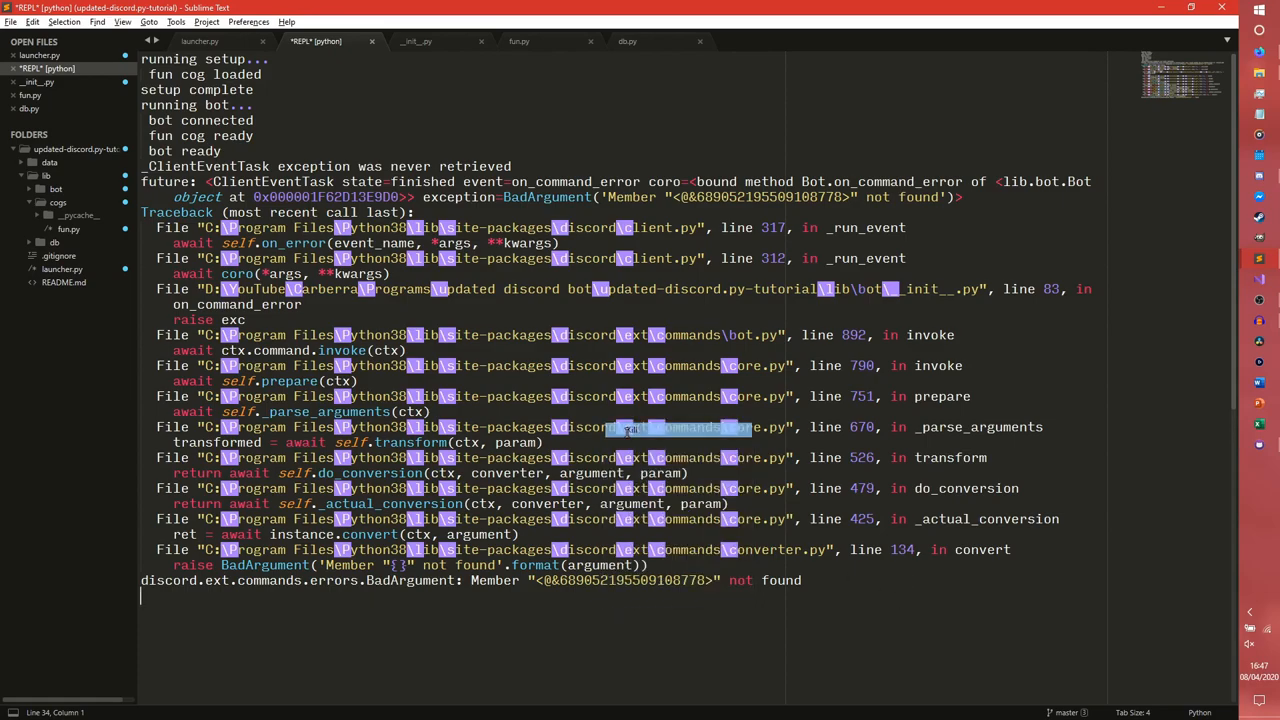
Switch from __init__.py to the fun.py tab and save it.
left_click(320, 42)
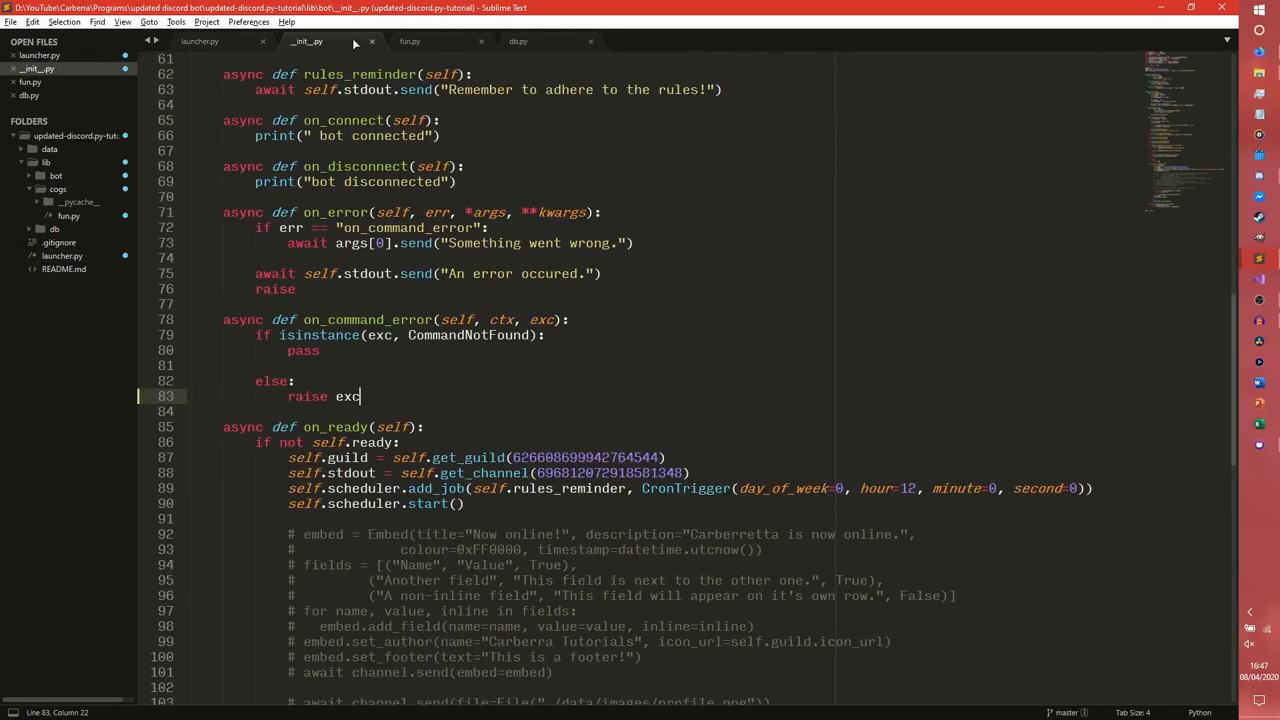
left_click(419, 41)
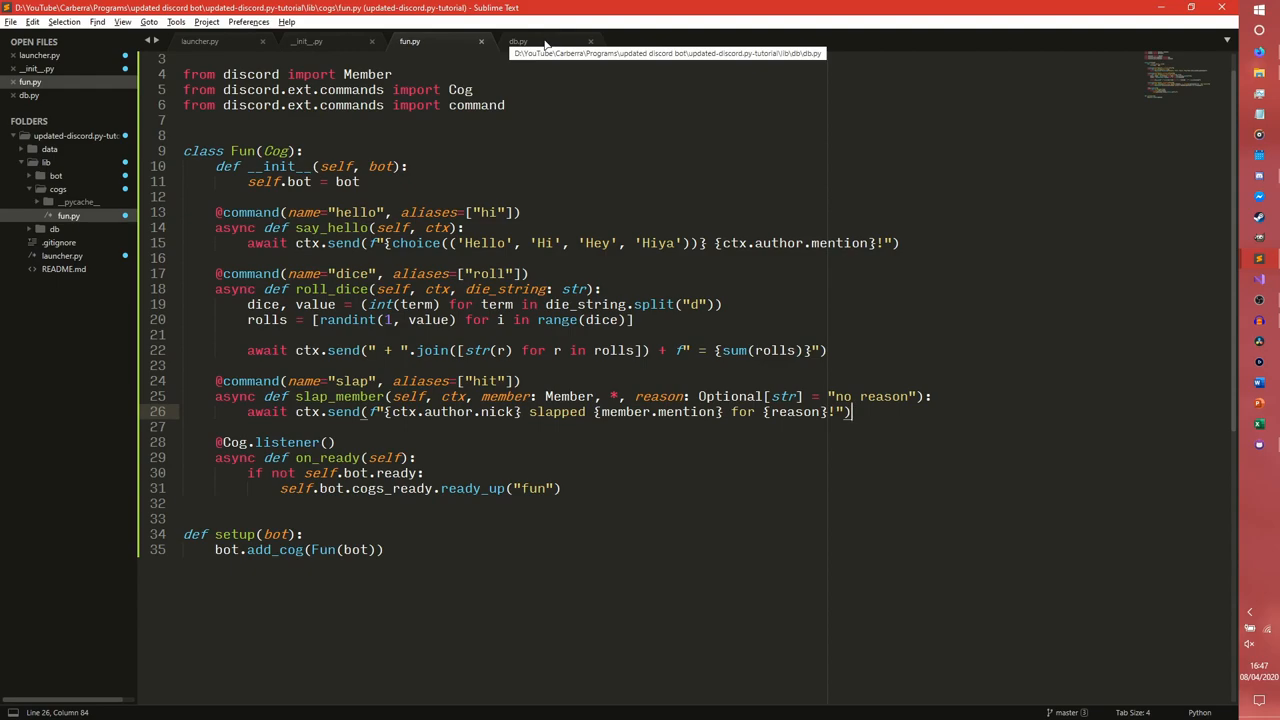
mouse_move(553, 187)
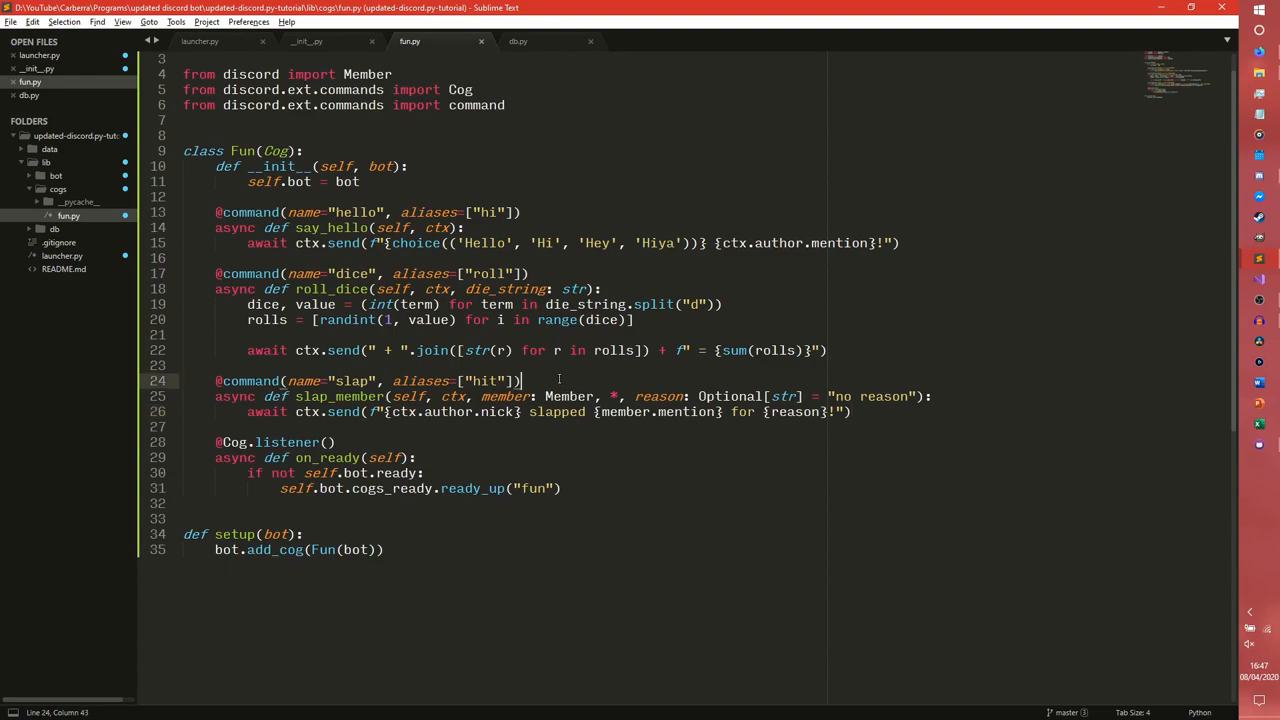
key("ctrl+s")
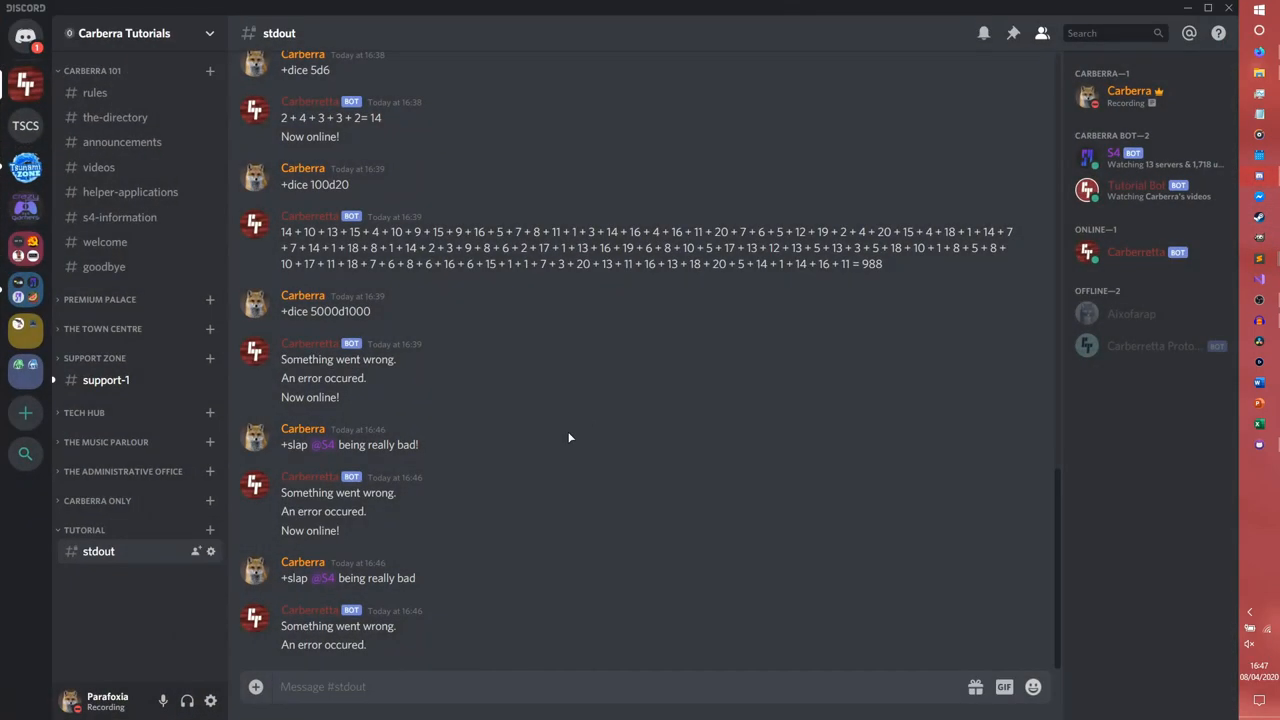
type("+slap @Aixofarap")
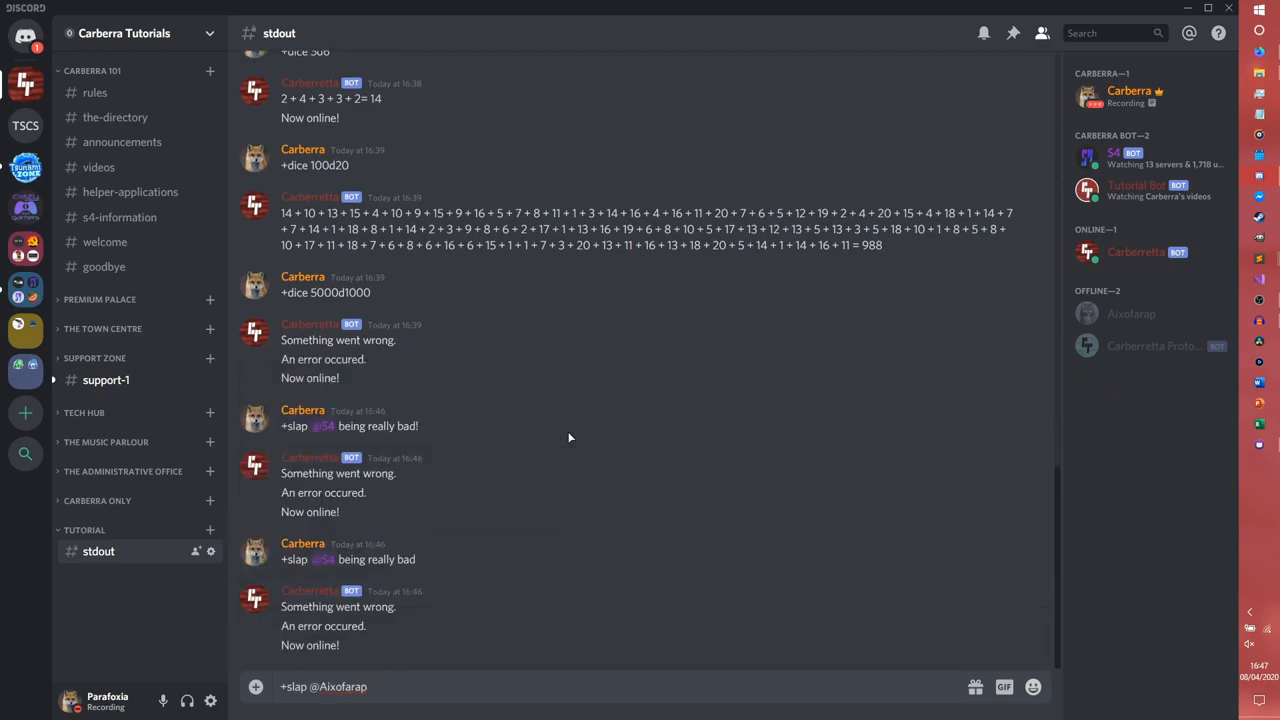
type("being re")
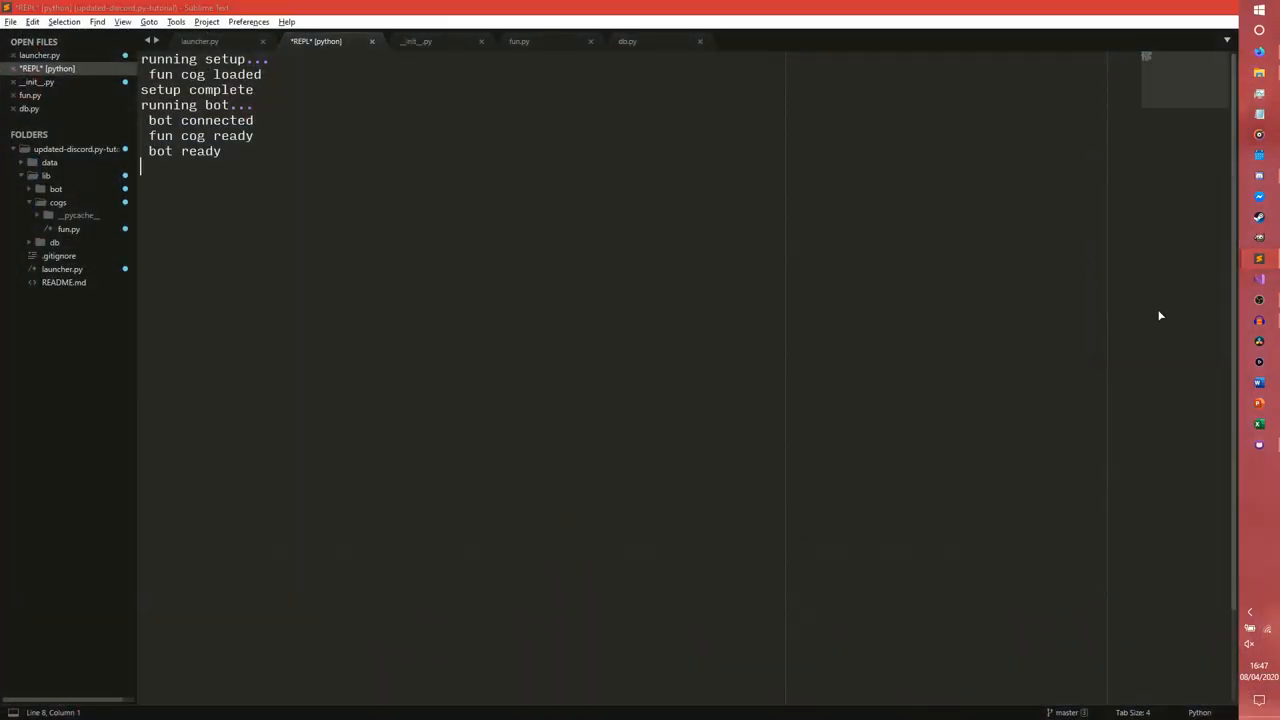
left_click(519, 41)
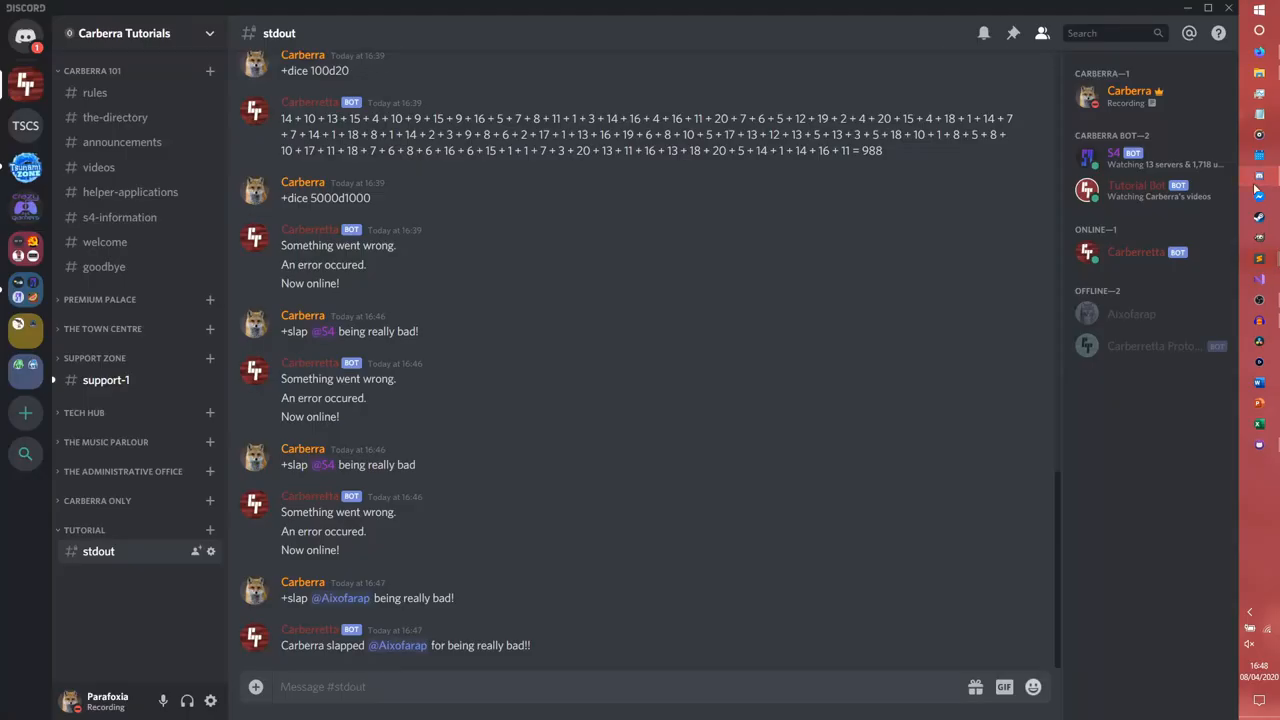
left_click(1086, 156)
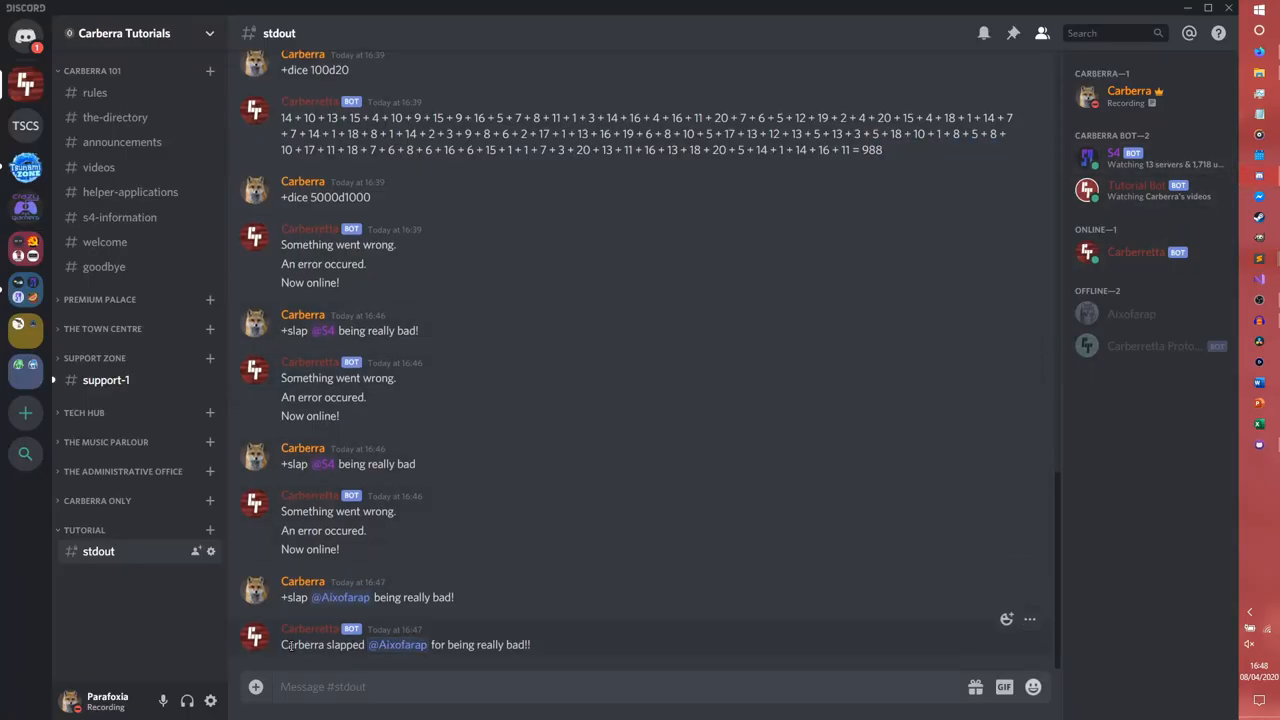
mouse_move(1133, 118)
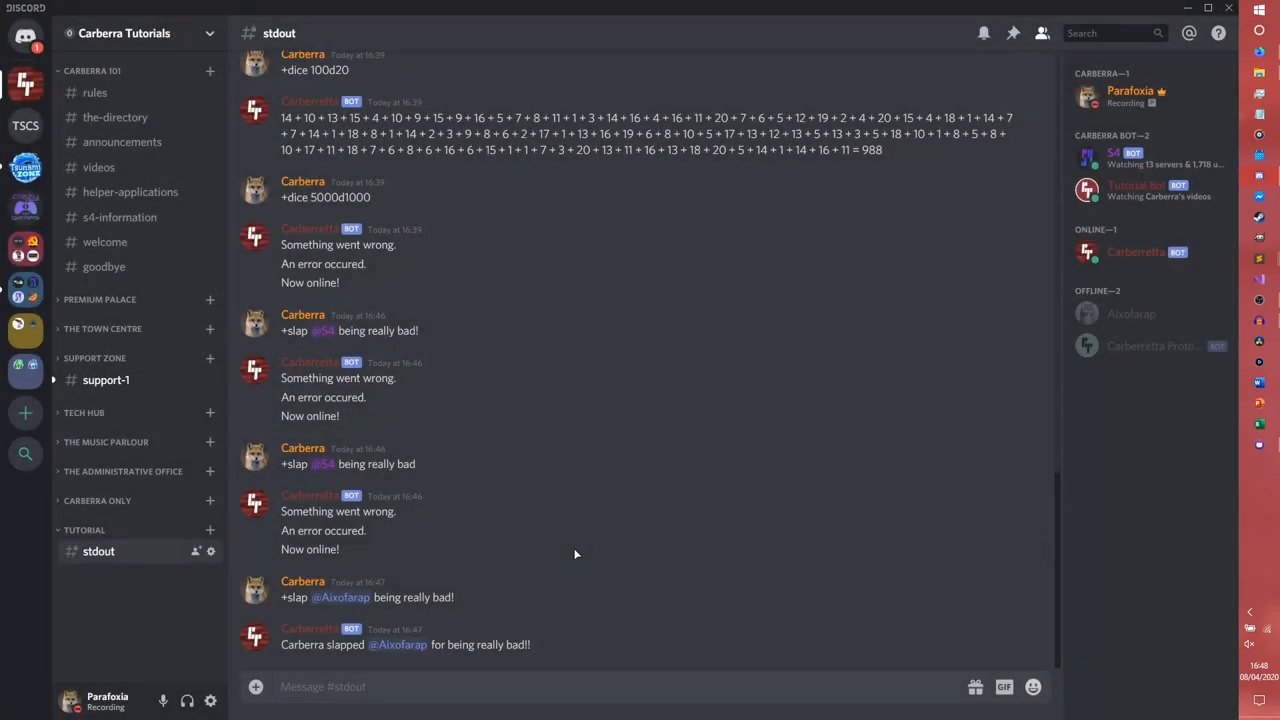
type("+slap @")
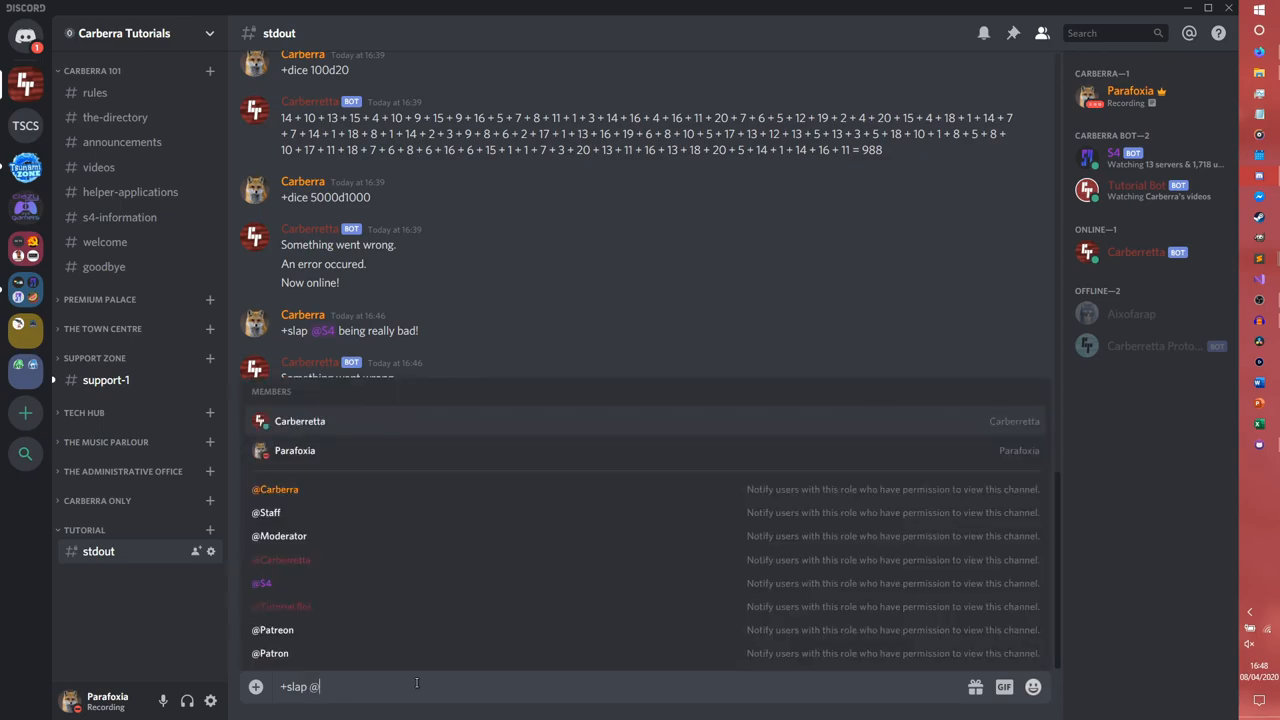
key("Enter")
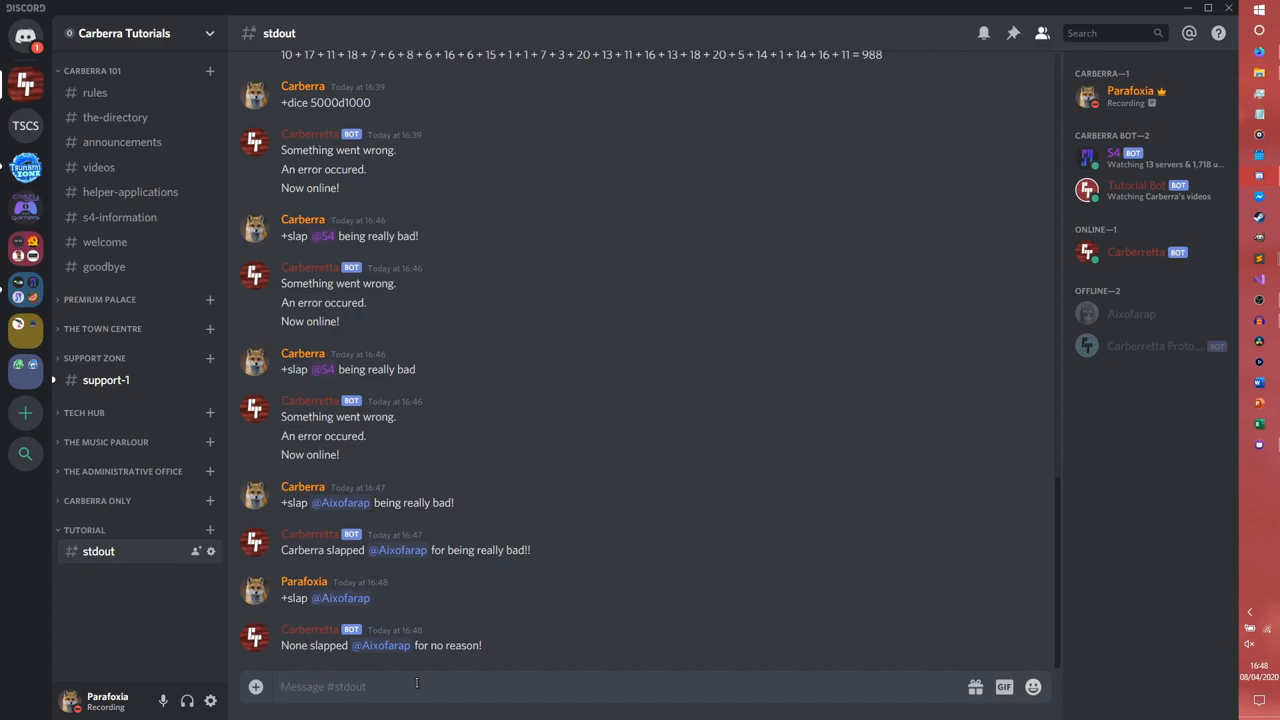
mouse_move(1145, 113)
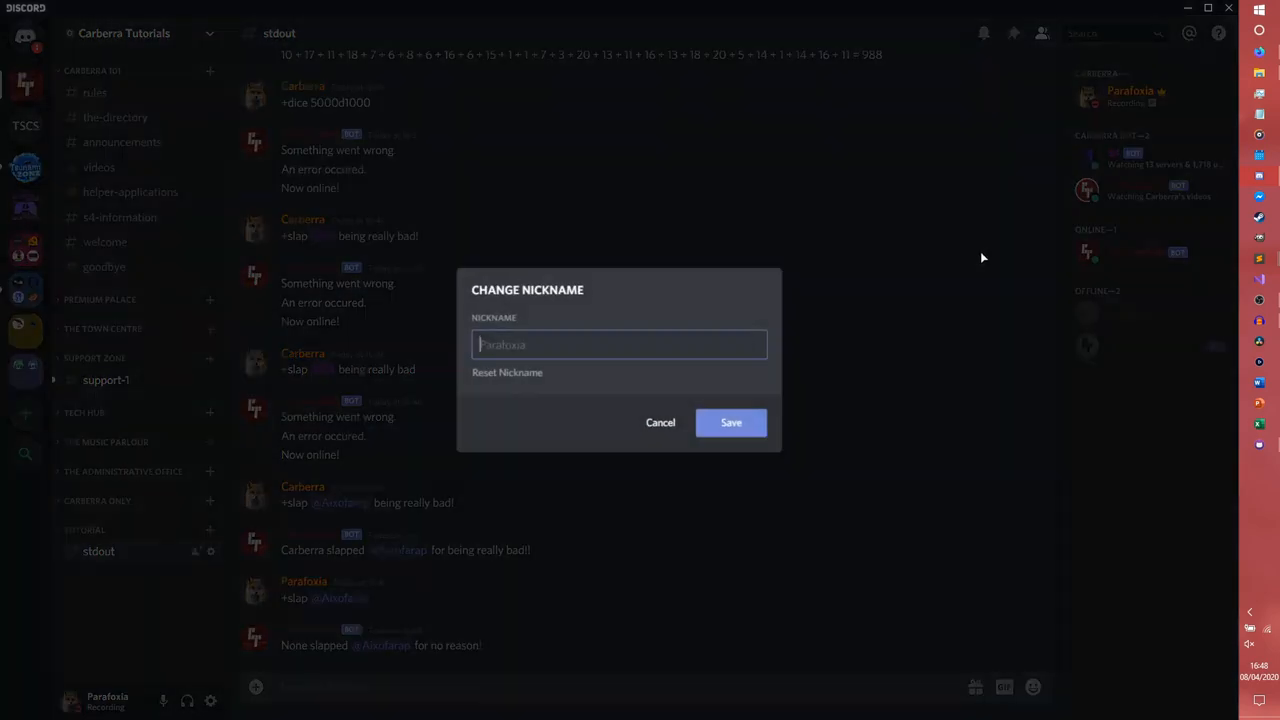
type("Carberra")
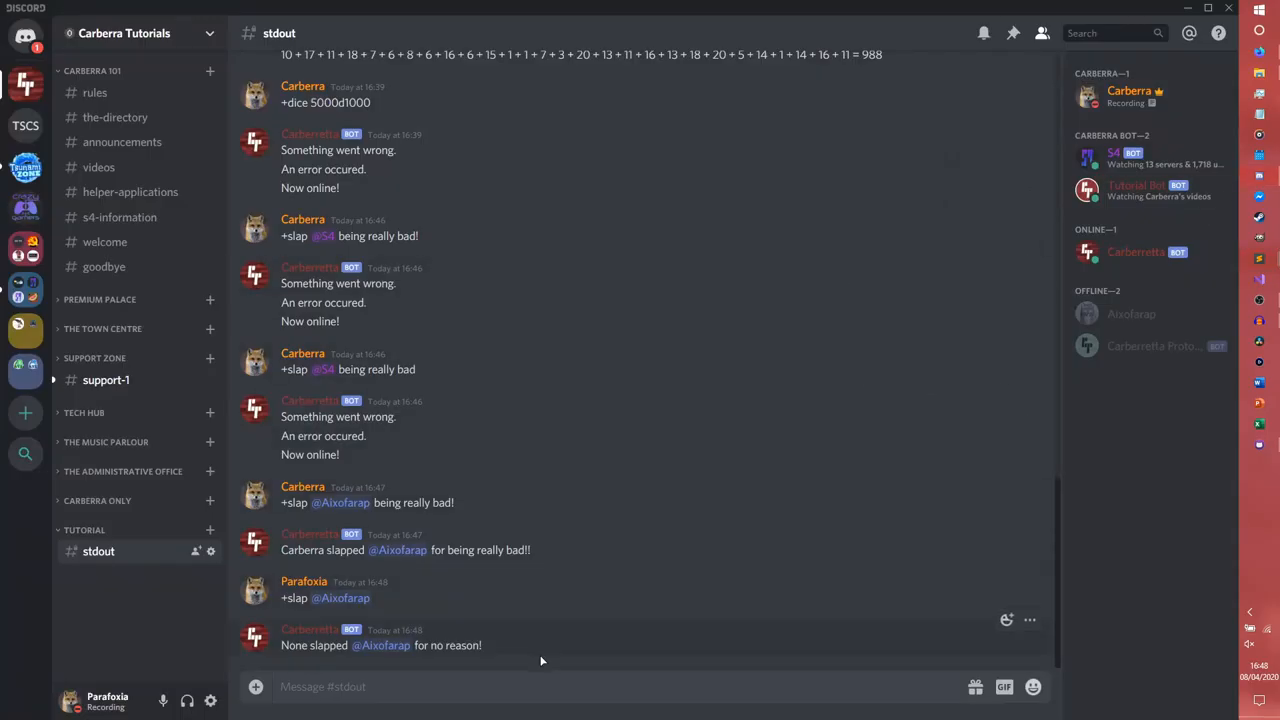
mouse_move(979, 425)
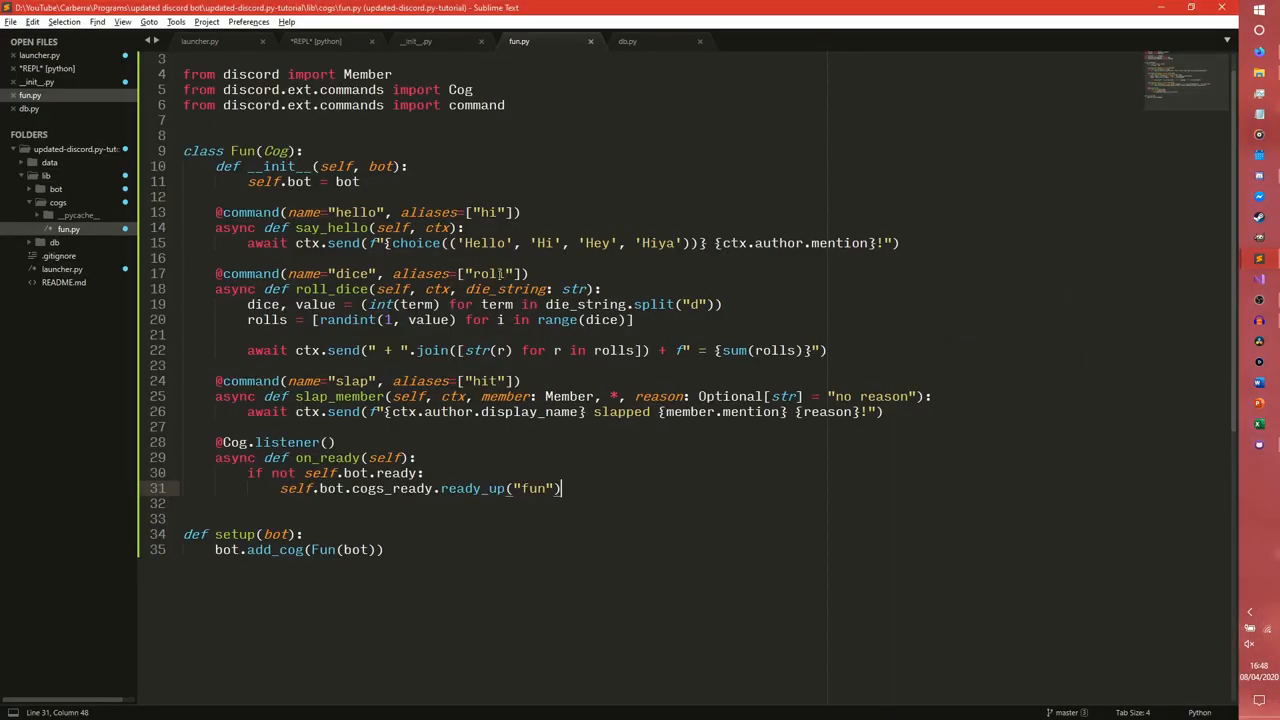
In fun.py, declare an echo command with alias 'say' taking (self, ctx, *, message).
left_click(320, 42)
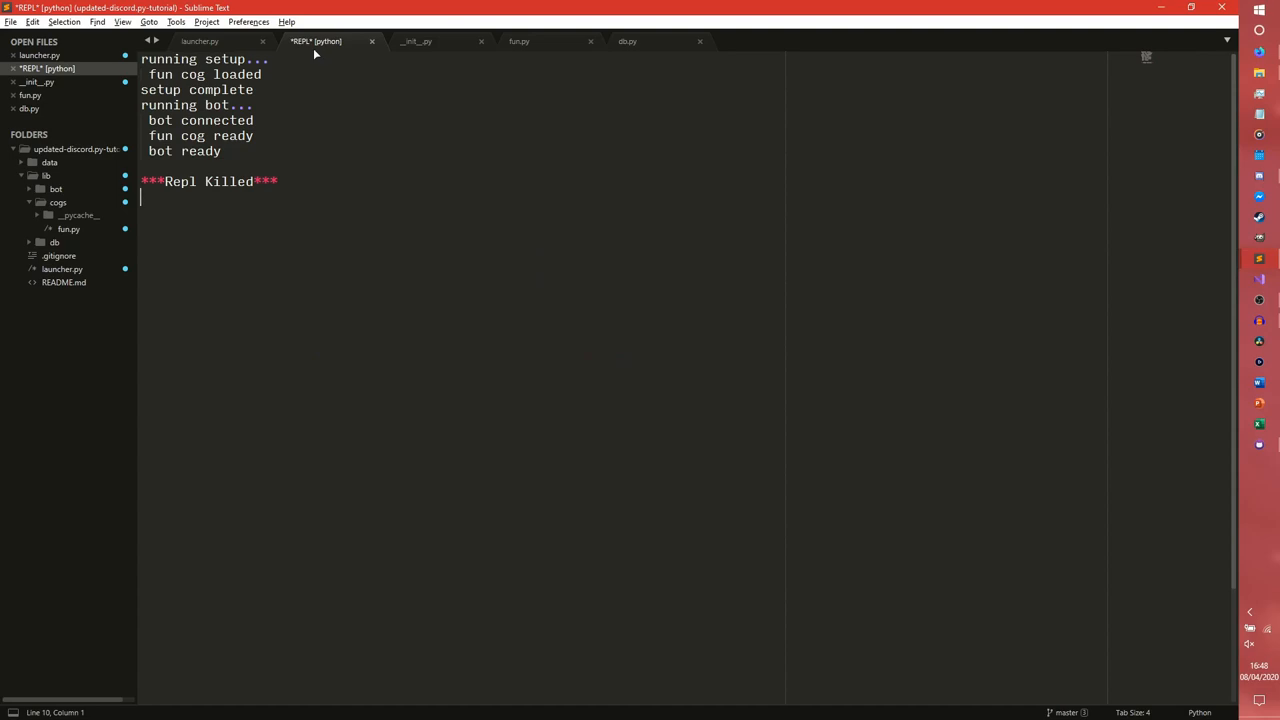
left_click(527, 41)
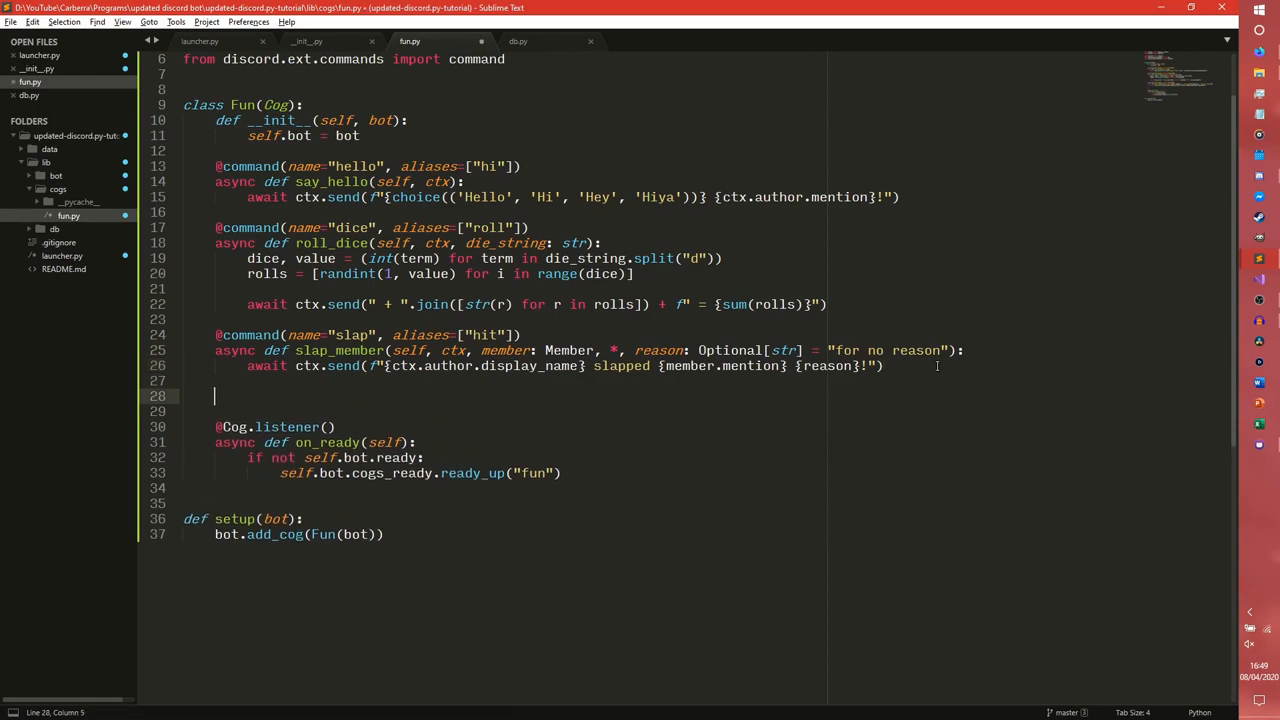
type("@command")
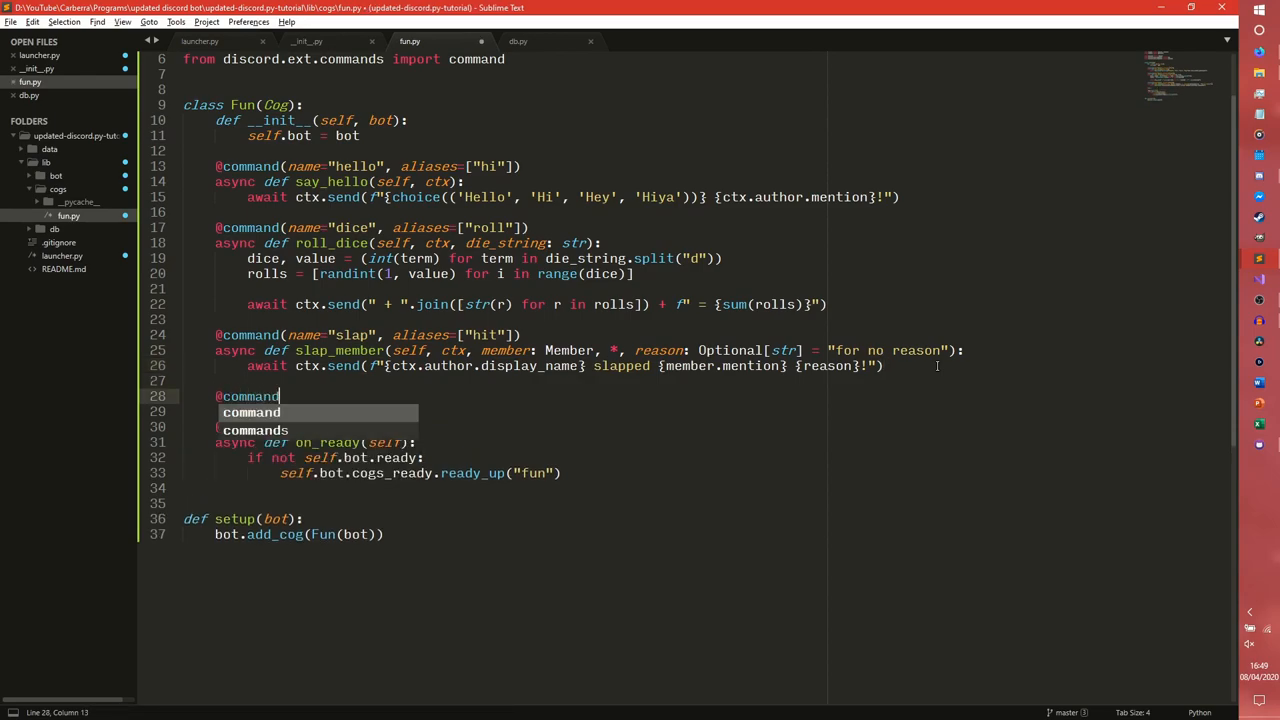
type("(name=\"e\")")
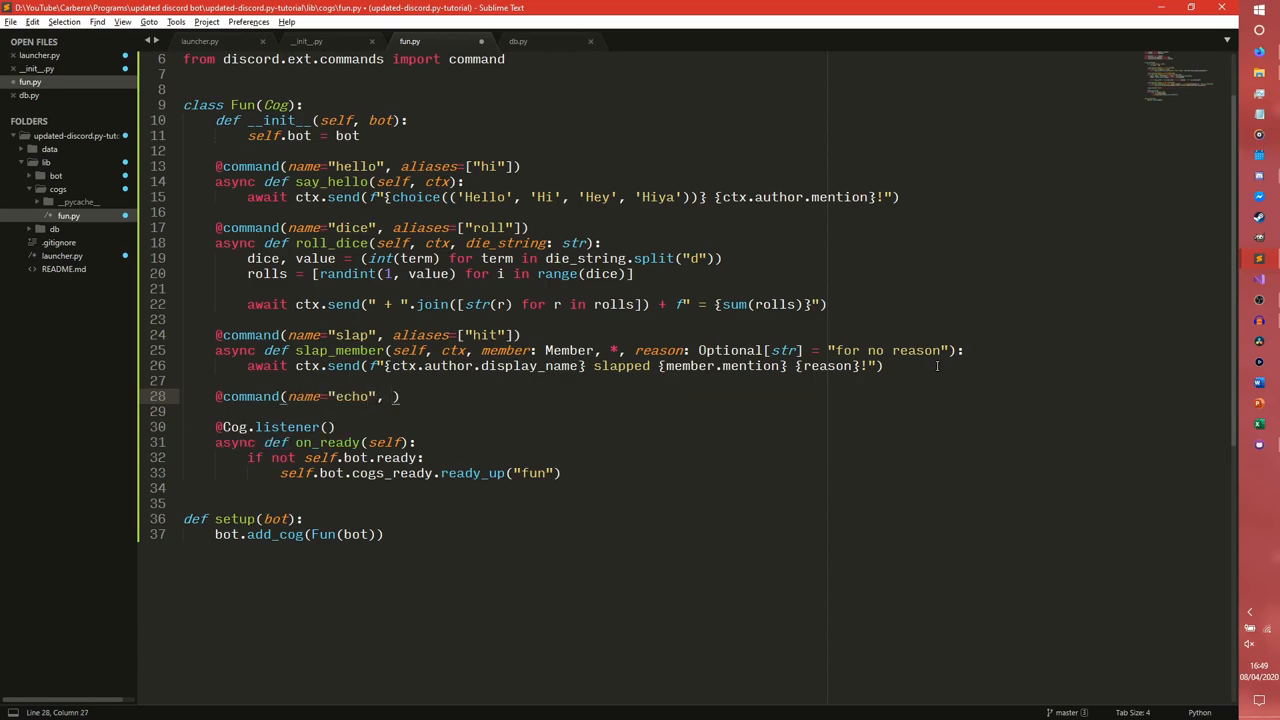
type("aliases=\"say")
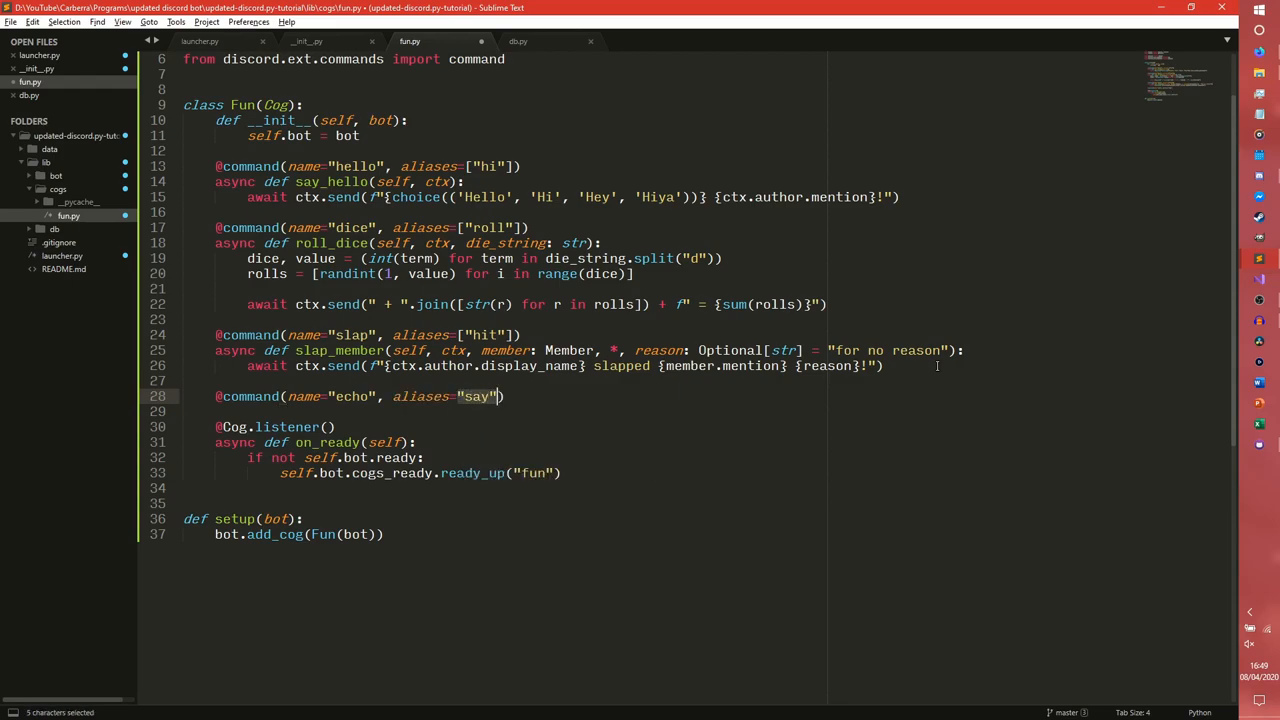
type("asynx def")
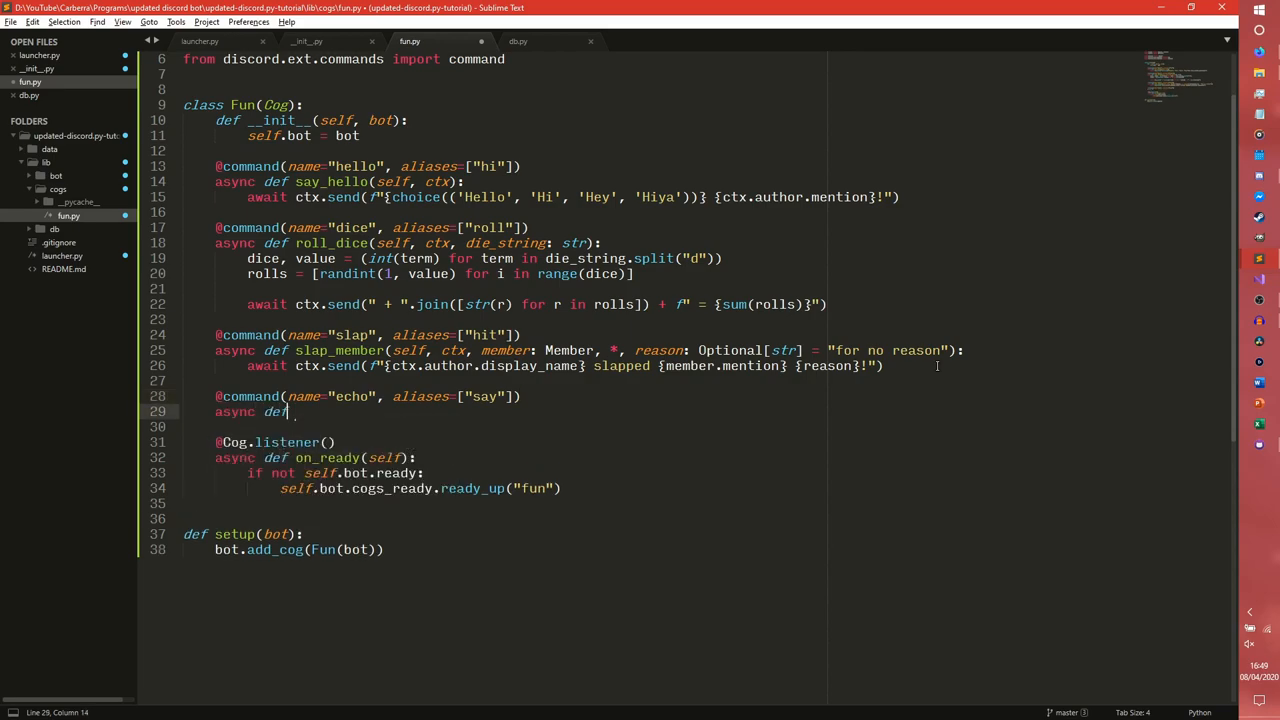
type("echo_message")
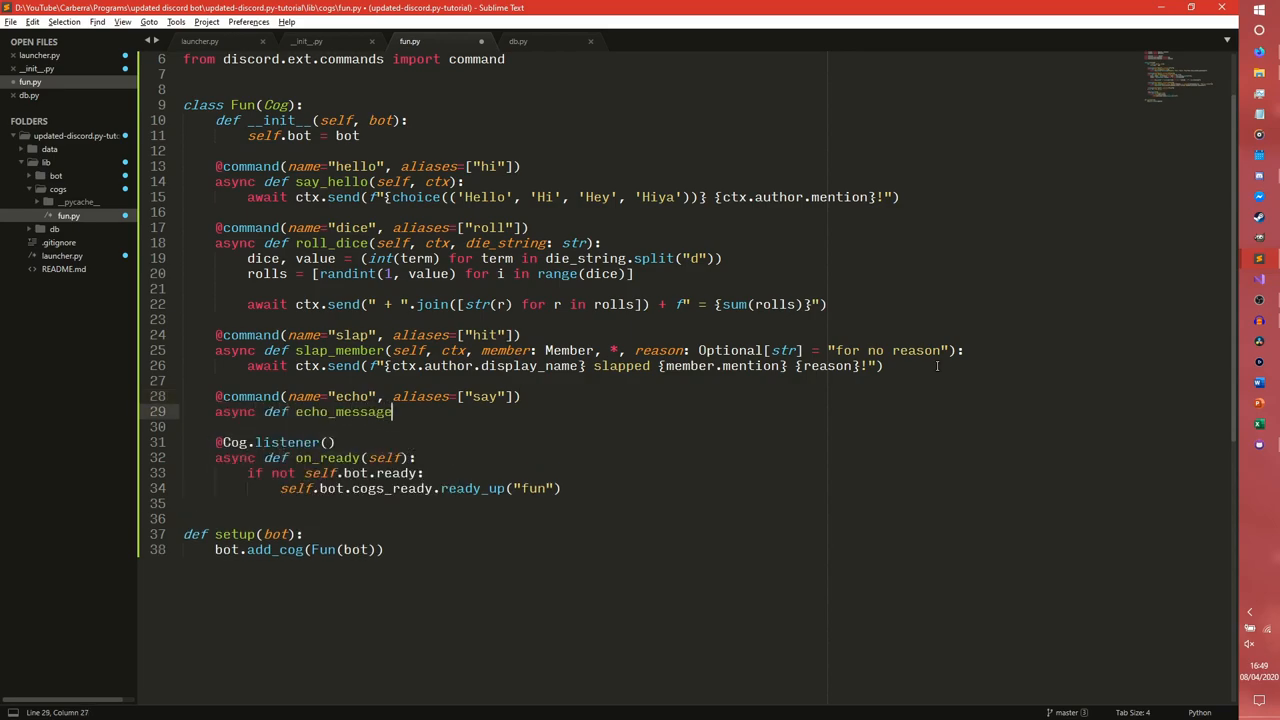
type("(self, ctx, )")
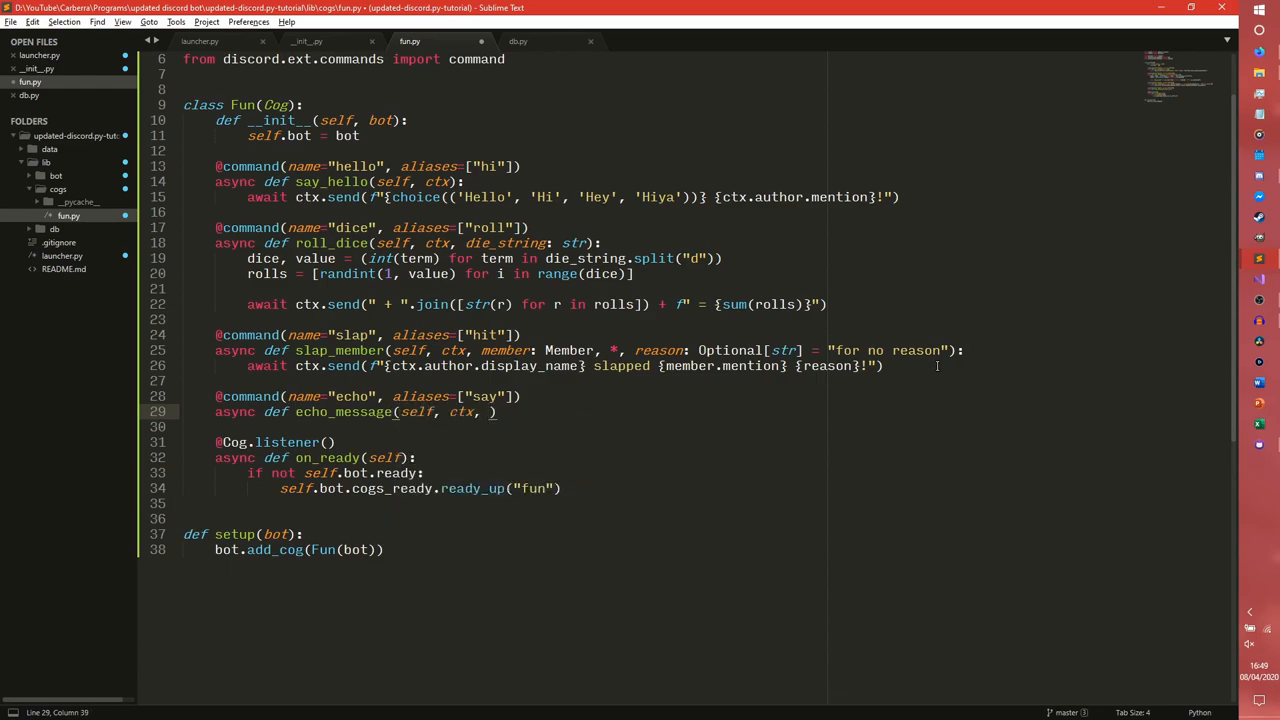
type("*,")
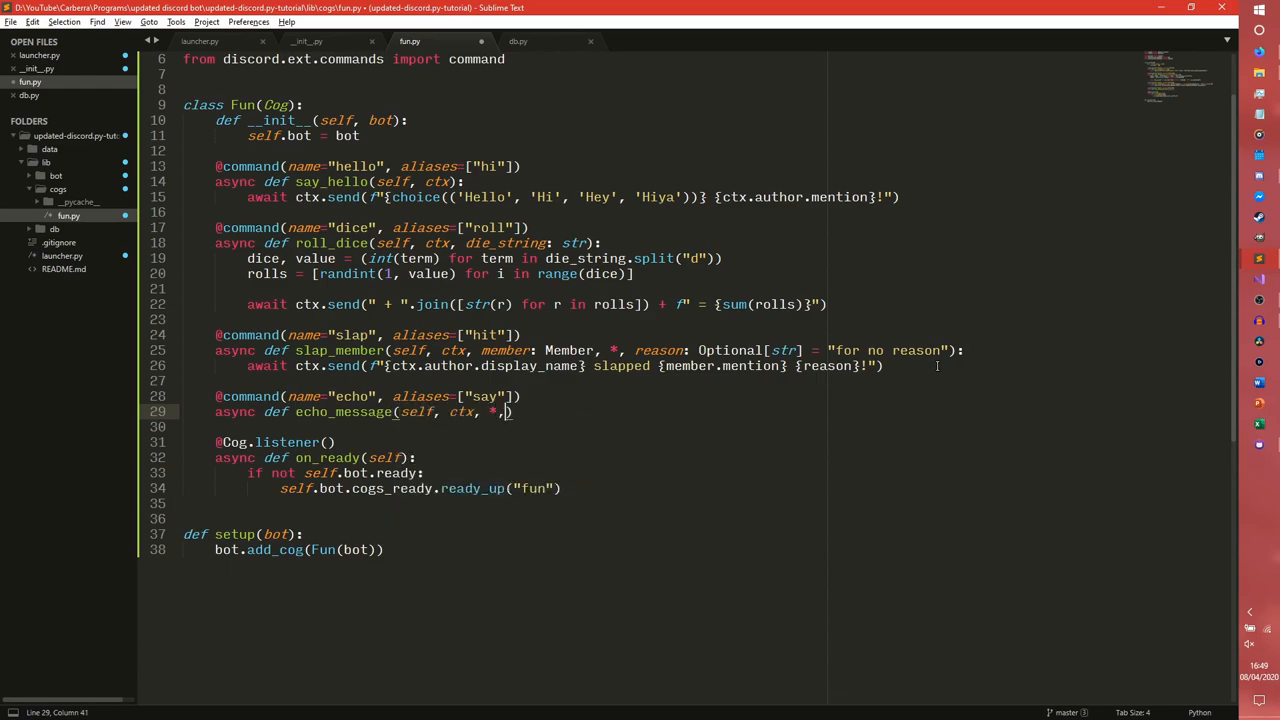
type("\" \"")
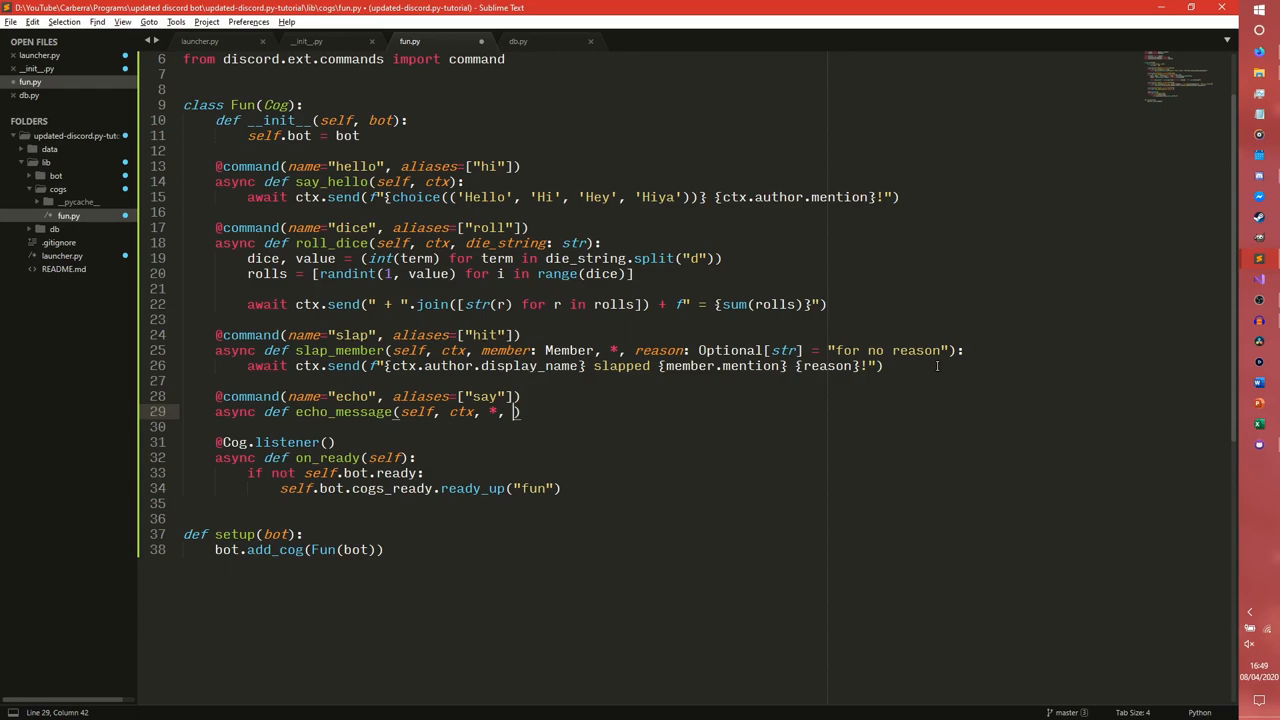
type("message):")
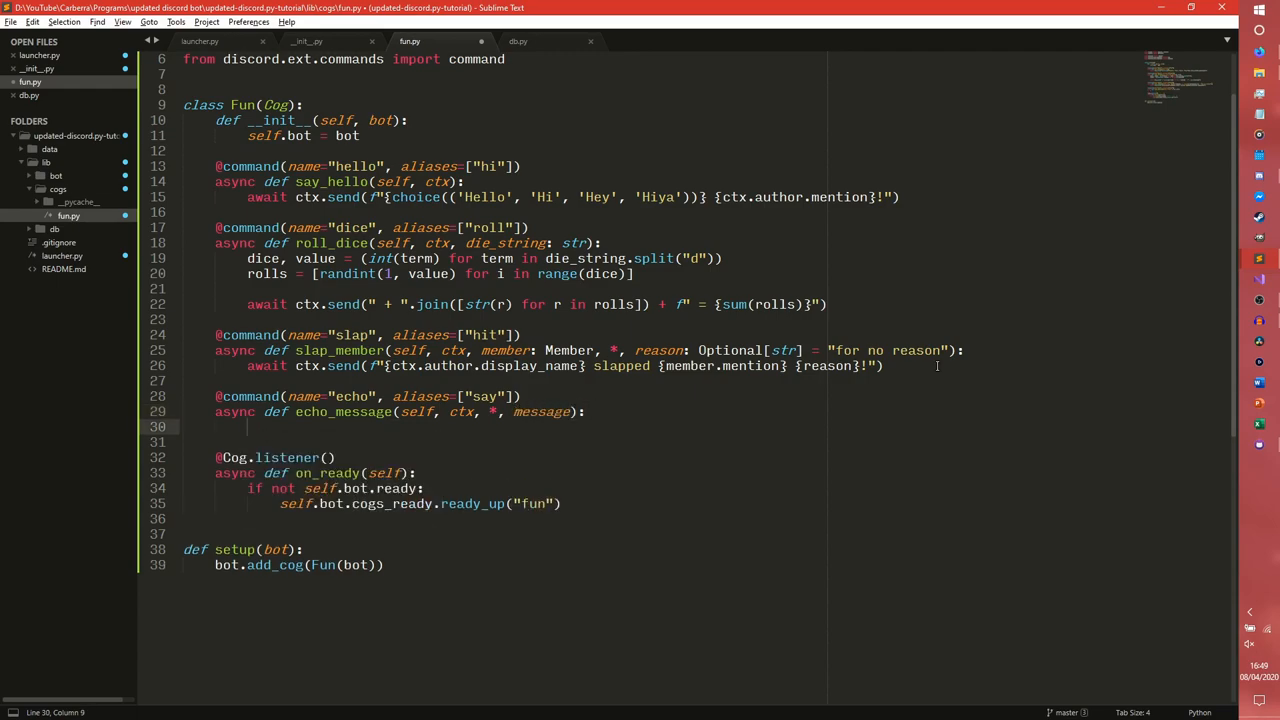
Make echo delete the caller's message and send the message text back.
type("awi")
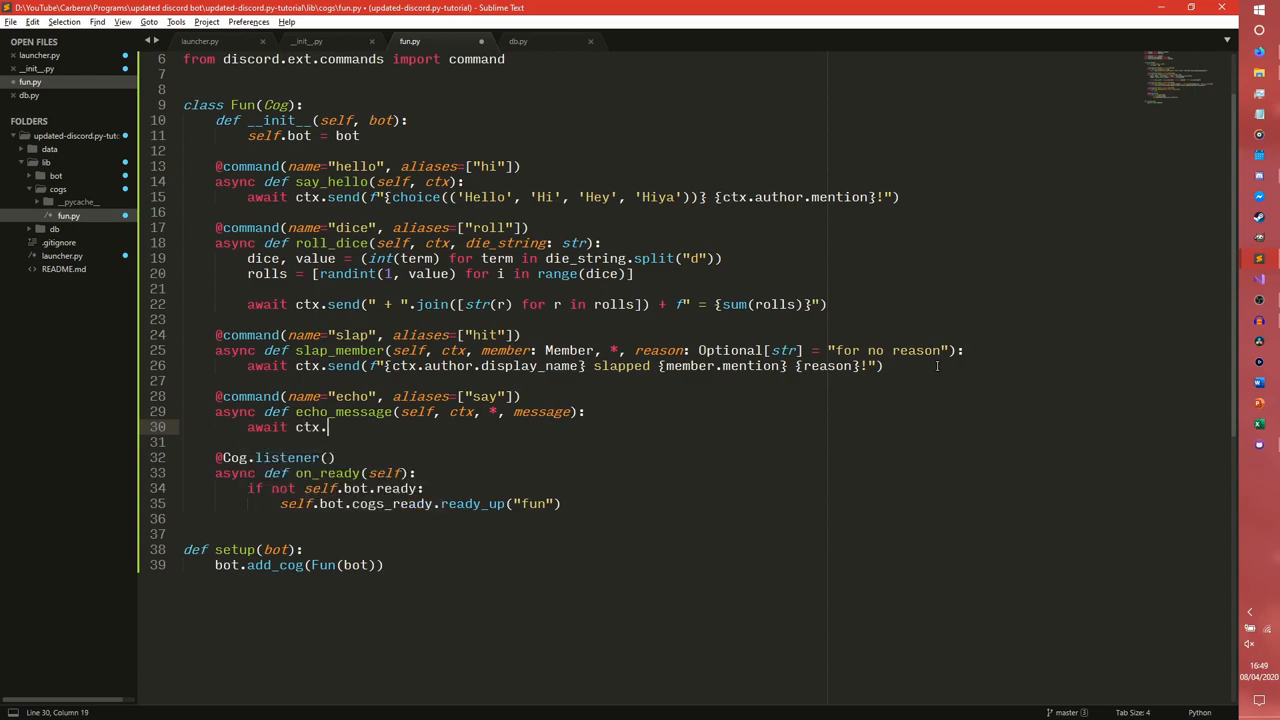
type("message.delete()")
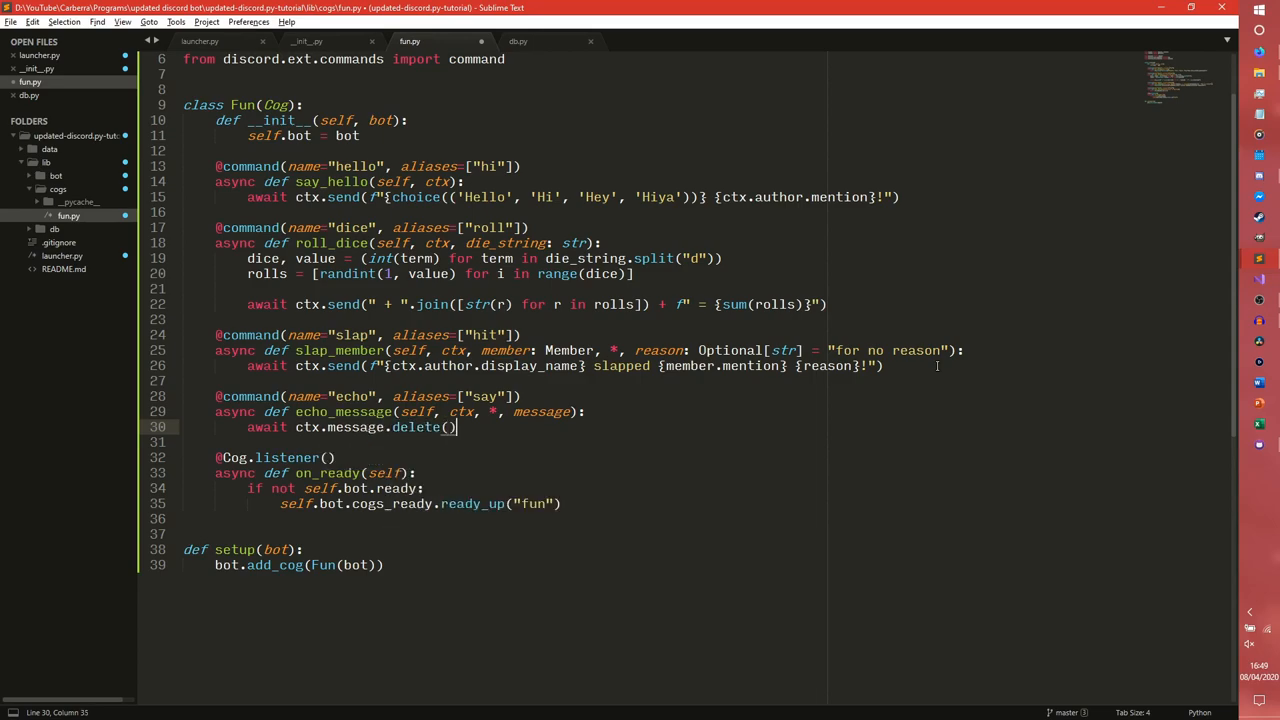
type("a")
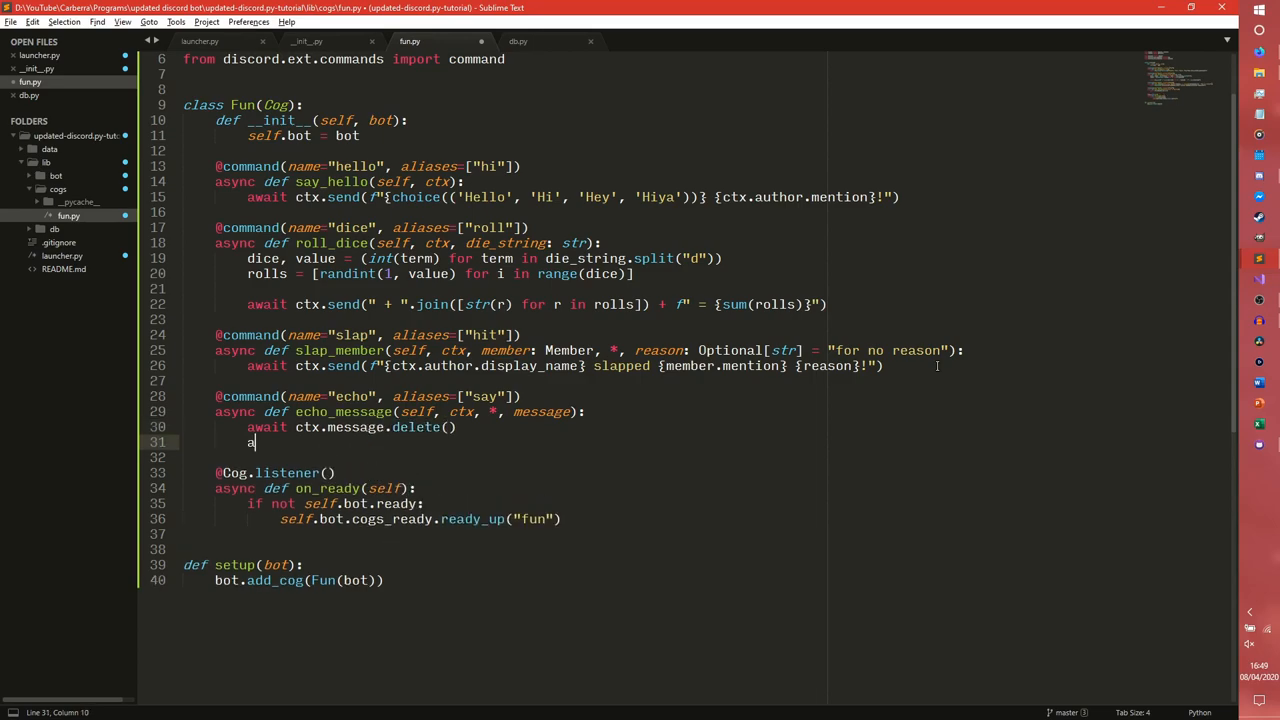
type("wait")
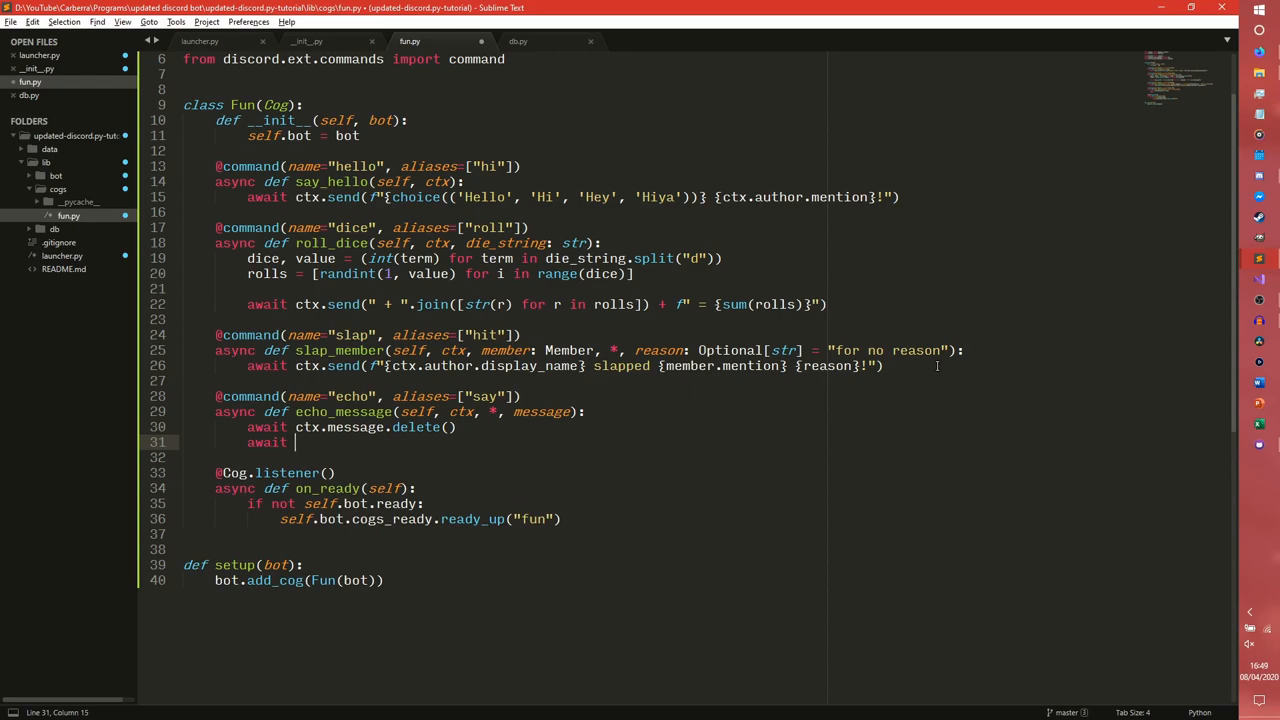
type("ctx.send(\"\")")
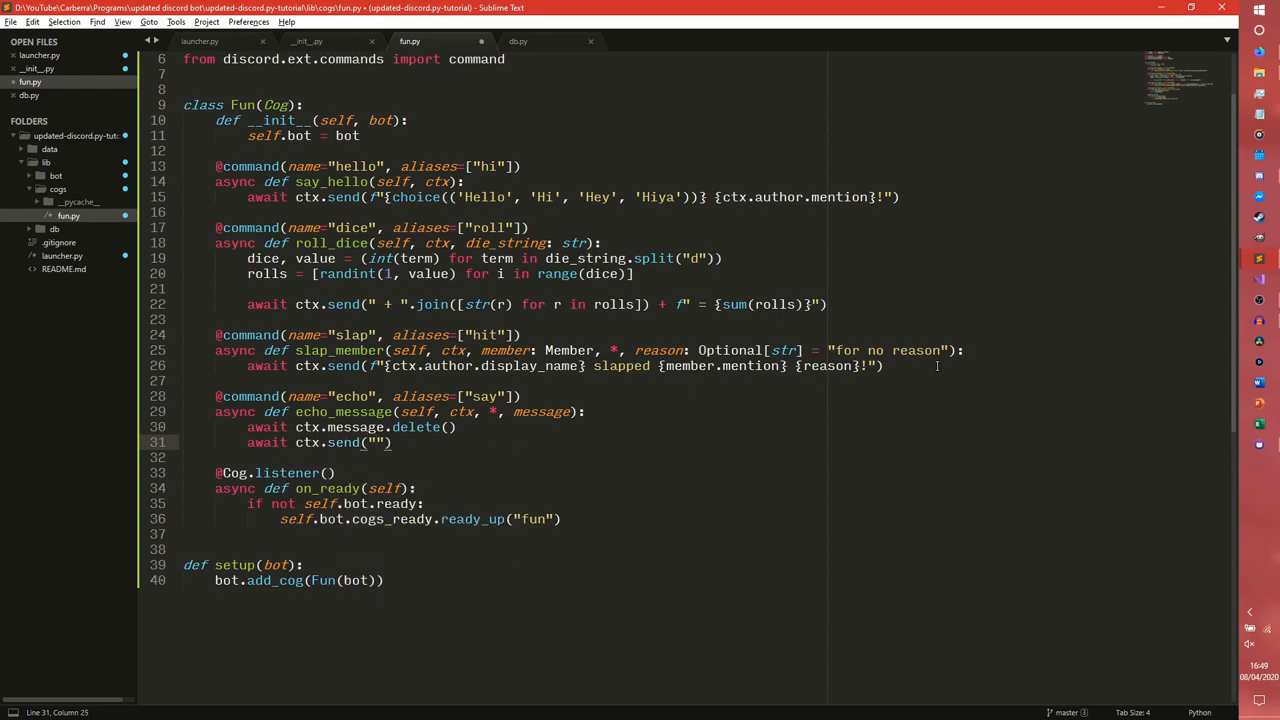
type("message")
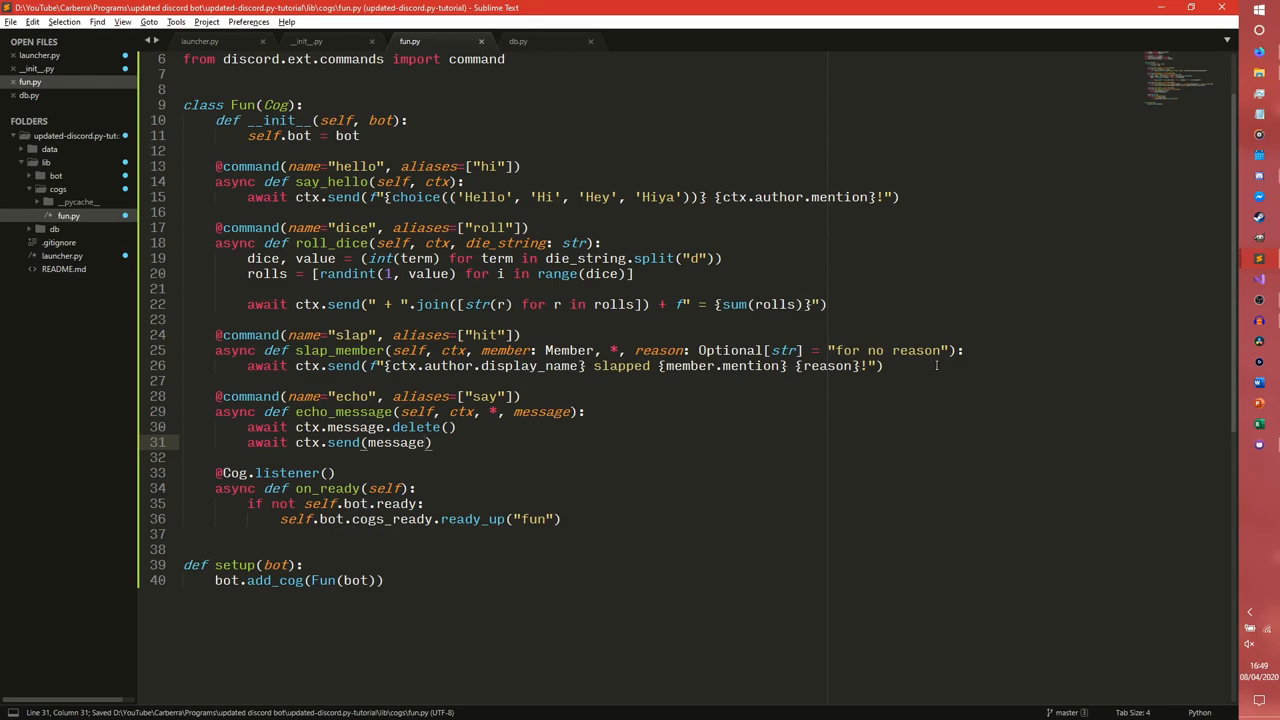
left_click(206, 42)
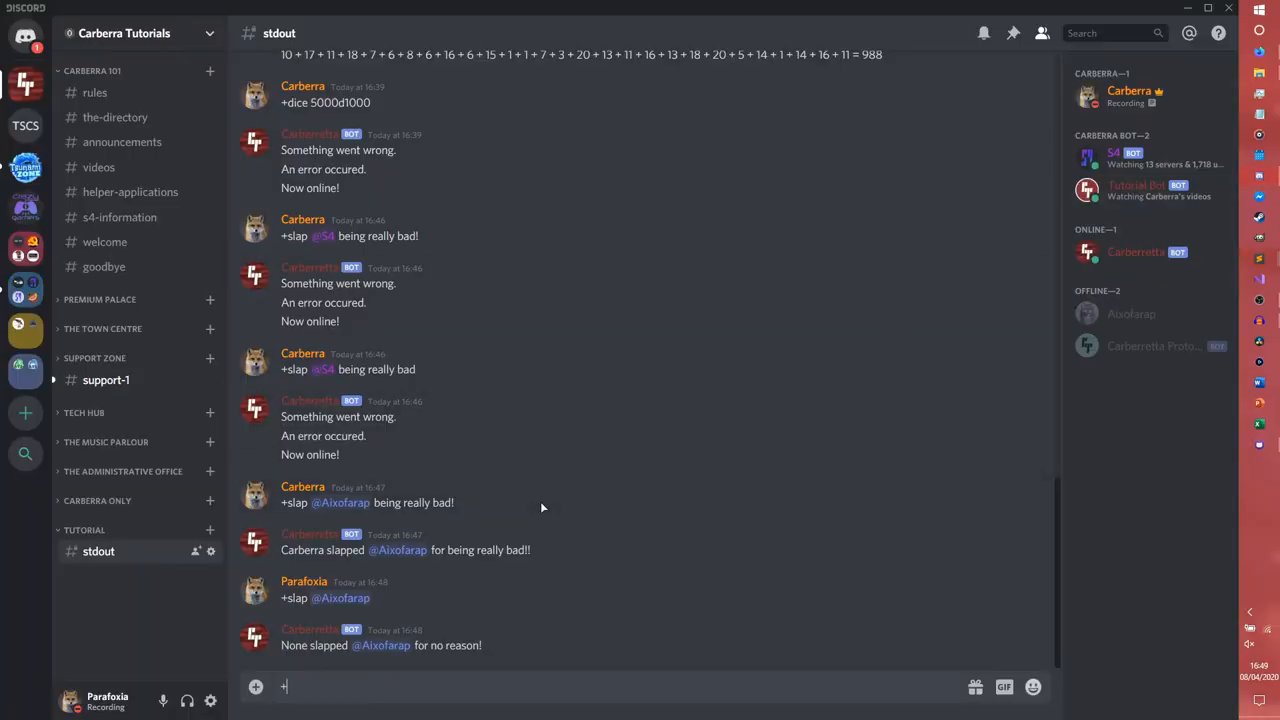
Type '+echo Carberra is the best programming channel...IN THE WORLD!' in the stdout box.
type("echo")
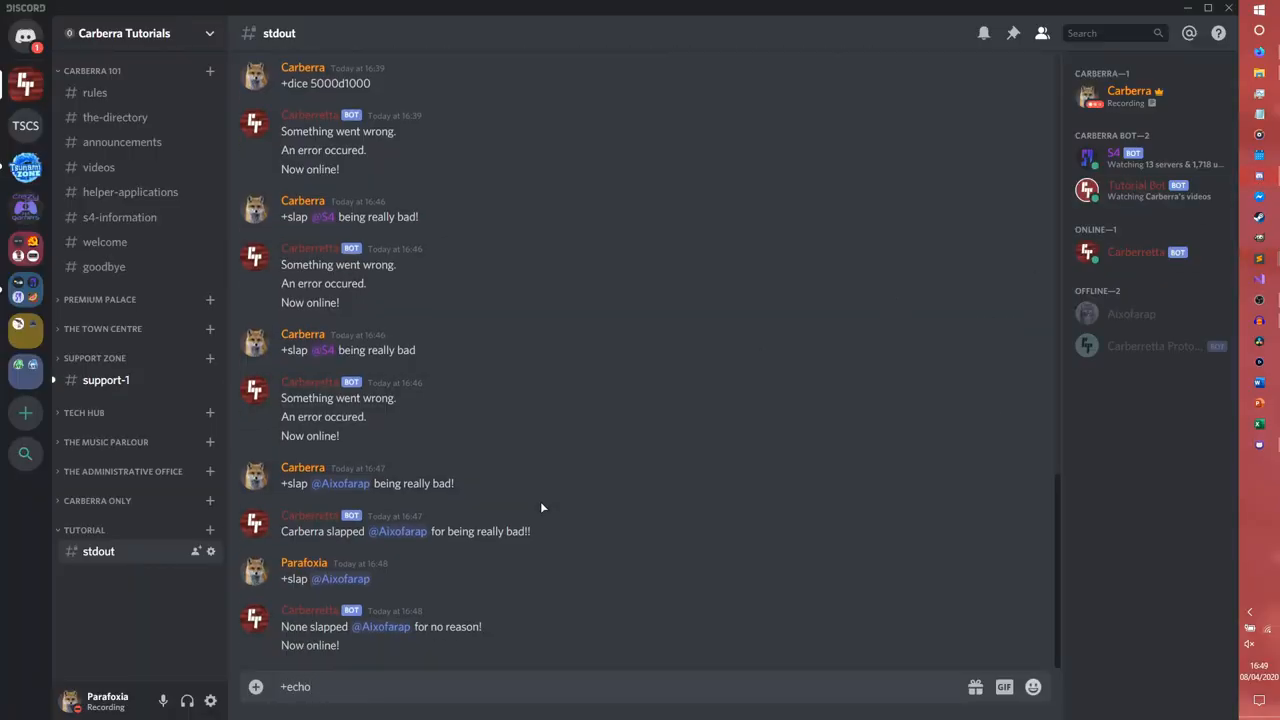
type("Carberra is the")
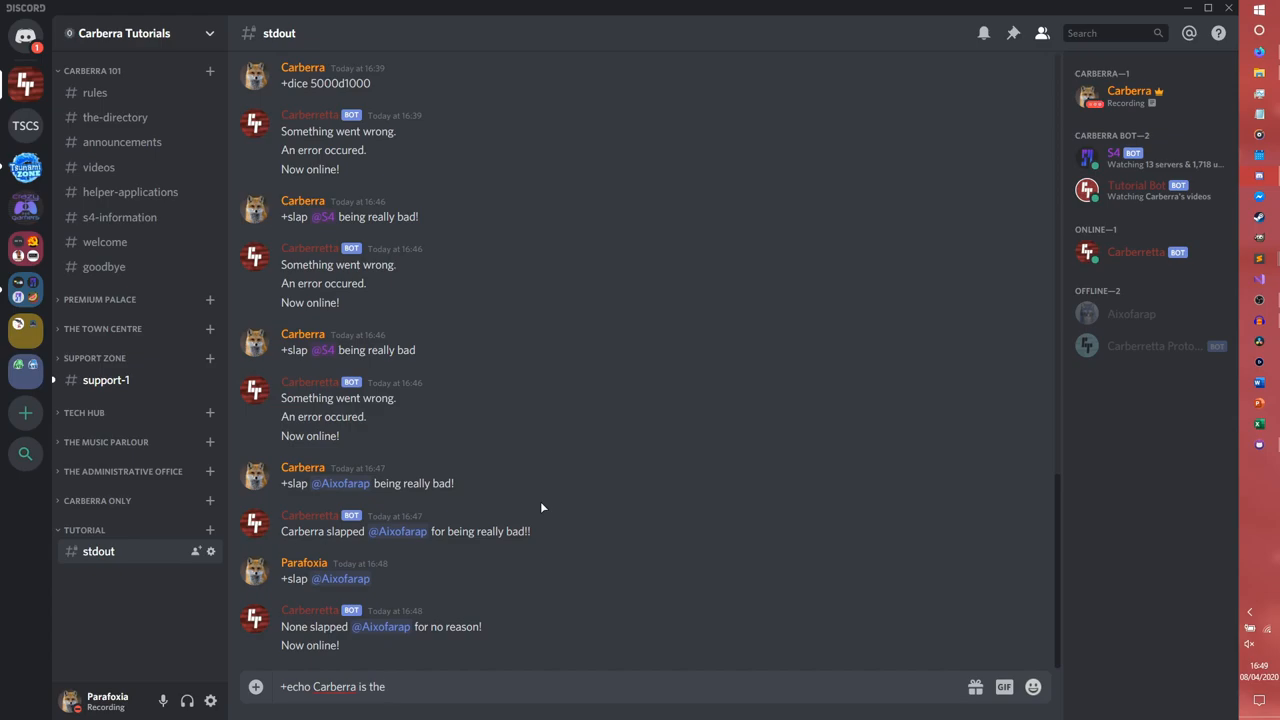
type("best programming")
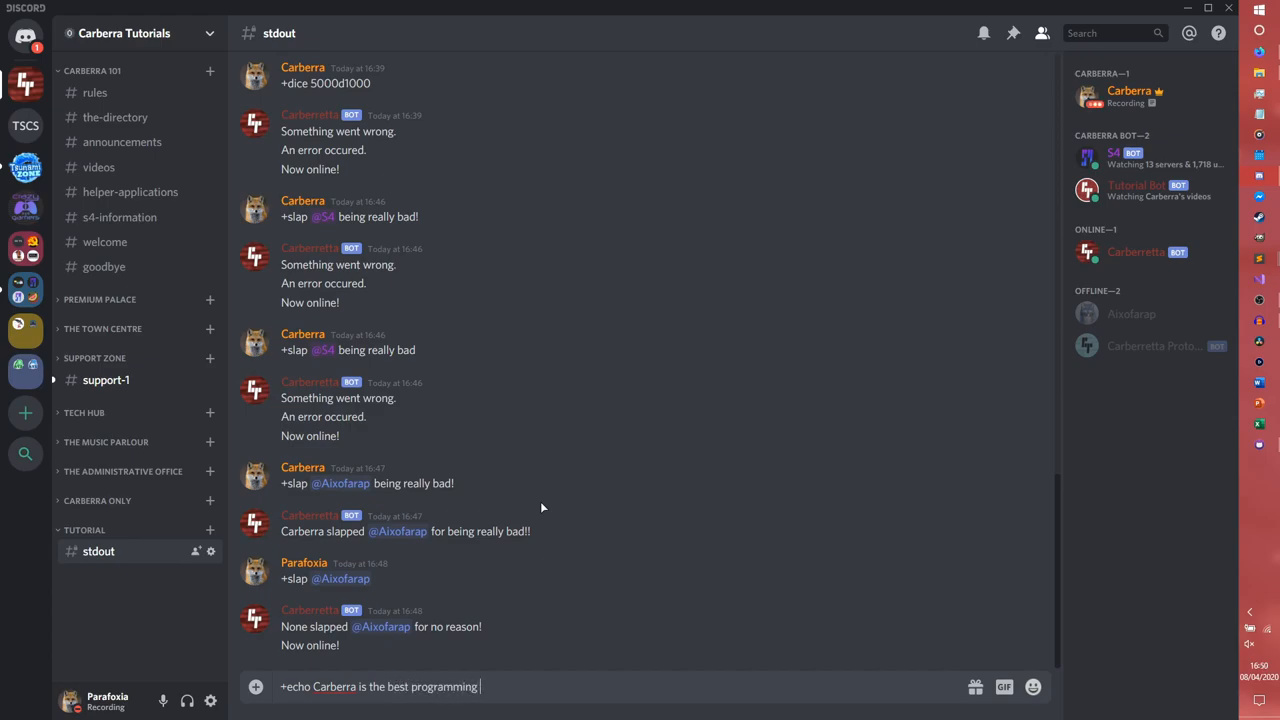
type("channel...IN THE WORLD!")
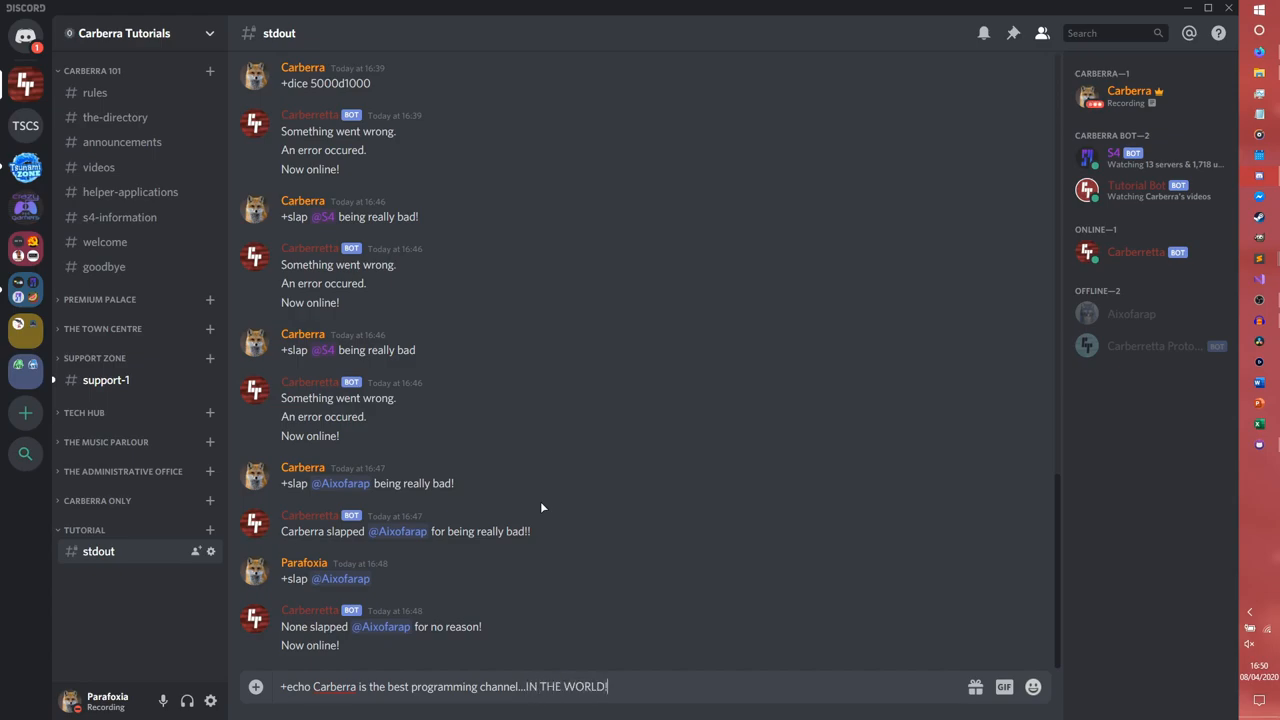
Send the echo command and scroll down to see the bot repeat the text.
key("Enter")
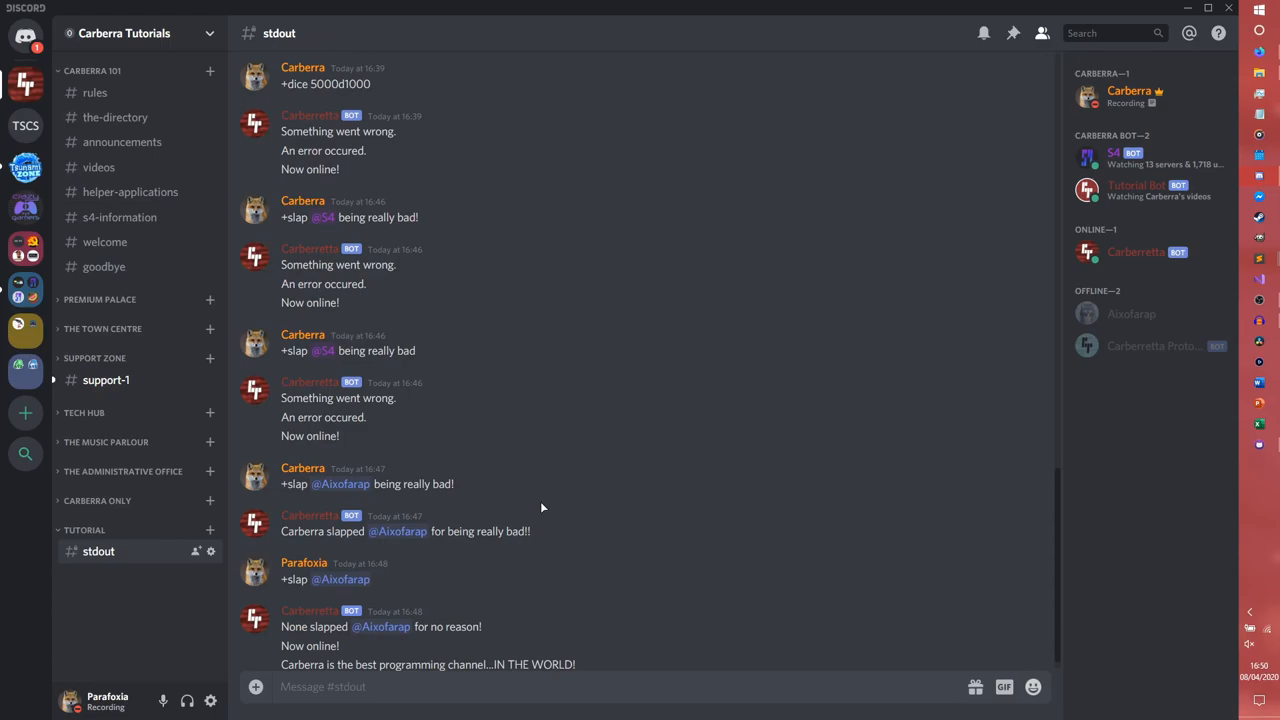
scroll("down", 3)
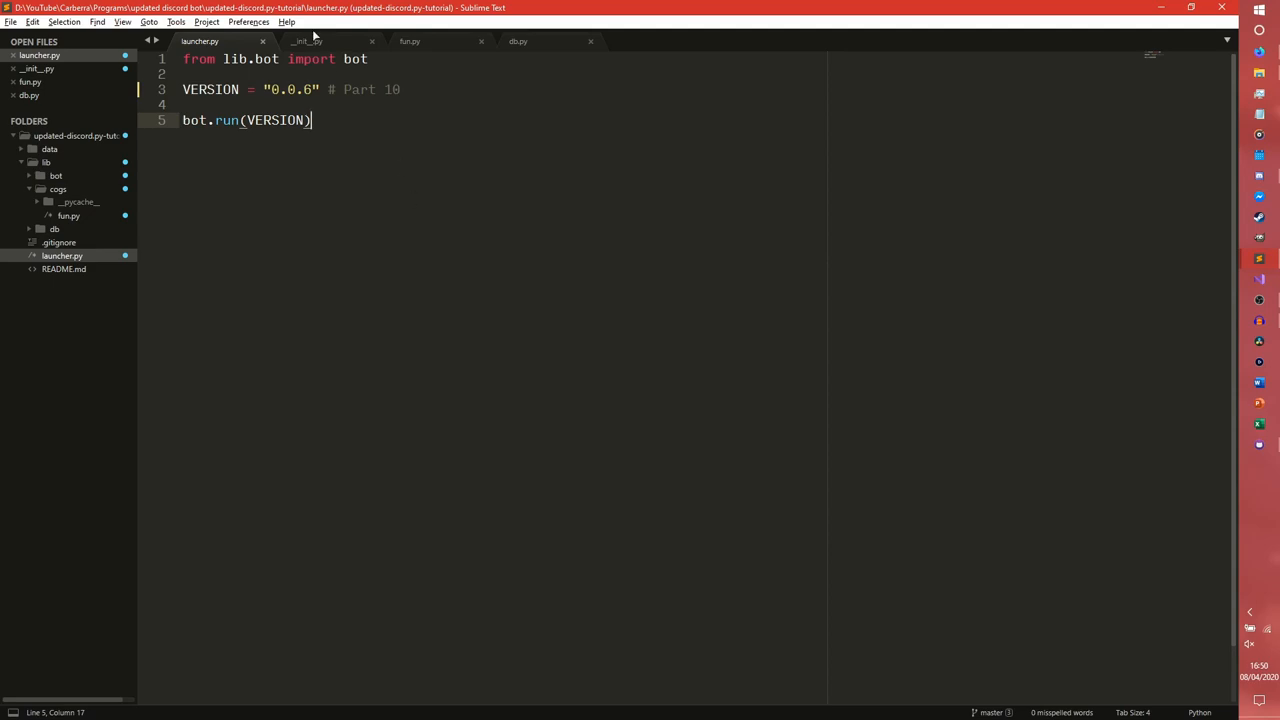
In __init__.py, add async process_commands(self, message) setting ctx = await self.get_context(message, cls=Context).
left_click(306, 41)
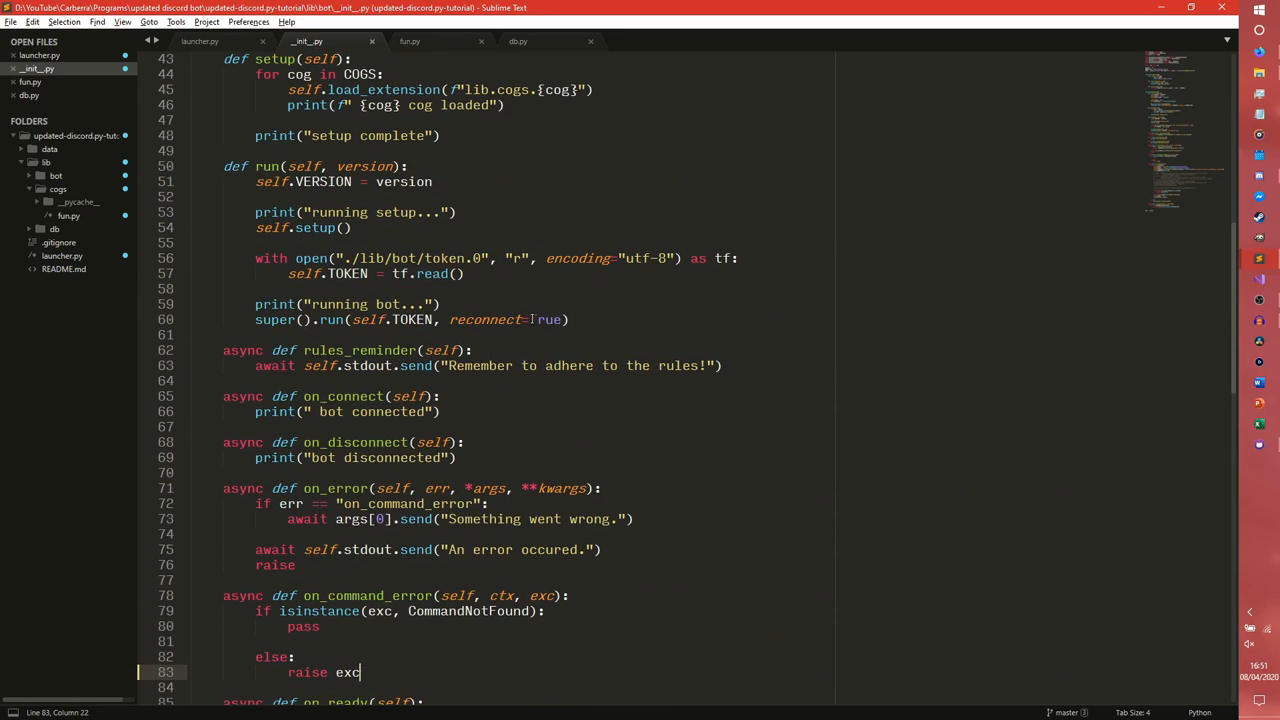
mouse_move(528, 334)
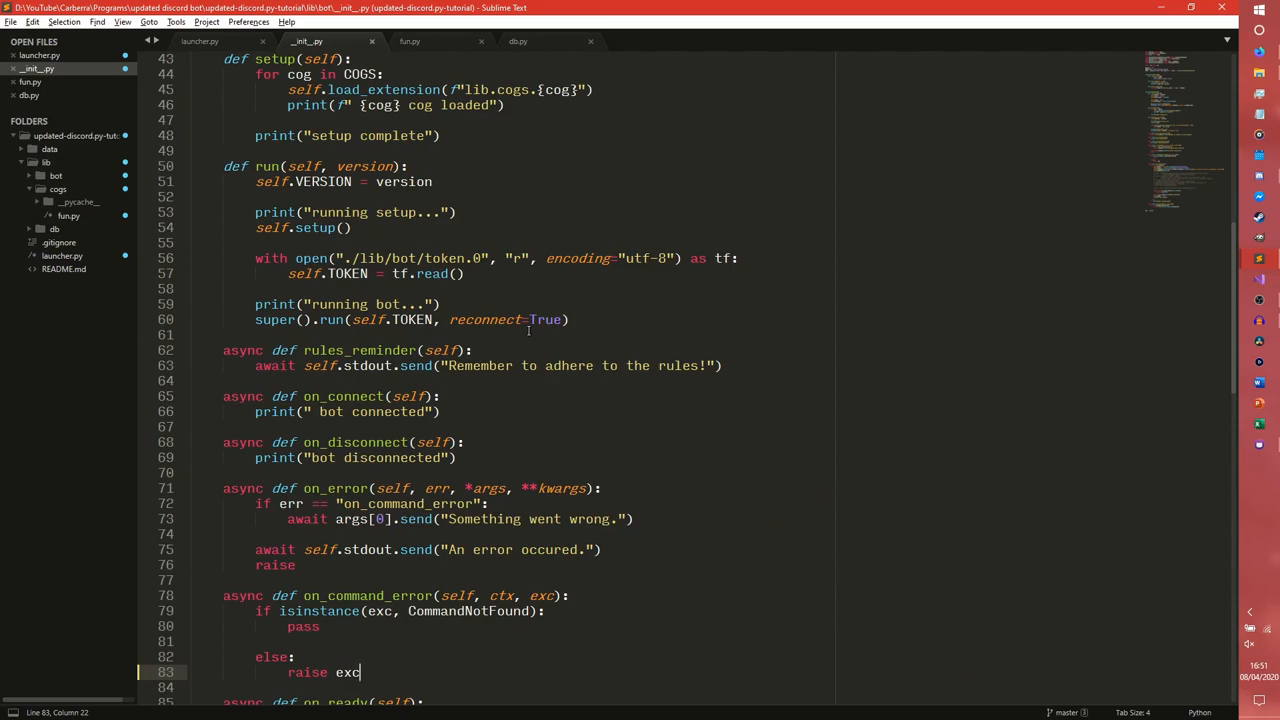
mouse_move(610, 366)
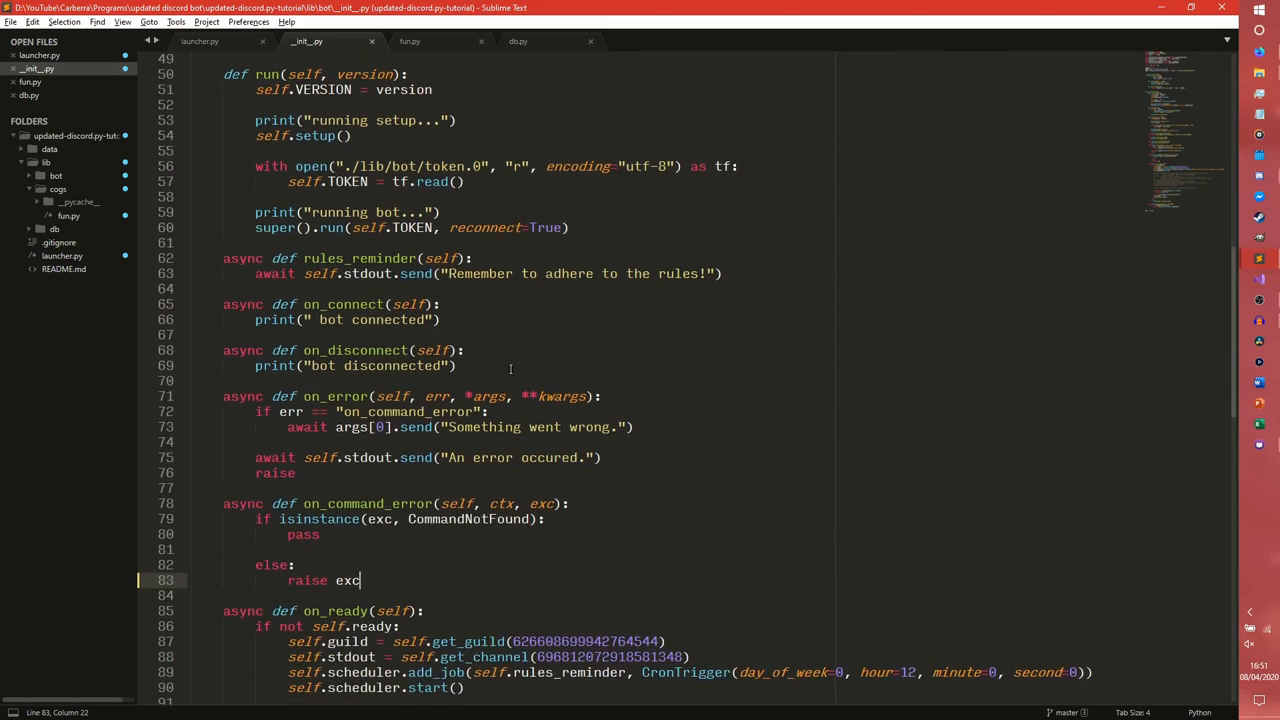
left_click(457, 365)
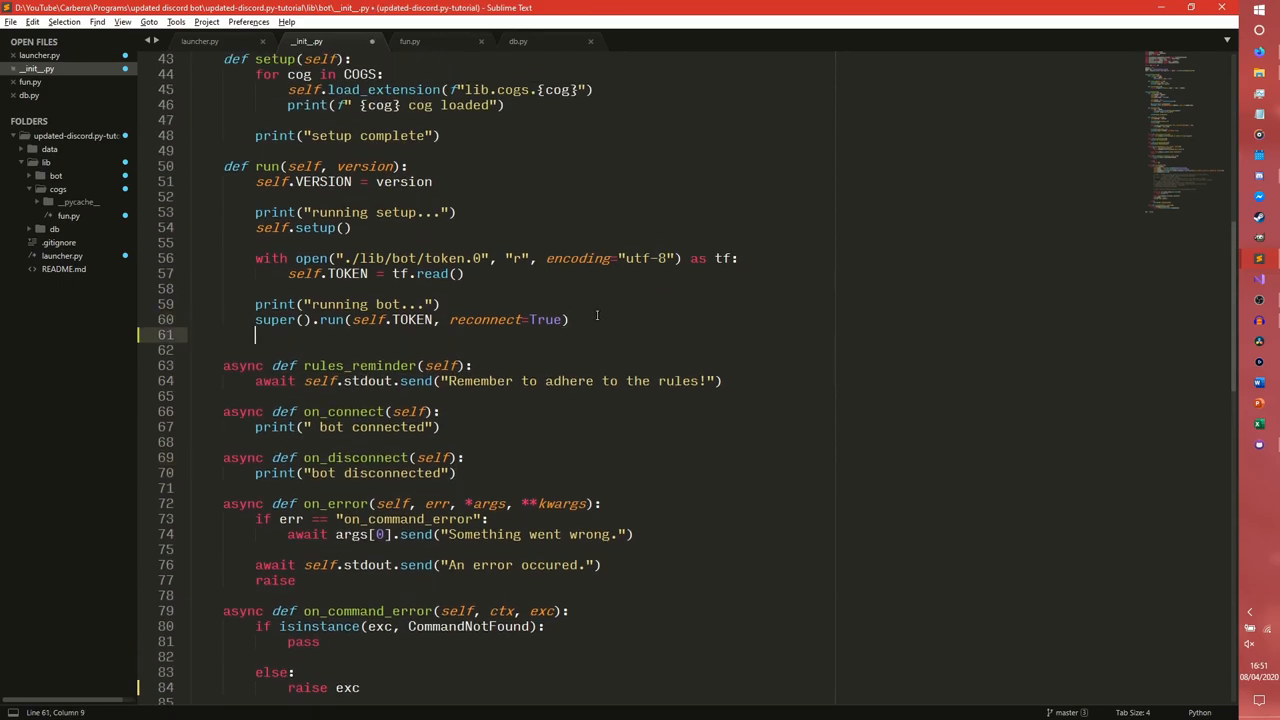
type("async def")
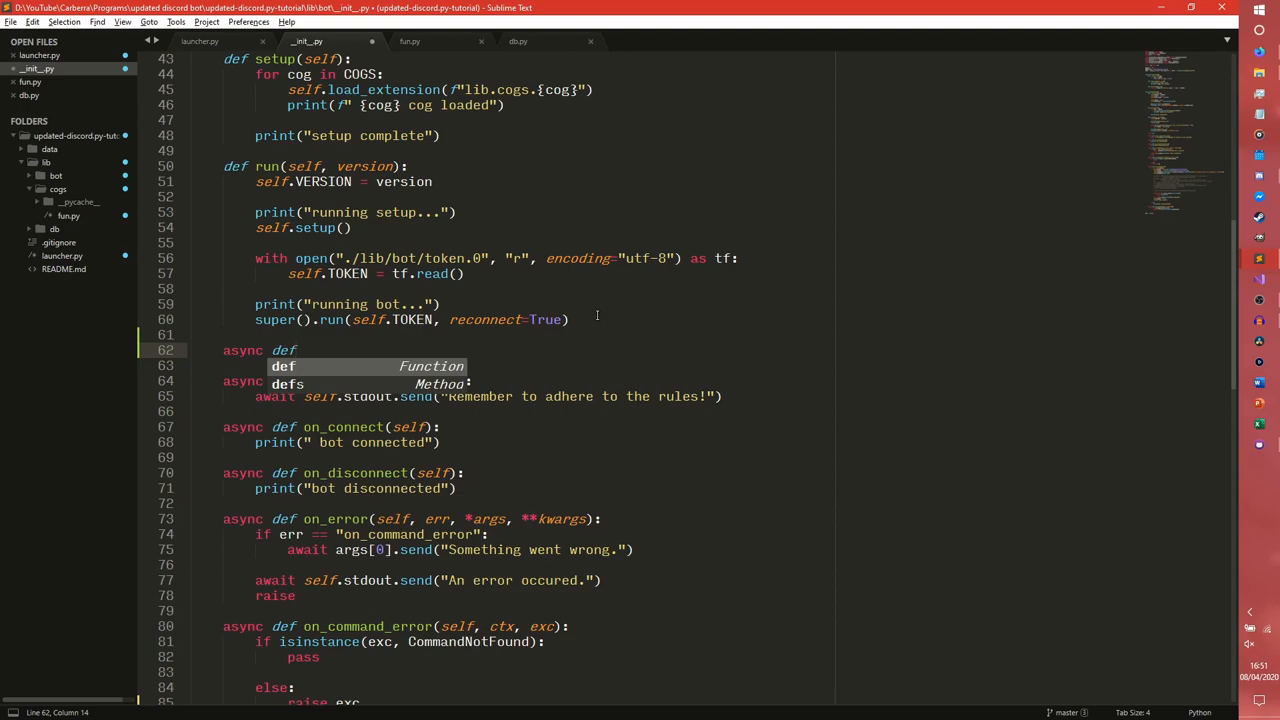
type("process_commands()")
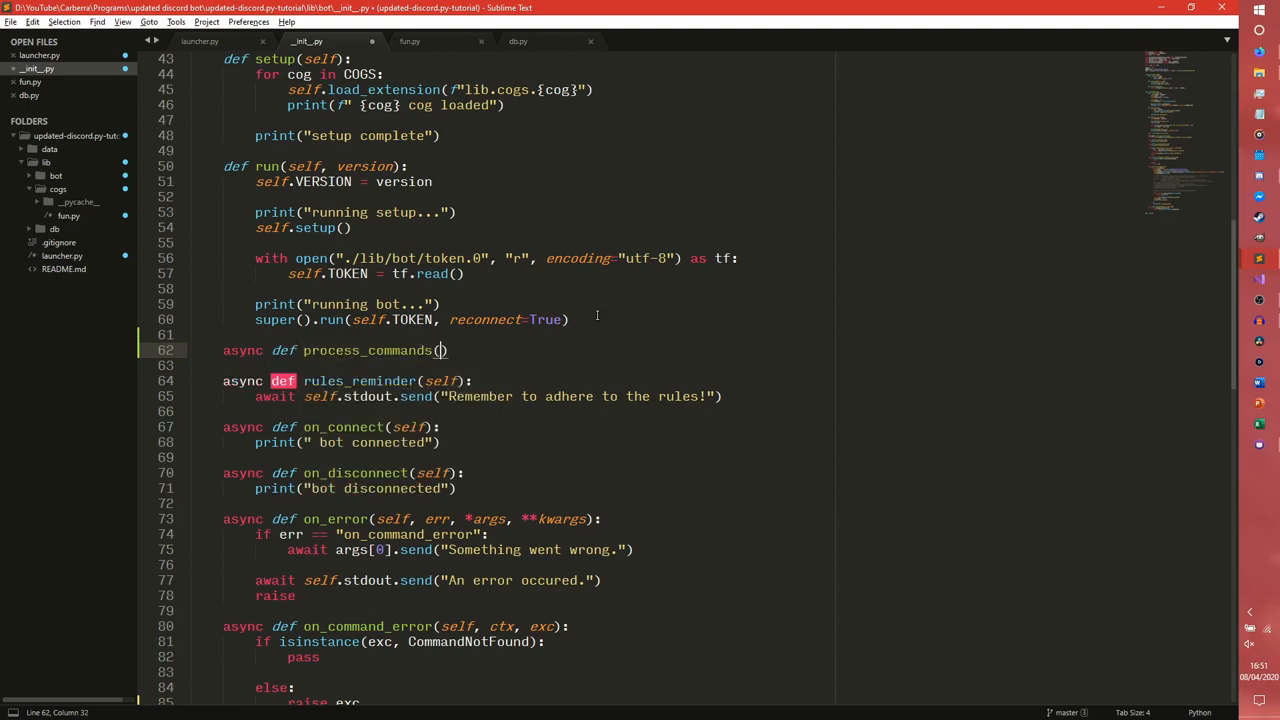
type("self, message")
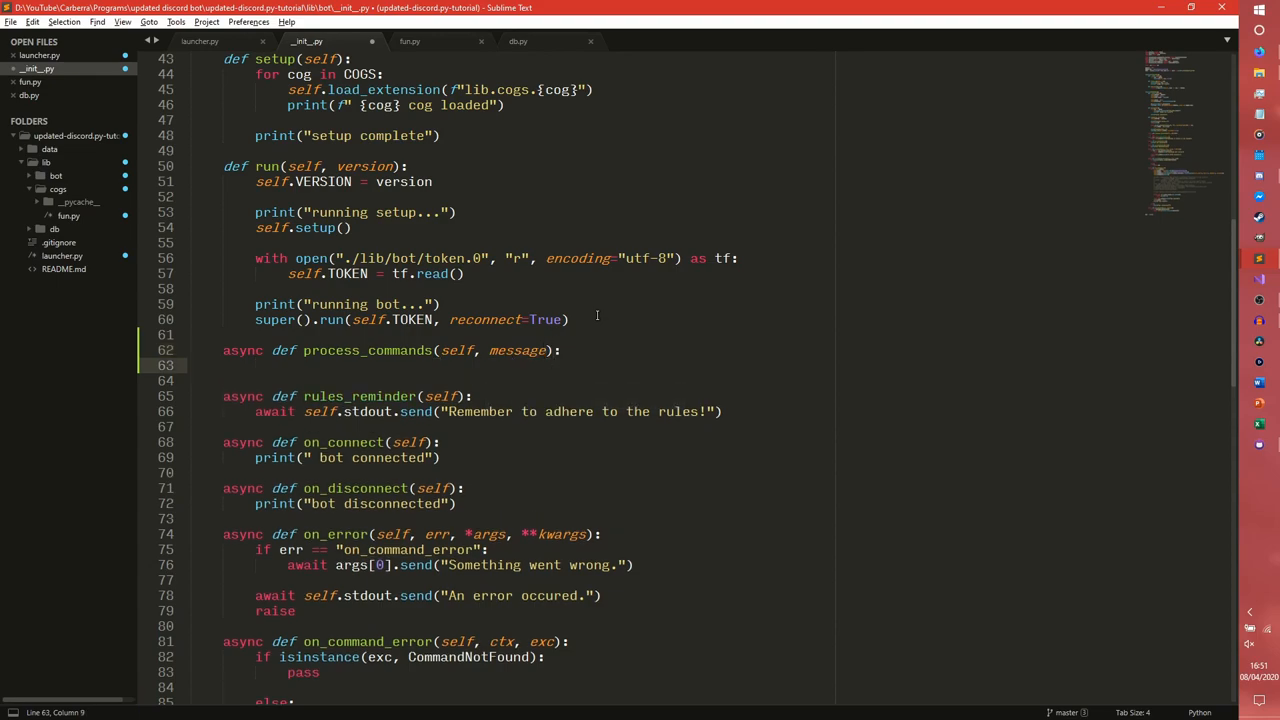
type("ctx =")
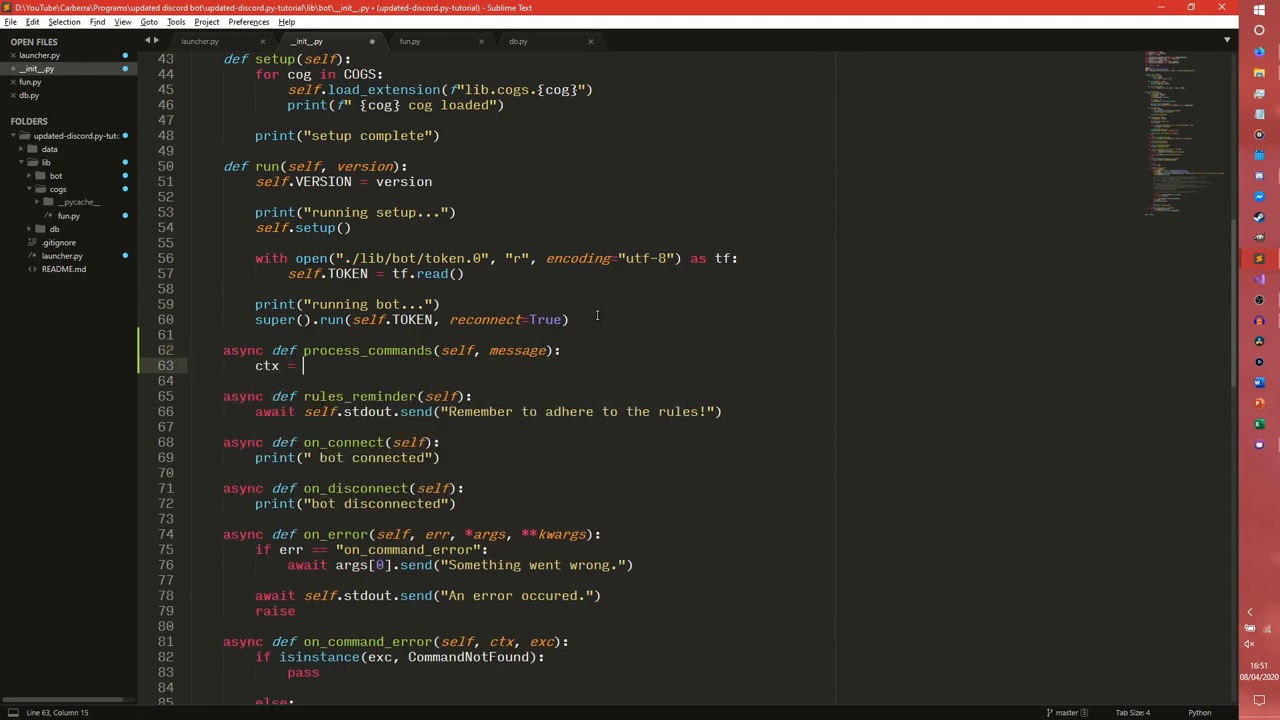
type("await self.")
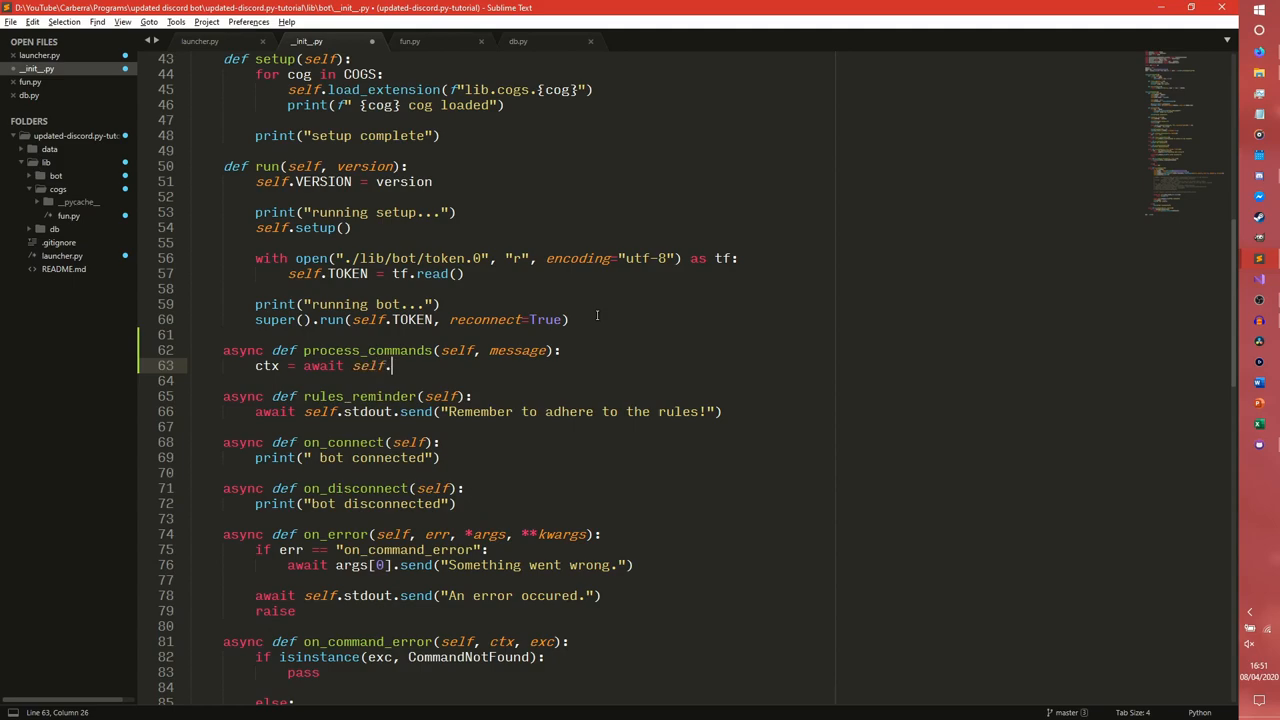
type("get_contex")
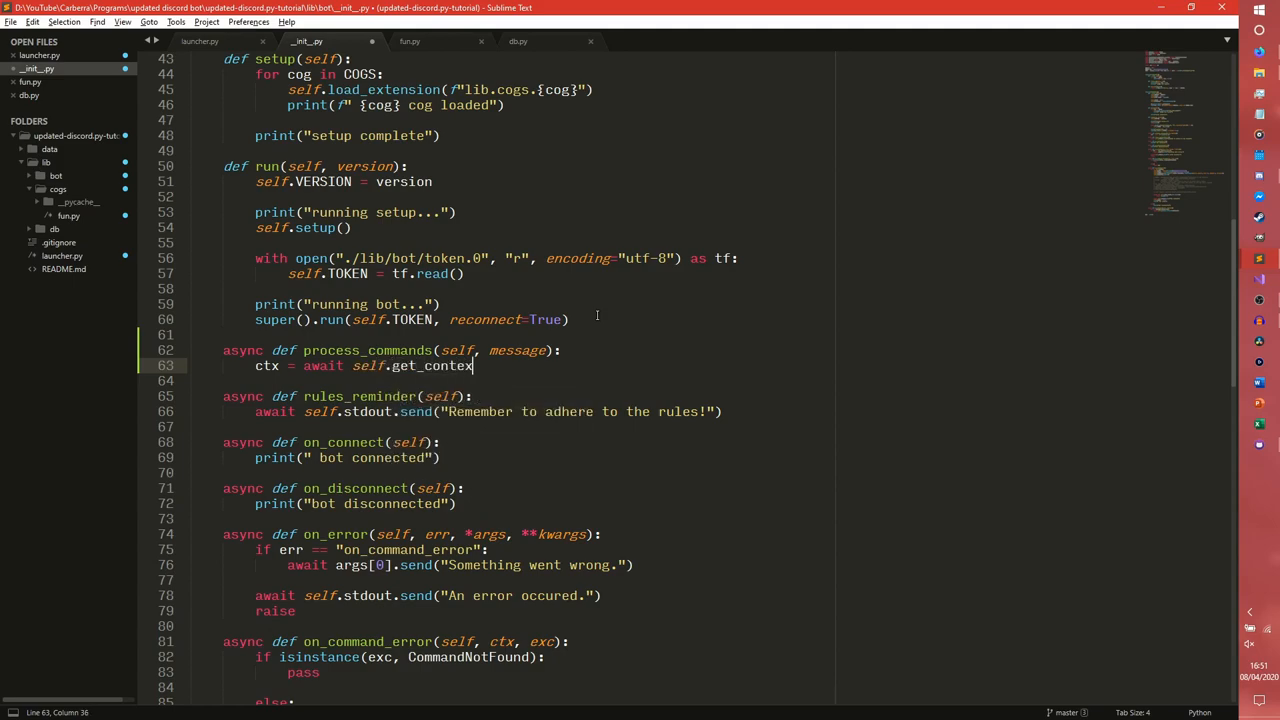
type("(message)")
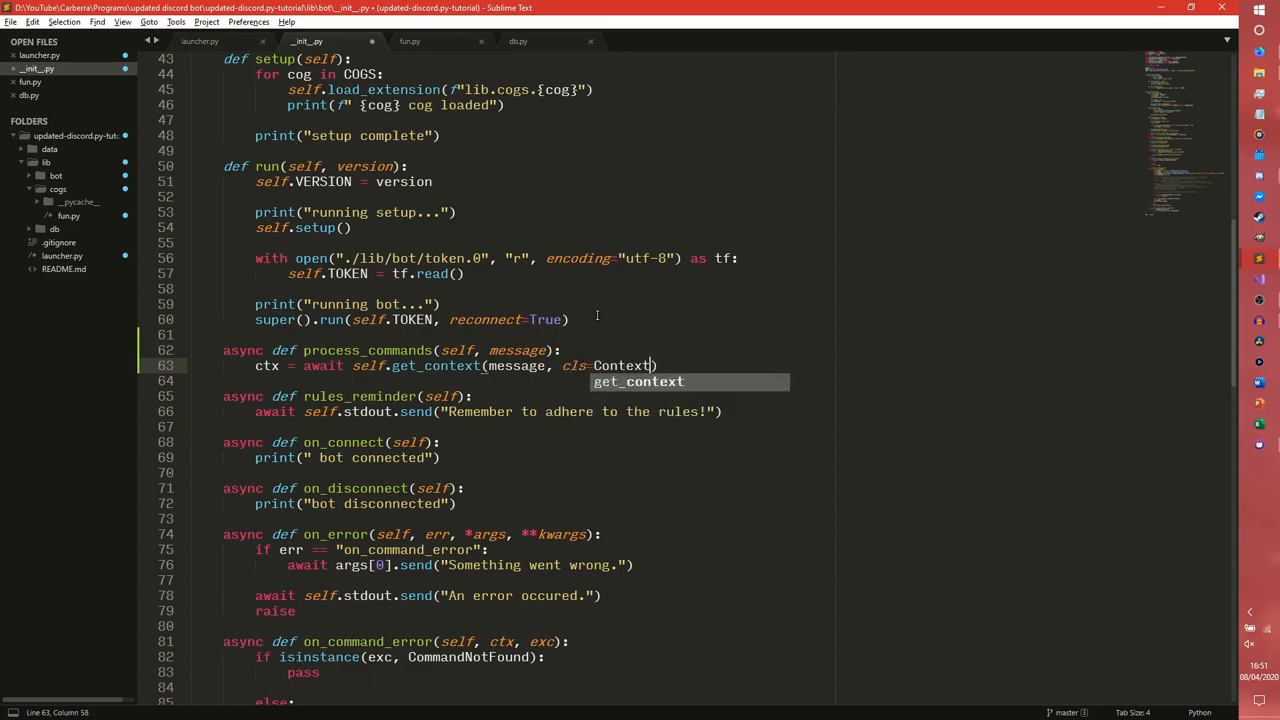
Save __init__.py, add another name to the discord import, and scroll to process_commands.
key("ctrl+s")
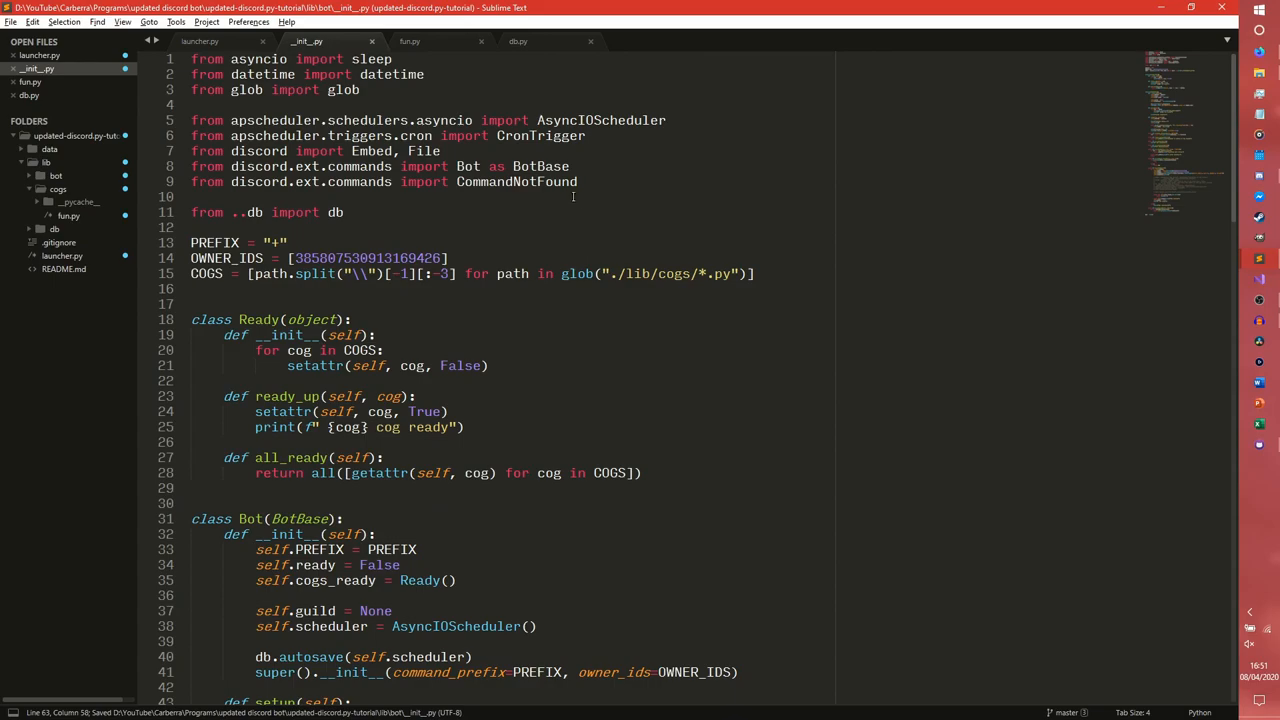
type(",")
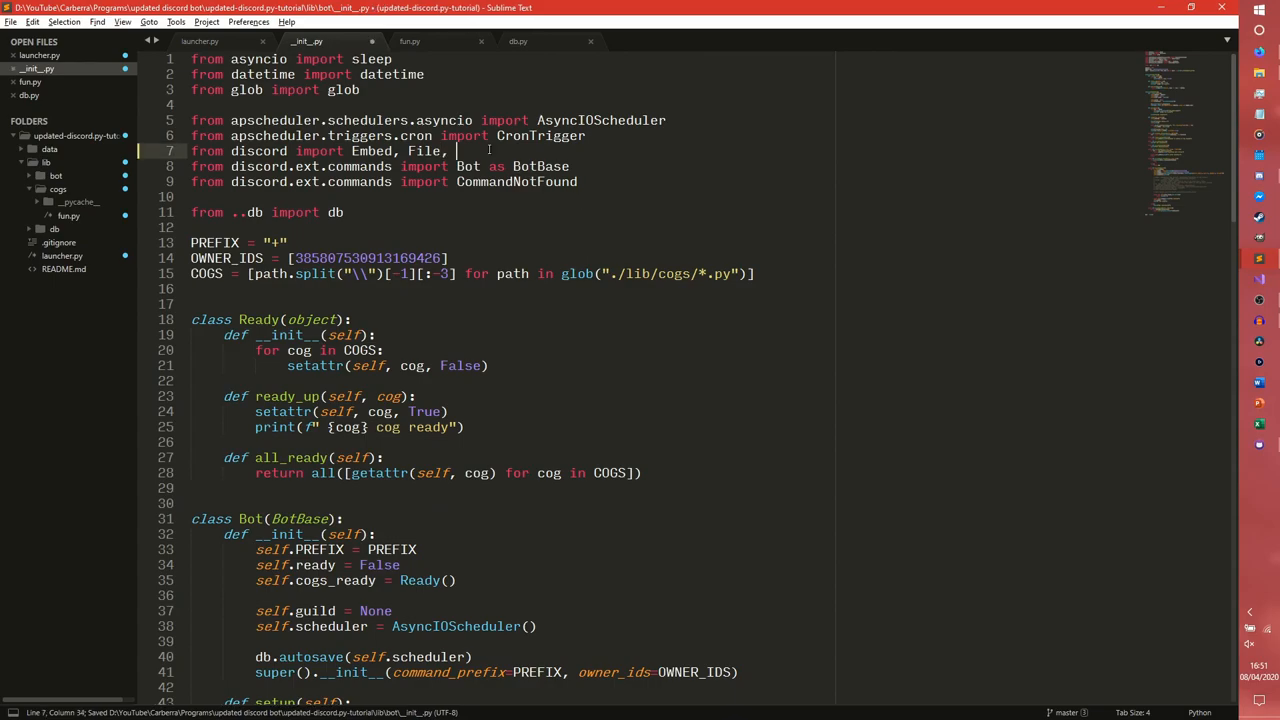
scroll("down", 3)
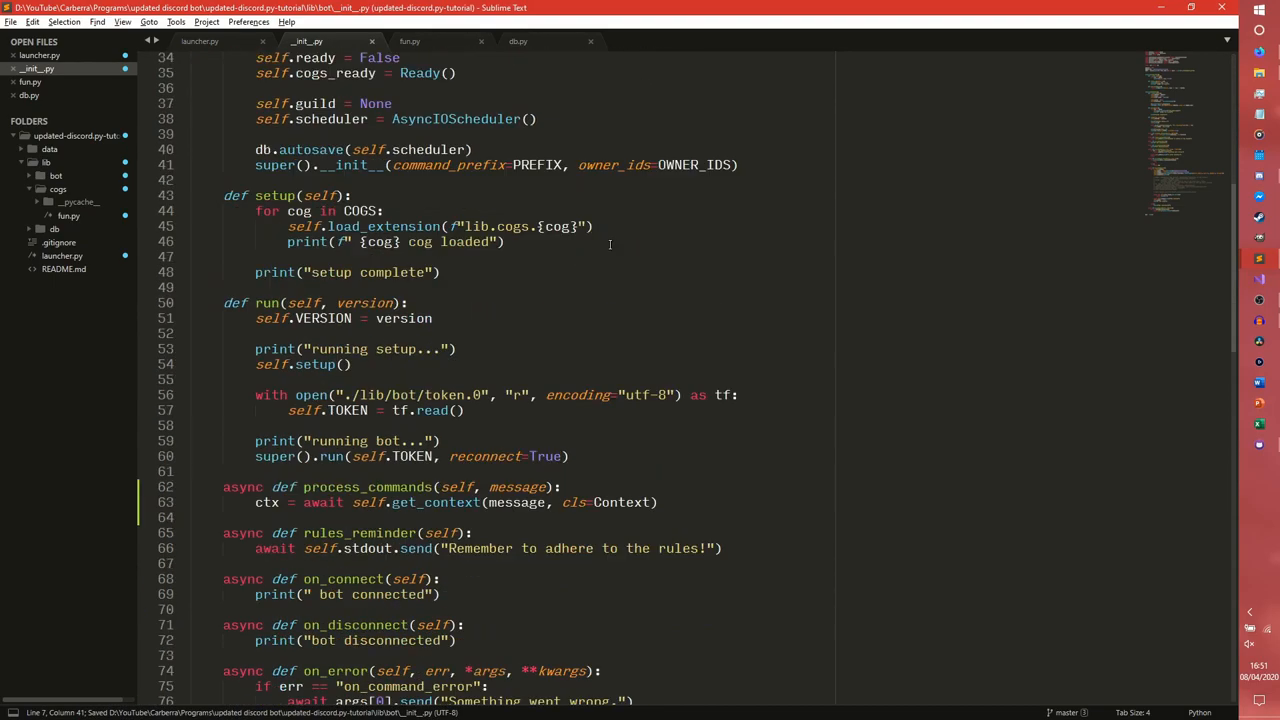
scroll("down", 3)
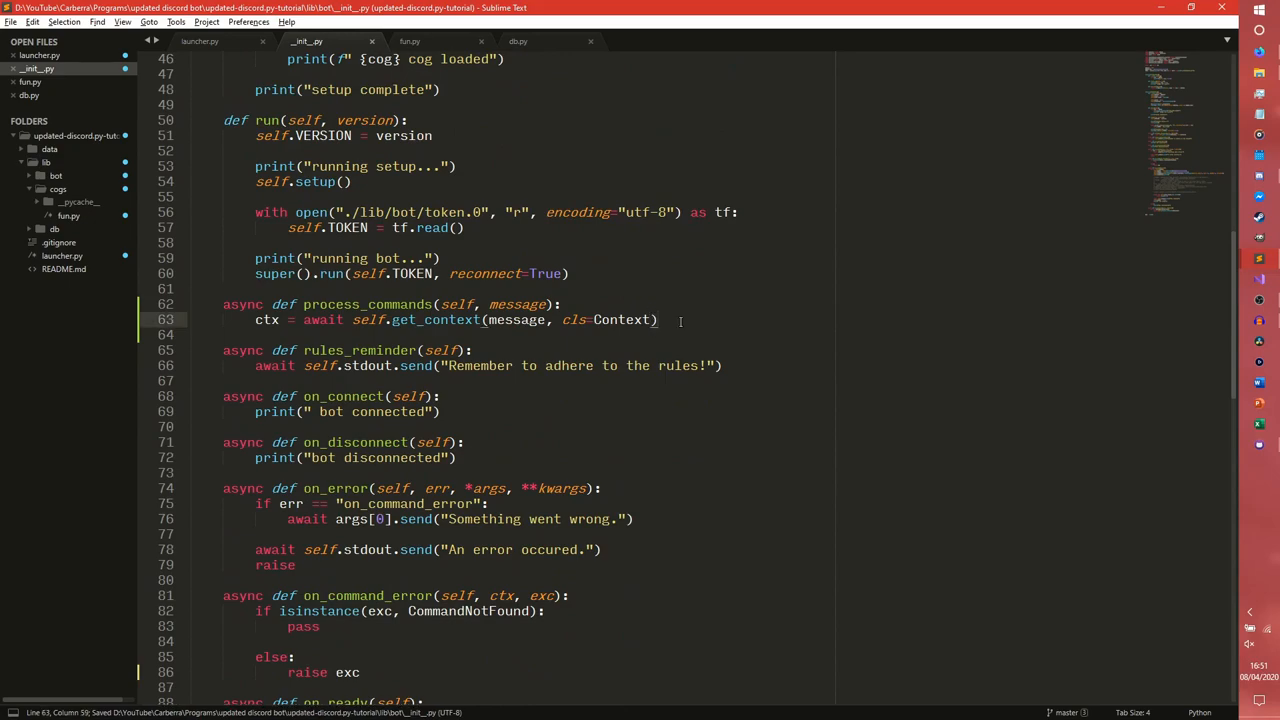
When self.ready and ctx.command and ctx.guild are not None, await self.invoke(ctx).
type("if self")
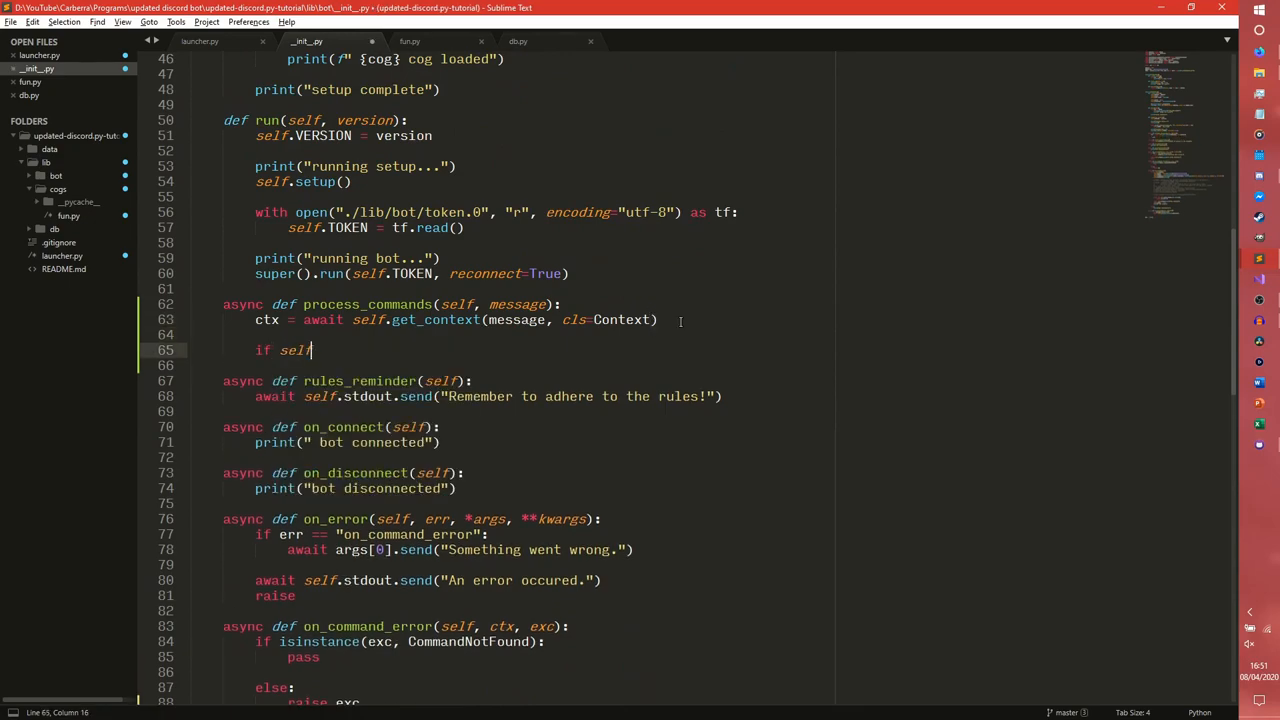
type(".ready:")
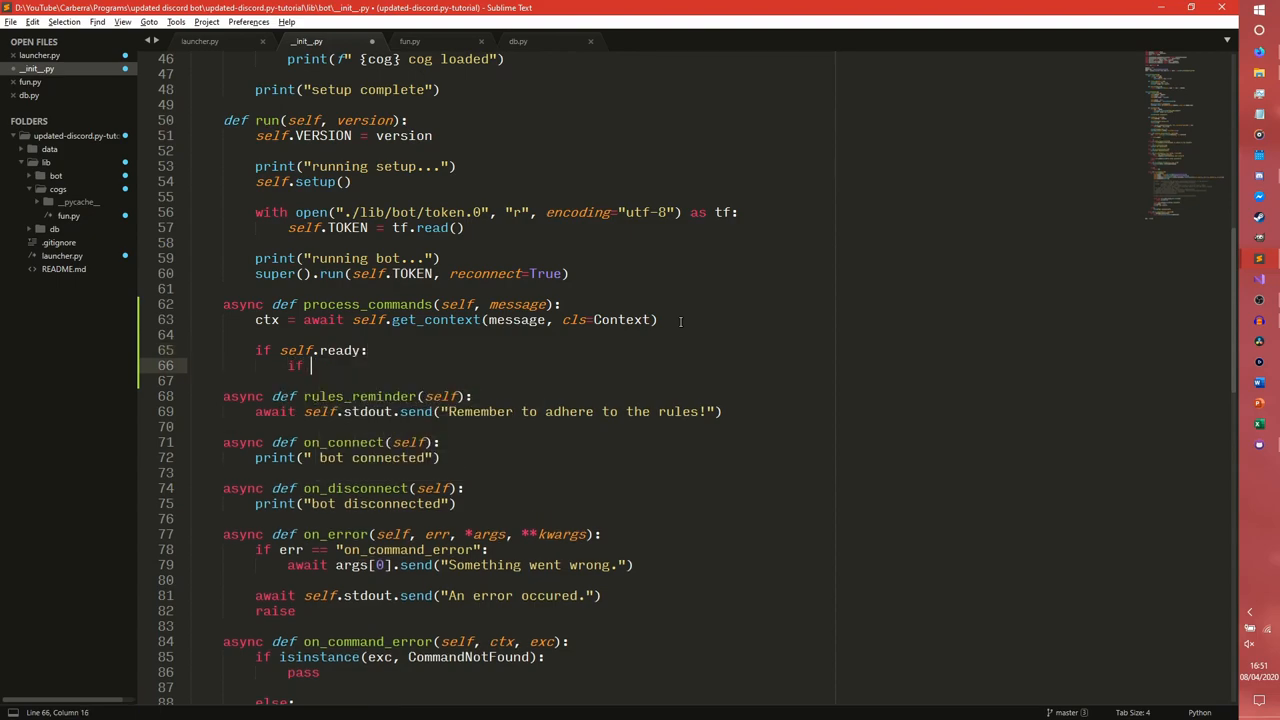
type("ctx.command)")
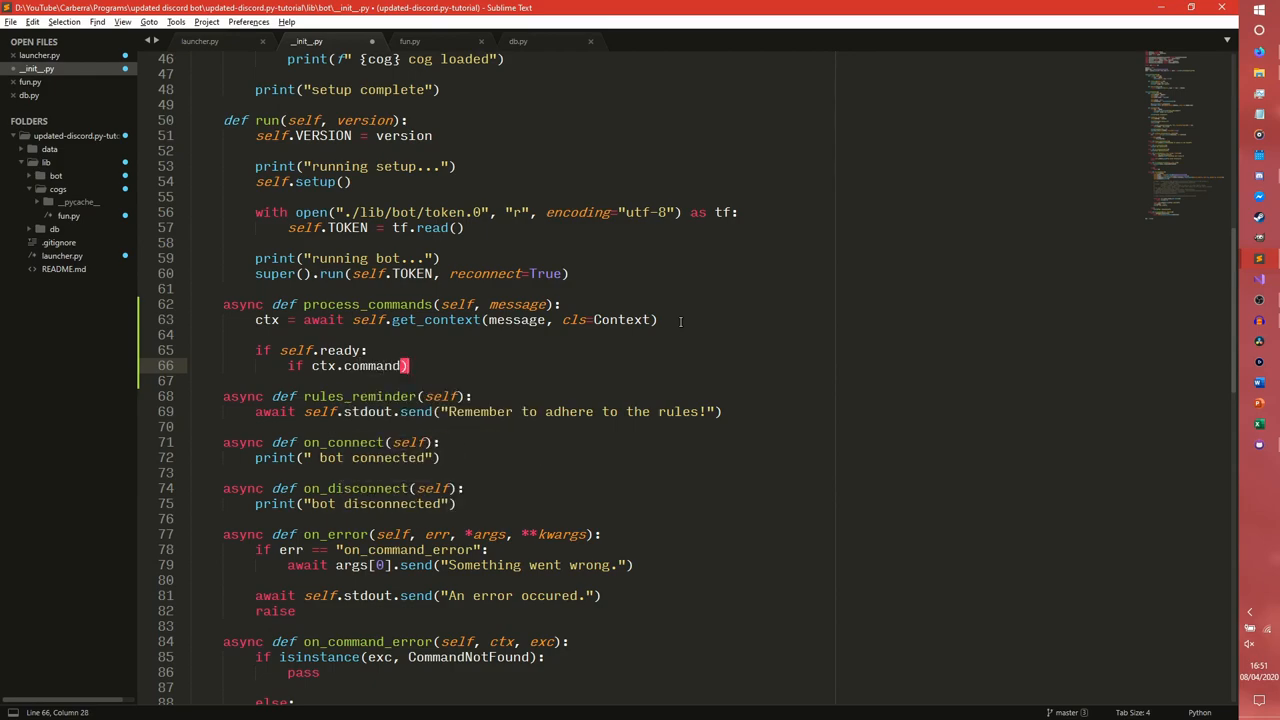
key("BackSpace")
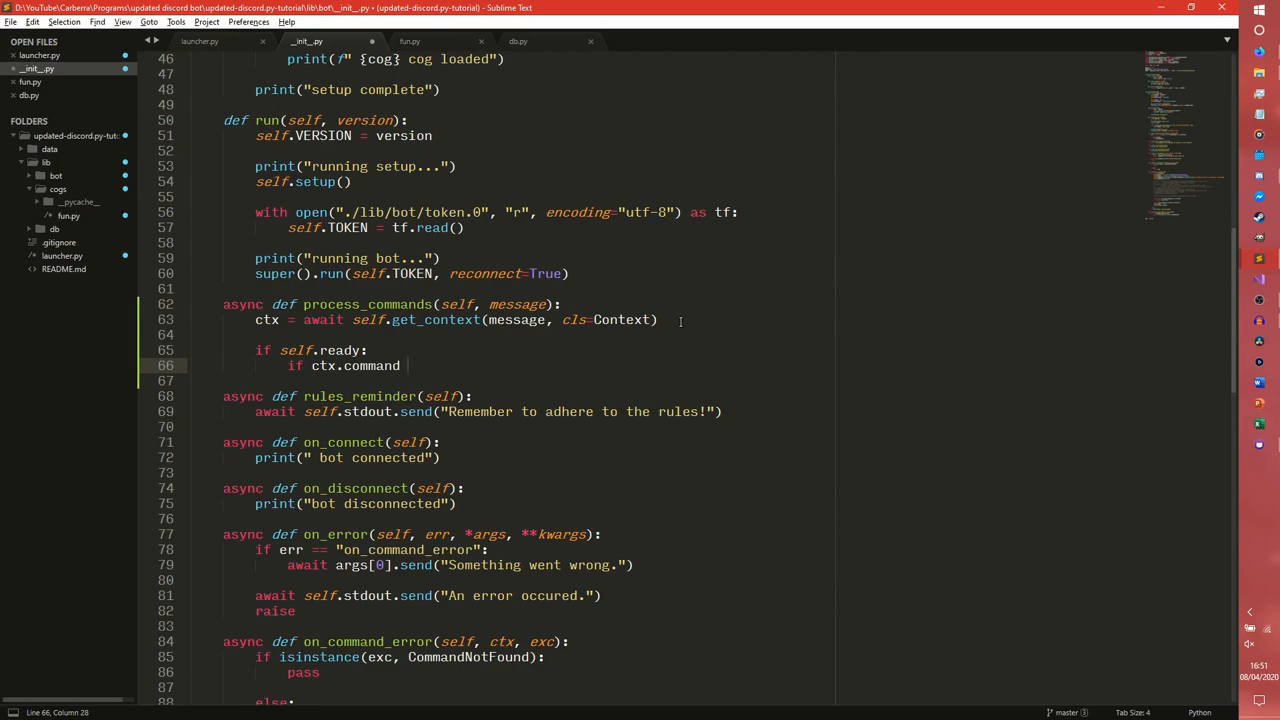
type("is nont")
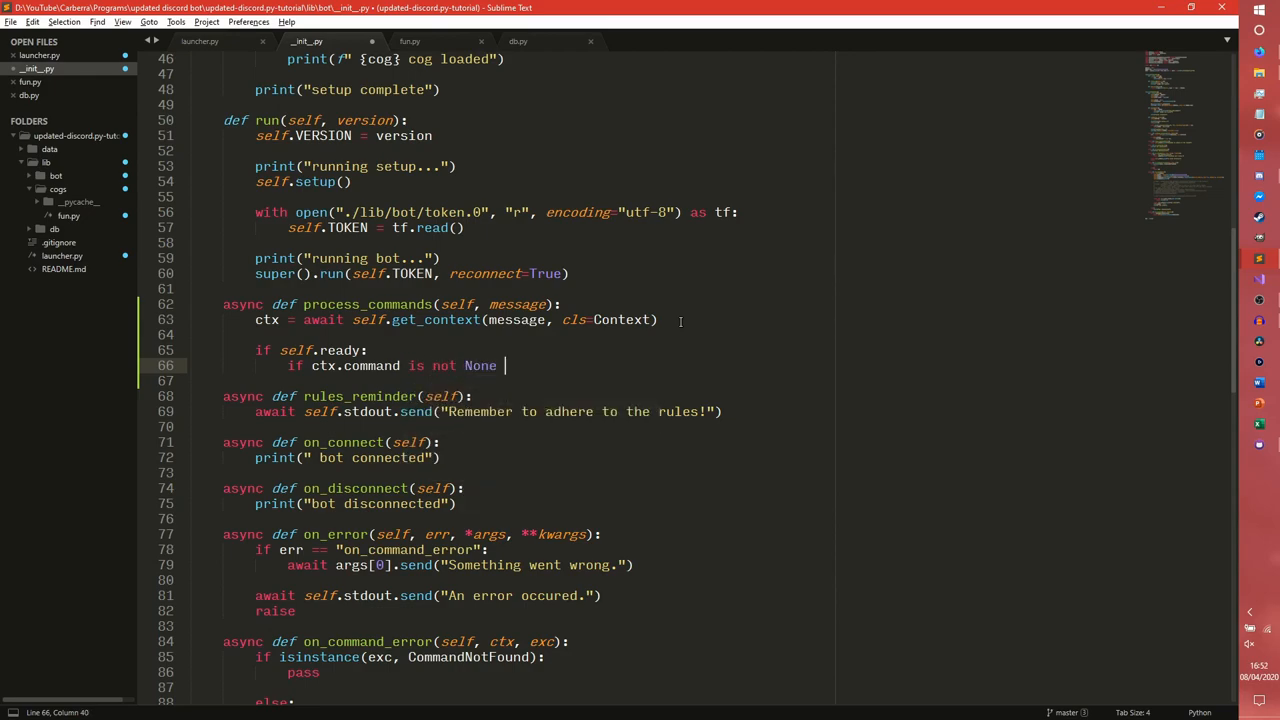
type("and ctx.gfui")
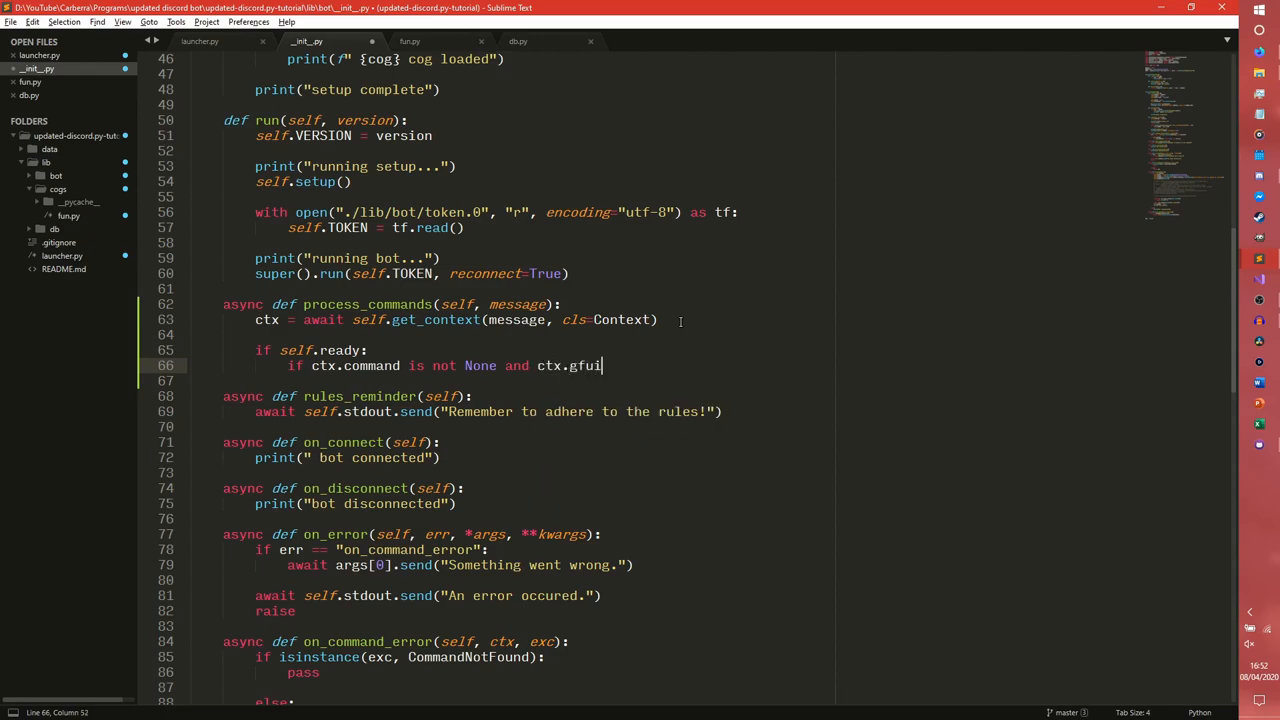
key("backspace")
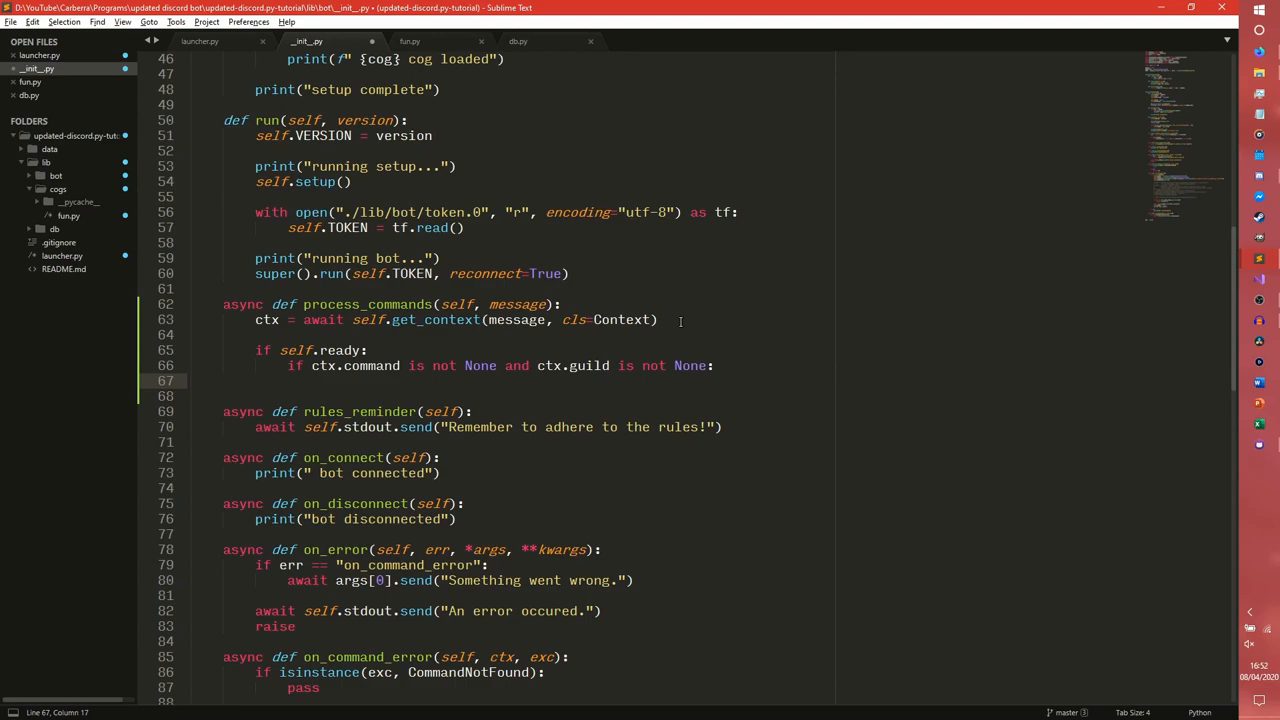
type("a")
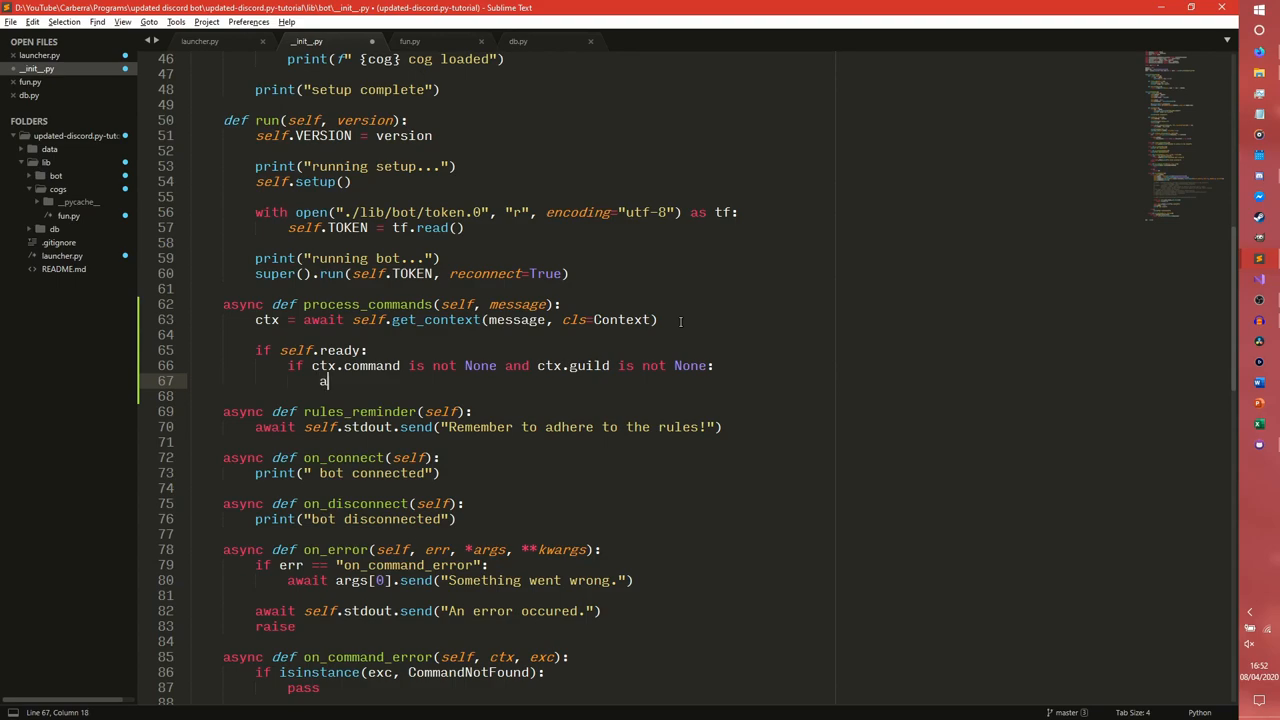
type("wait")
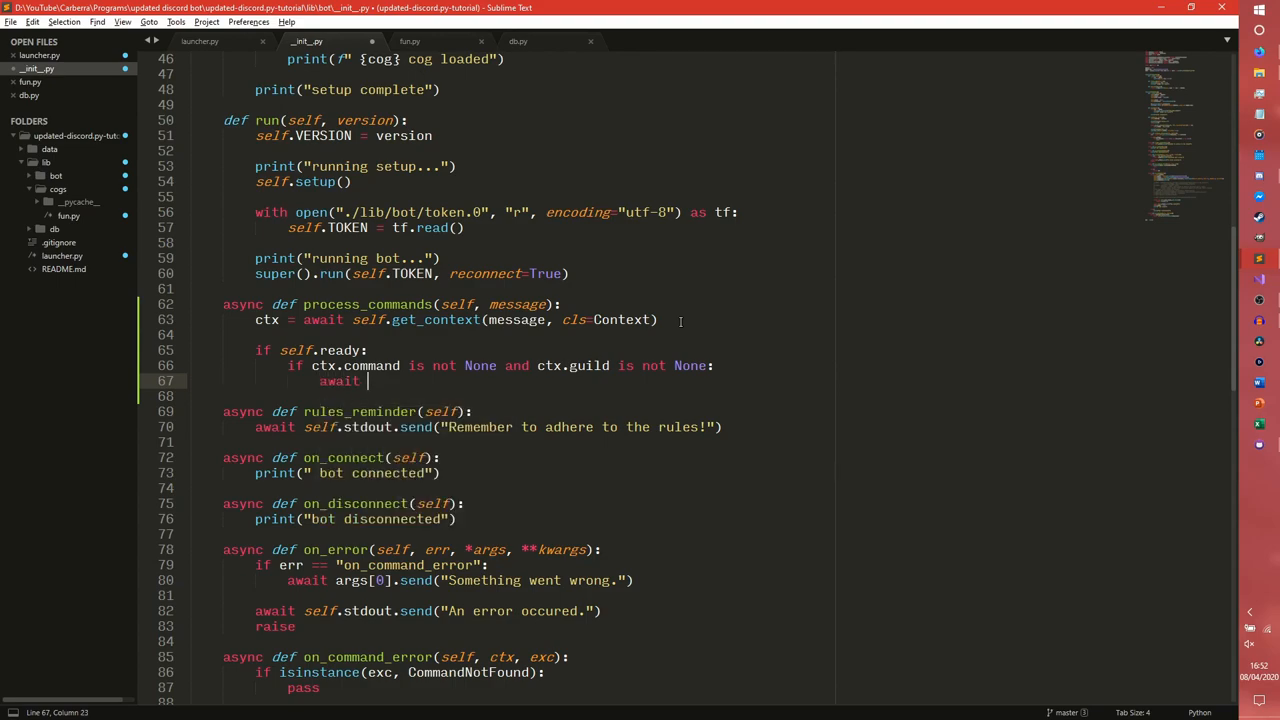
type("self.invoked()")
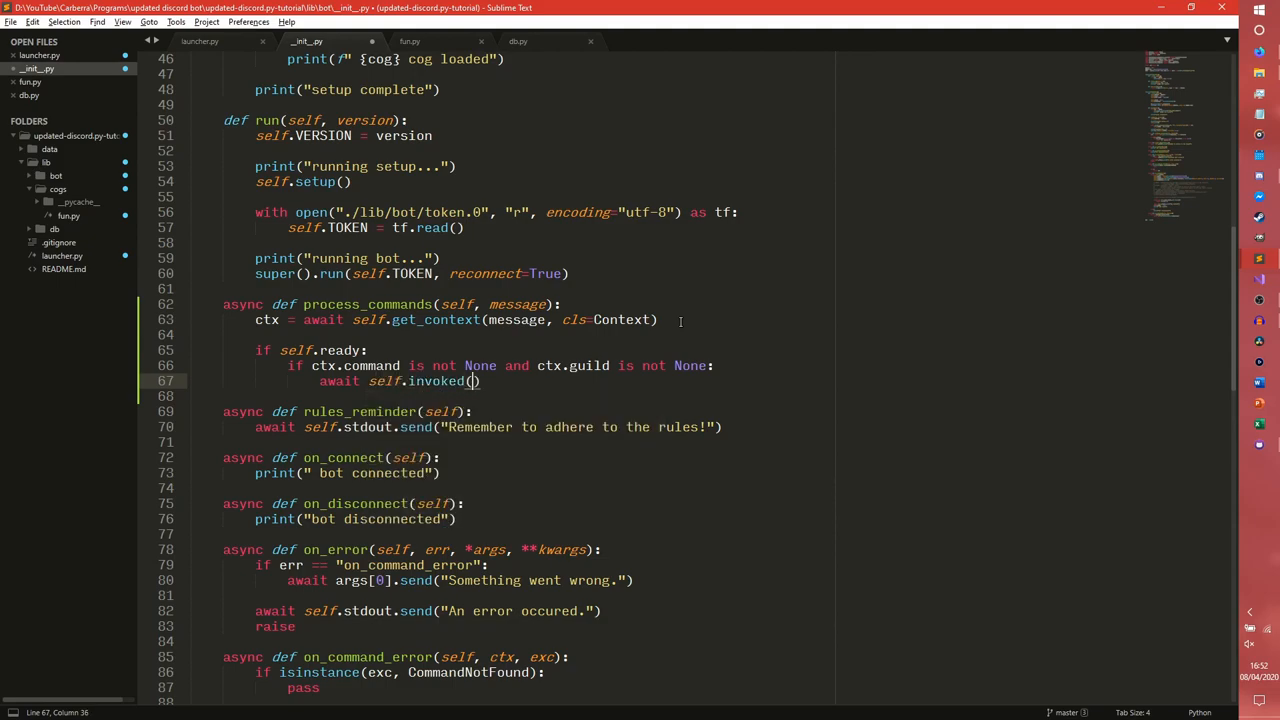
type("ctx")
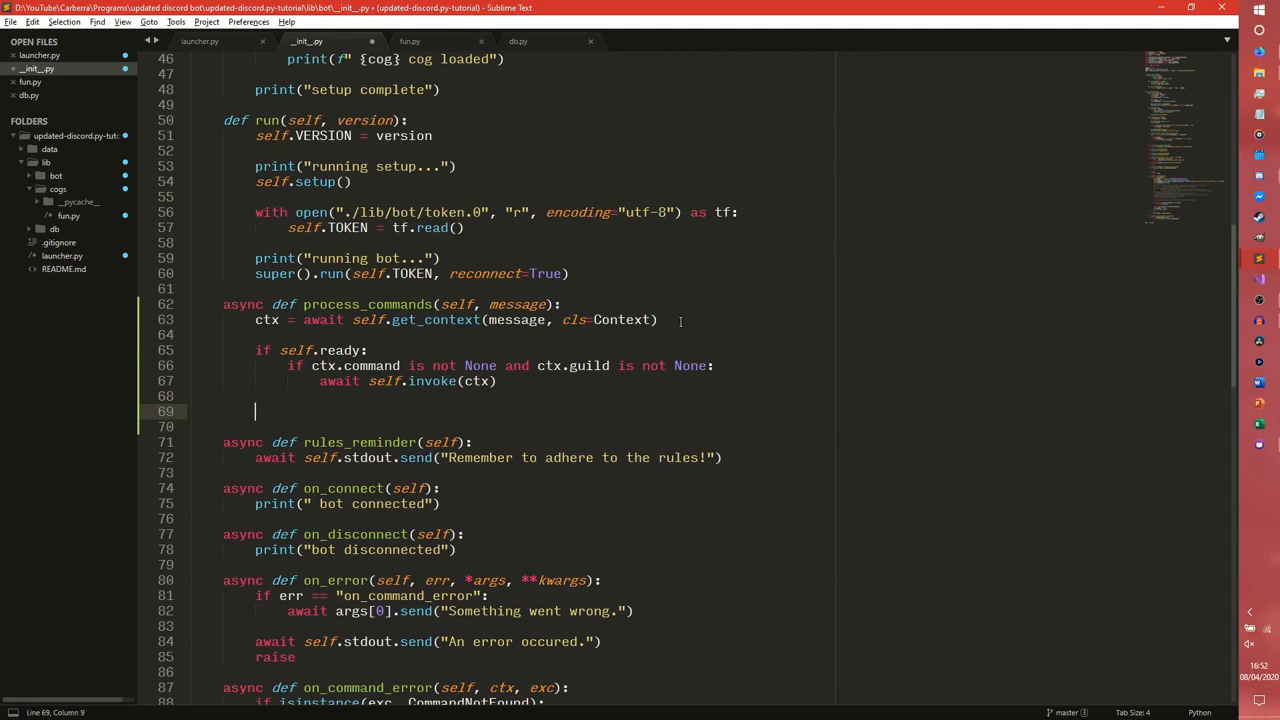
Add an else branch sending "I'm not ready to receive commands" to the channel.
type("else:")
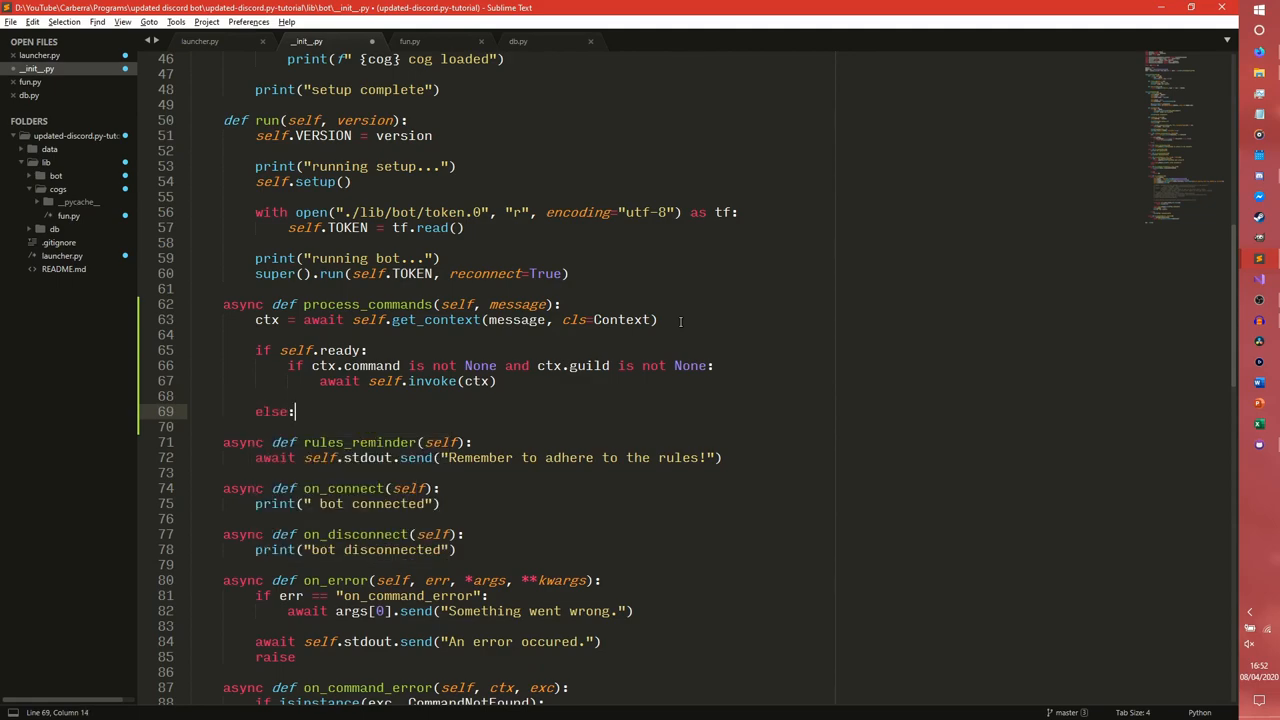
type("await ctx.send(\"\")")
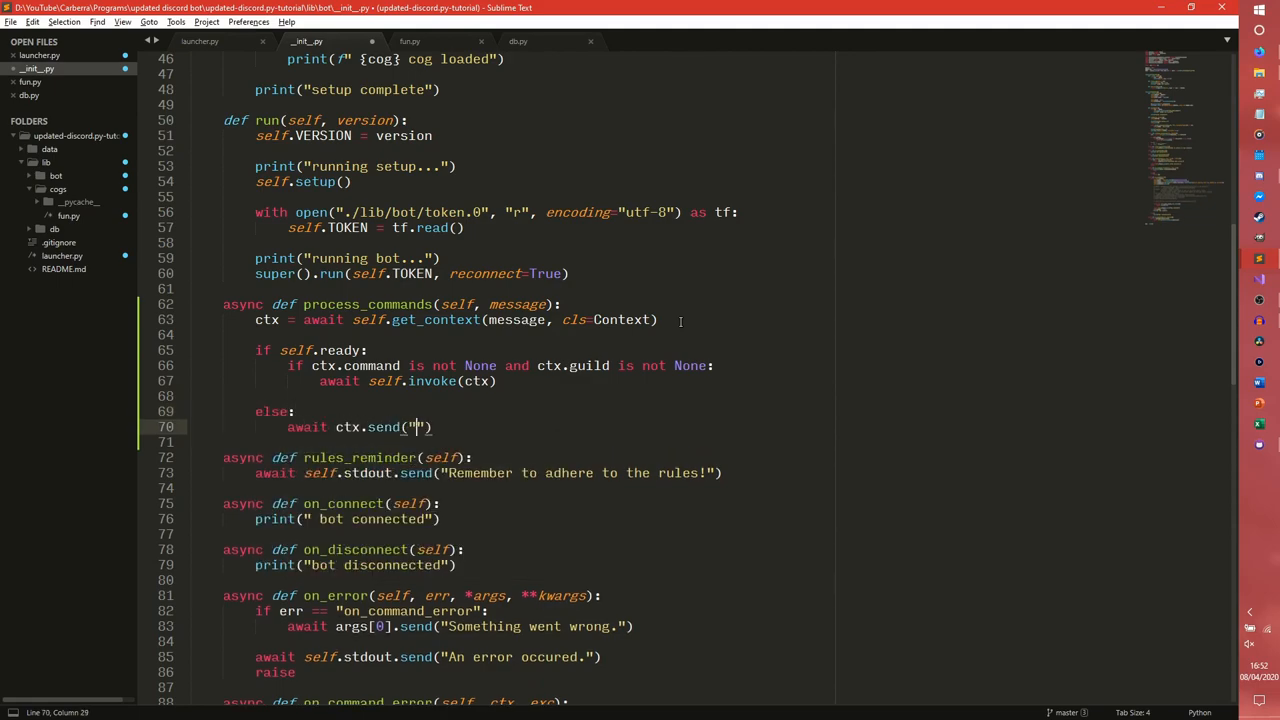
type("Not")
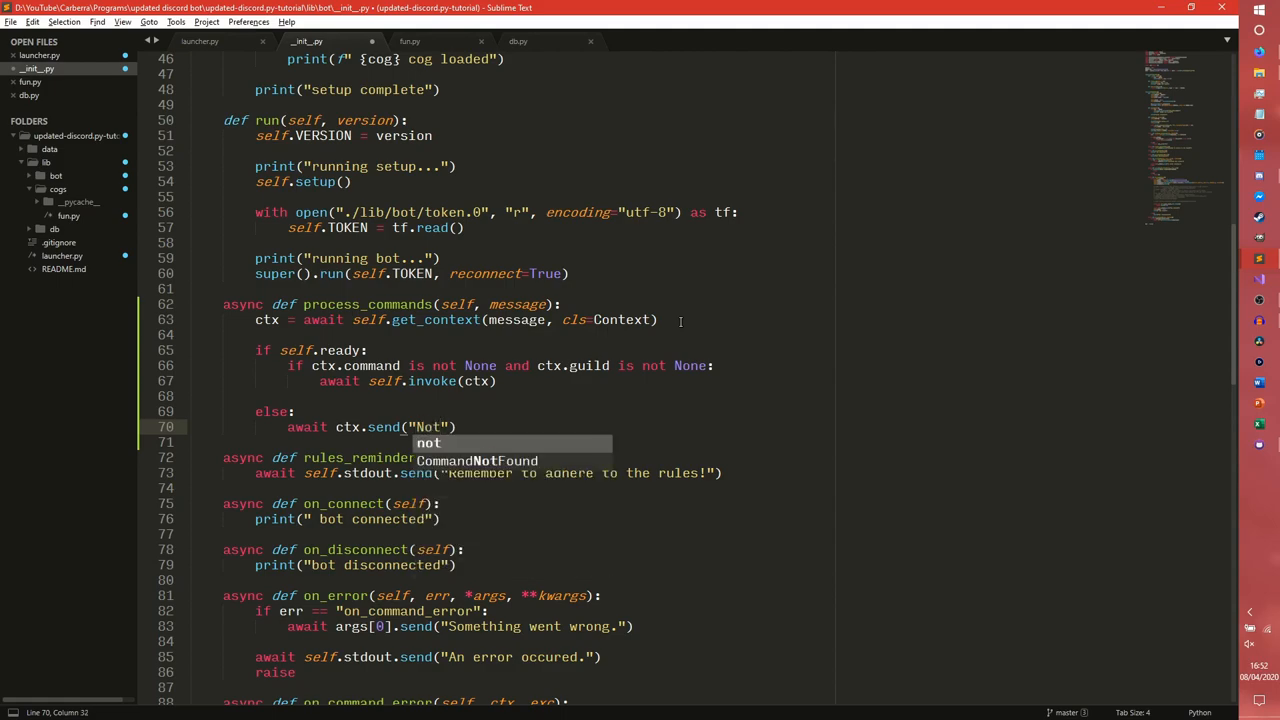
type("I'm not ready to recieve commands. Please wait a few seconds.")
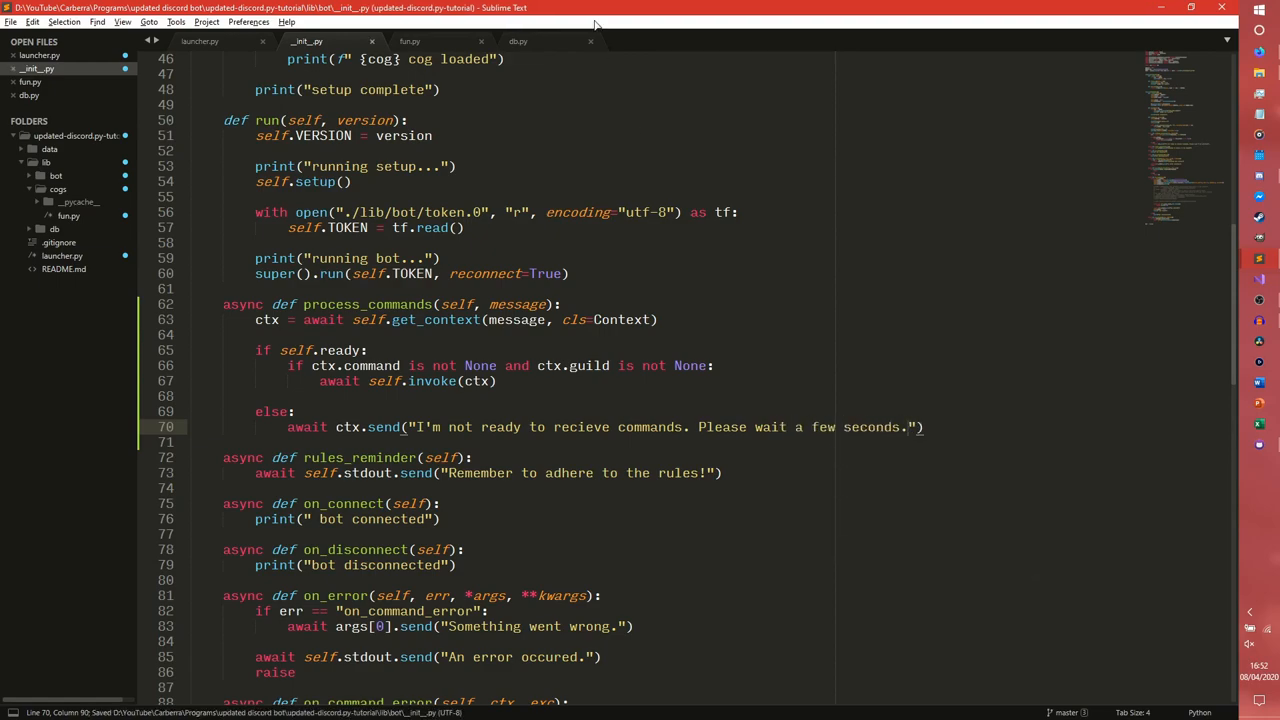
Open launcher.py and type the check 'if ctx.command is not None and ctx.guild is not None:'.
left_click(213, 41)
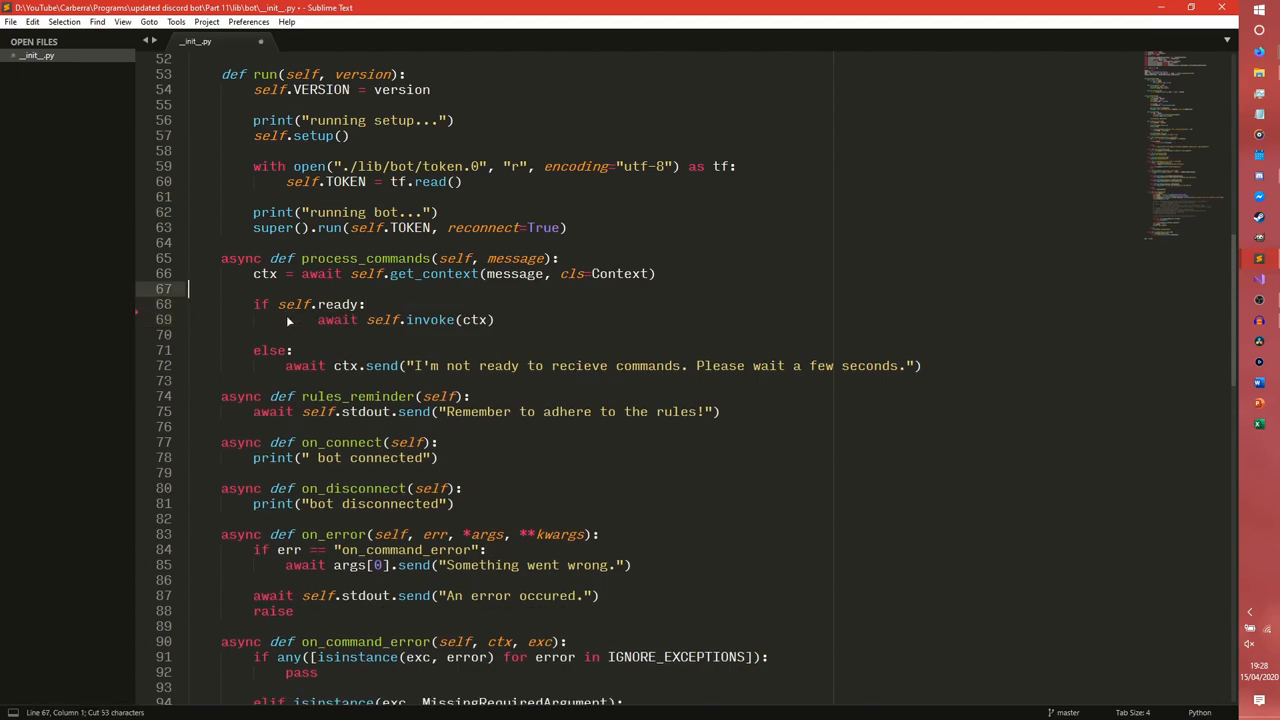
type("if ctx.command is not None and ctx.guild is not None:")
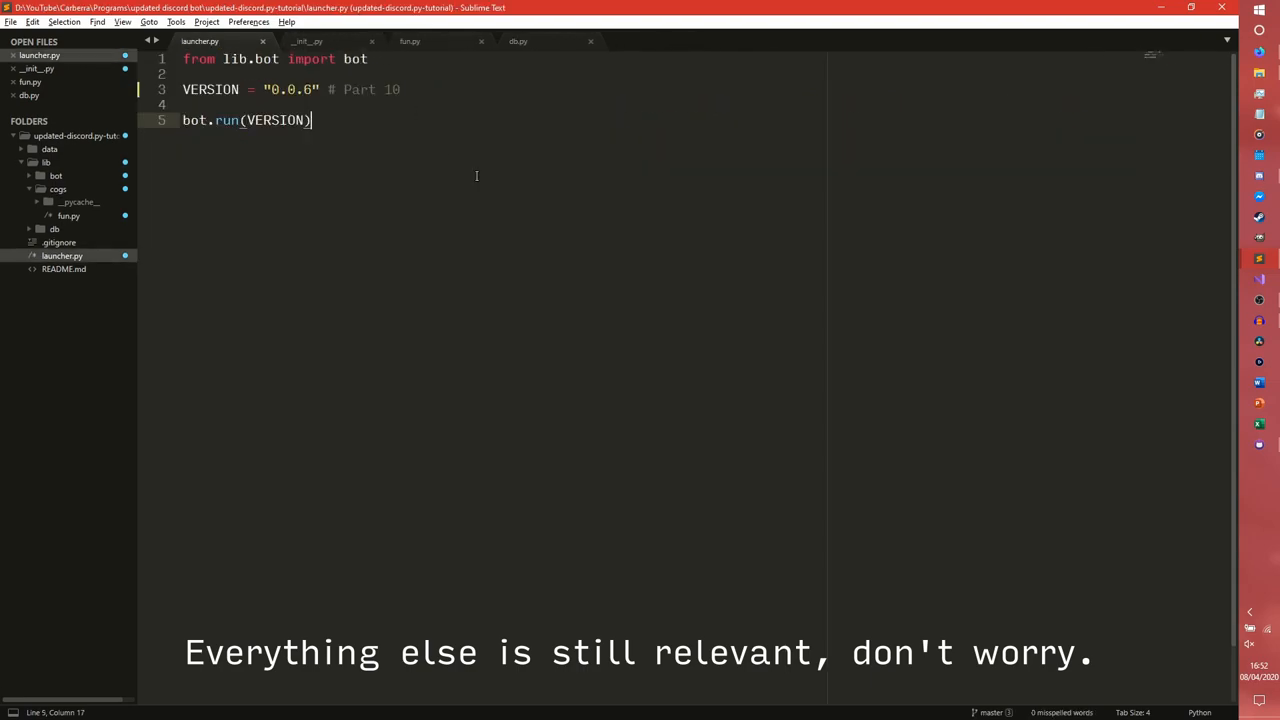
Back in __init__.py, add an import line from discord.ext.commands.
left_click(306, 41)
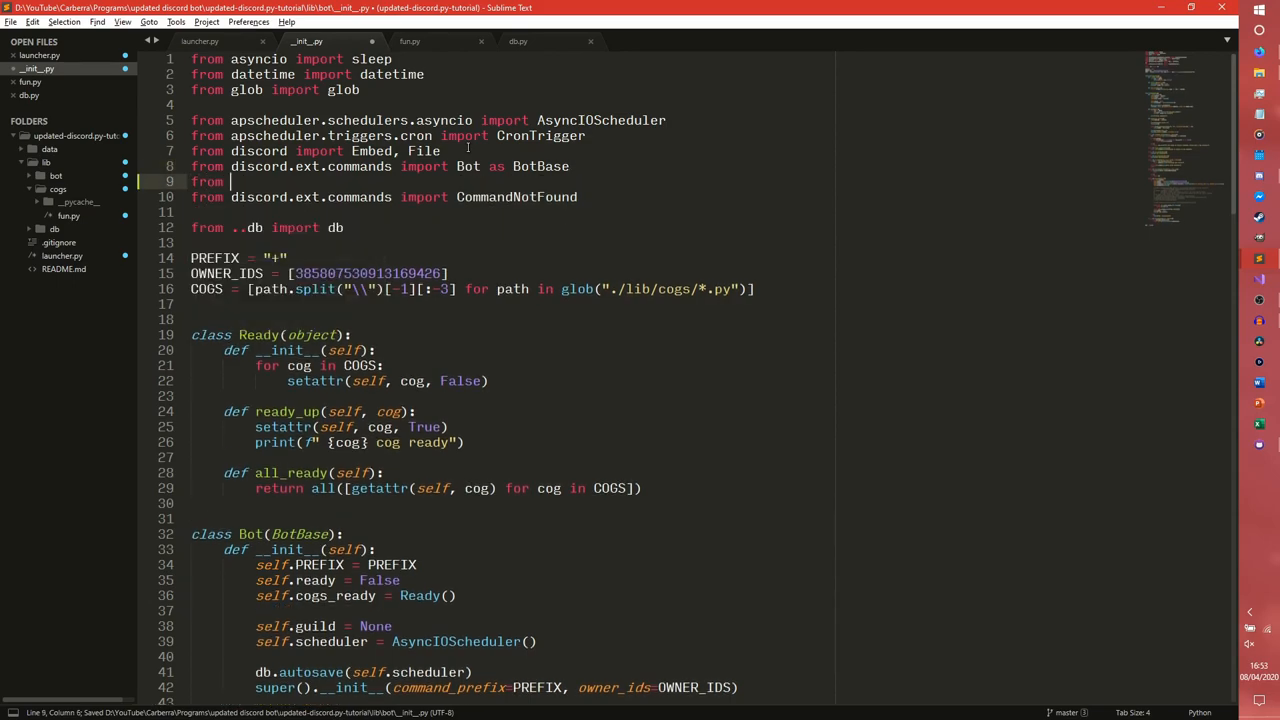
type("discord.ext.commands")
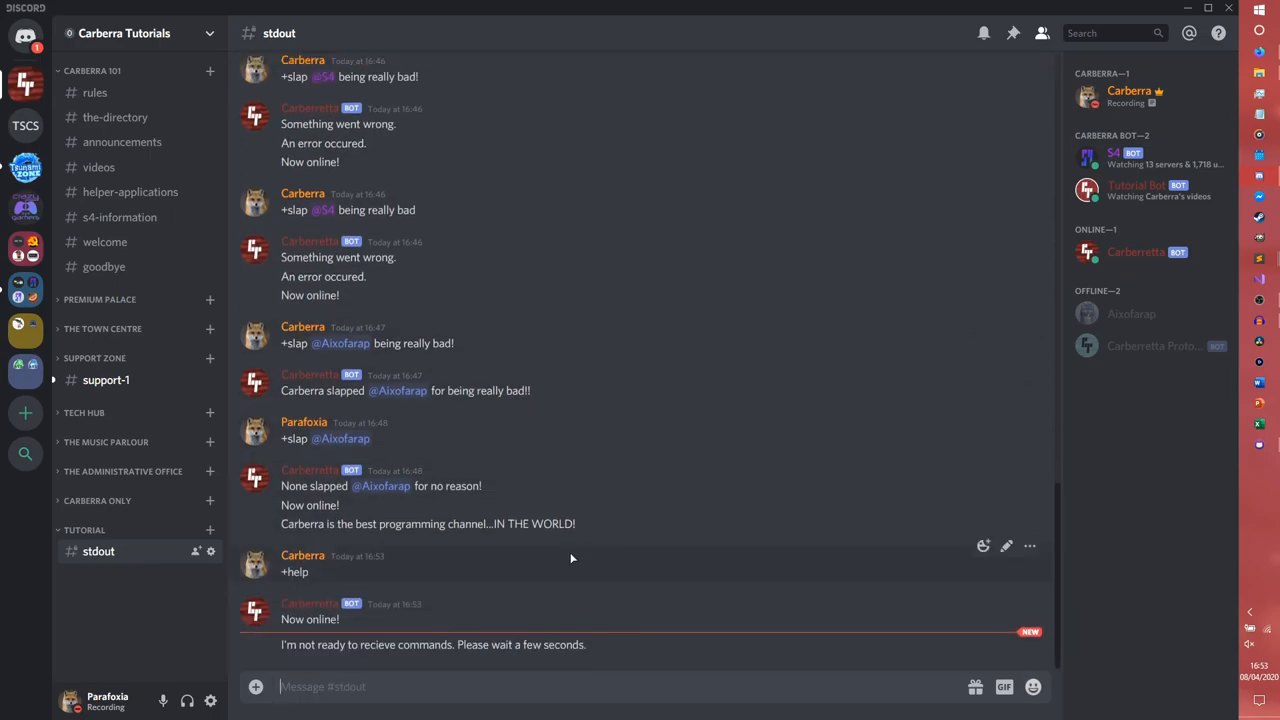
mouse_move(463, 613)
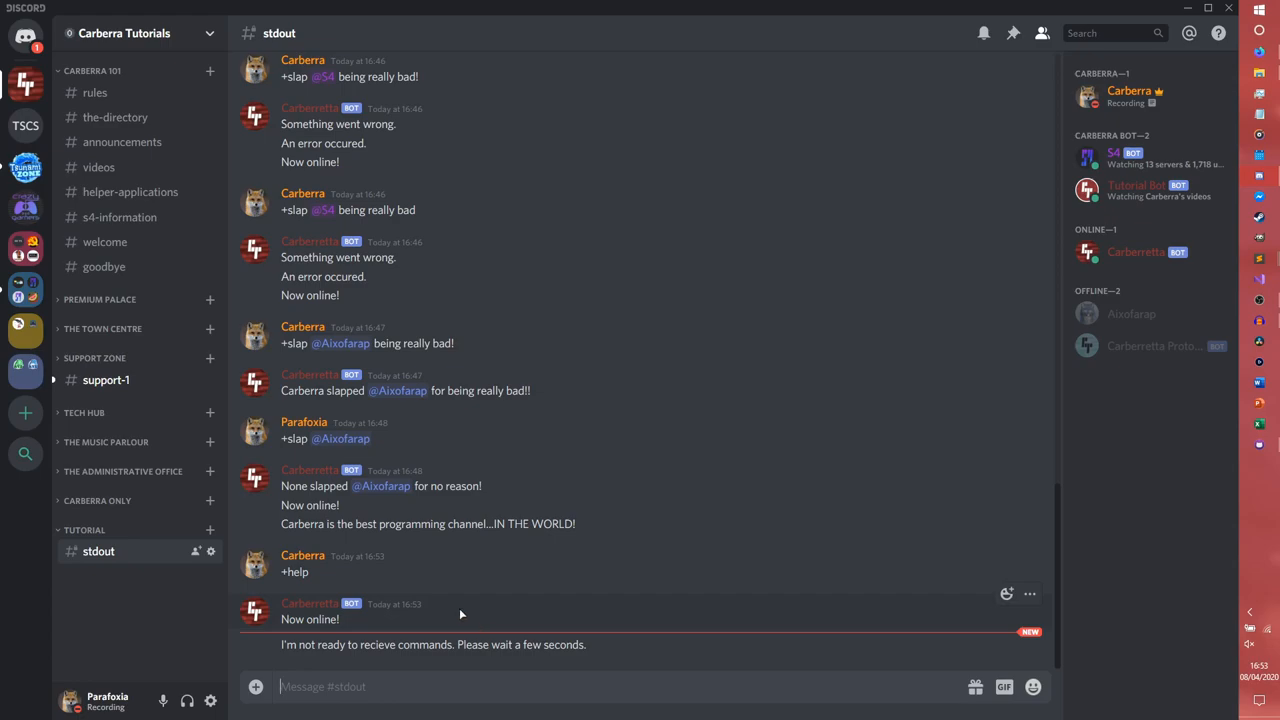
Send +slap and then +dice 2 to the bot in #stdout.
type("+")
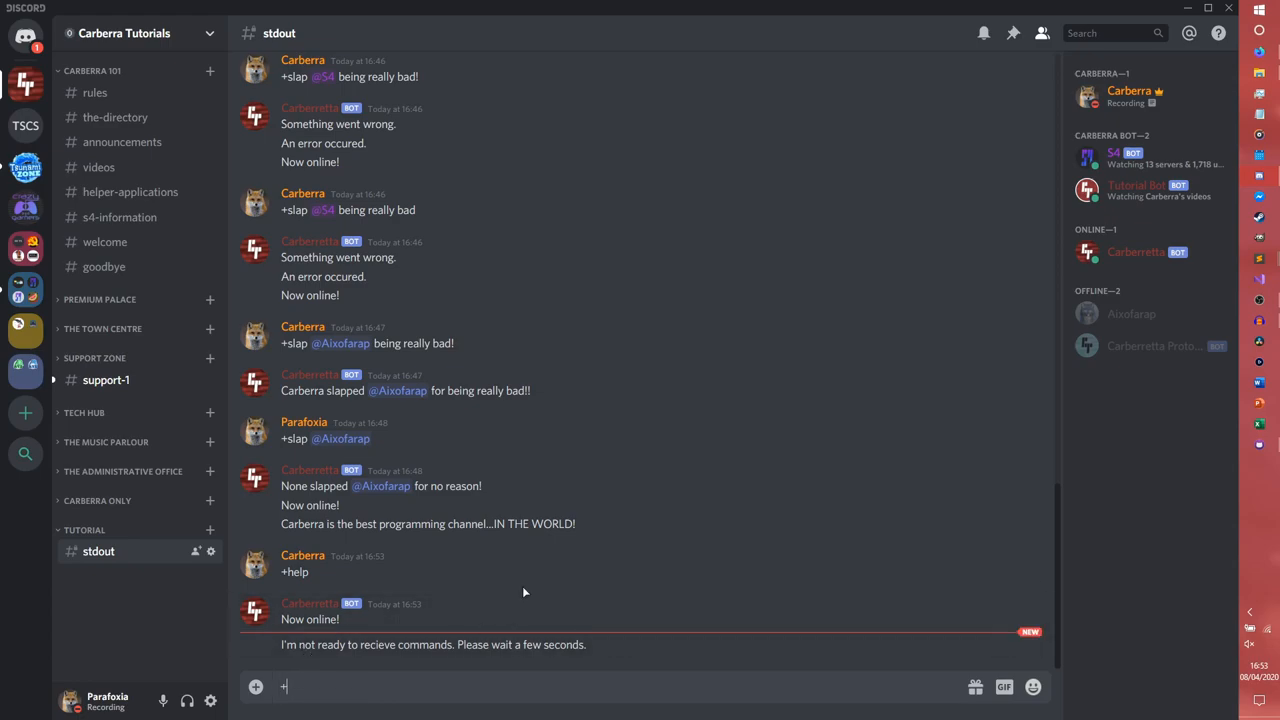
key("Enter")
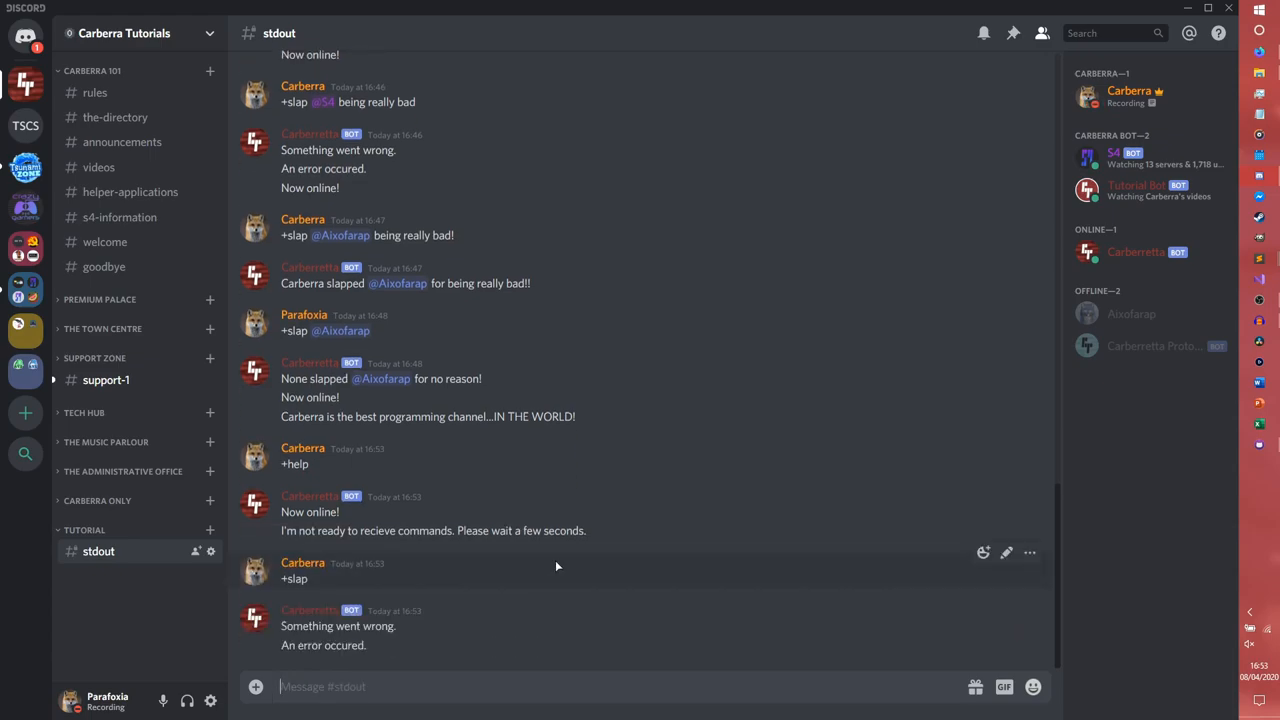
type("+dice 2")
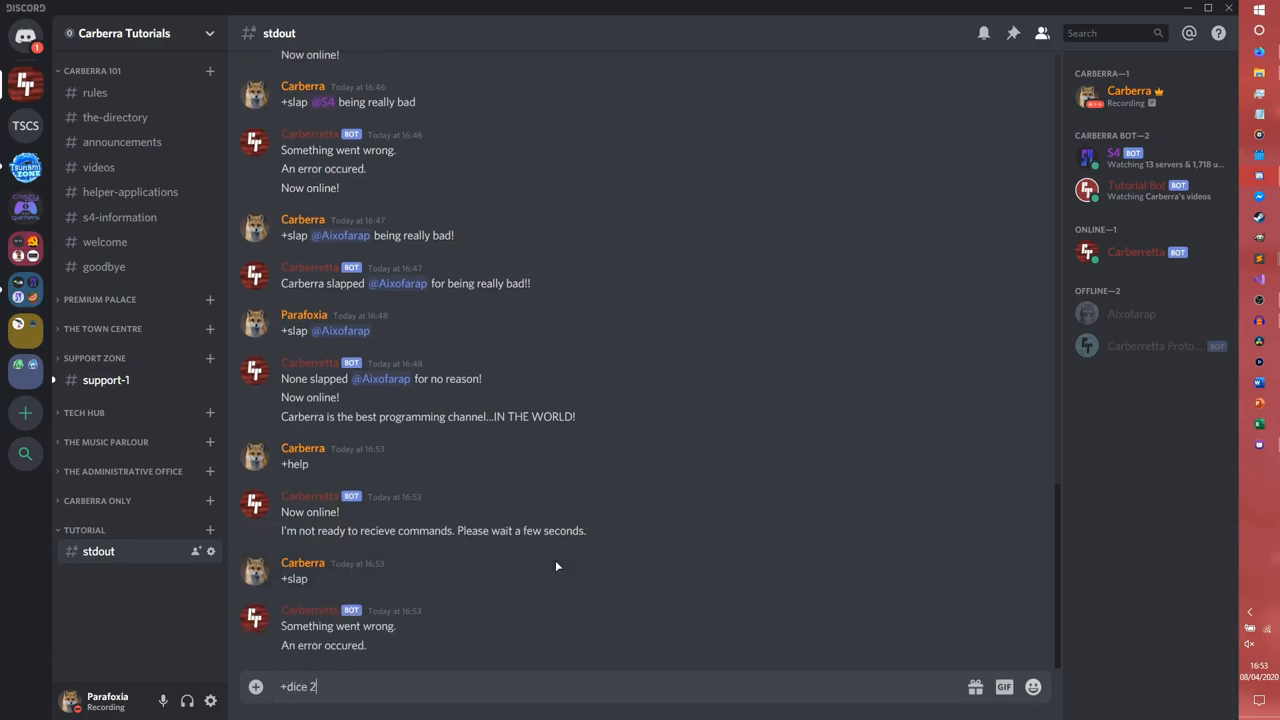
key("Enter")
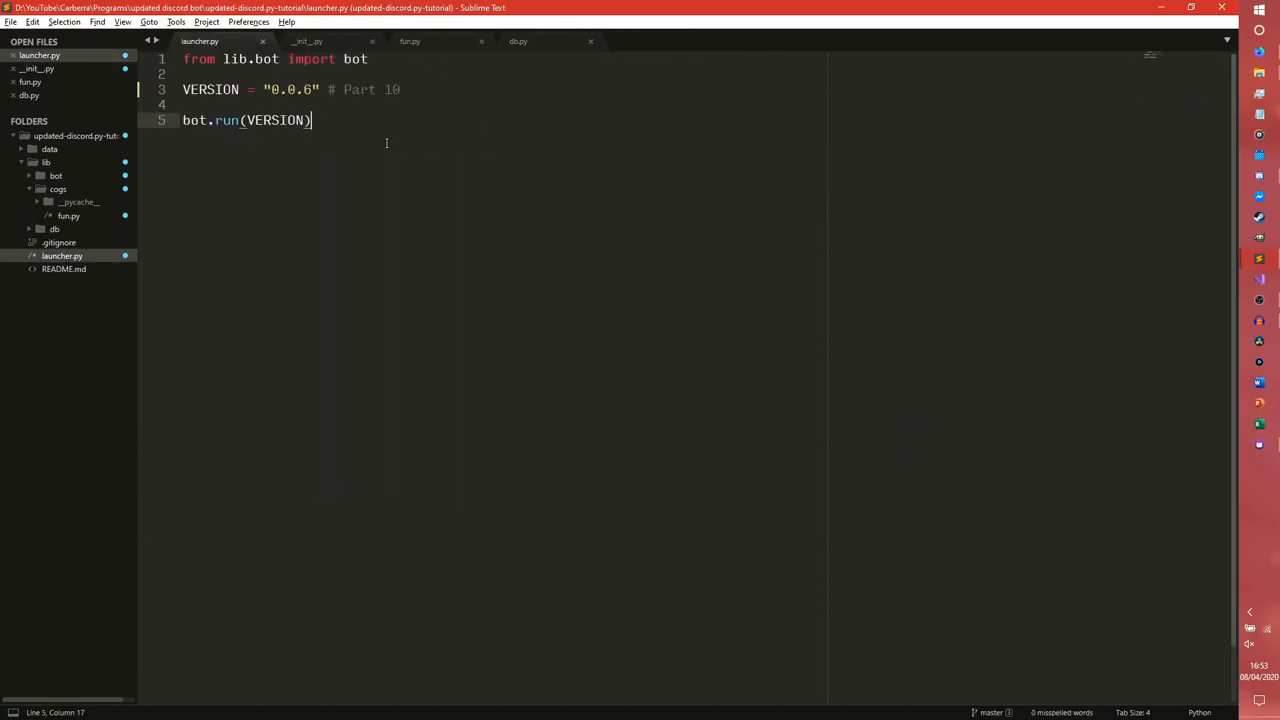
mouse_move(398, 201)
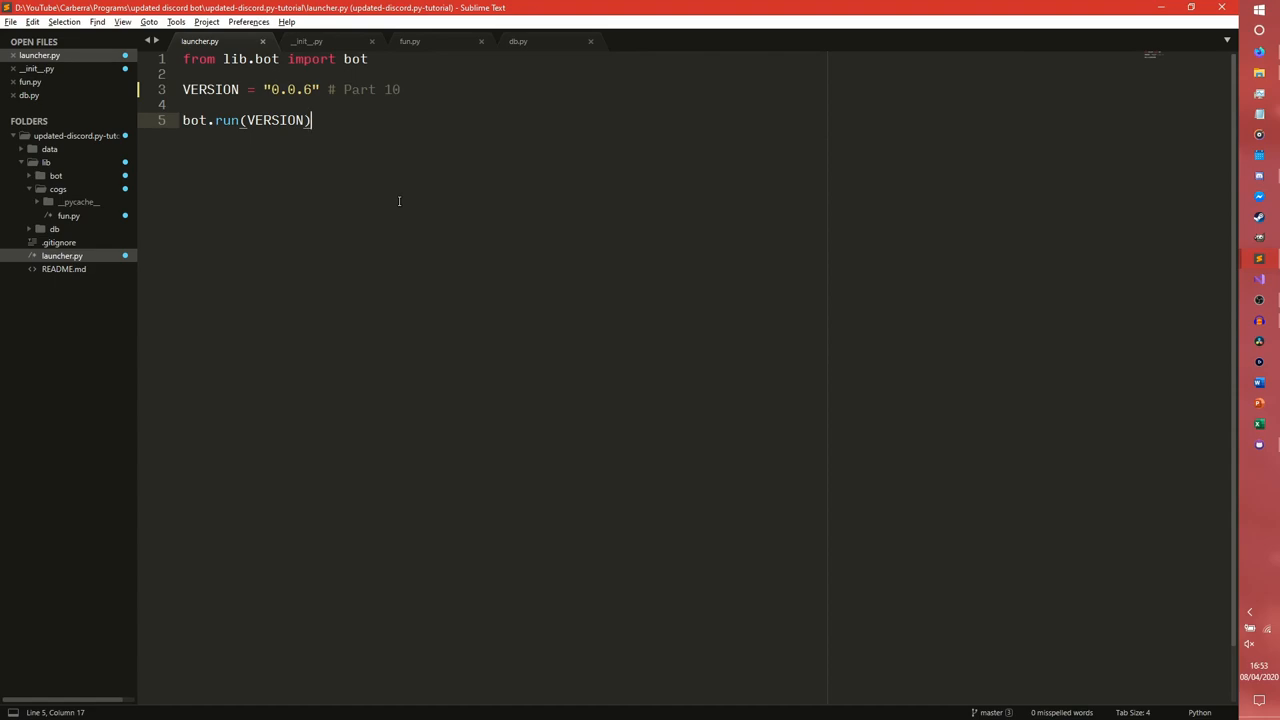
mouse_move(413, 252)
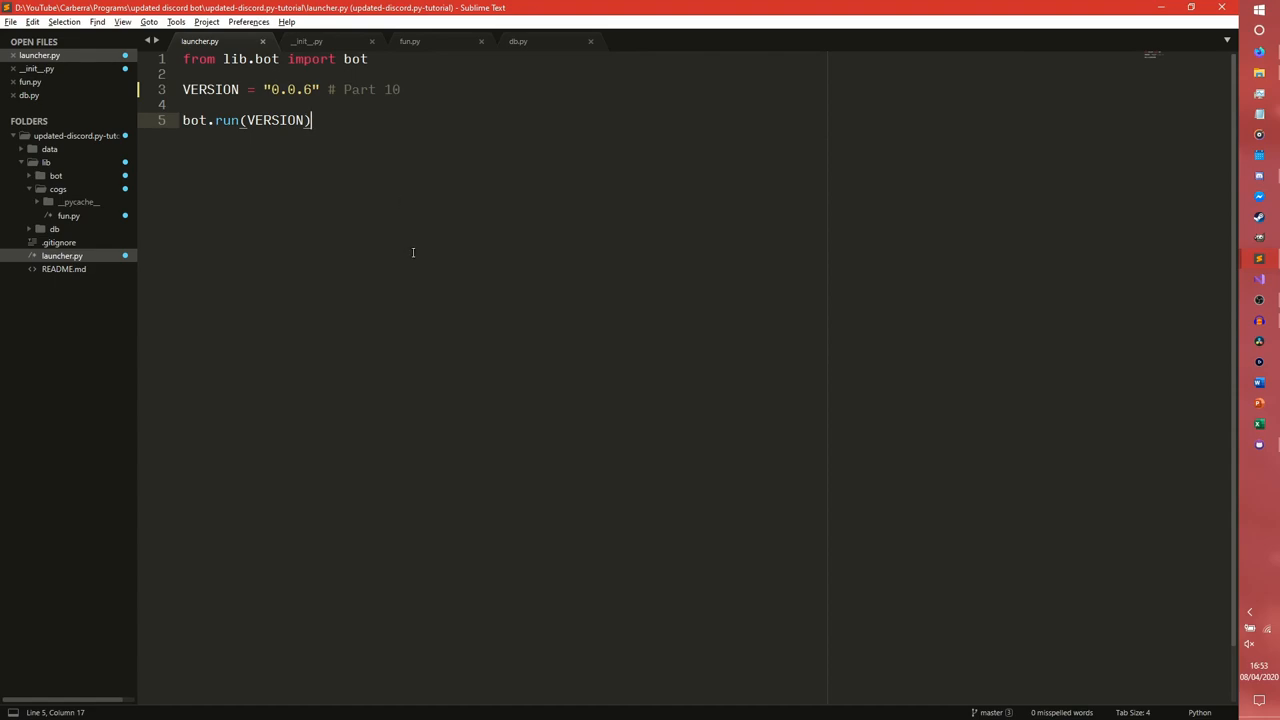